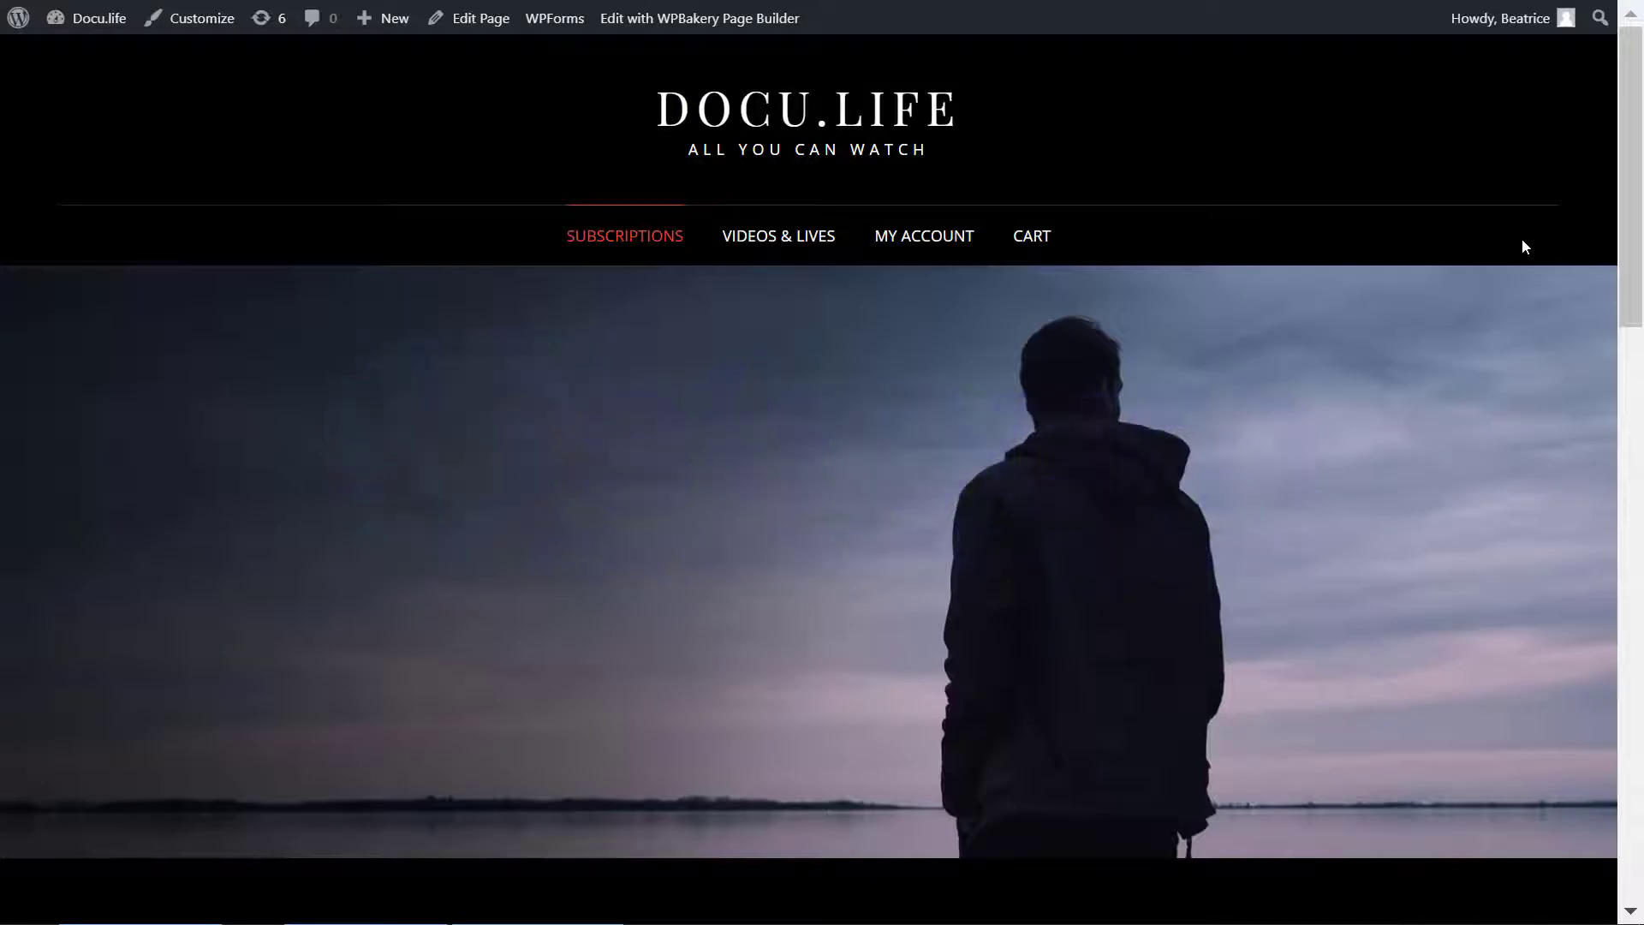
mouse_move(820, 393)
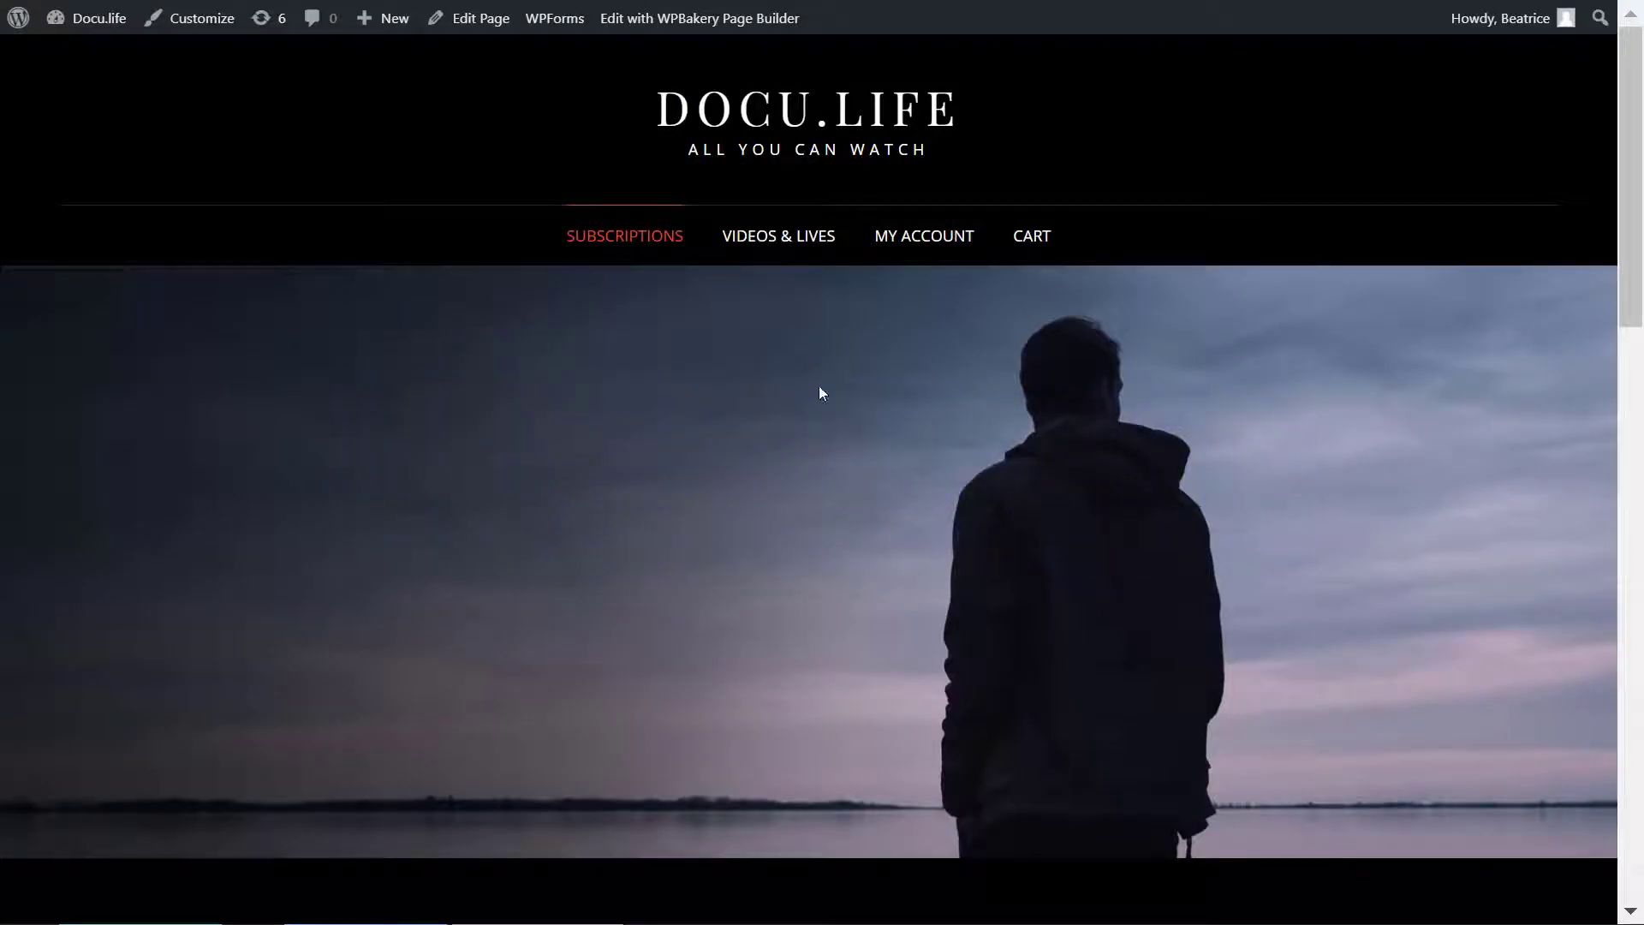
mouse_move(767, 326)
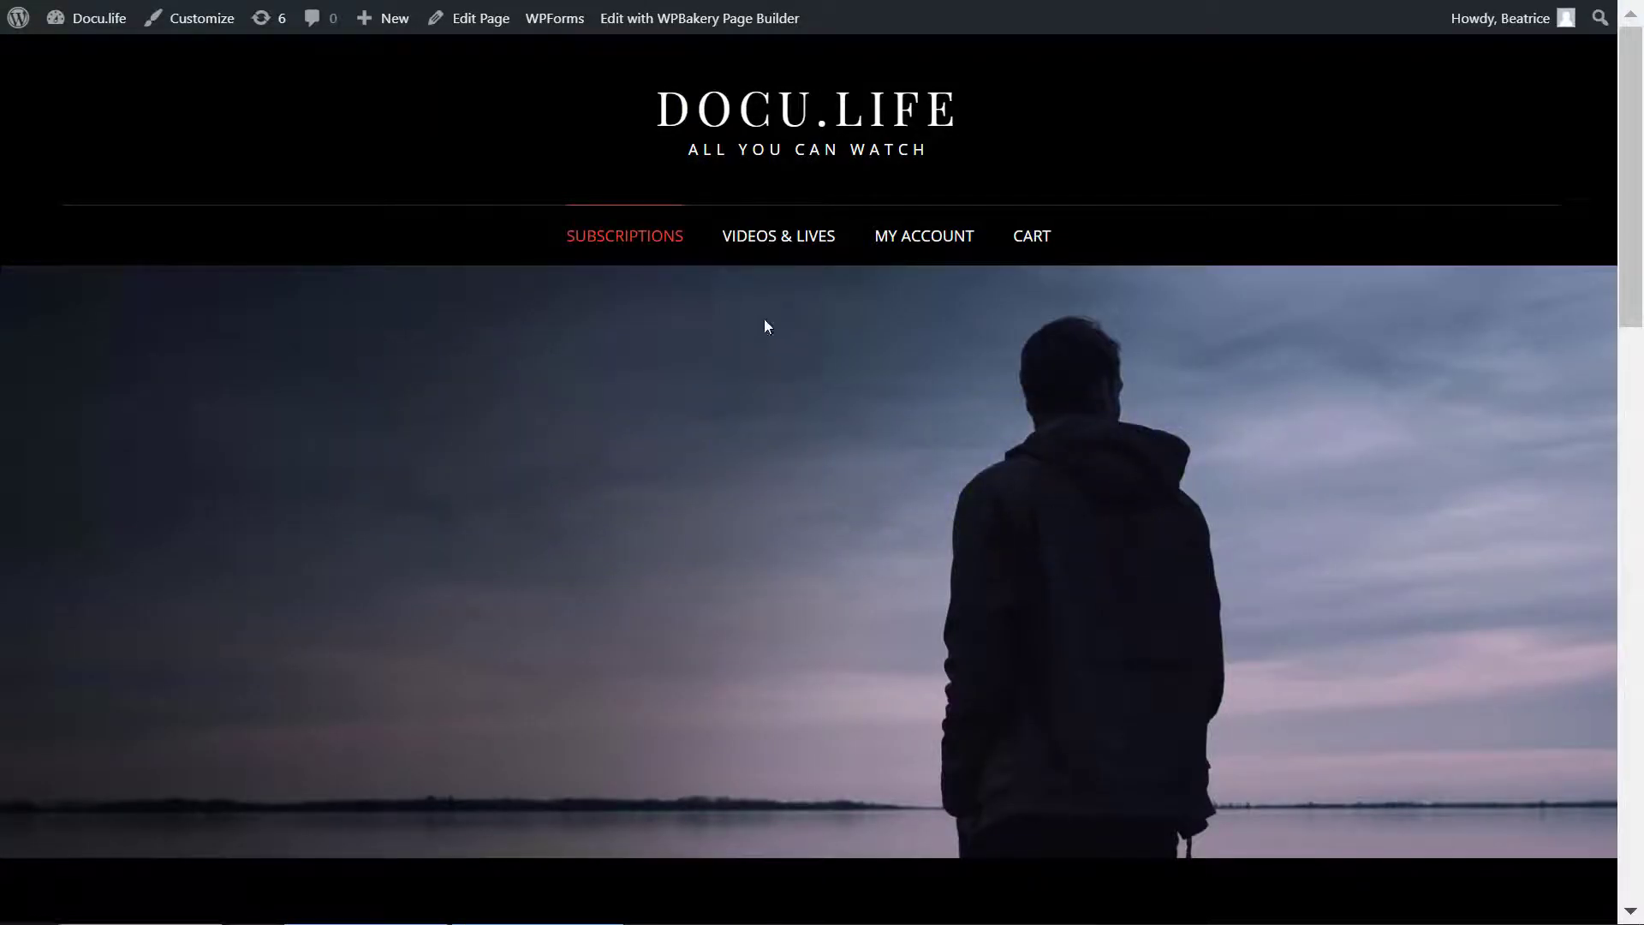
mouse_move(1040, 323)
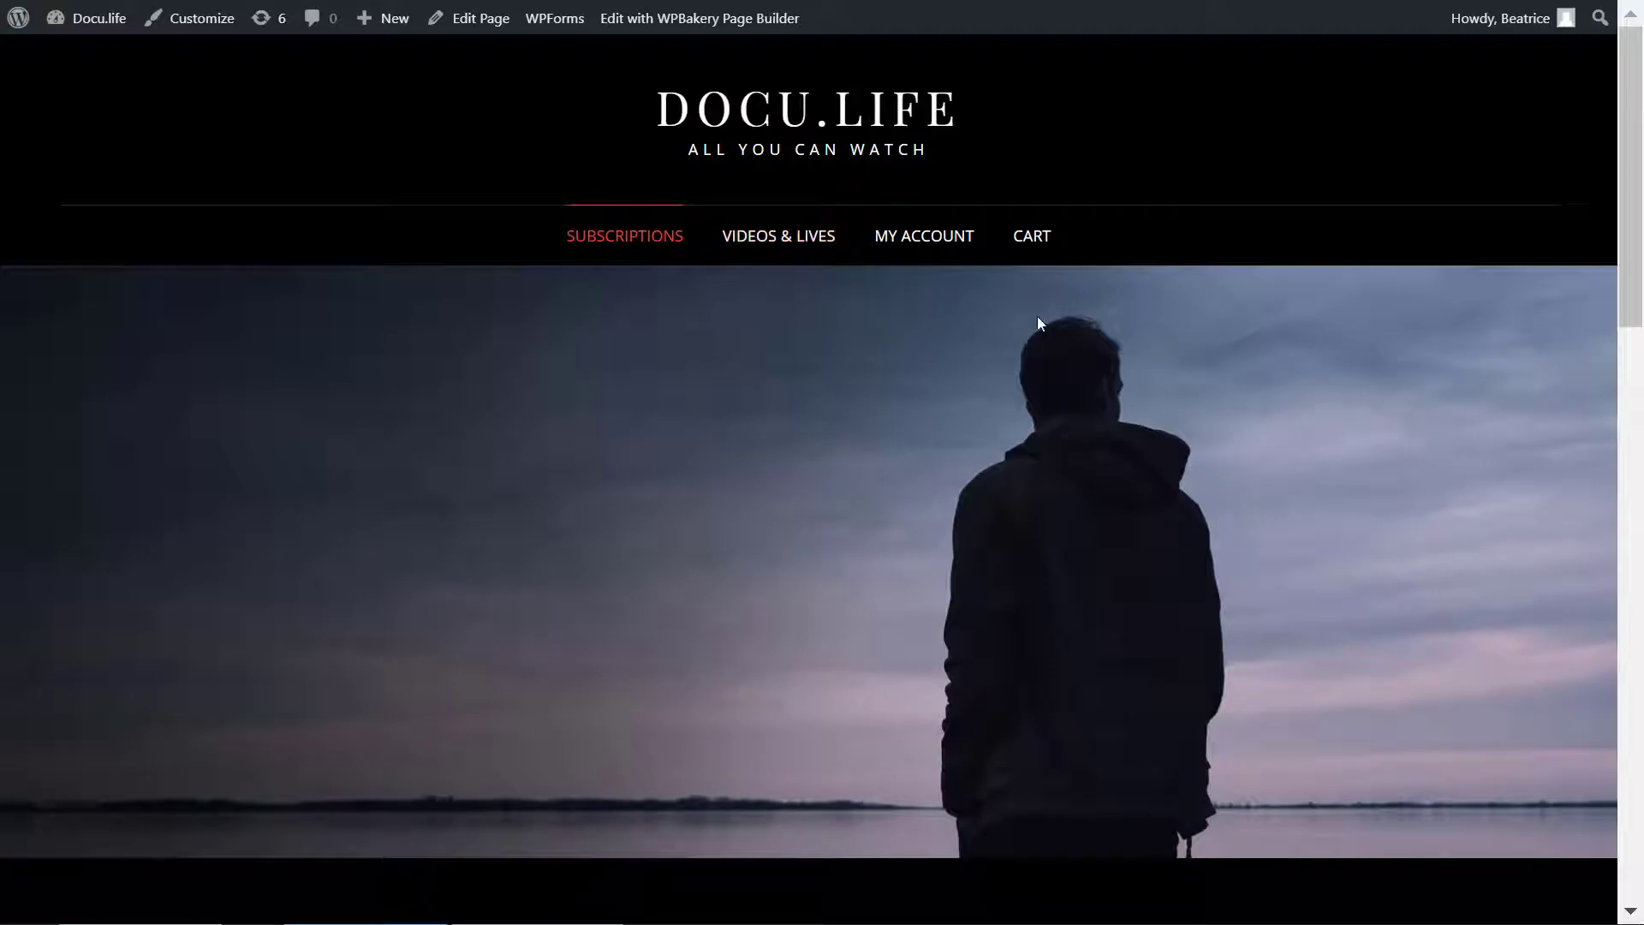
mouse_move(1581, 300)
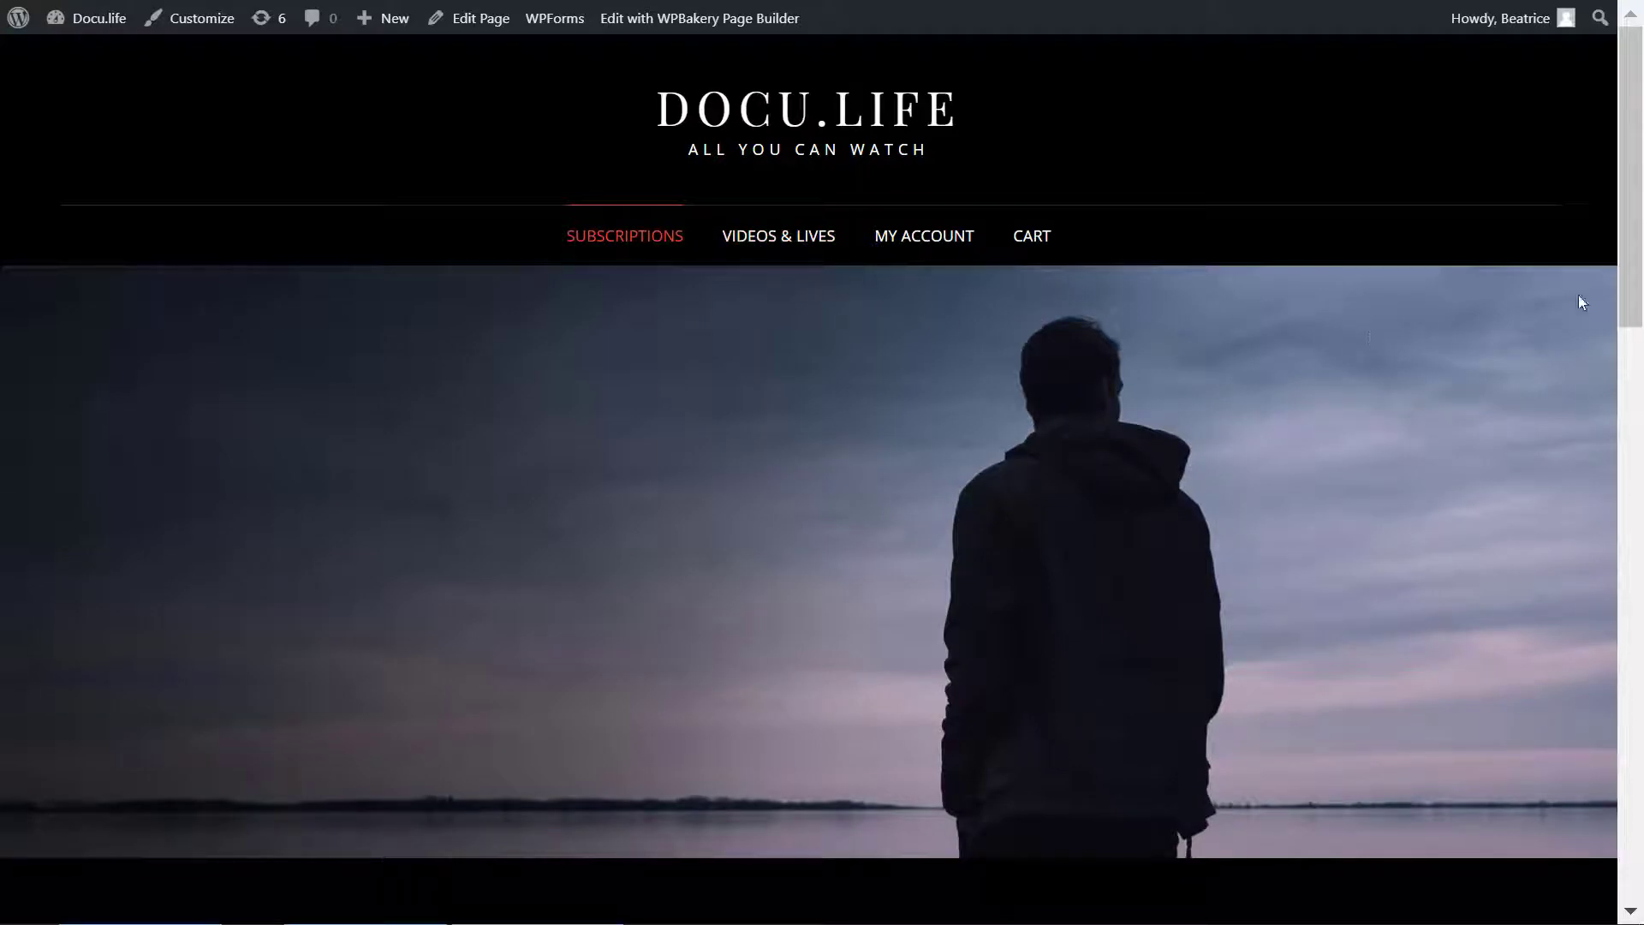
Install and activate the WpStream plugin, with WooCommerce Subscriptions already installed
scroll("down", 3)
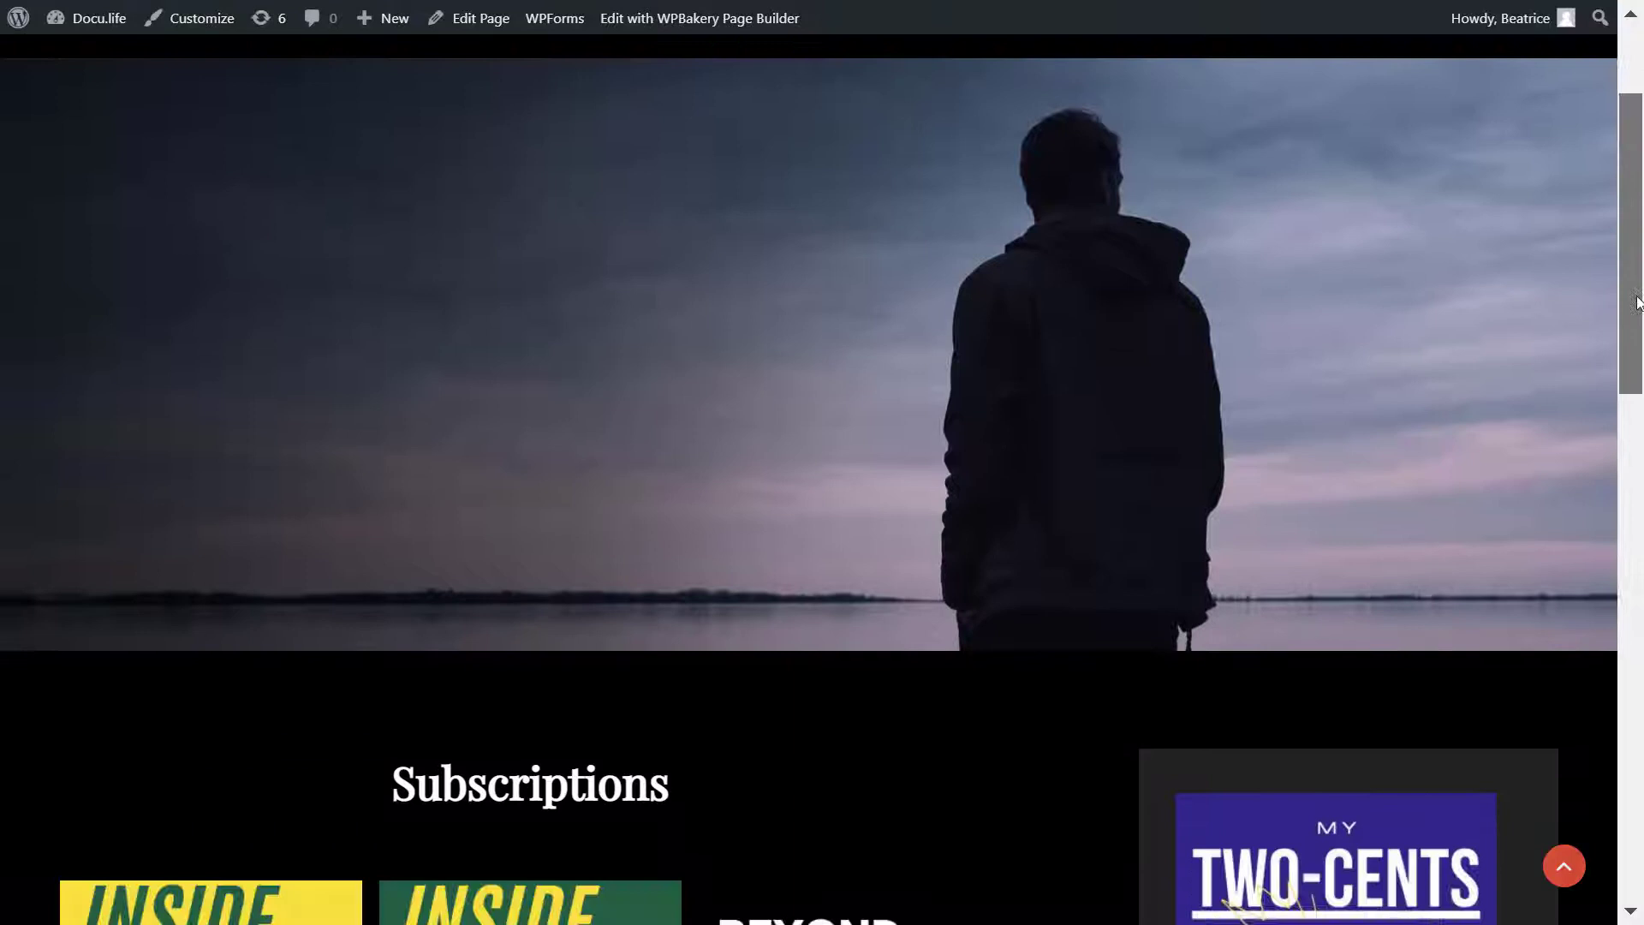
scroll("down", 3)
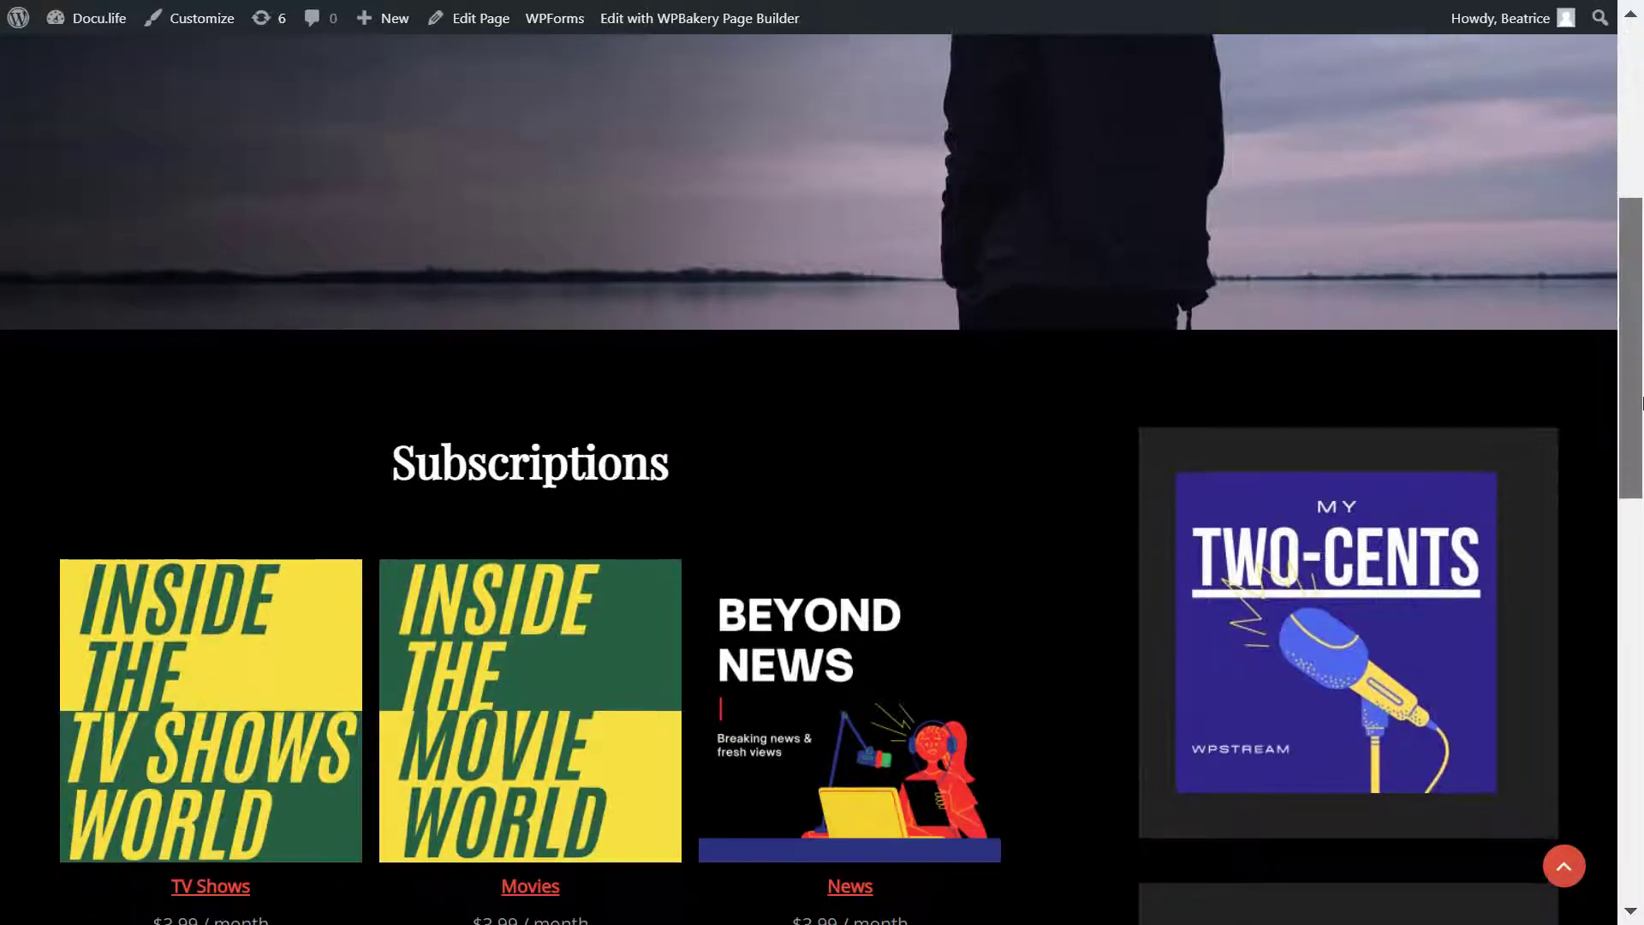
scroll("down", 3)
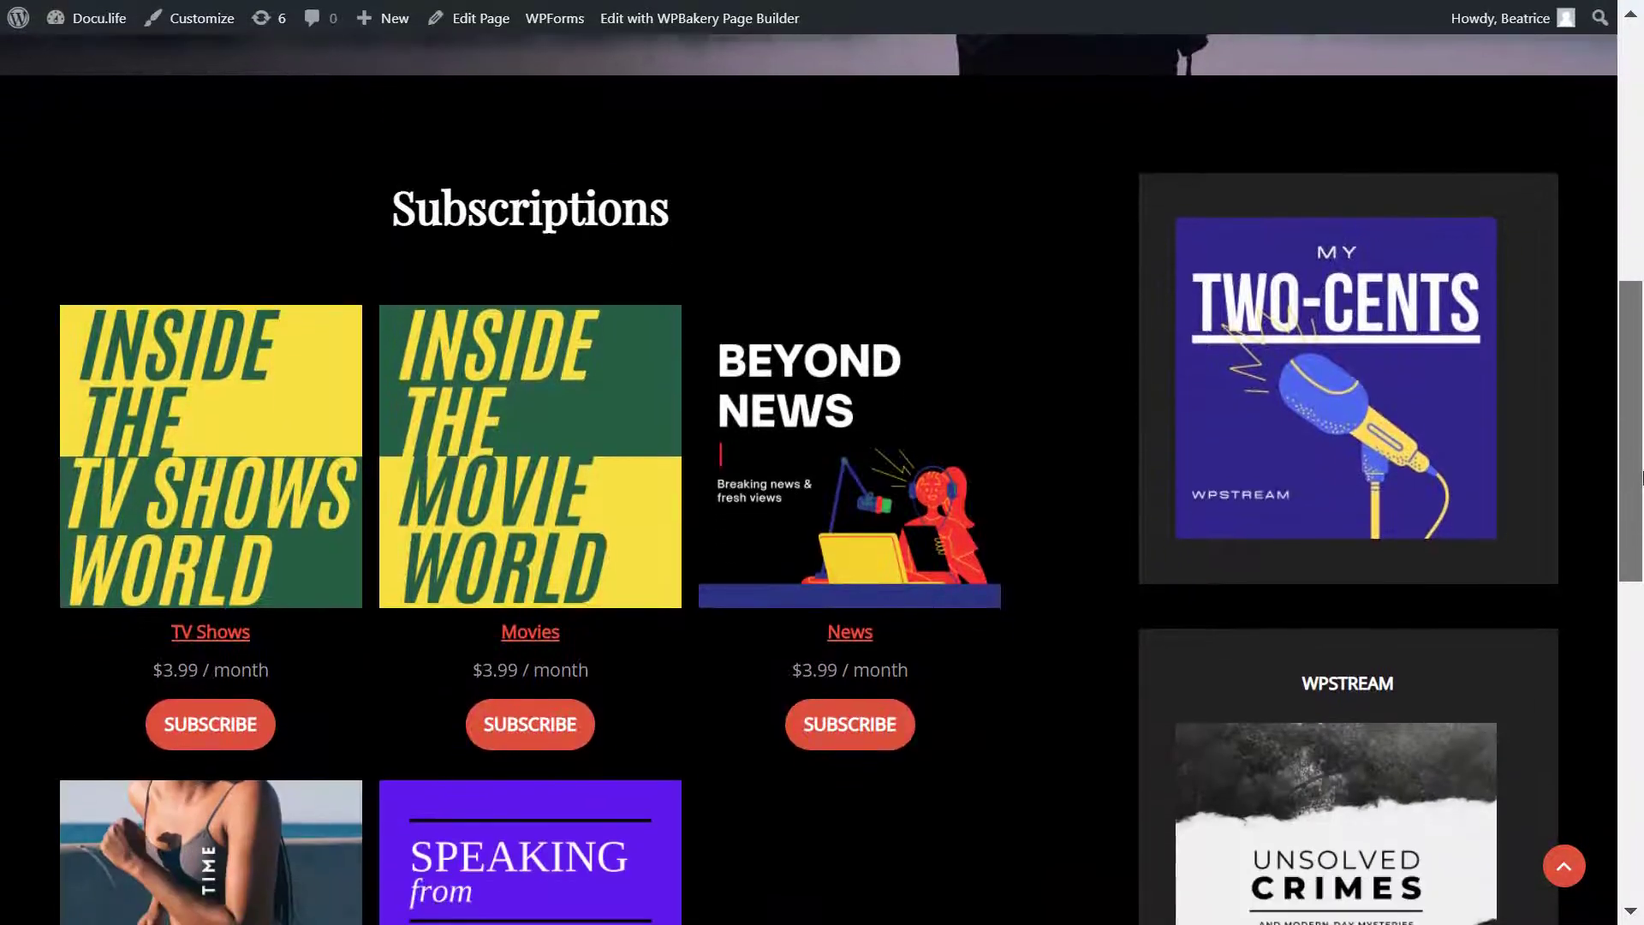
scroll("down", 3)
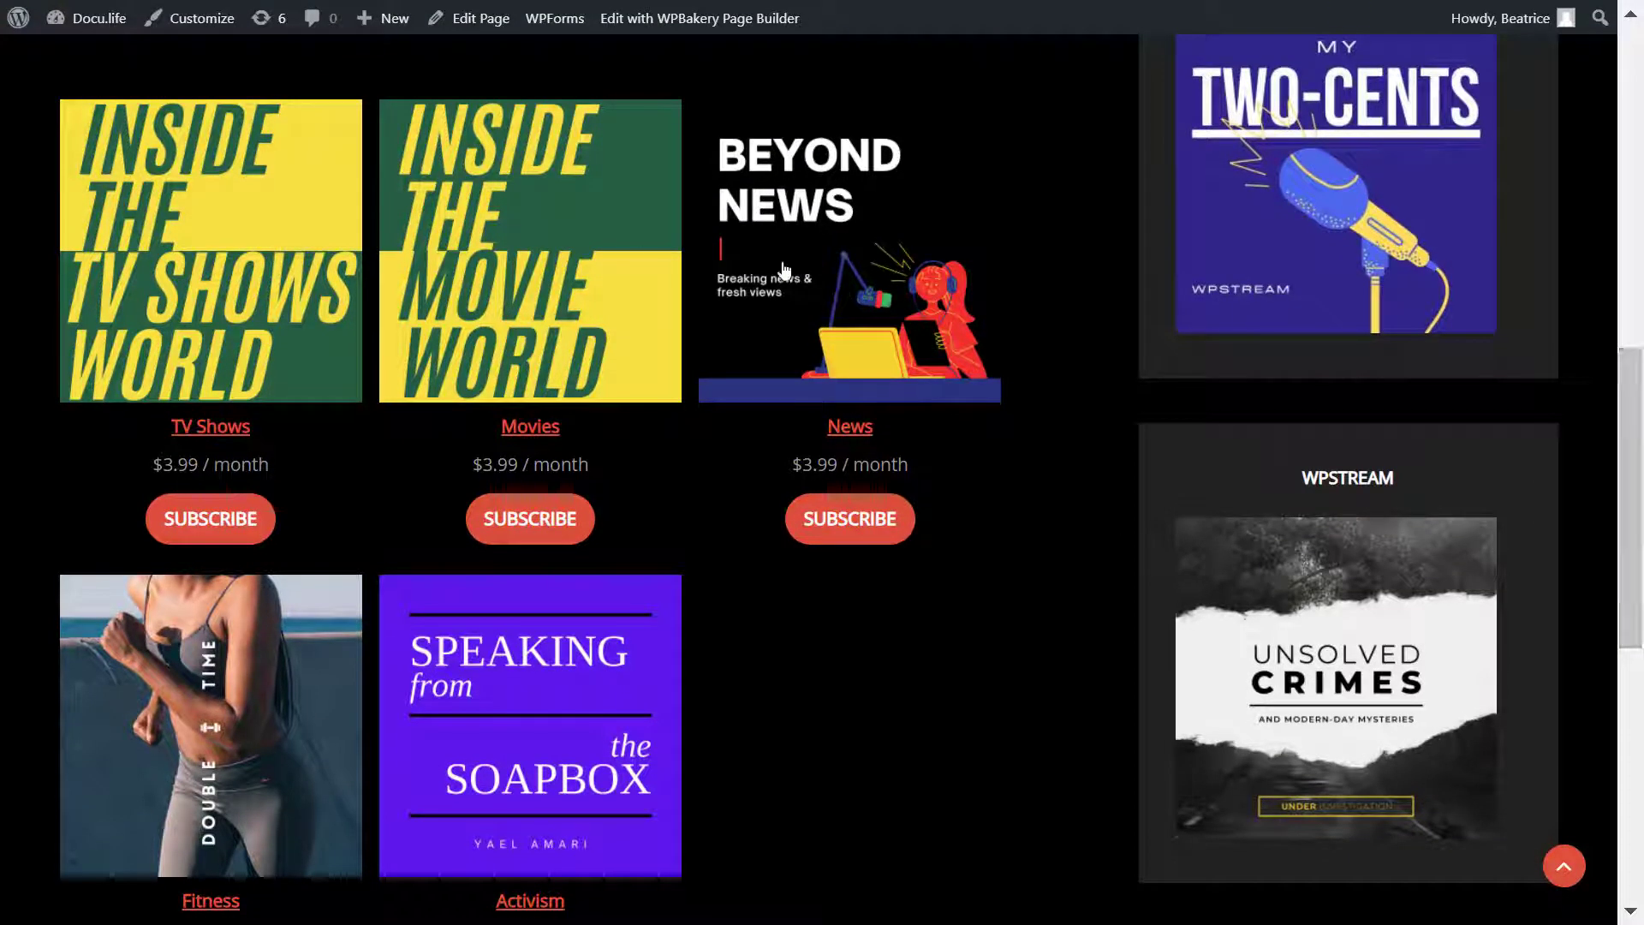
mouse_move(526, 388)
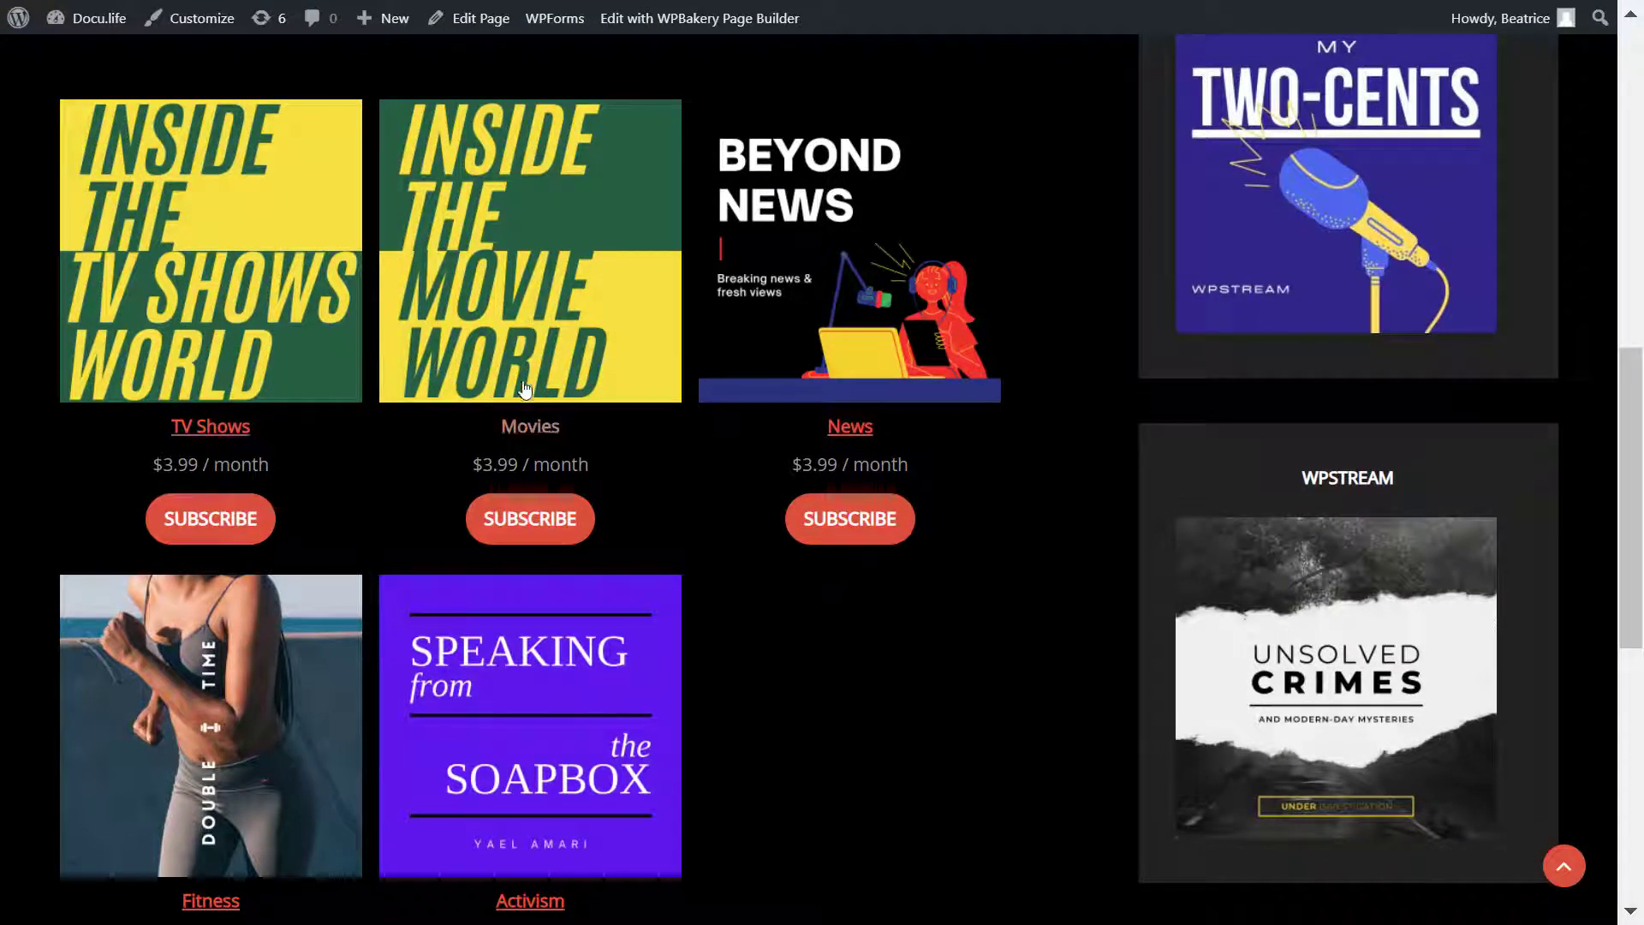
mouse_move(212, 755)
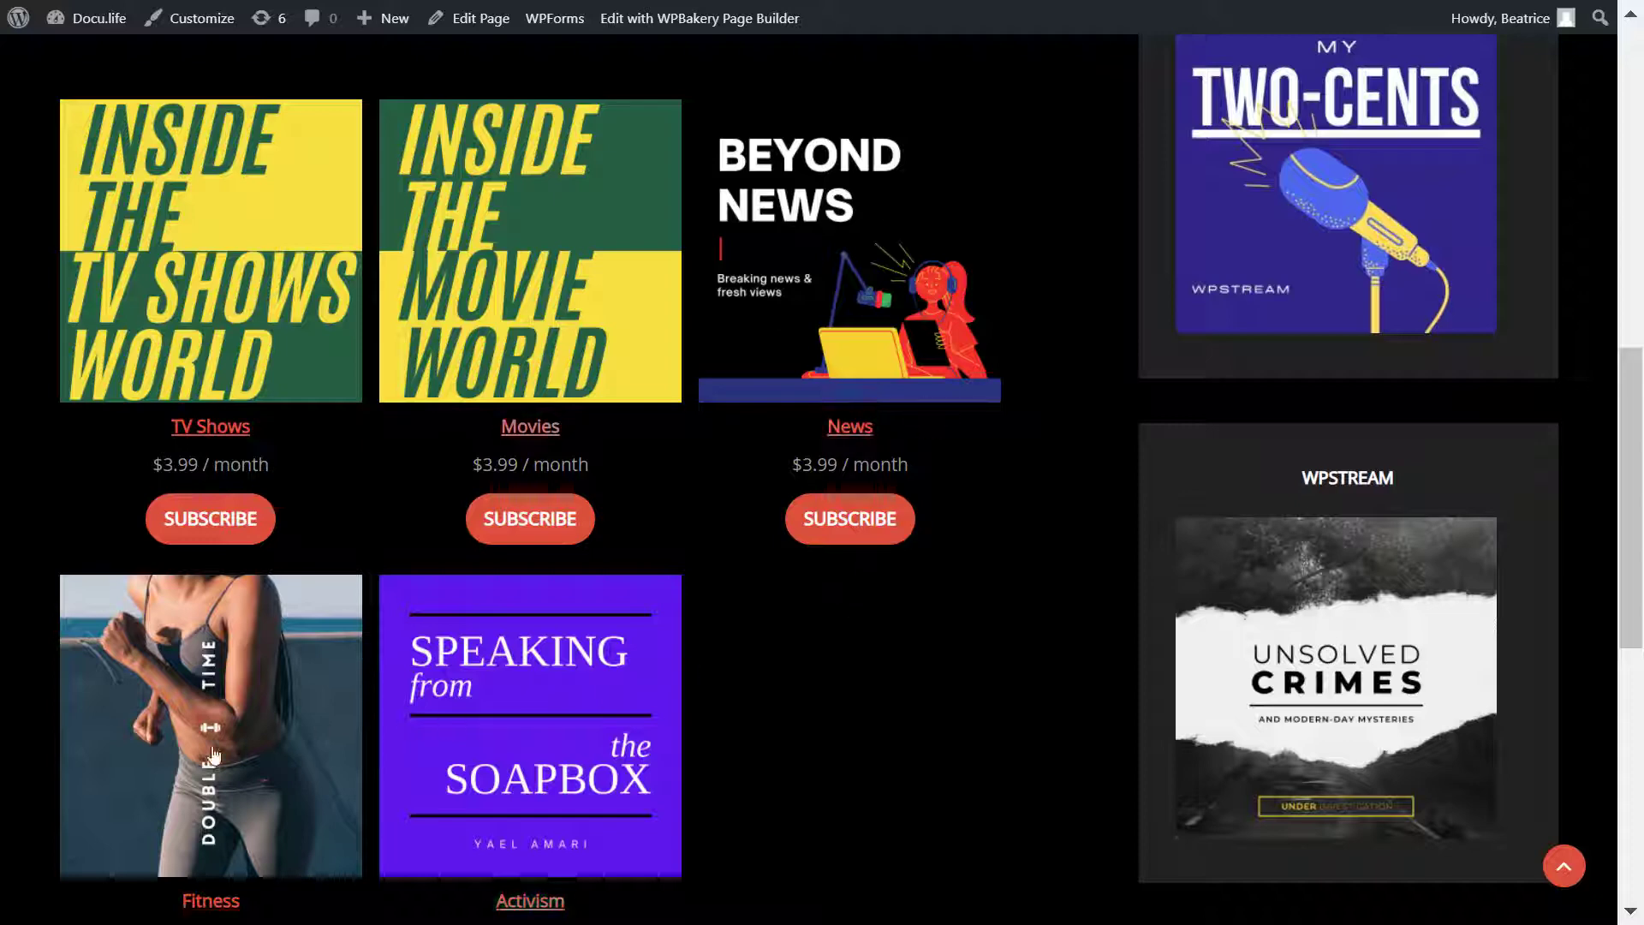
scroll("up", 3)
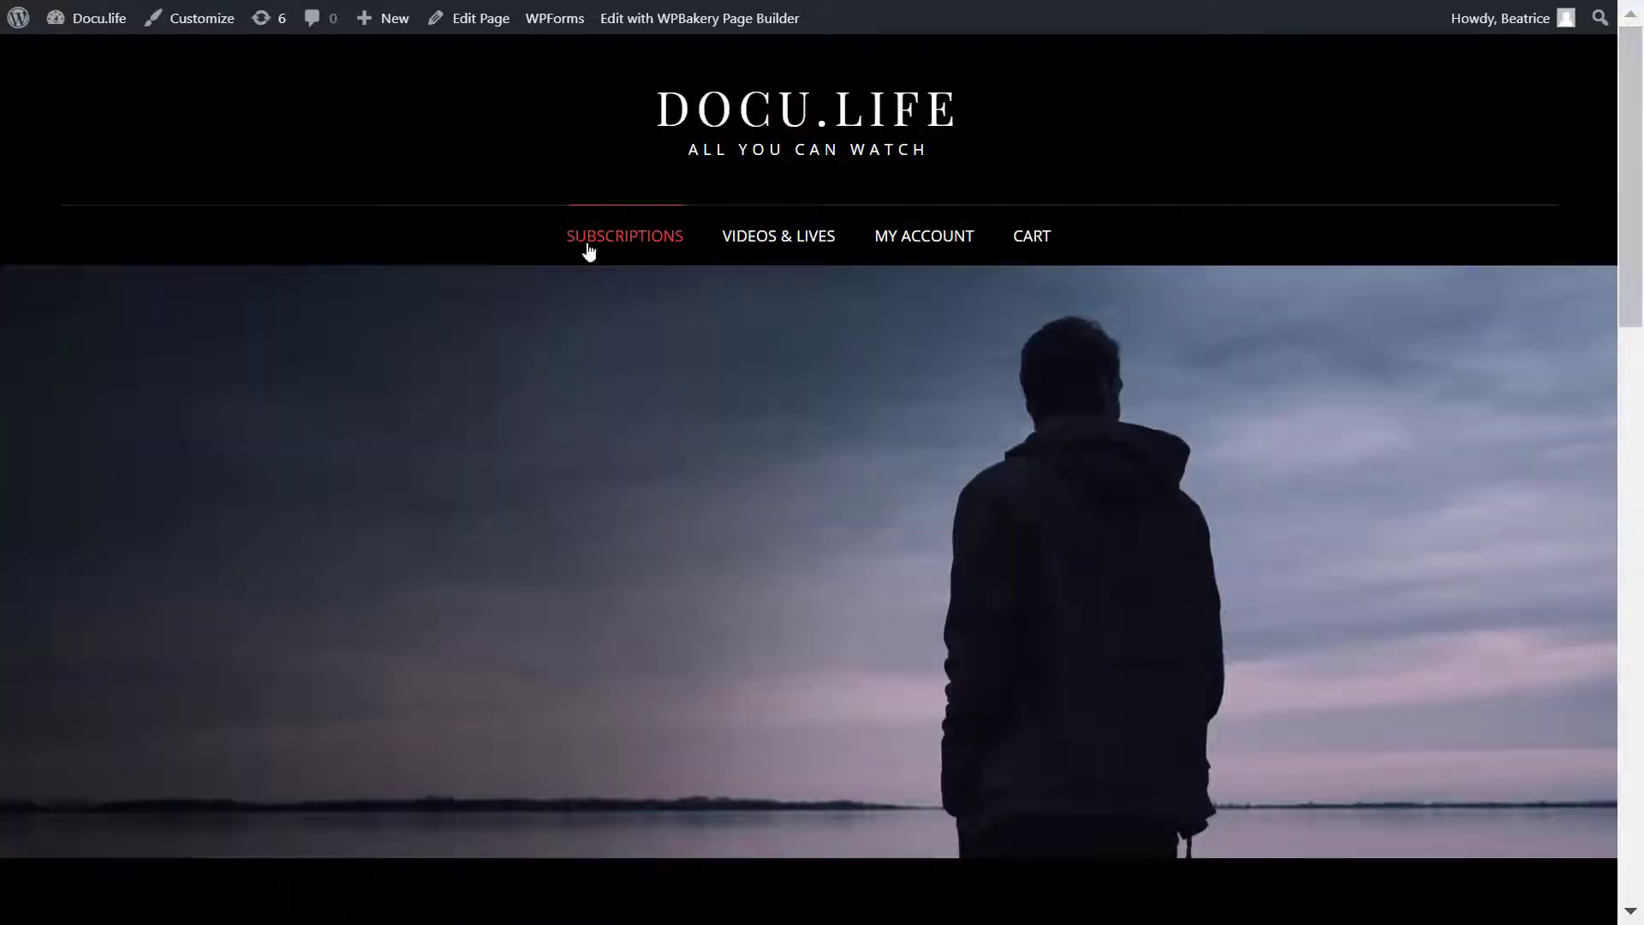
left_click(18, 18)
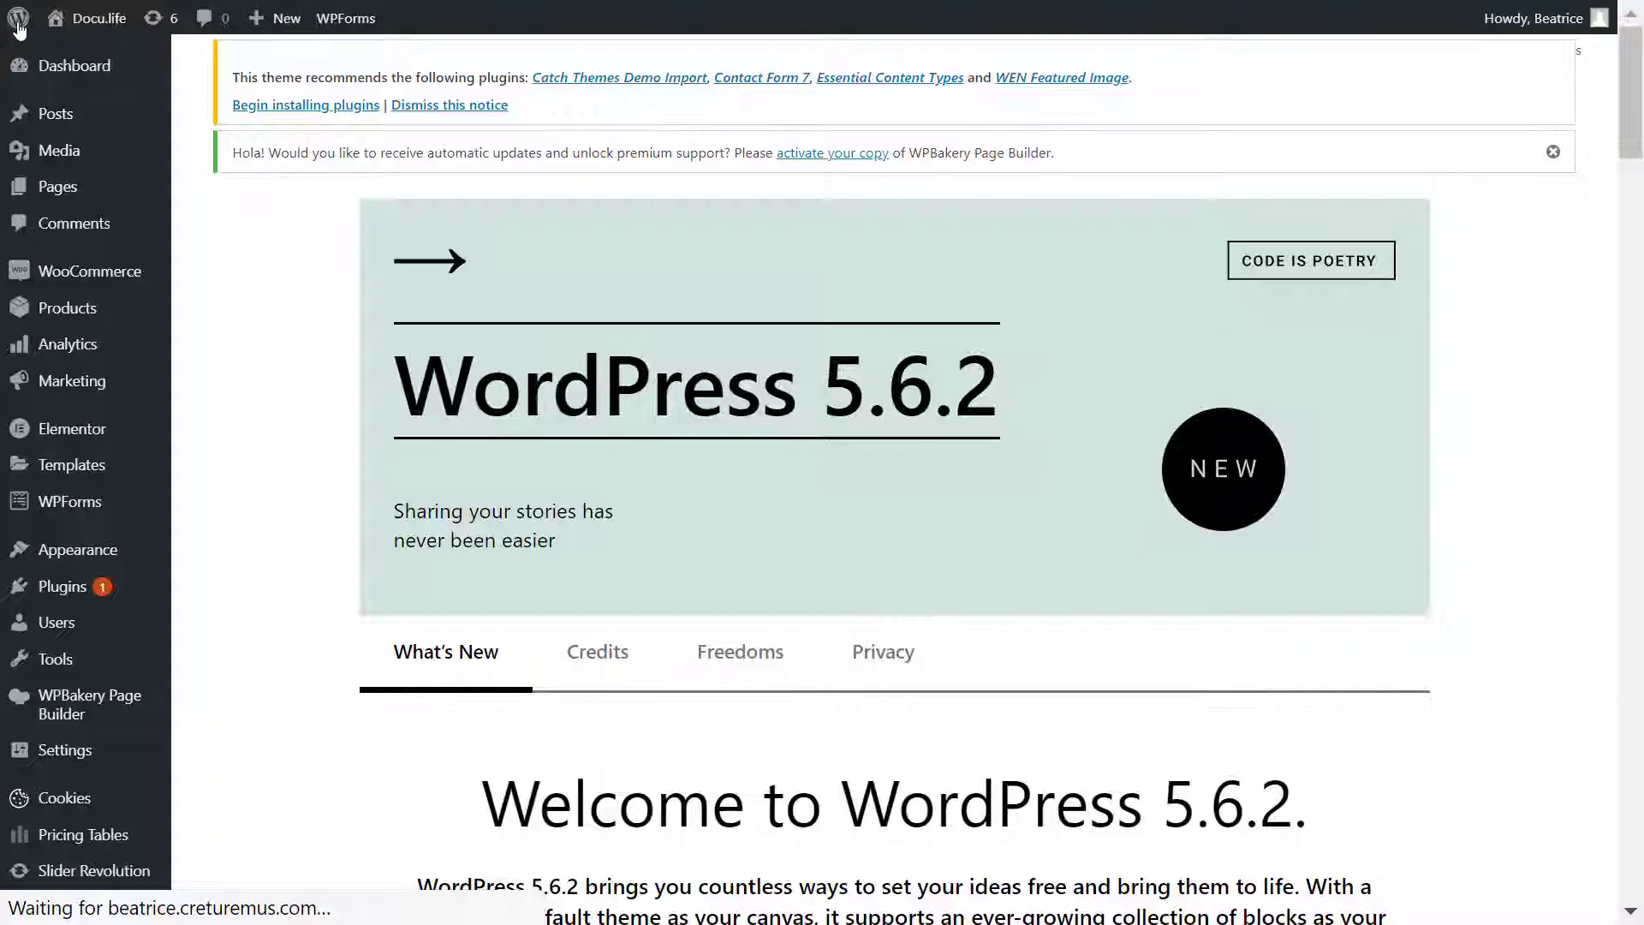
left_click(62, 586)
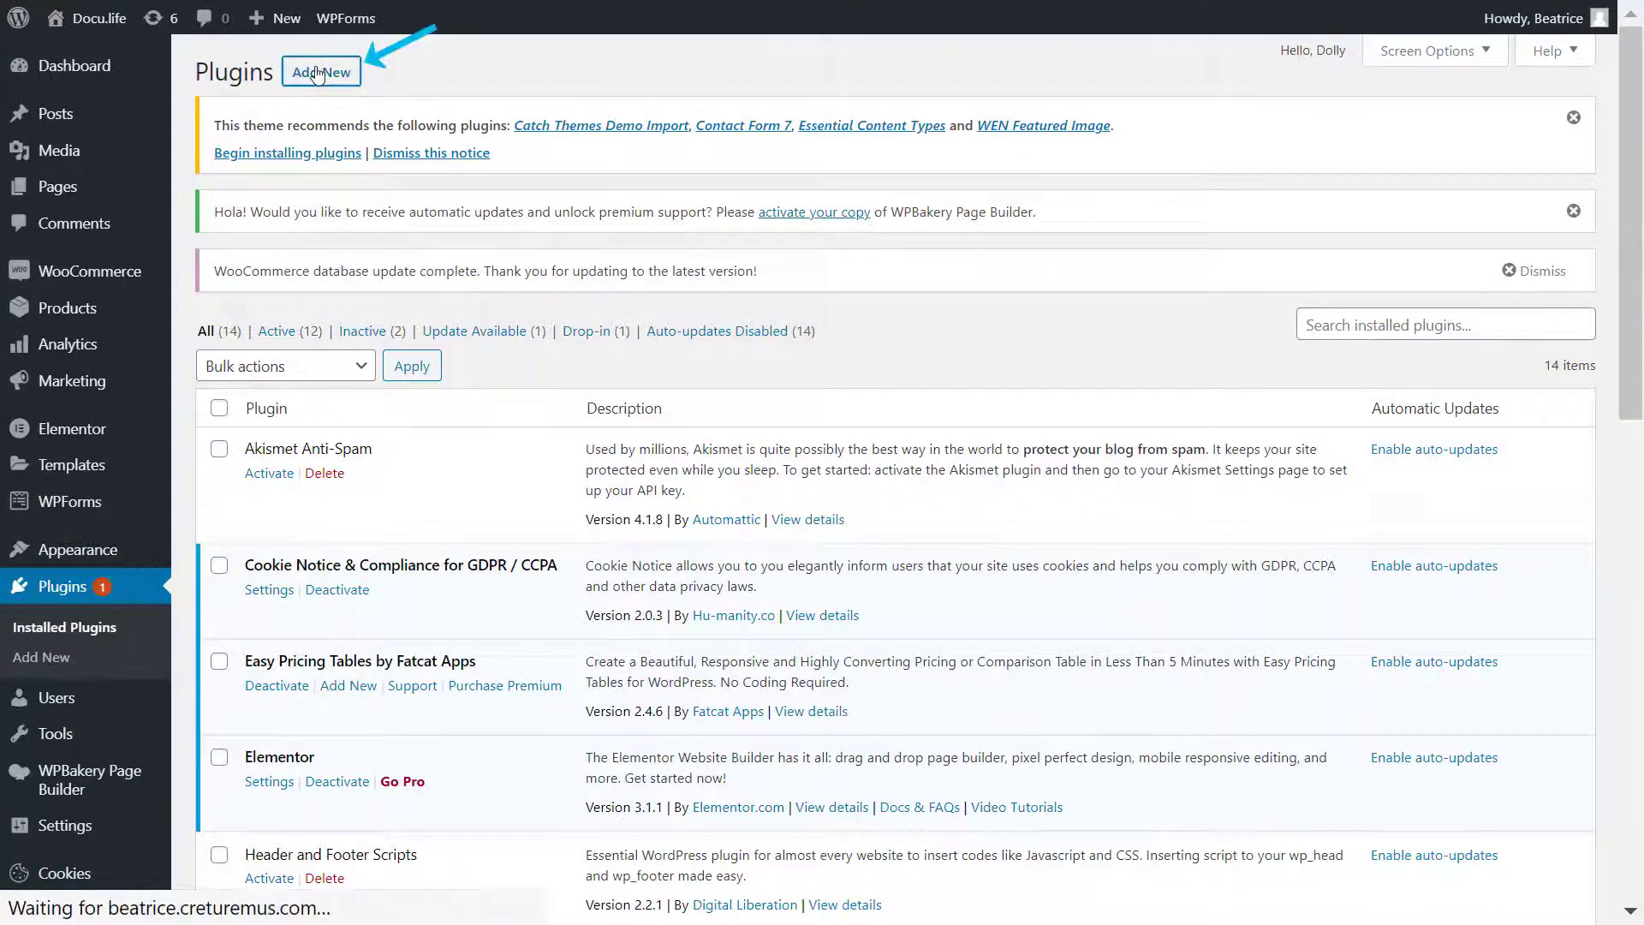
left_click(320, 71)
type("wpstream")
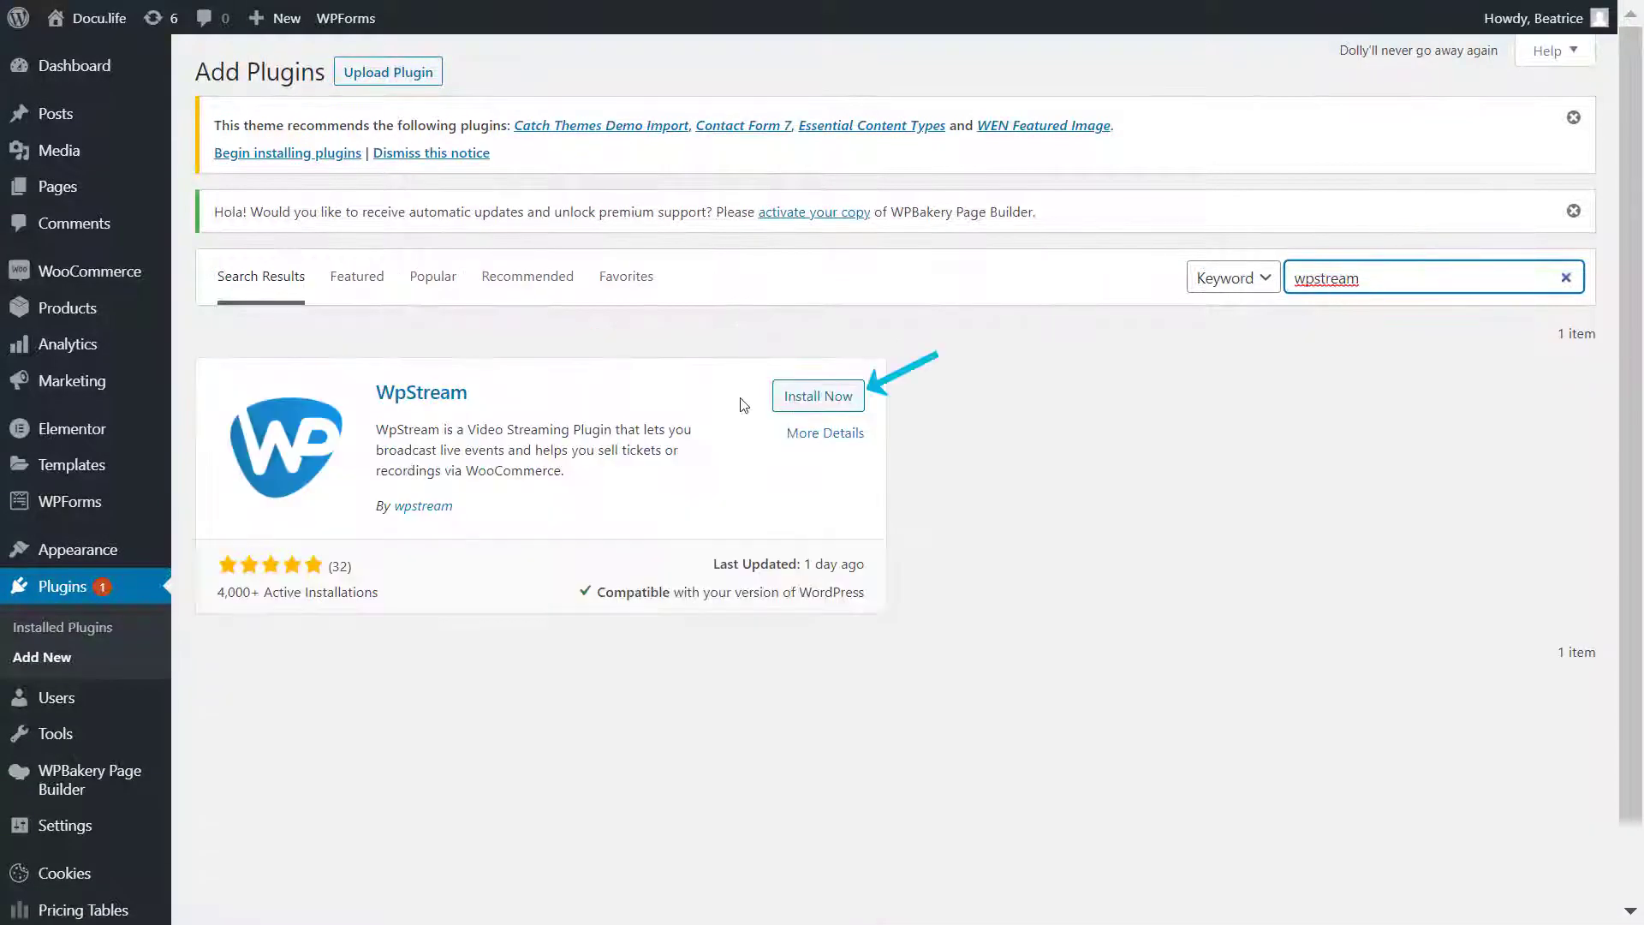
left_click(818, 396)
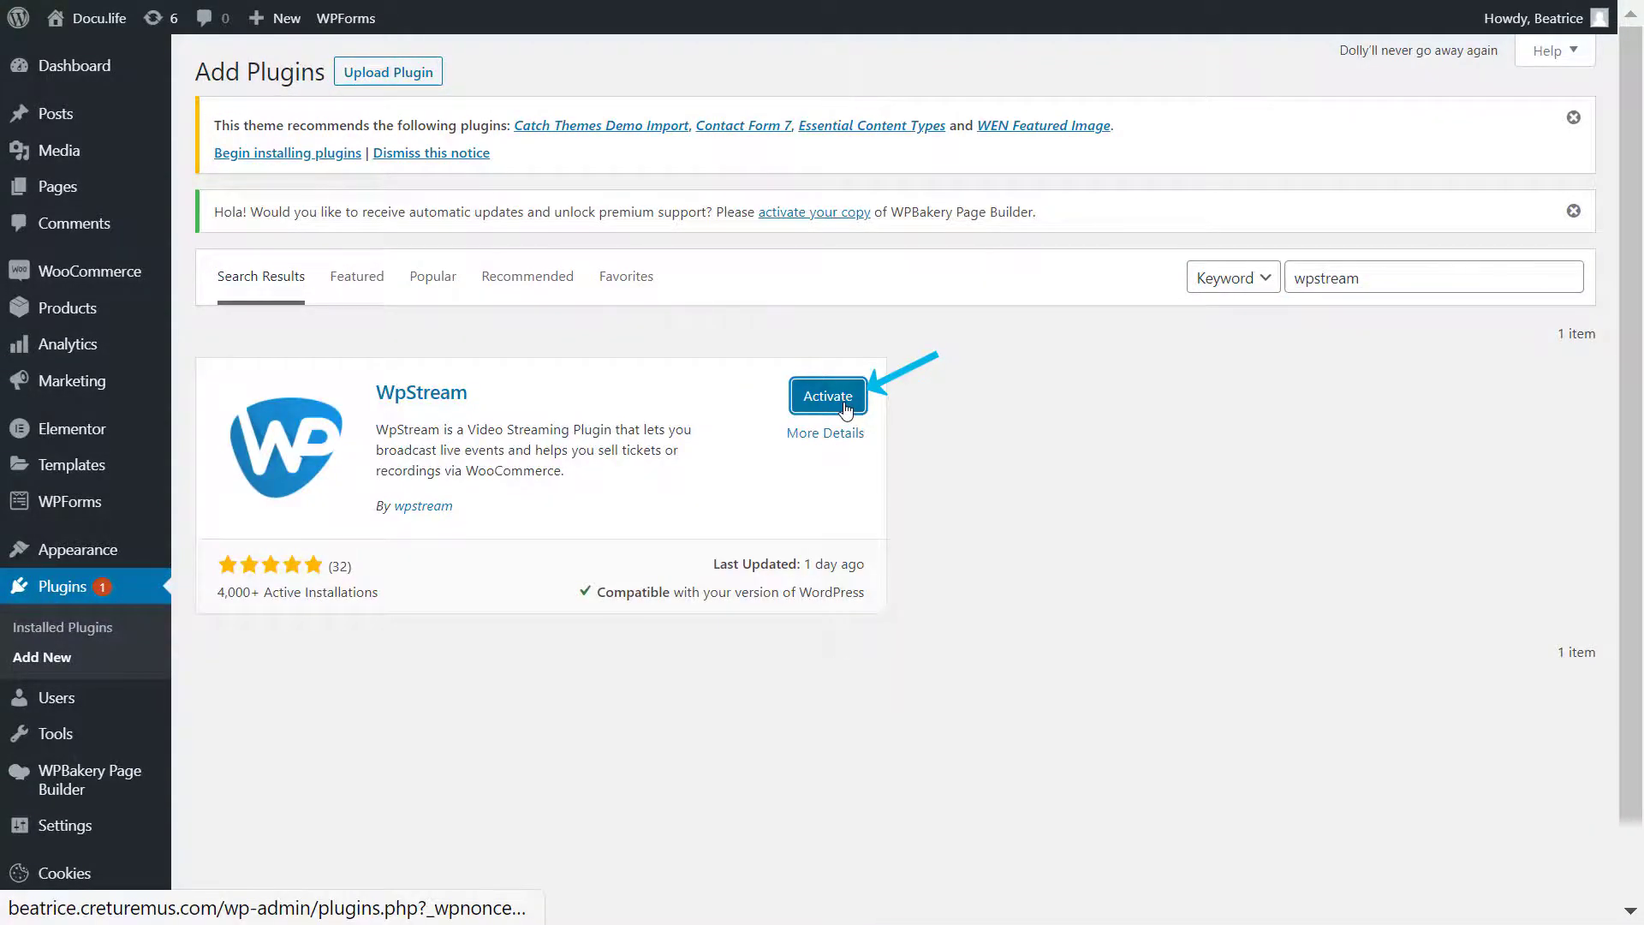
left_click(828, 396)
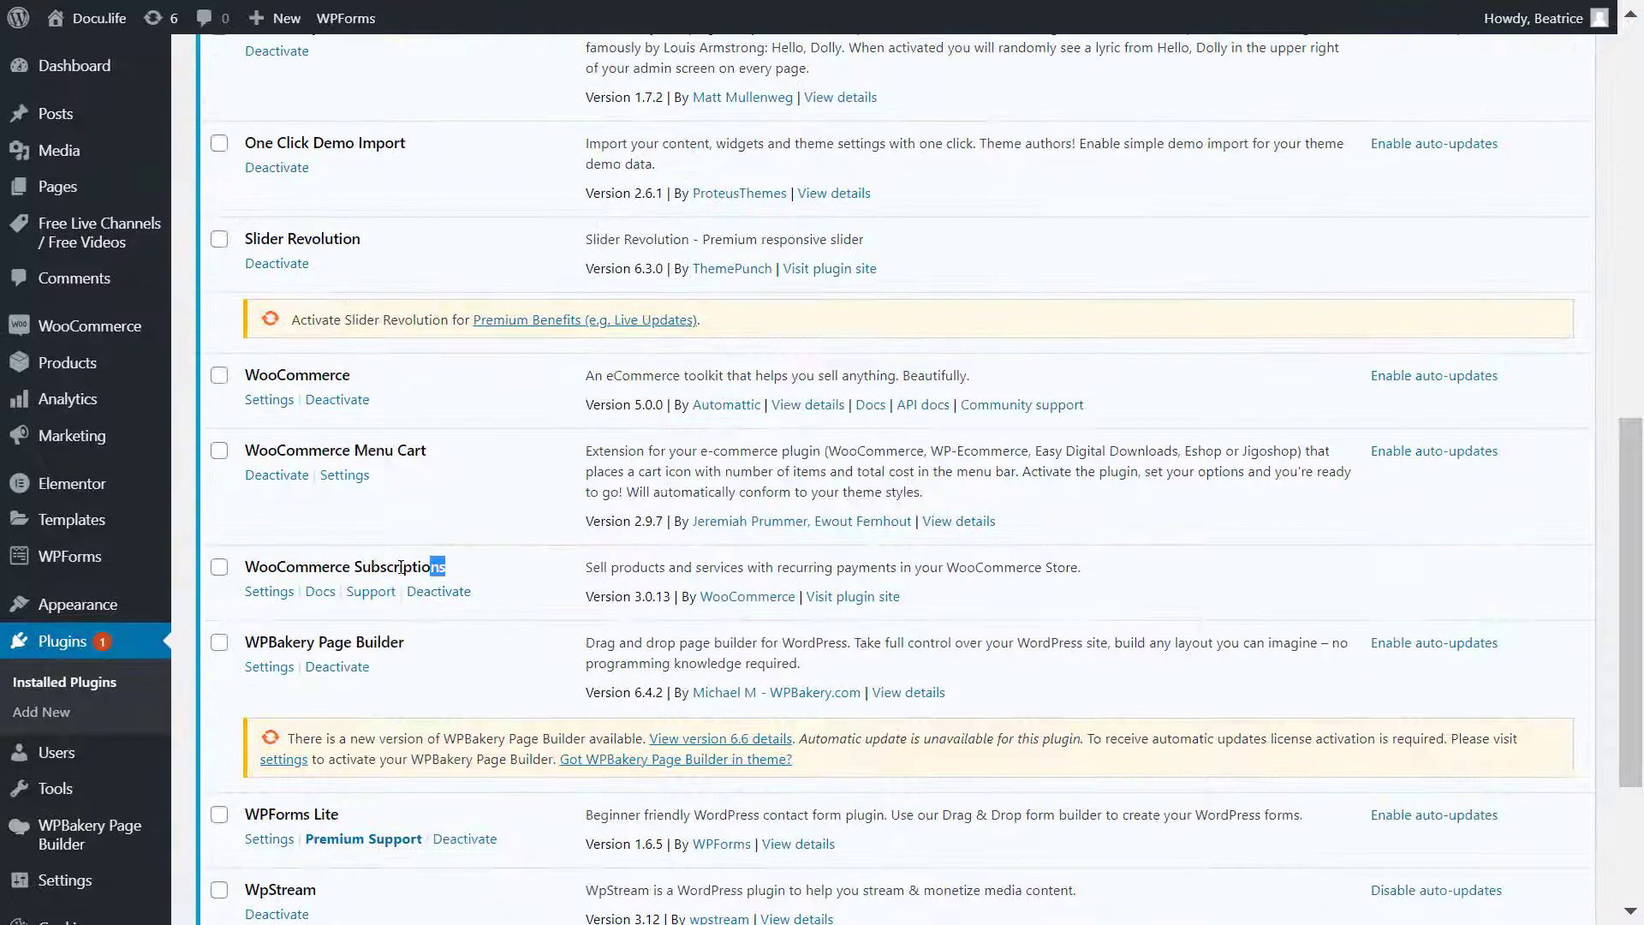
double_click(343, 566)
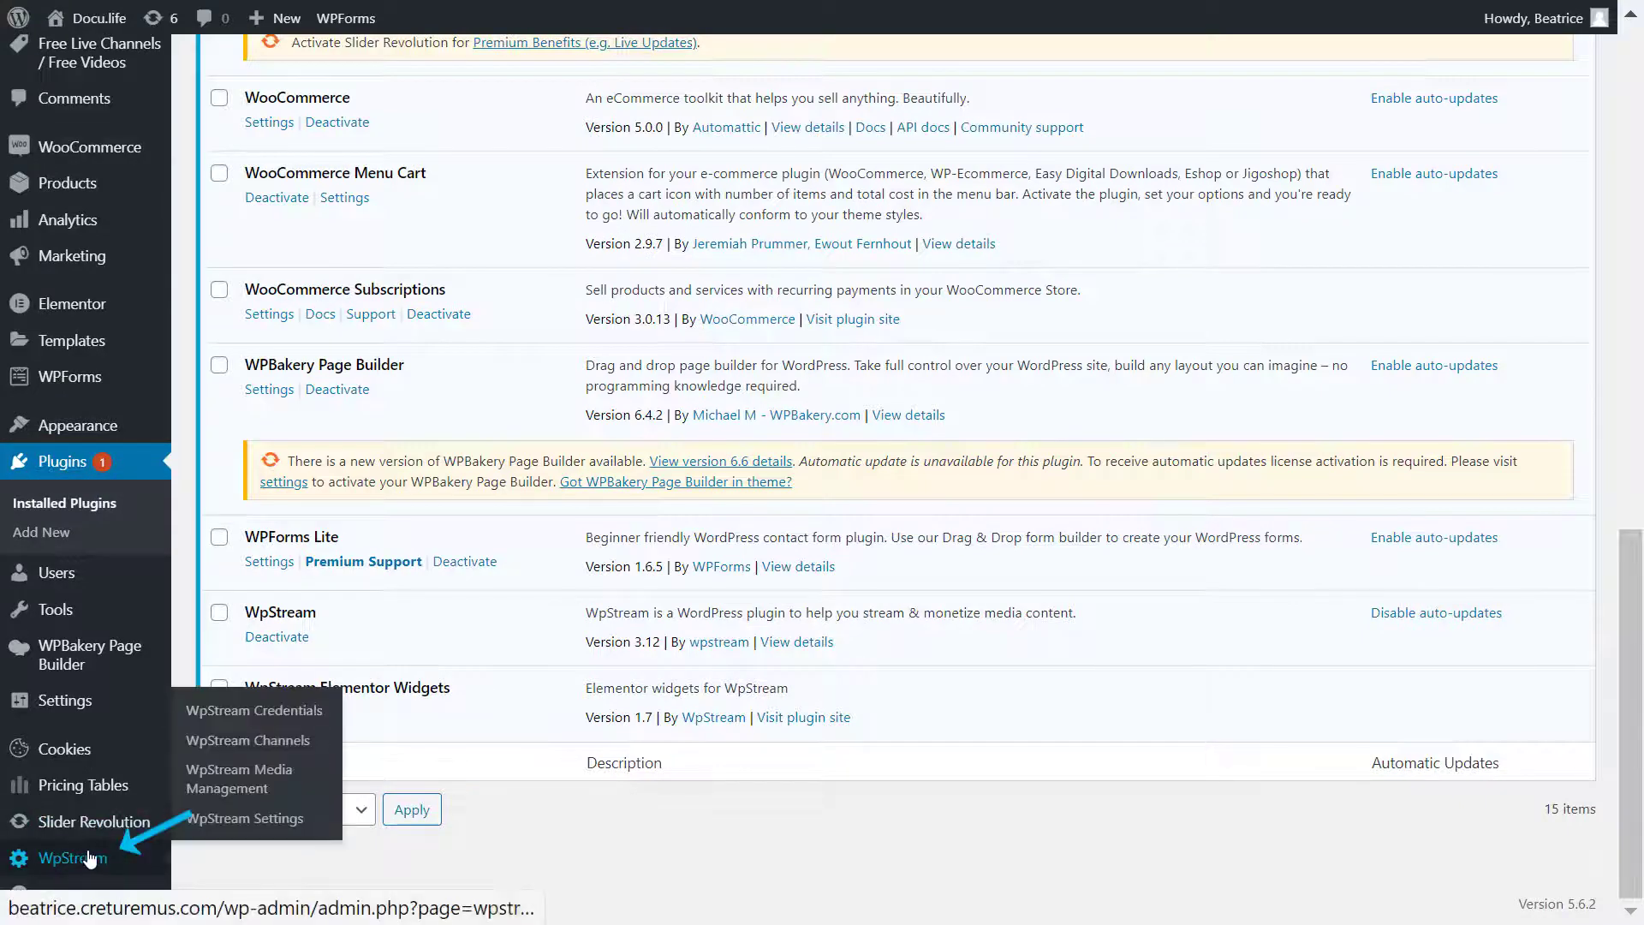
Register a wpstream.net account and save its username and password in WpStream Credentials
left_click(253, 711)
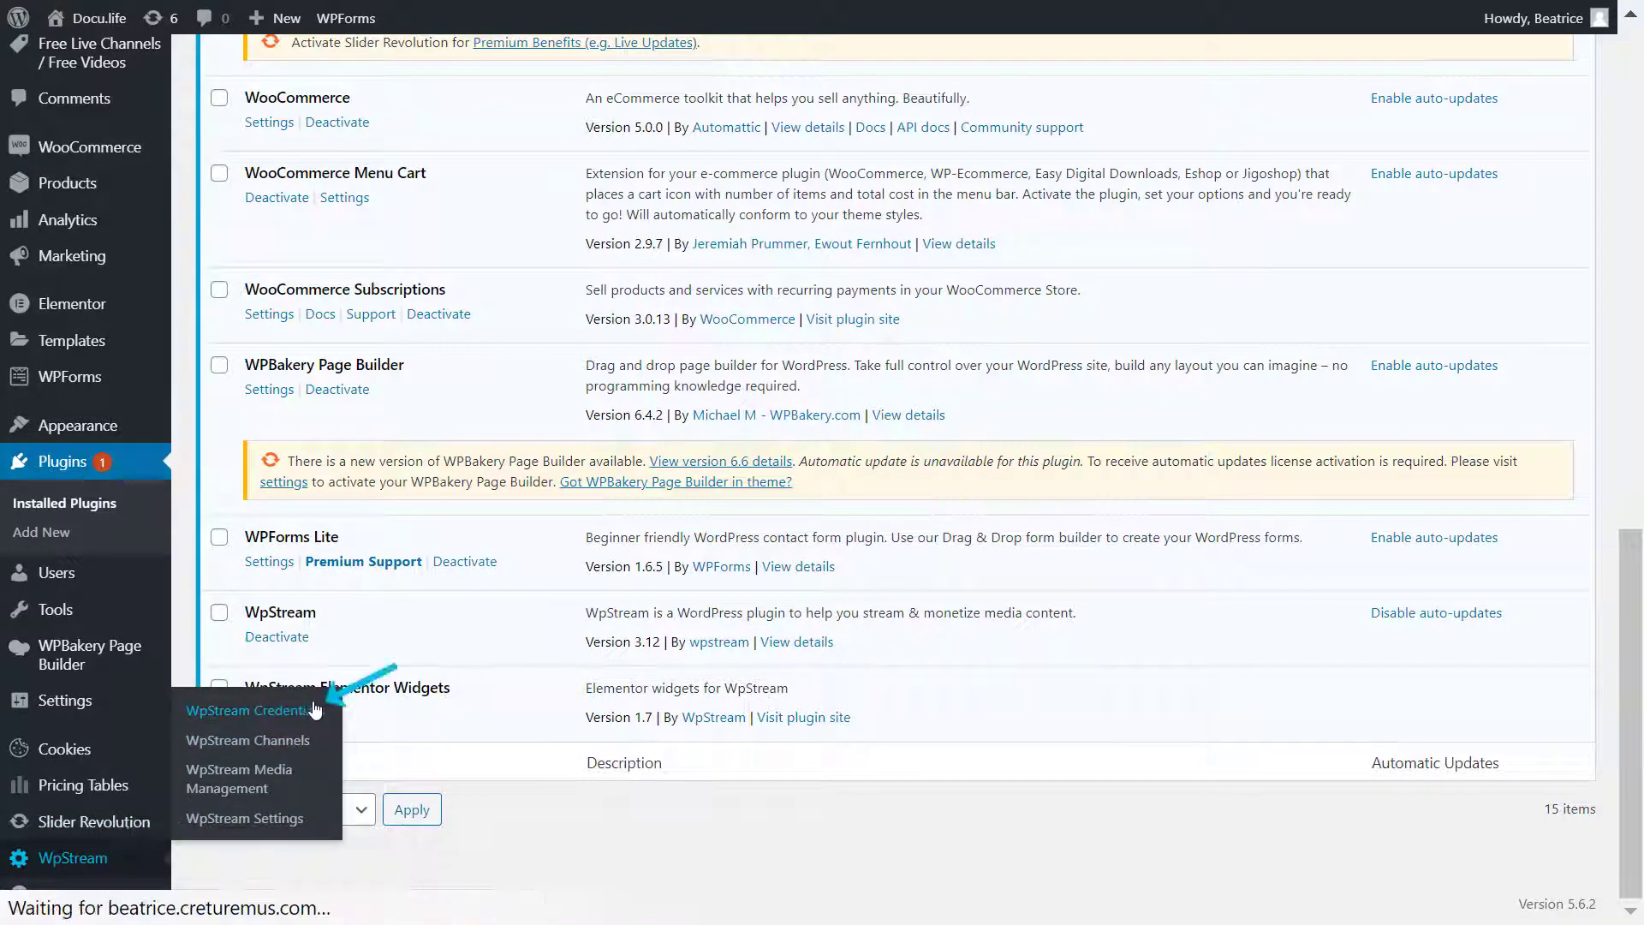
left_click(247, 711)
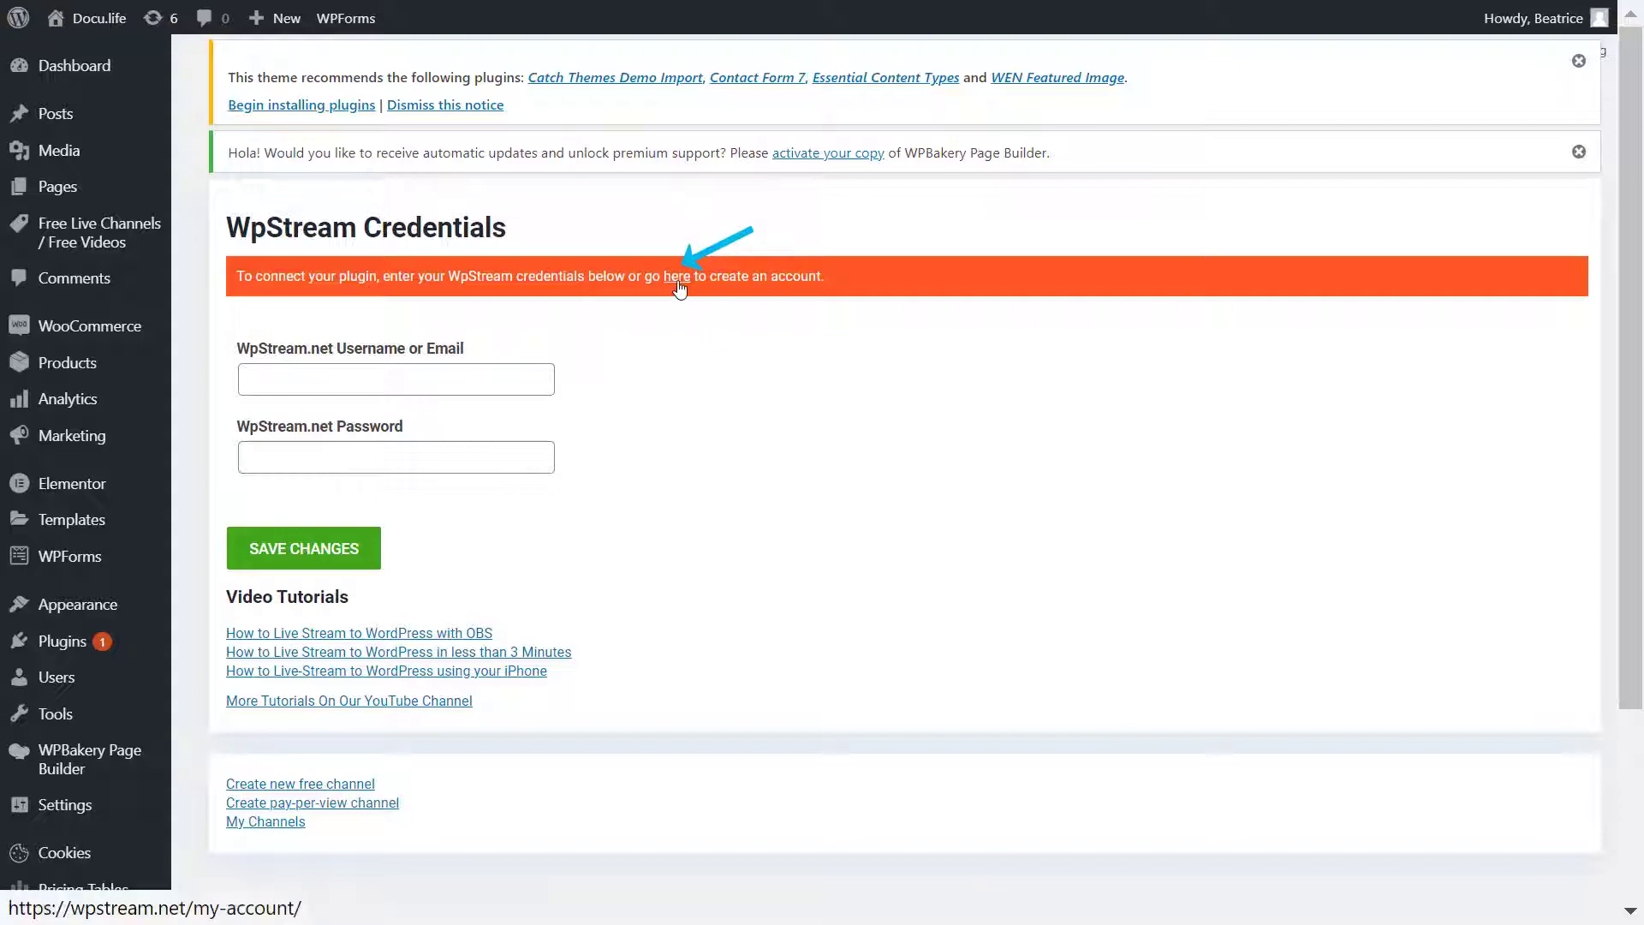
left_click(677, 276)
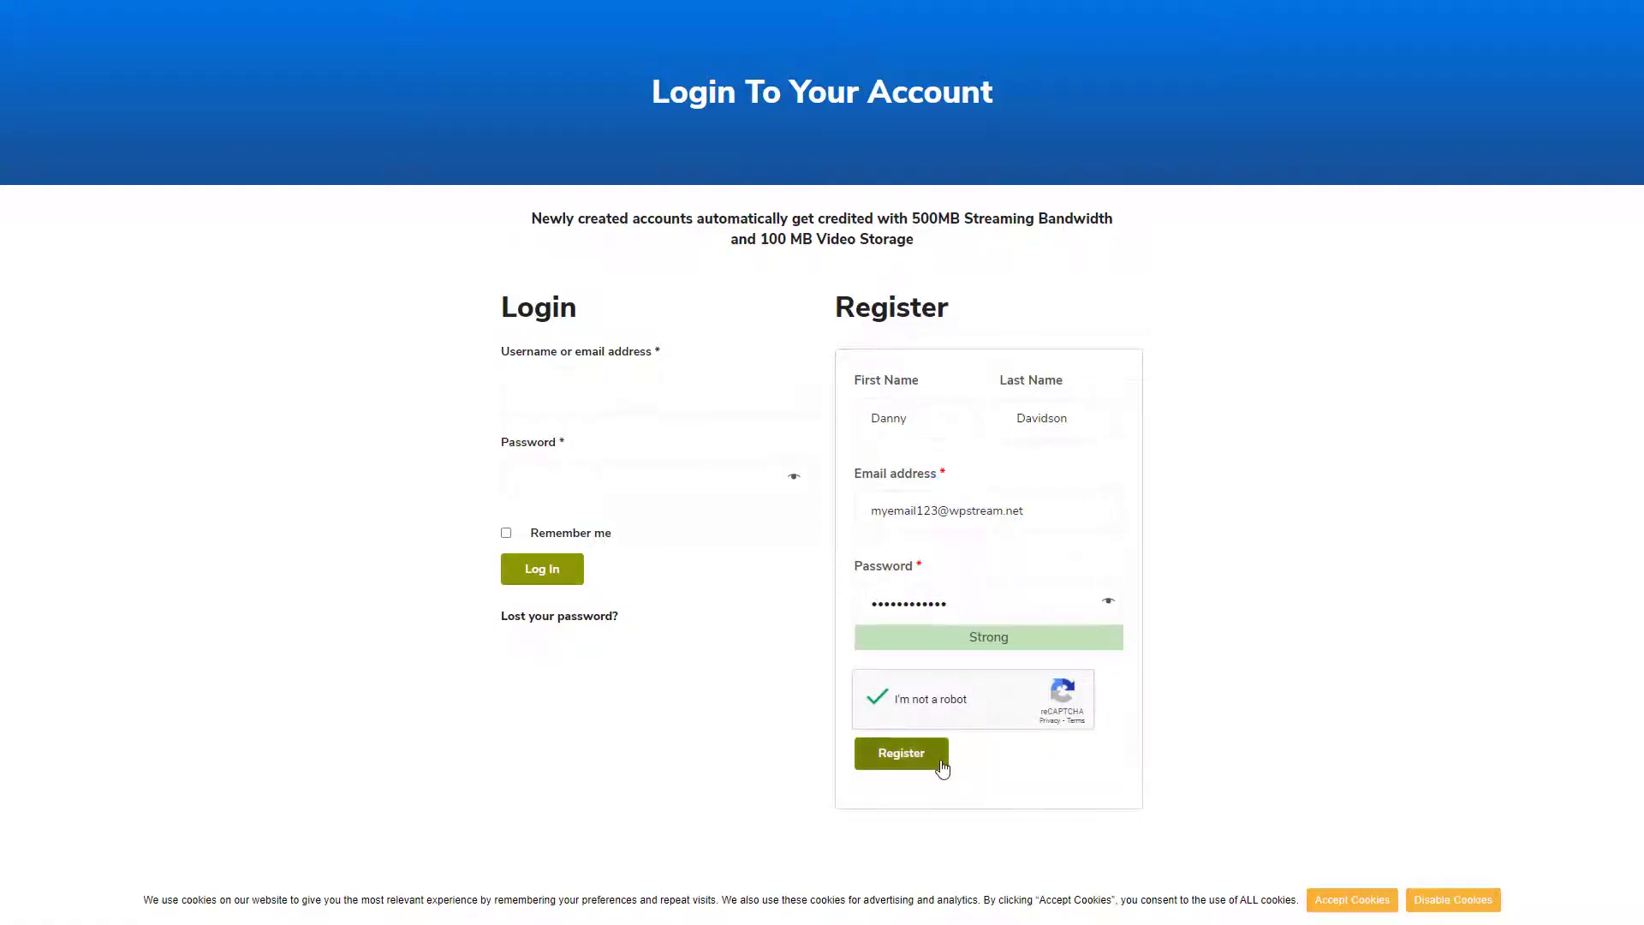
left_click(901, 753)
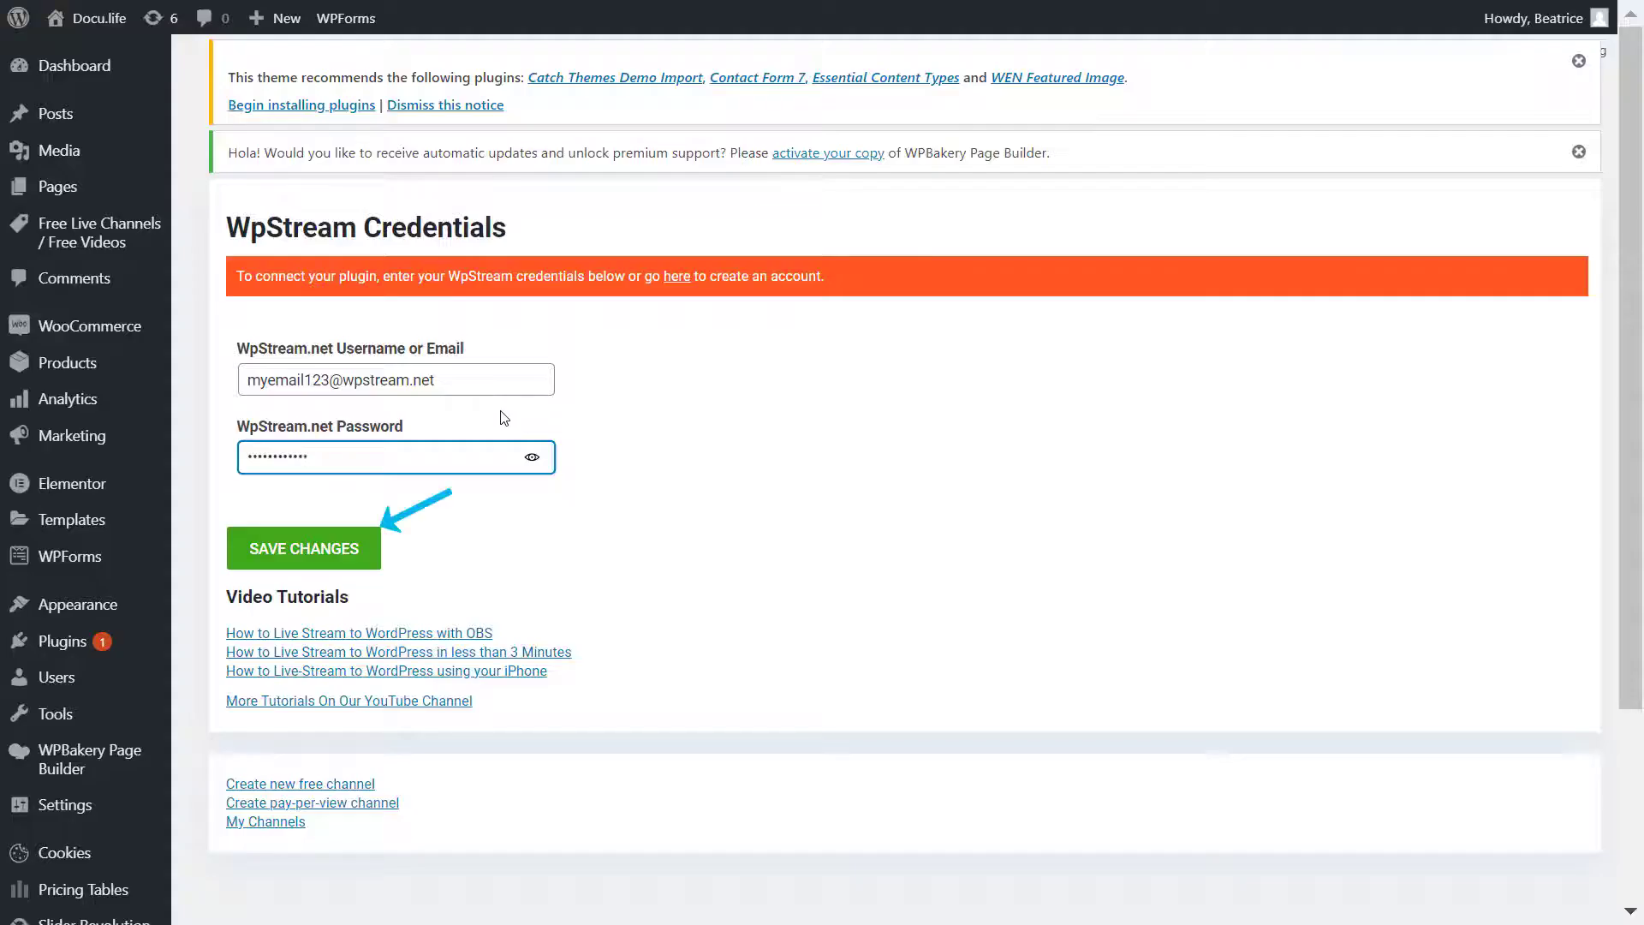
left_click(303, 548)
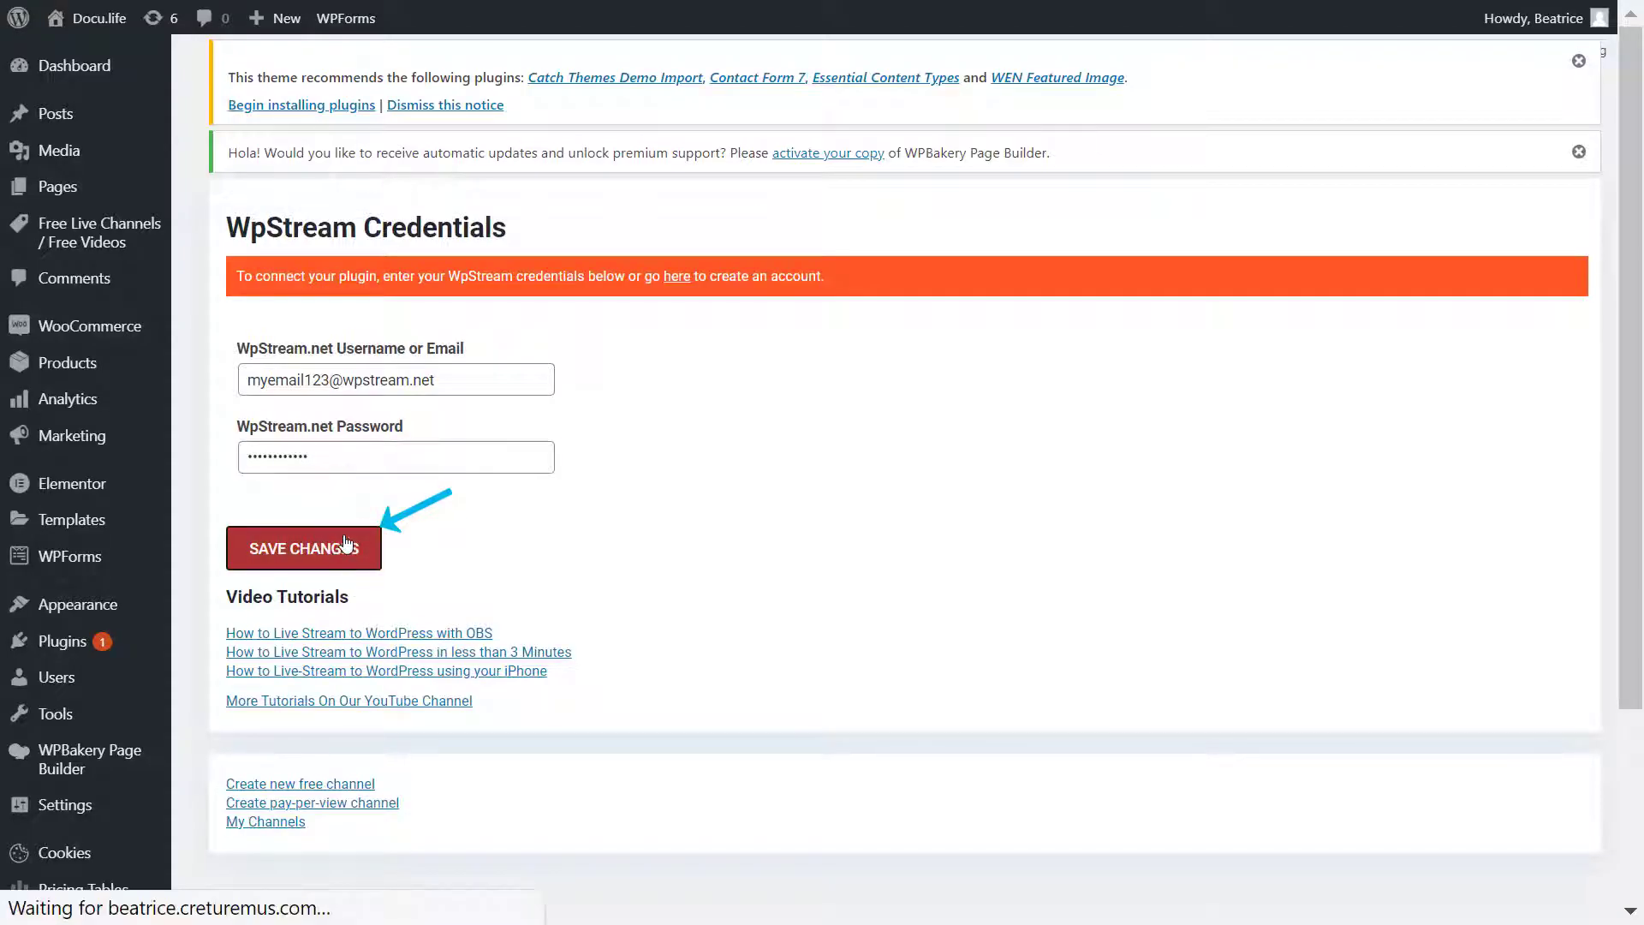
left_click(303, 548)
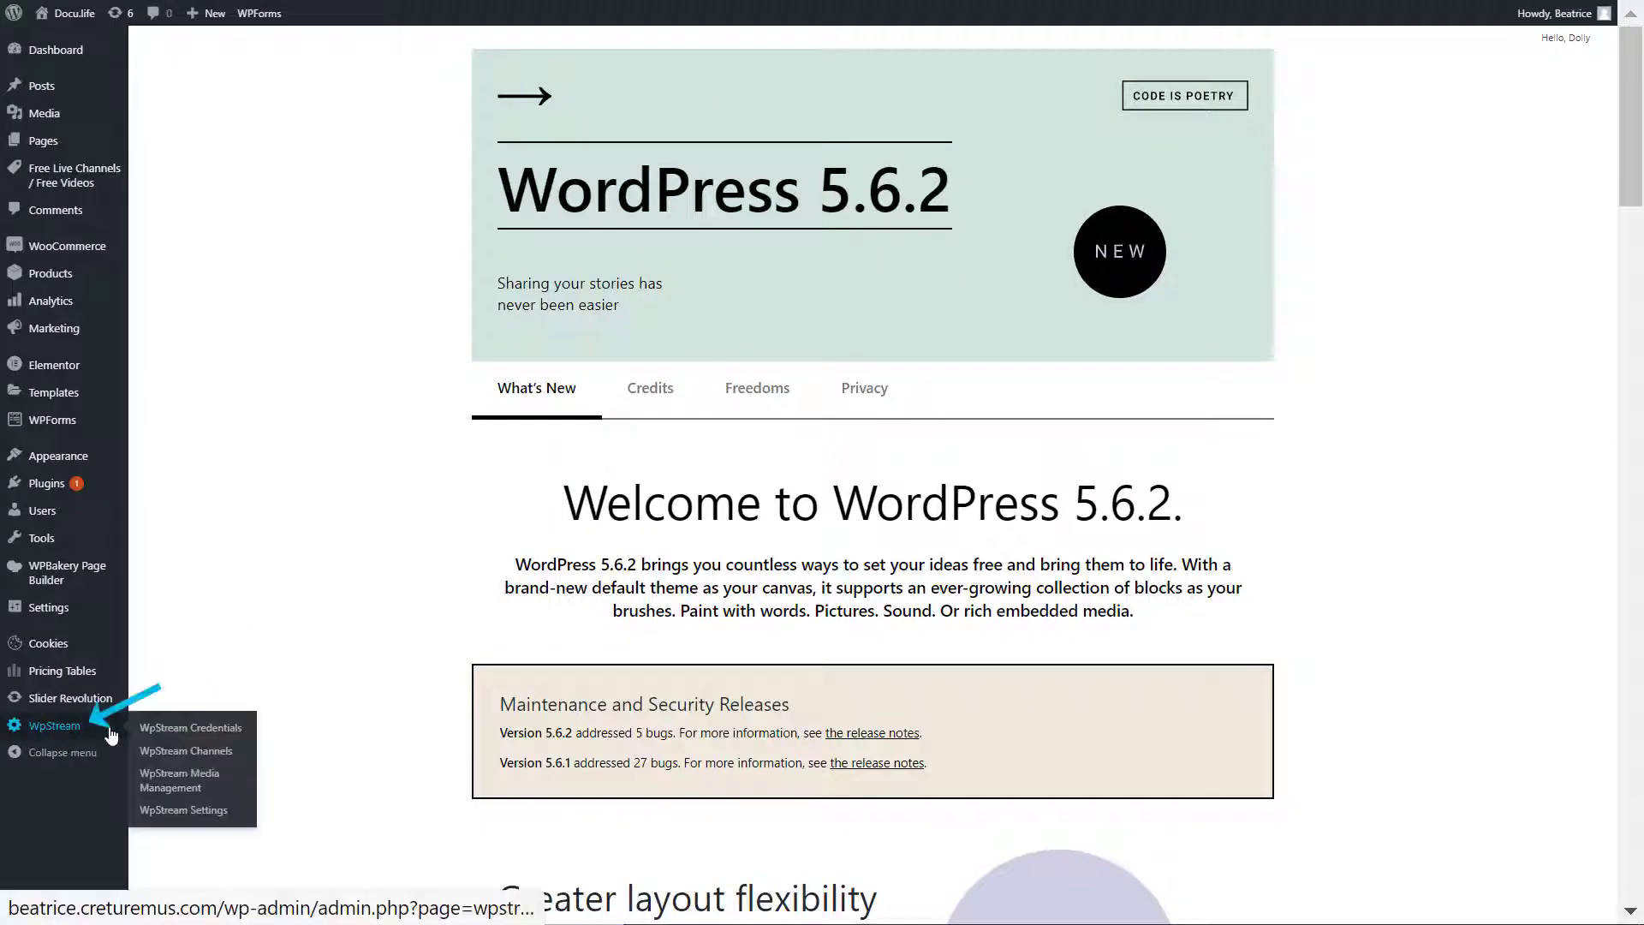
Browse WpStream Settings' Subscription Options and Customize Messages tabs
left_click(182, 810)
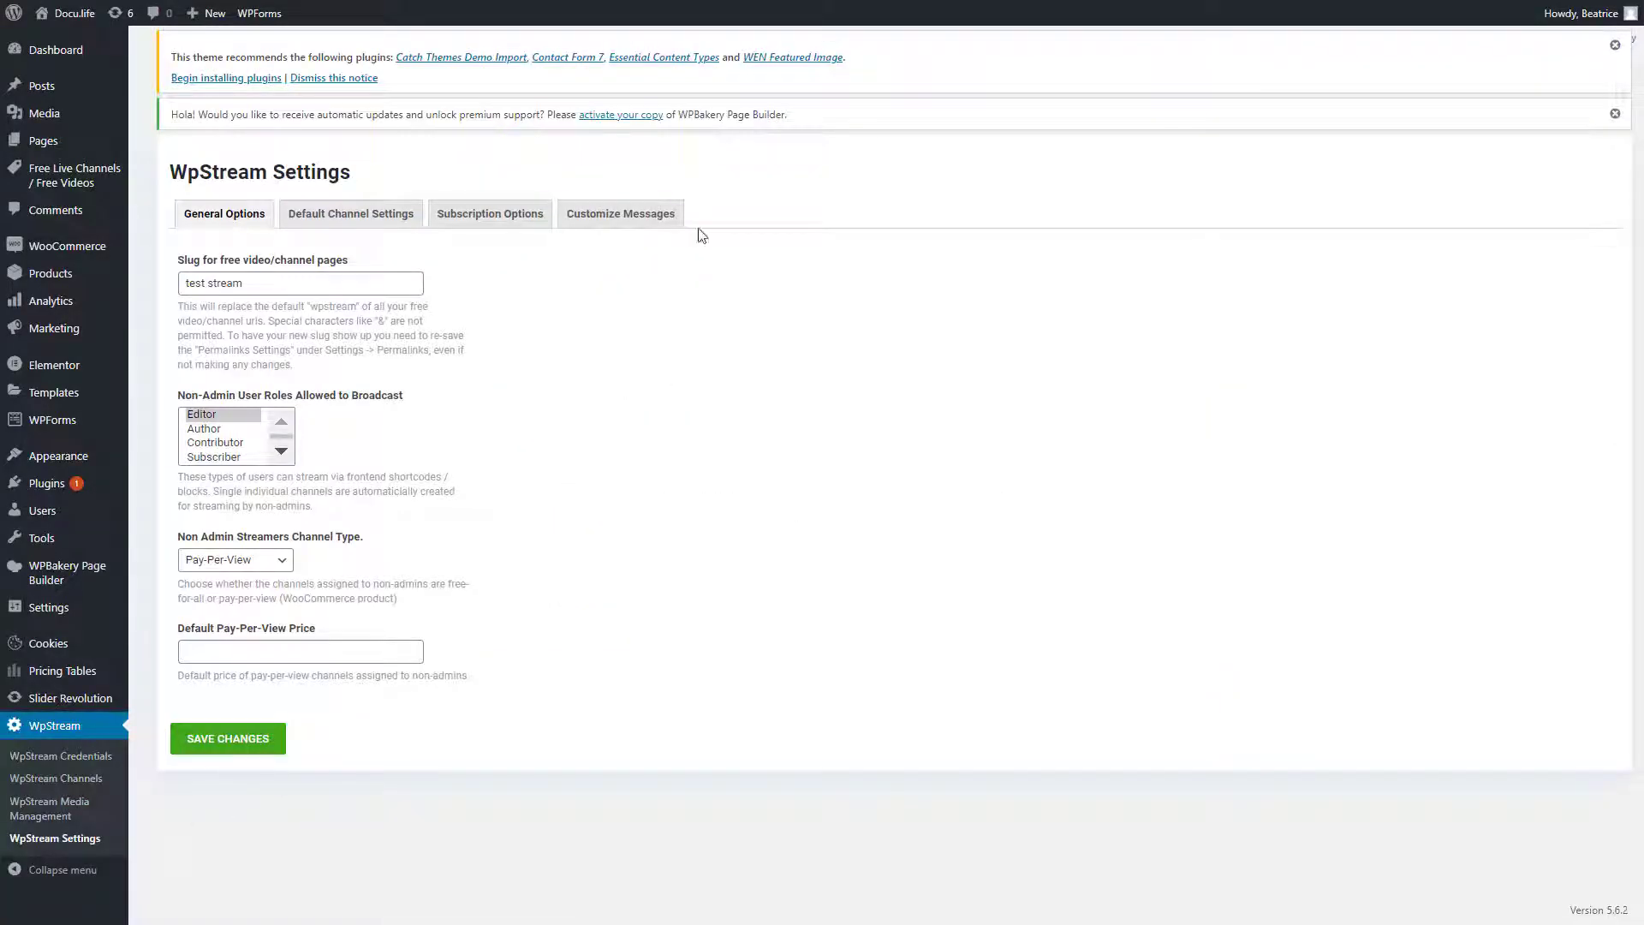
left_click(489, 213)
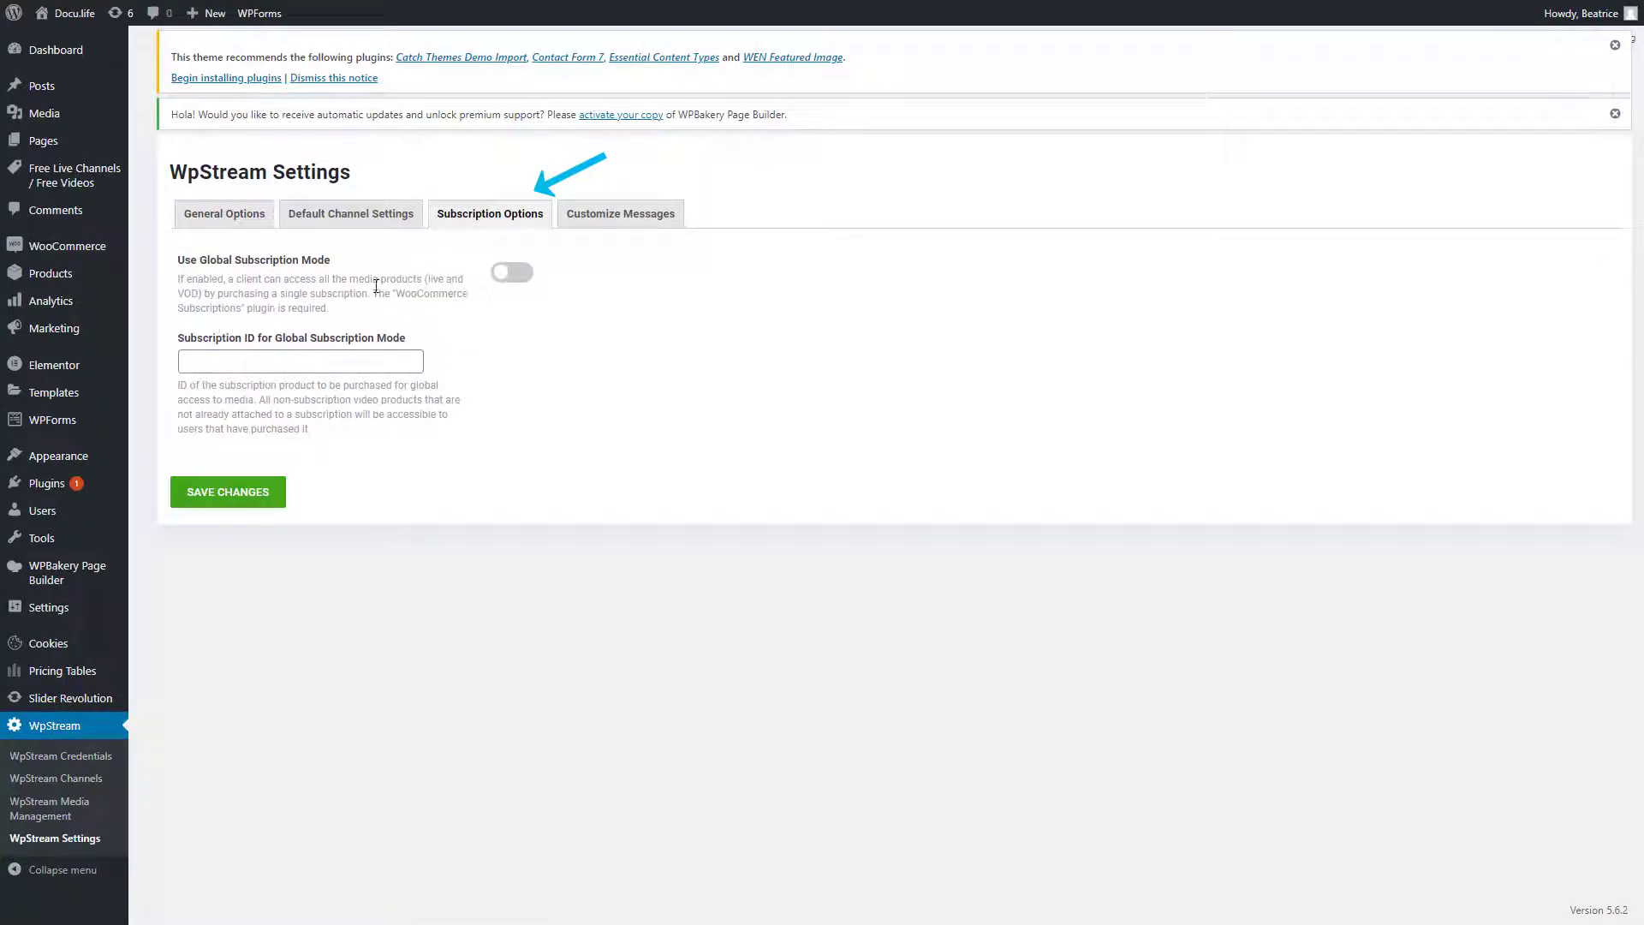
mouse_move(356, 267)
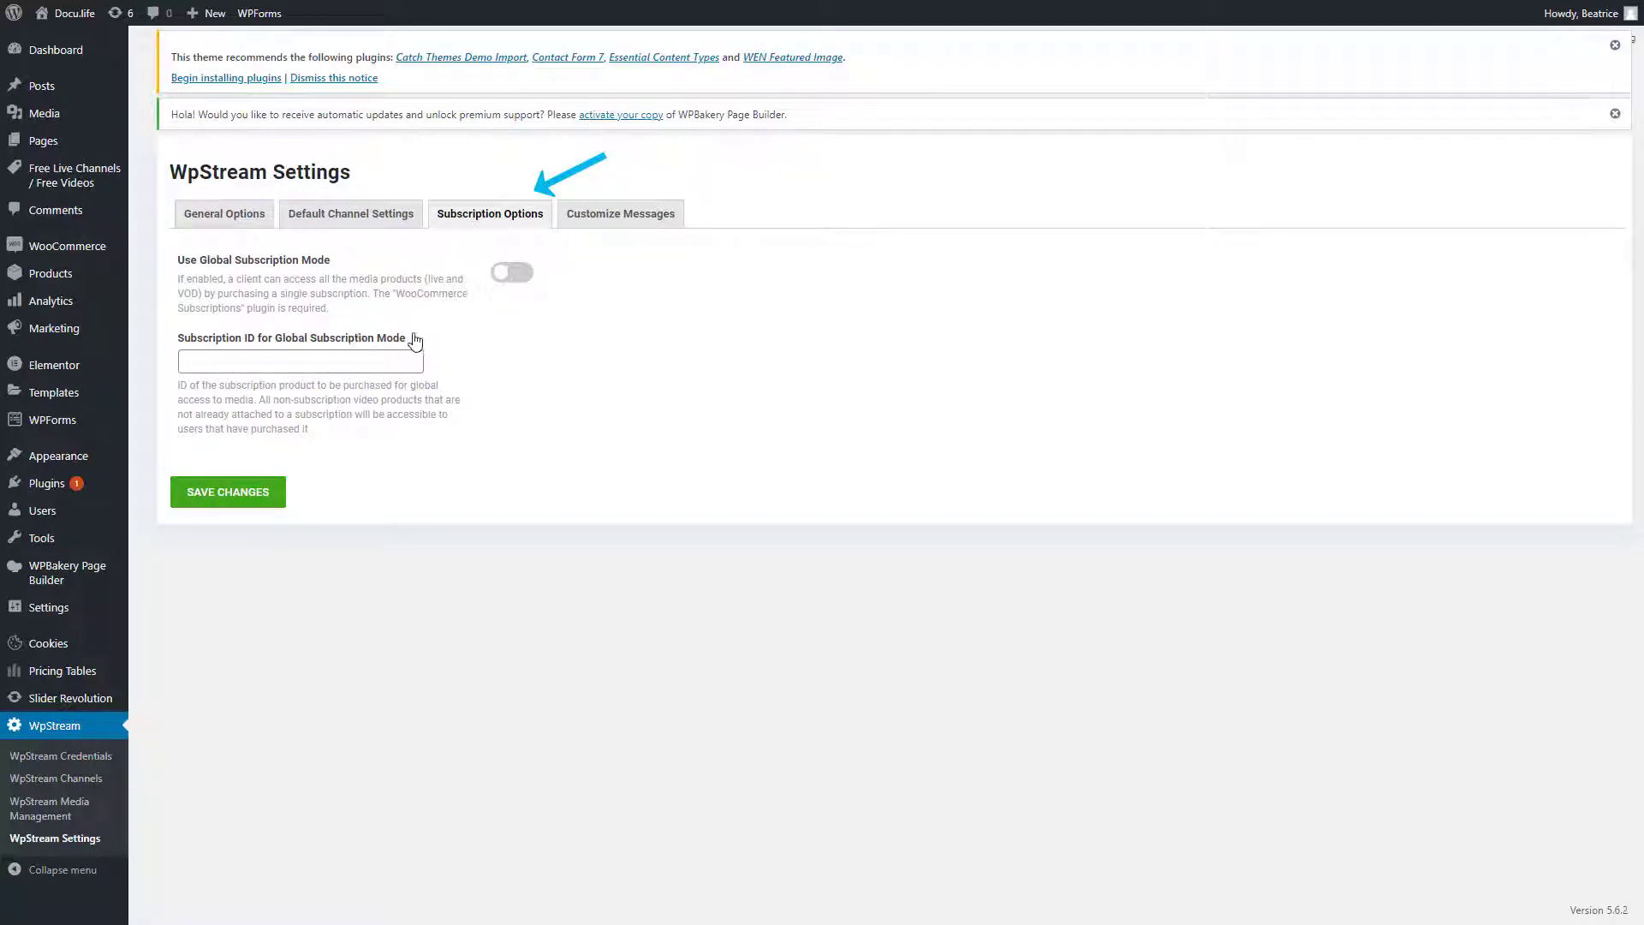
left_click(621, 213)
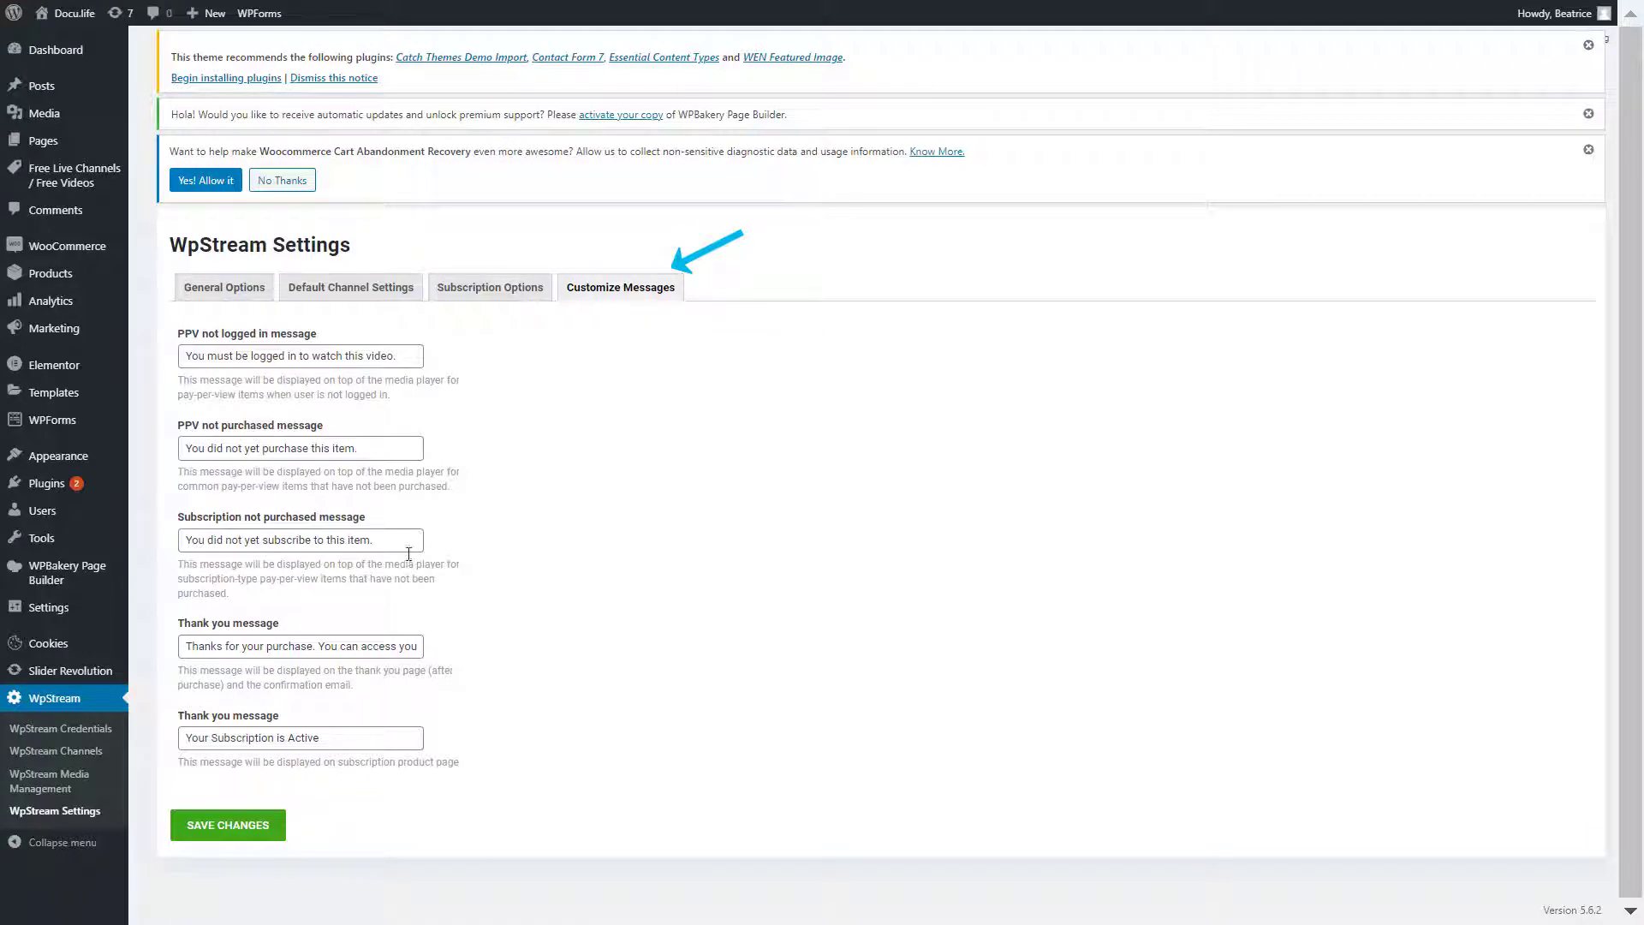
mouse_move(524, 733)
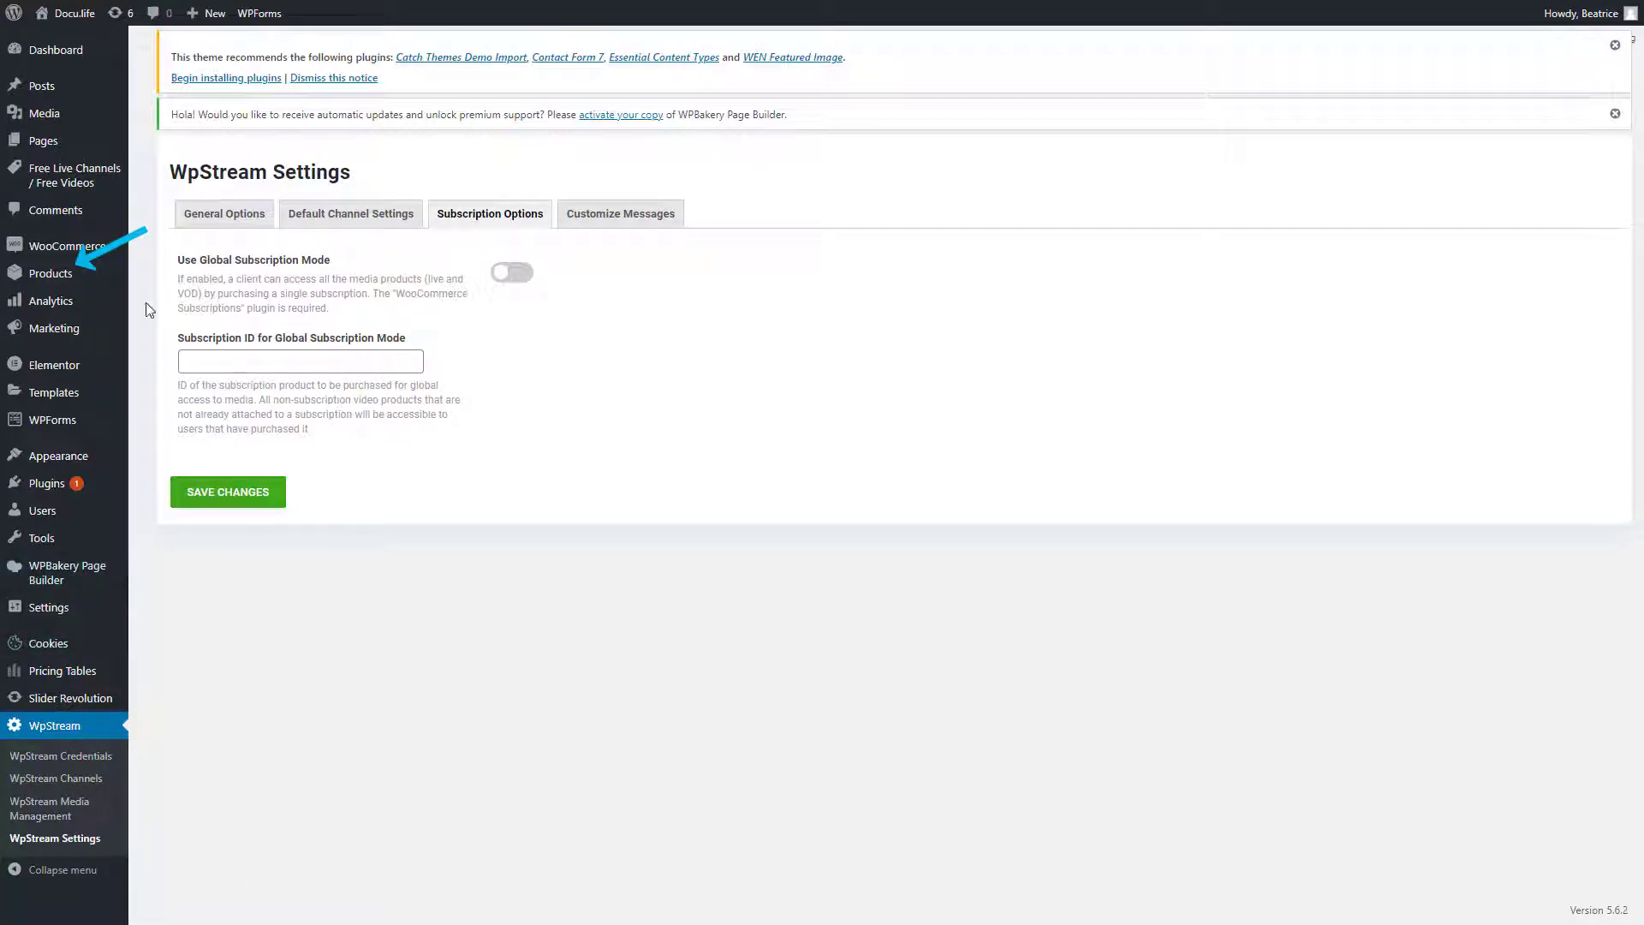
Begin a new product from the WooCommerce products list of five $3.99/month subscriptions
left_click(49, 272)
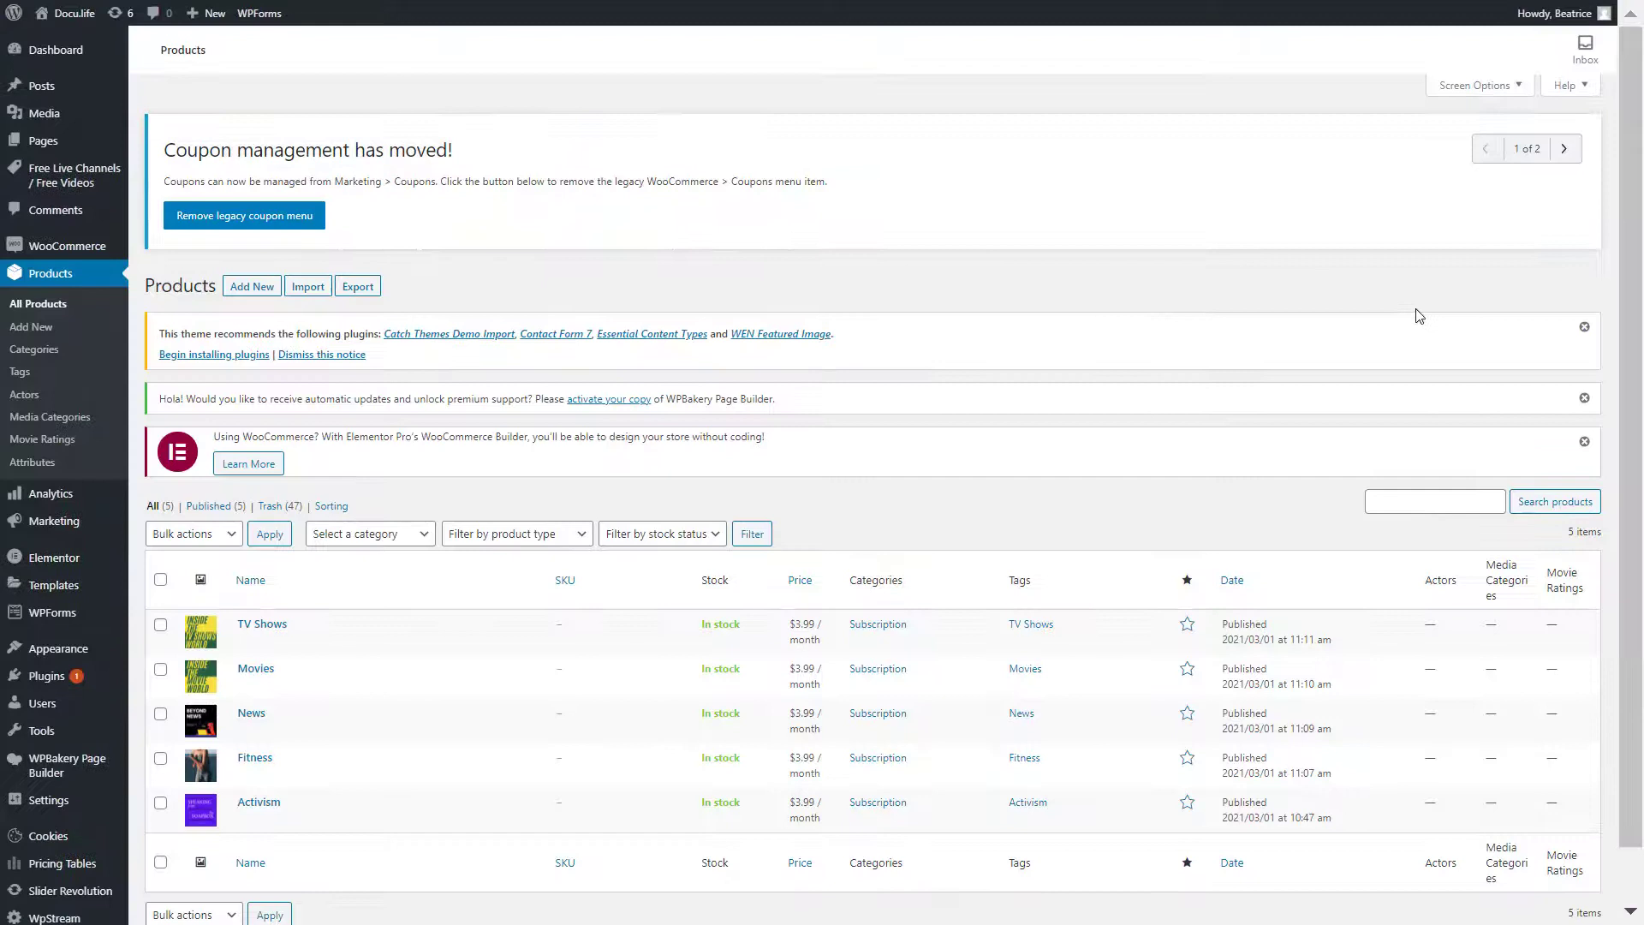
scroll("down", 3)
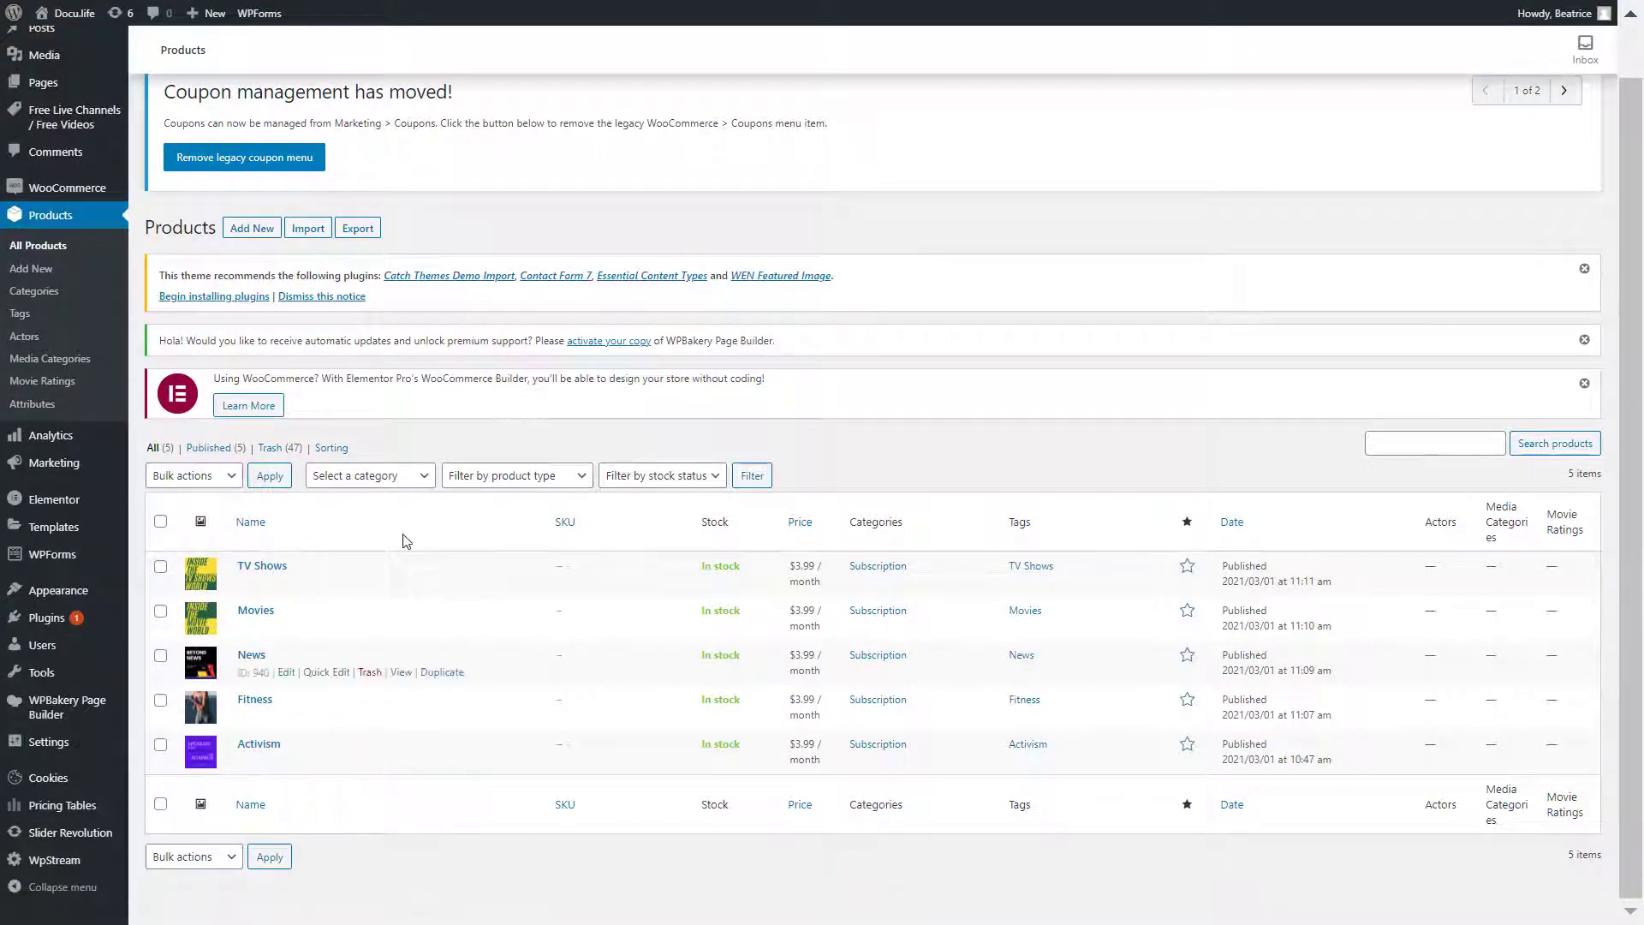
left_click(251, 228)
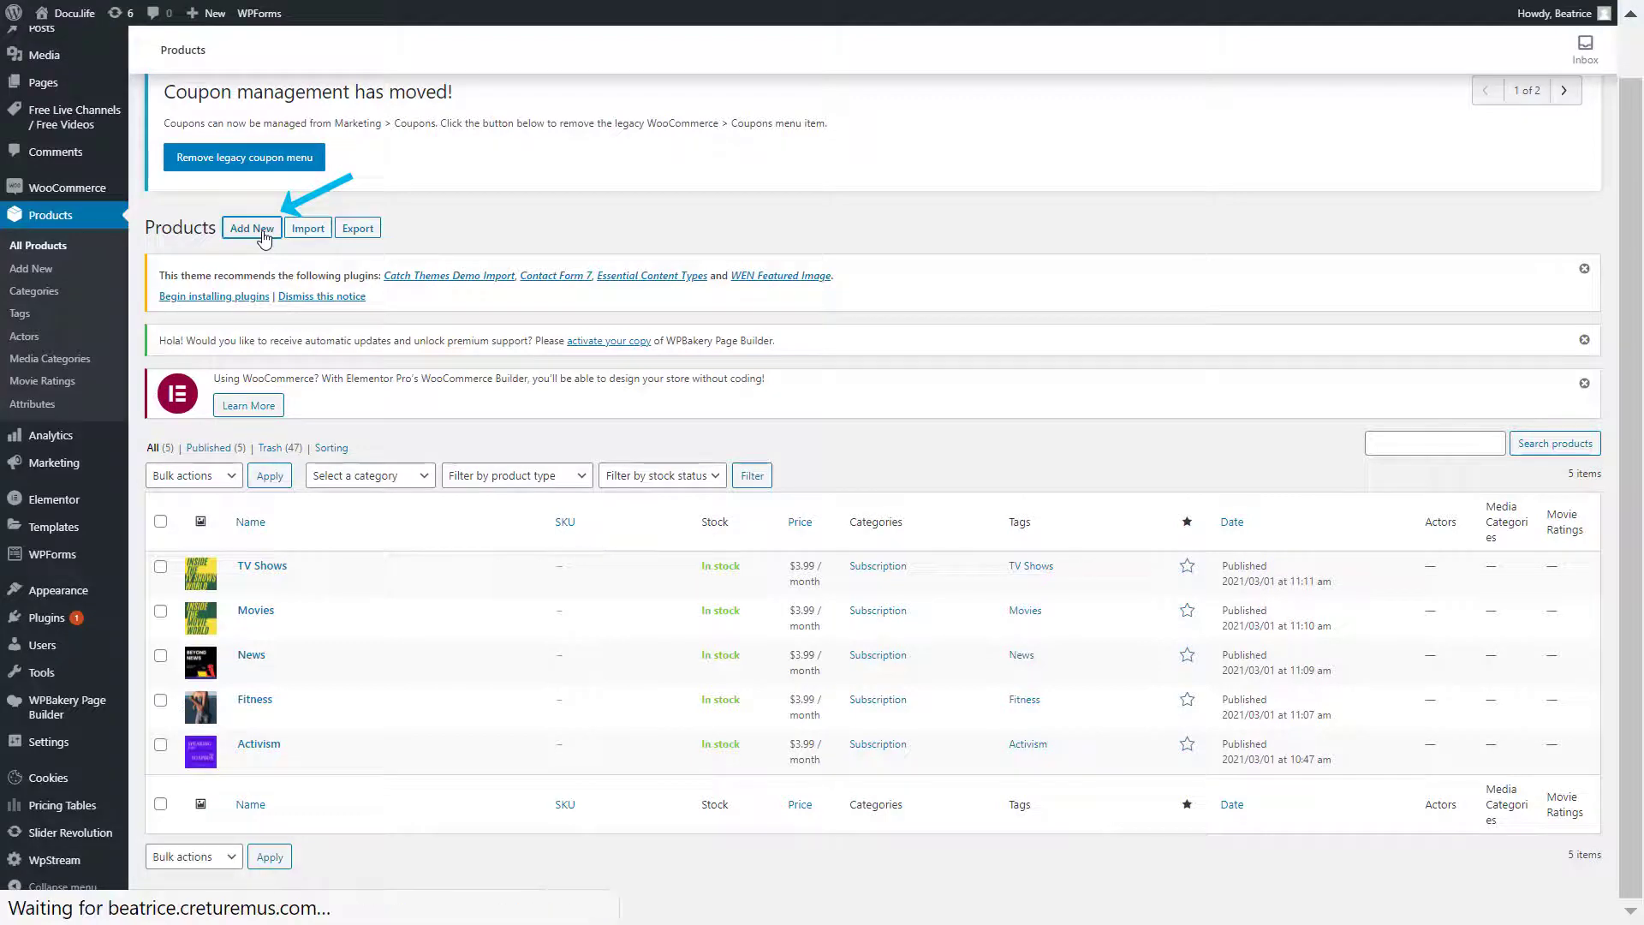
Publish 'All Access' as a simple subscription at $8.99 per month
left_click(250, 228)
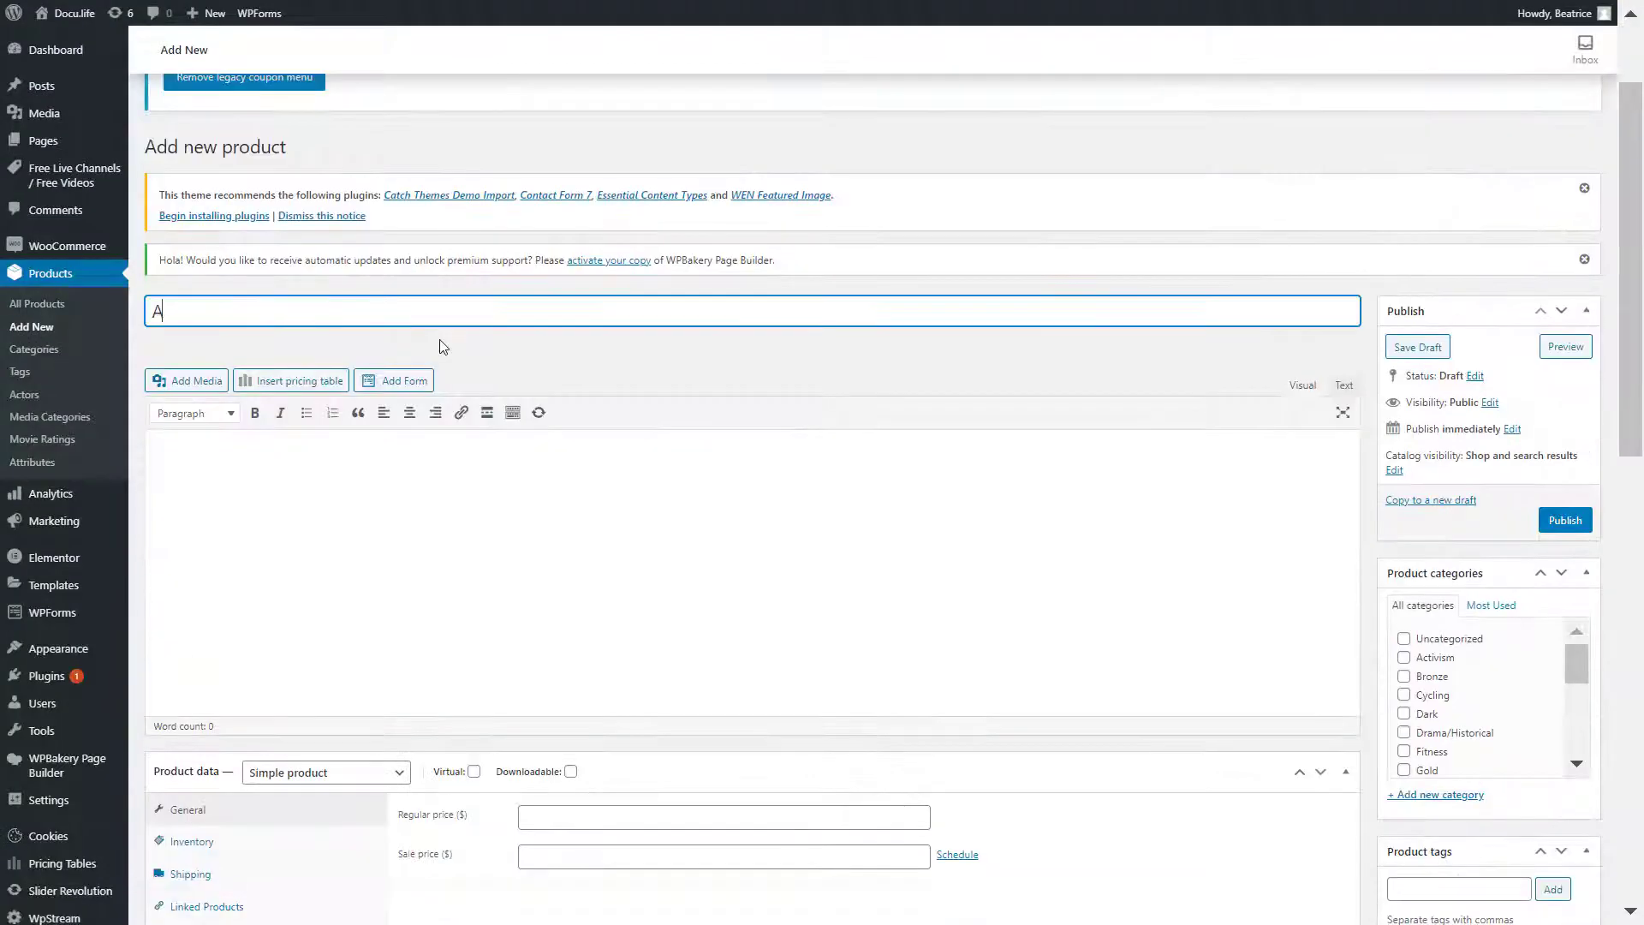
type("ll Access")
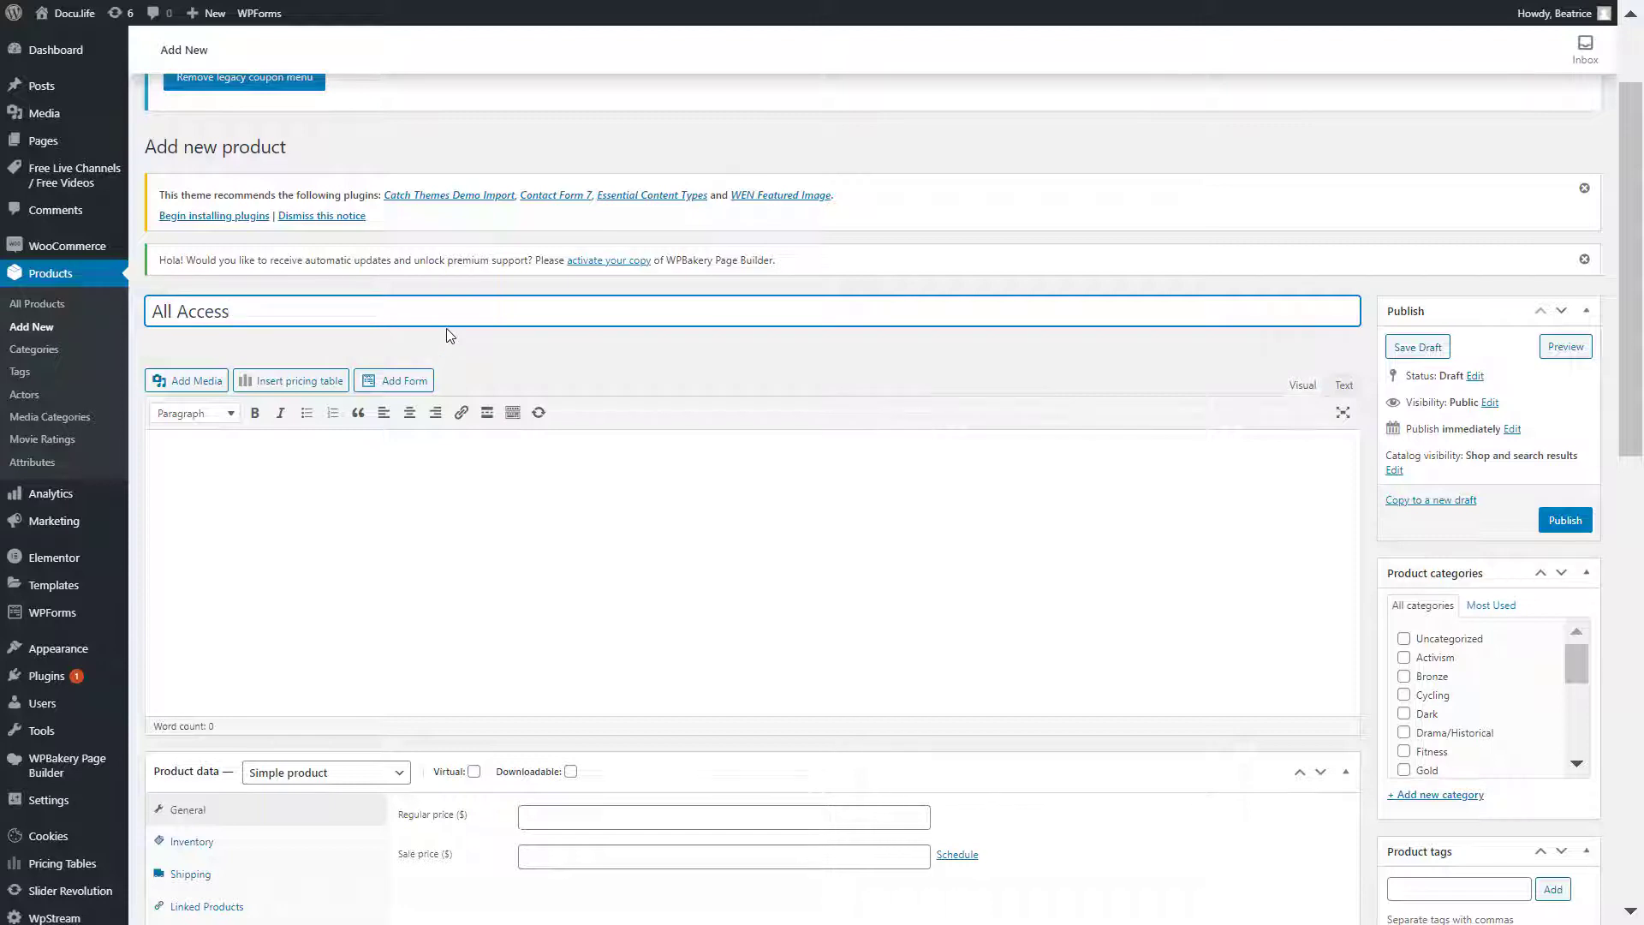
scroll("down", 3)
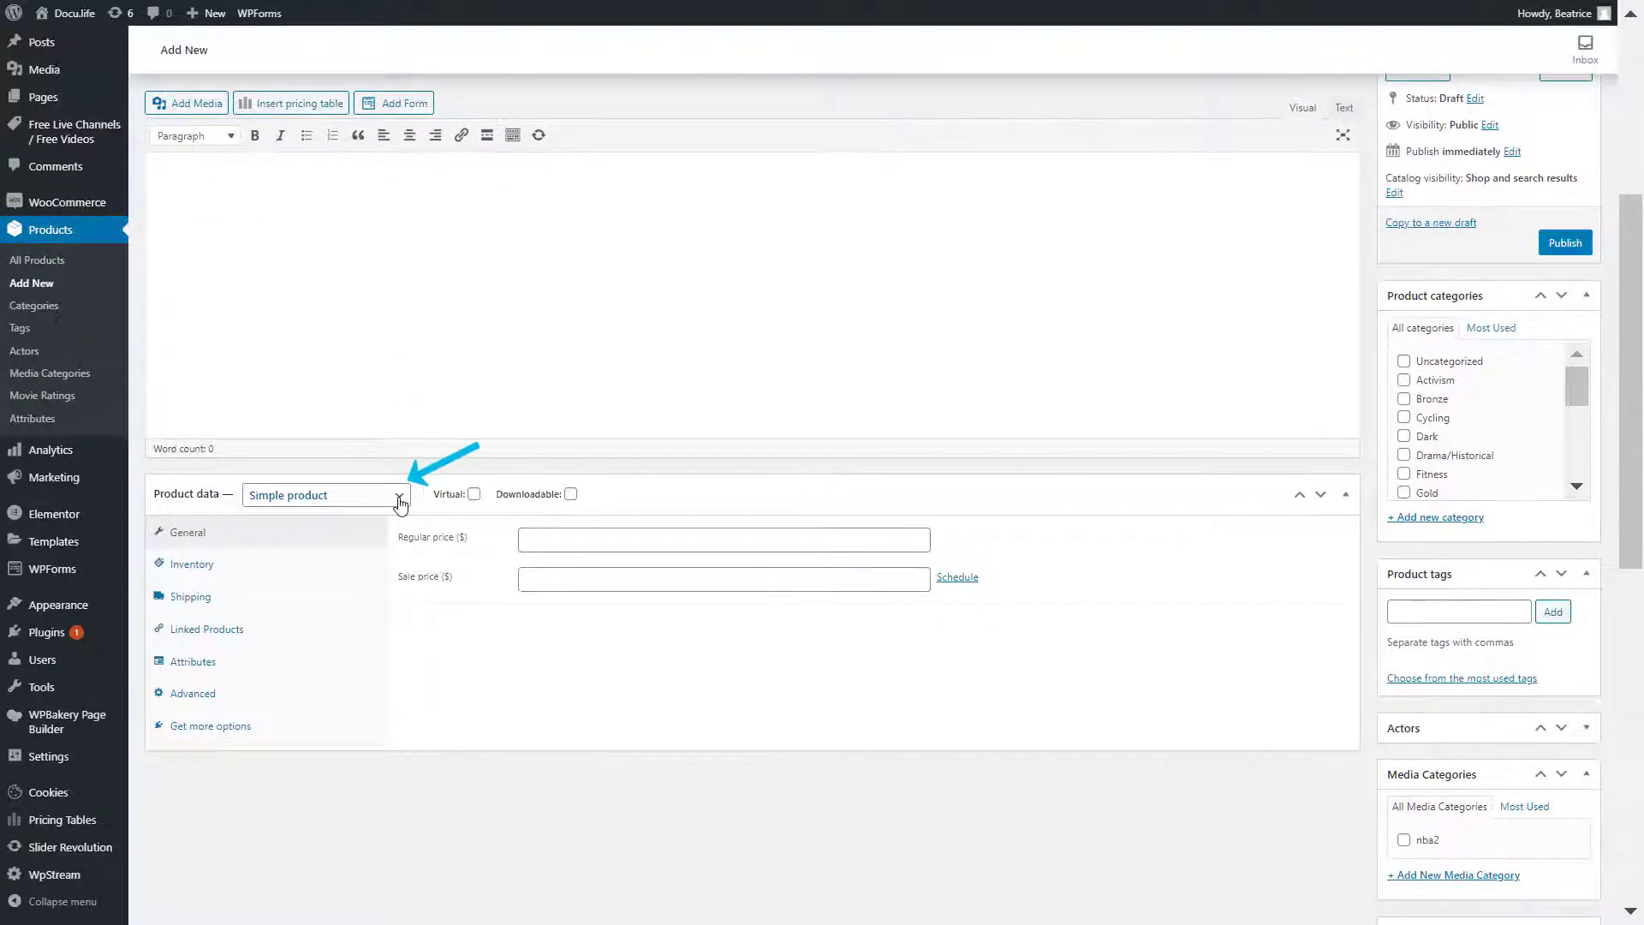
left_click(324, 495)
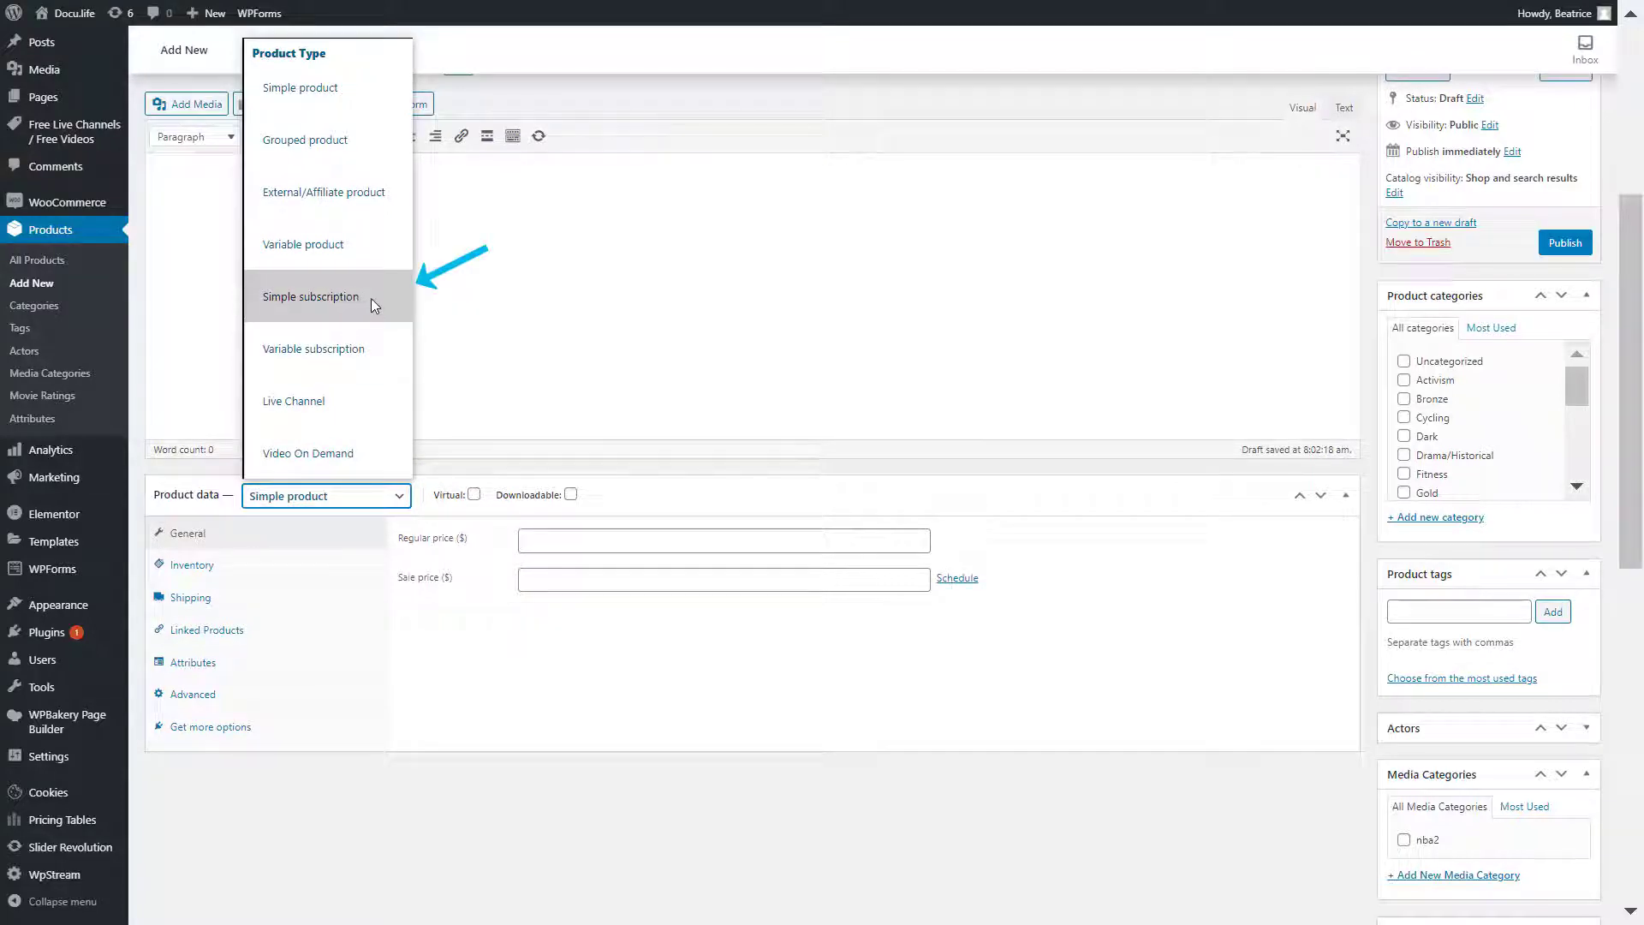
left_click(310, 296)
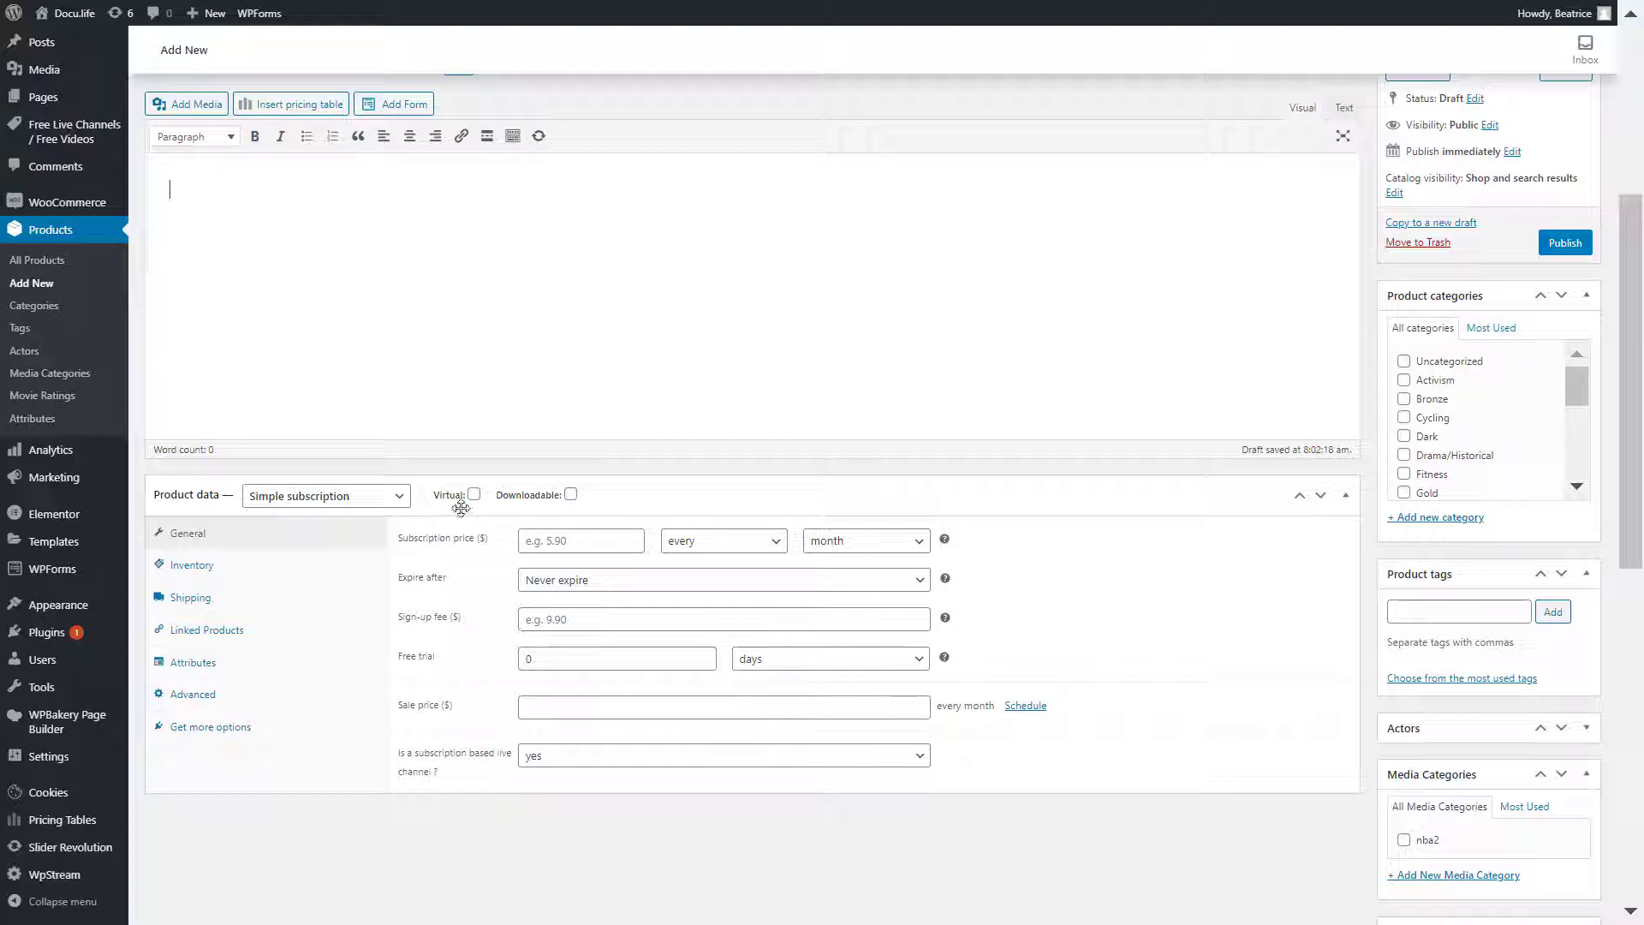
left_click(581, 541)
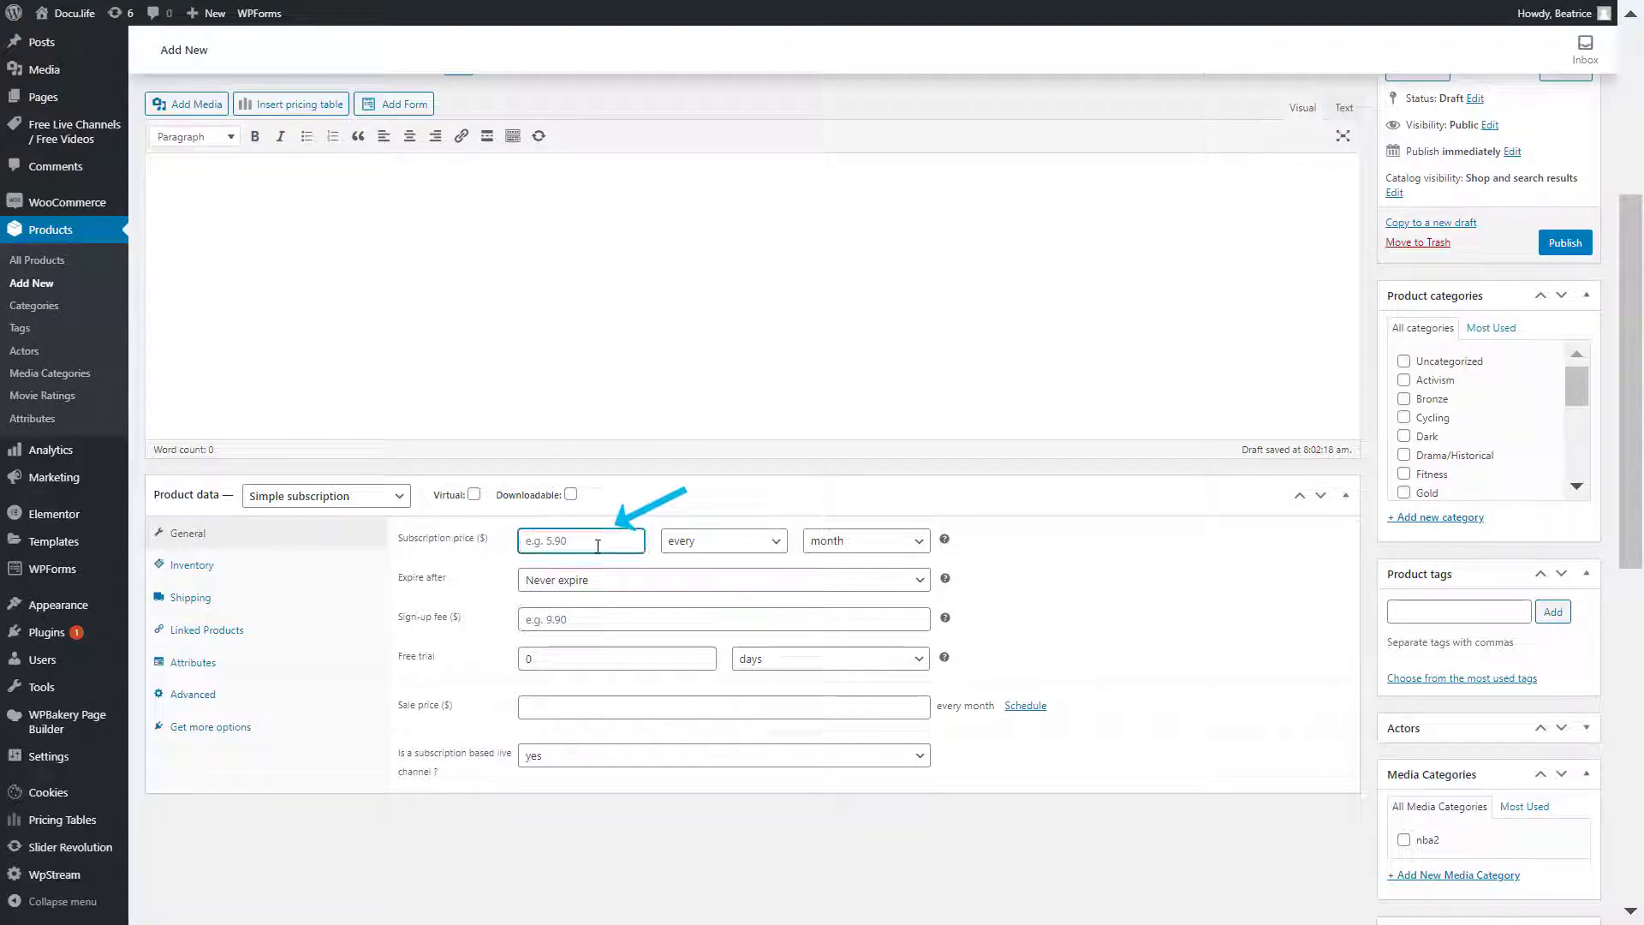
type("5")
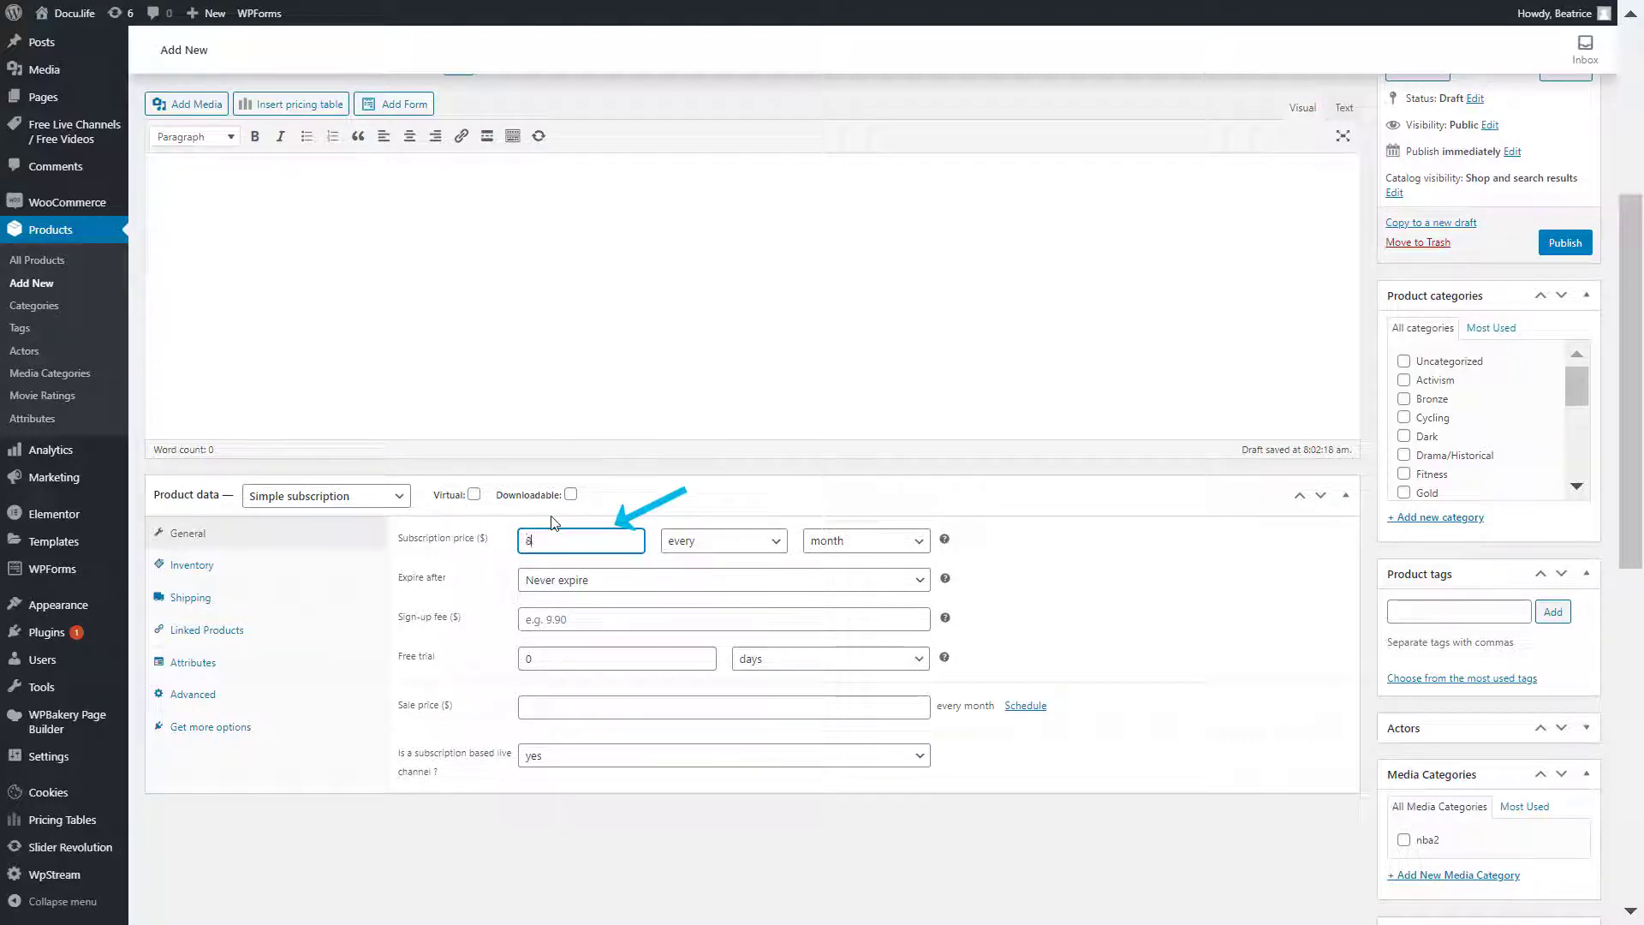
type("8.99")
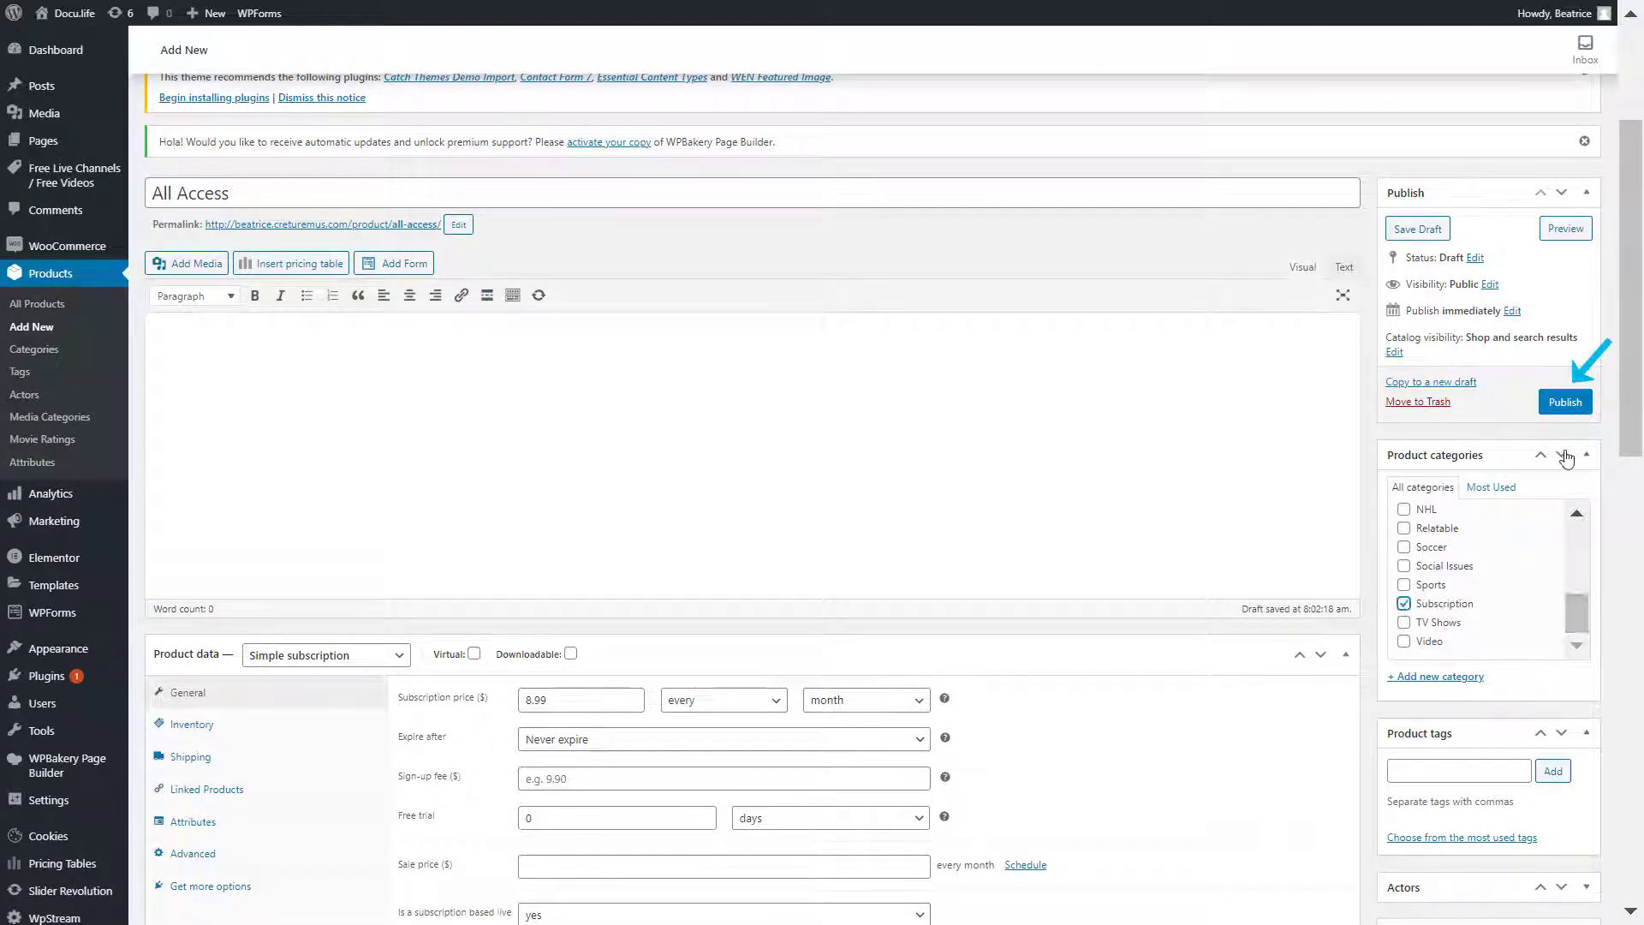
left_click(1565, 402)
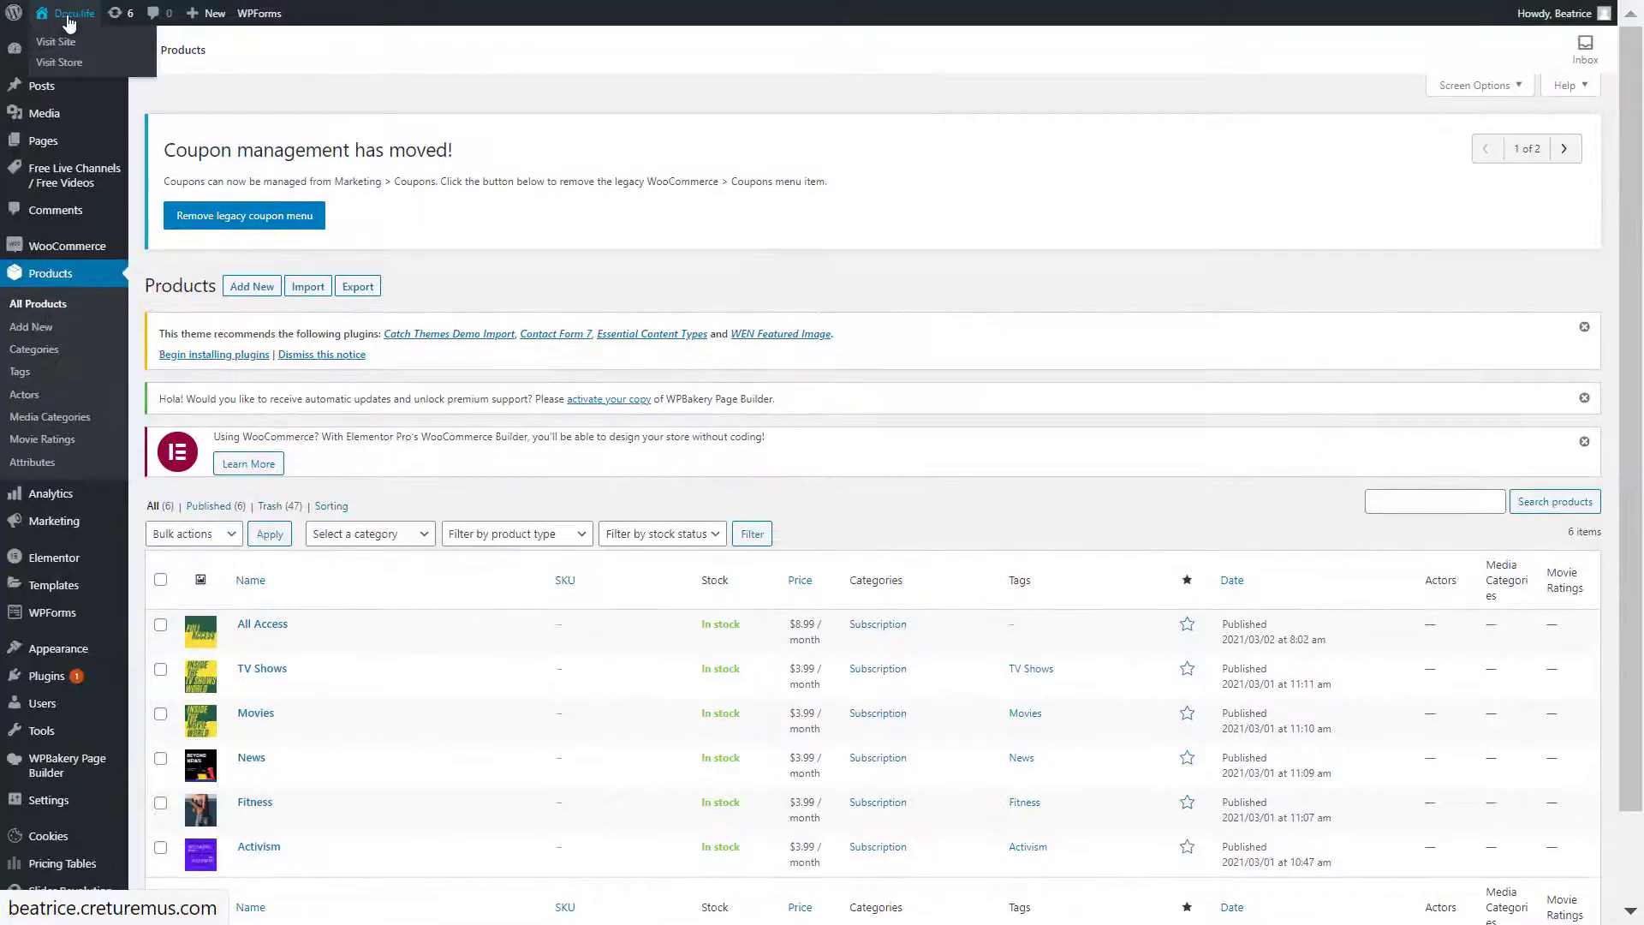
left_click(52, 41)
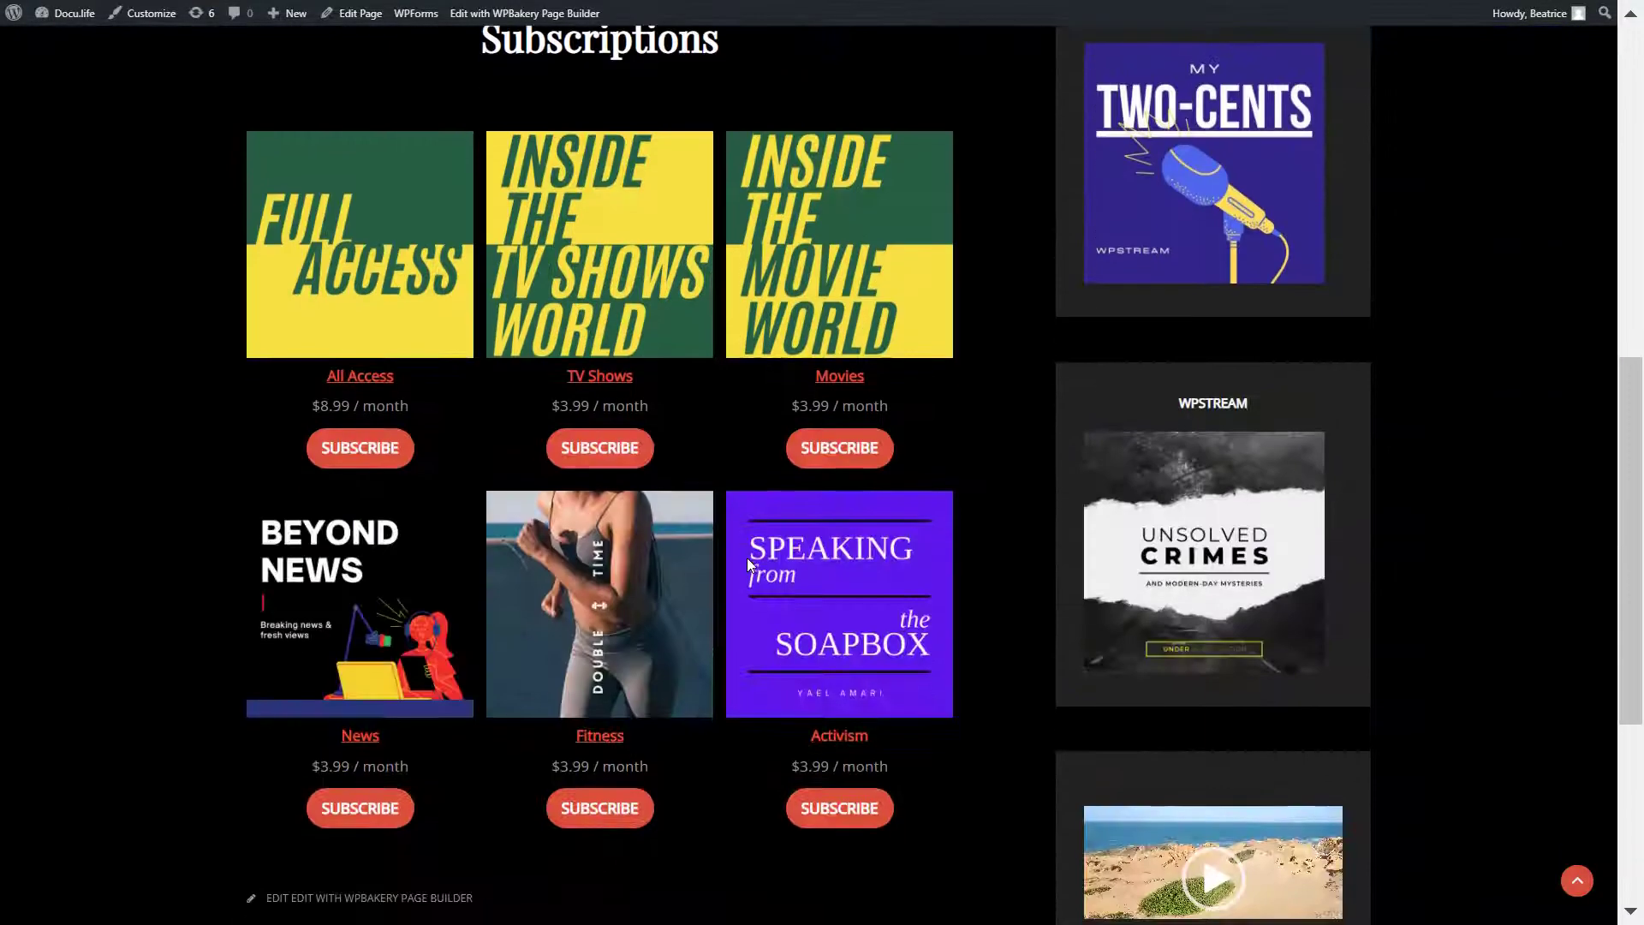
mouse_move(360, 809)
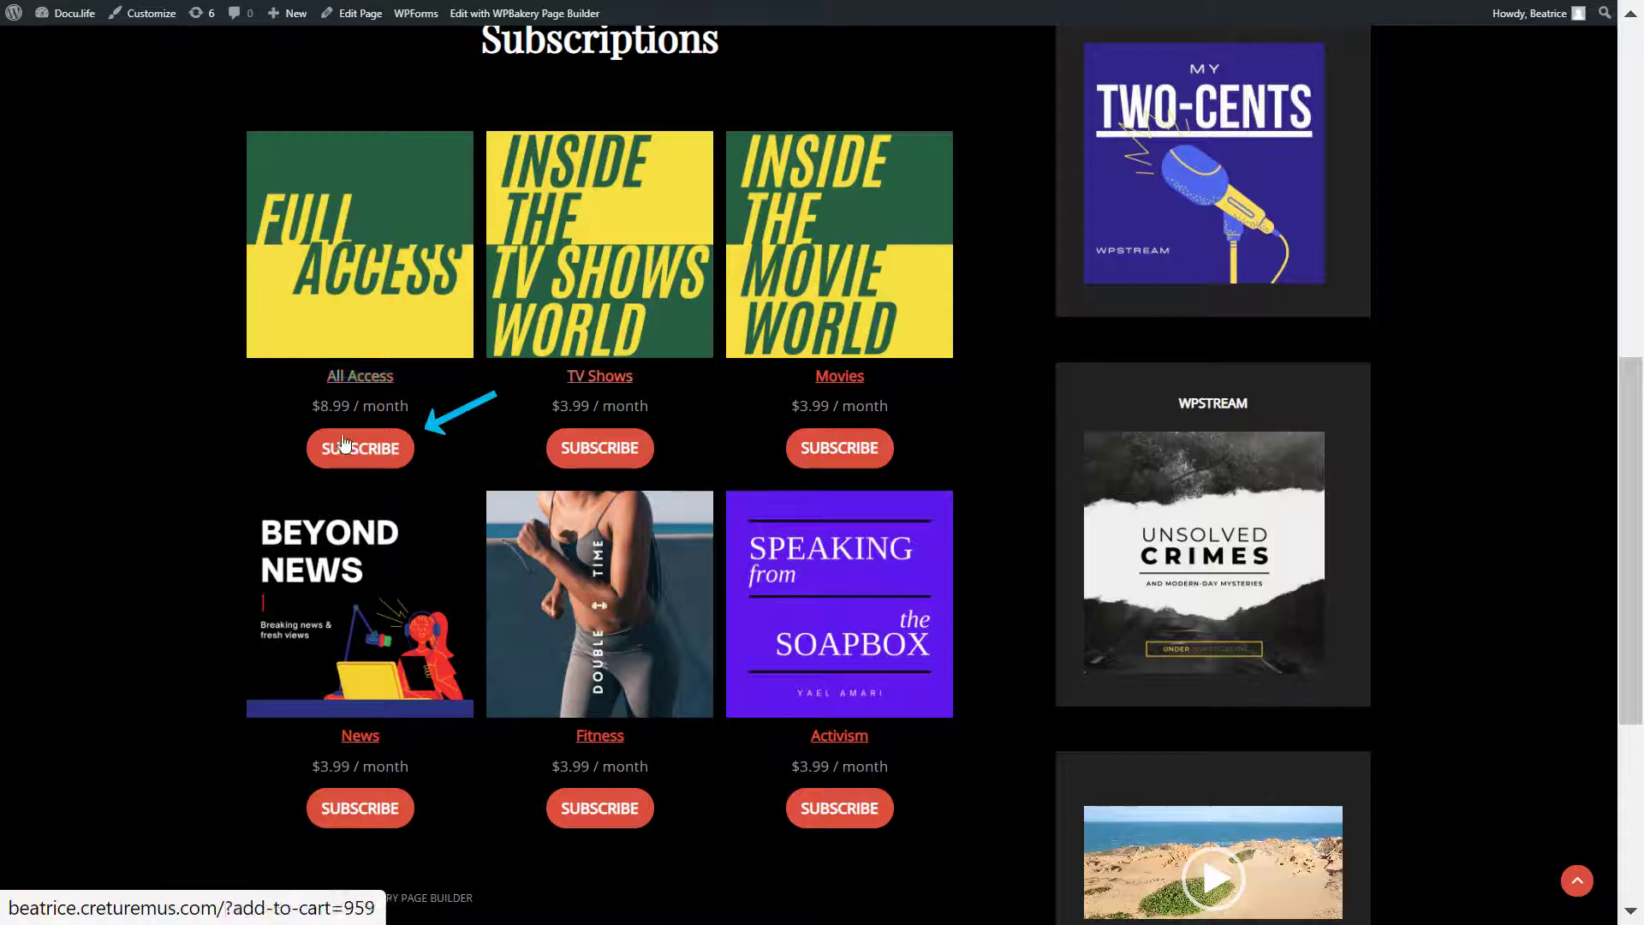
scroll("up", 3)
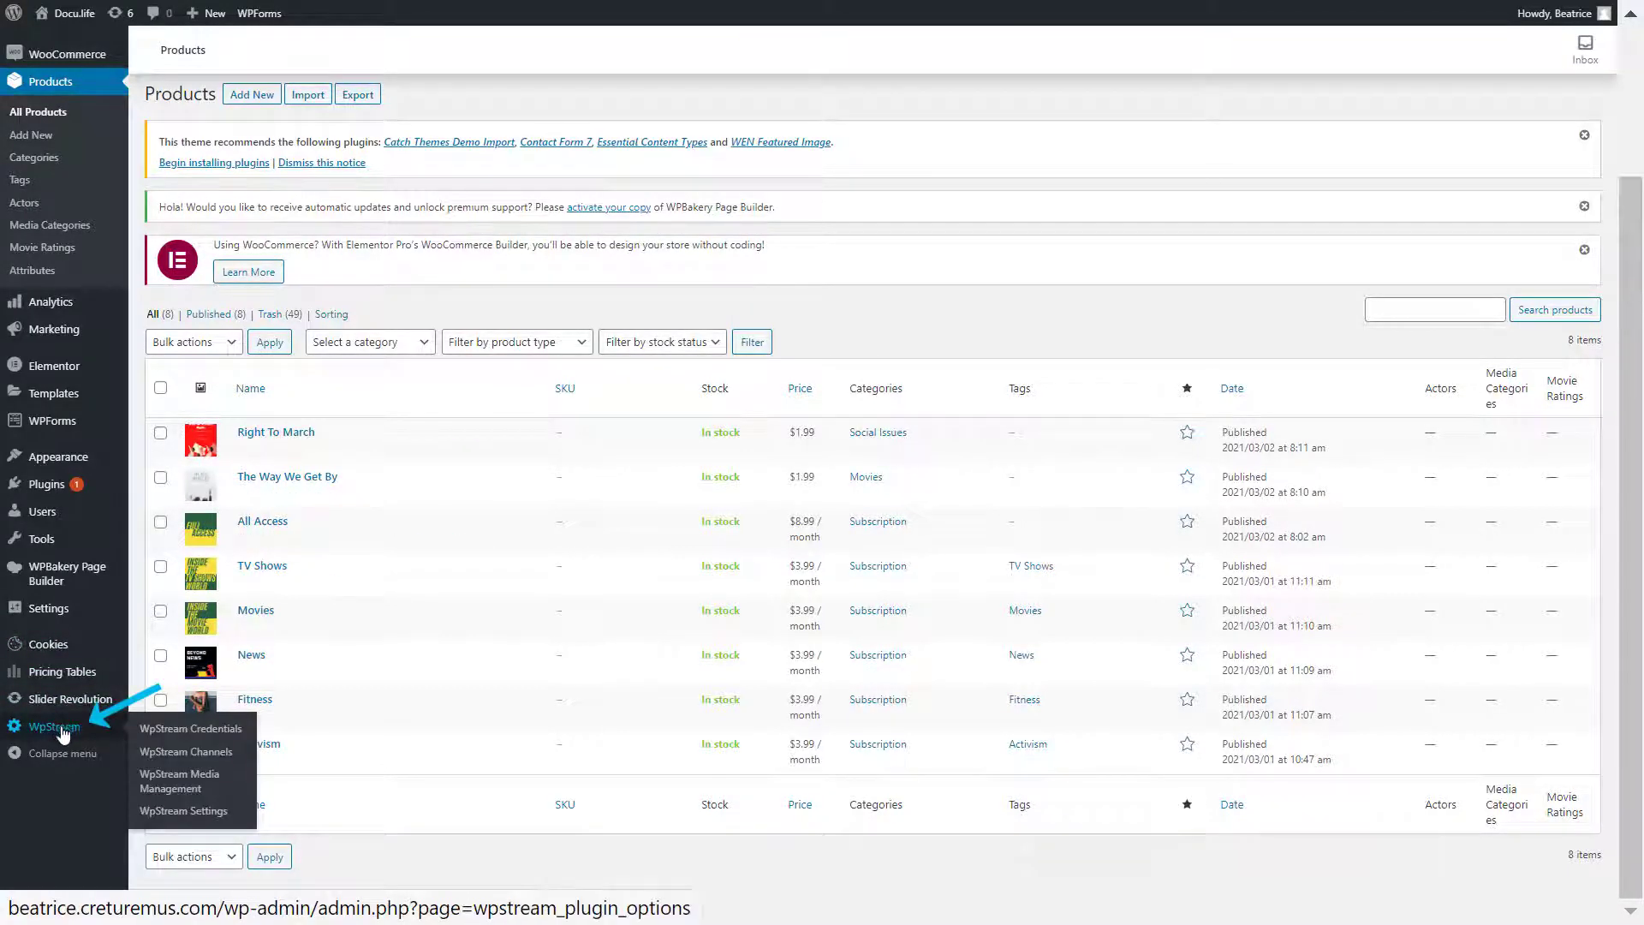
Turn on Use Global Subscription Mode with subscription ID 959 and save
left_click(184, 811)
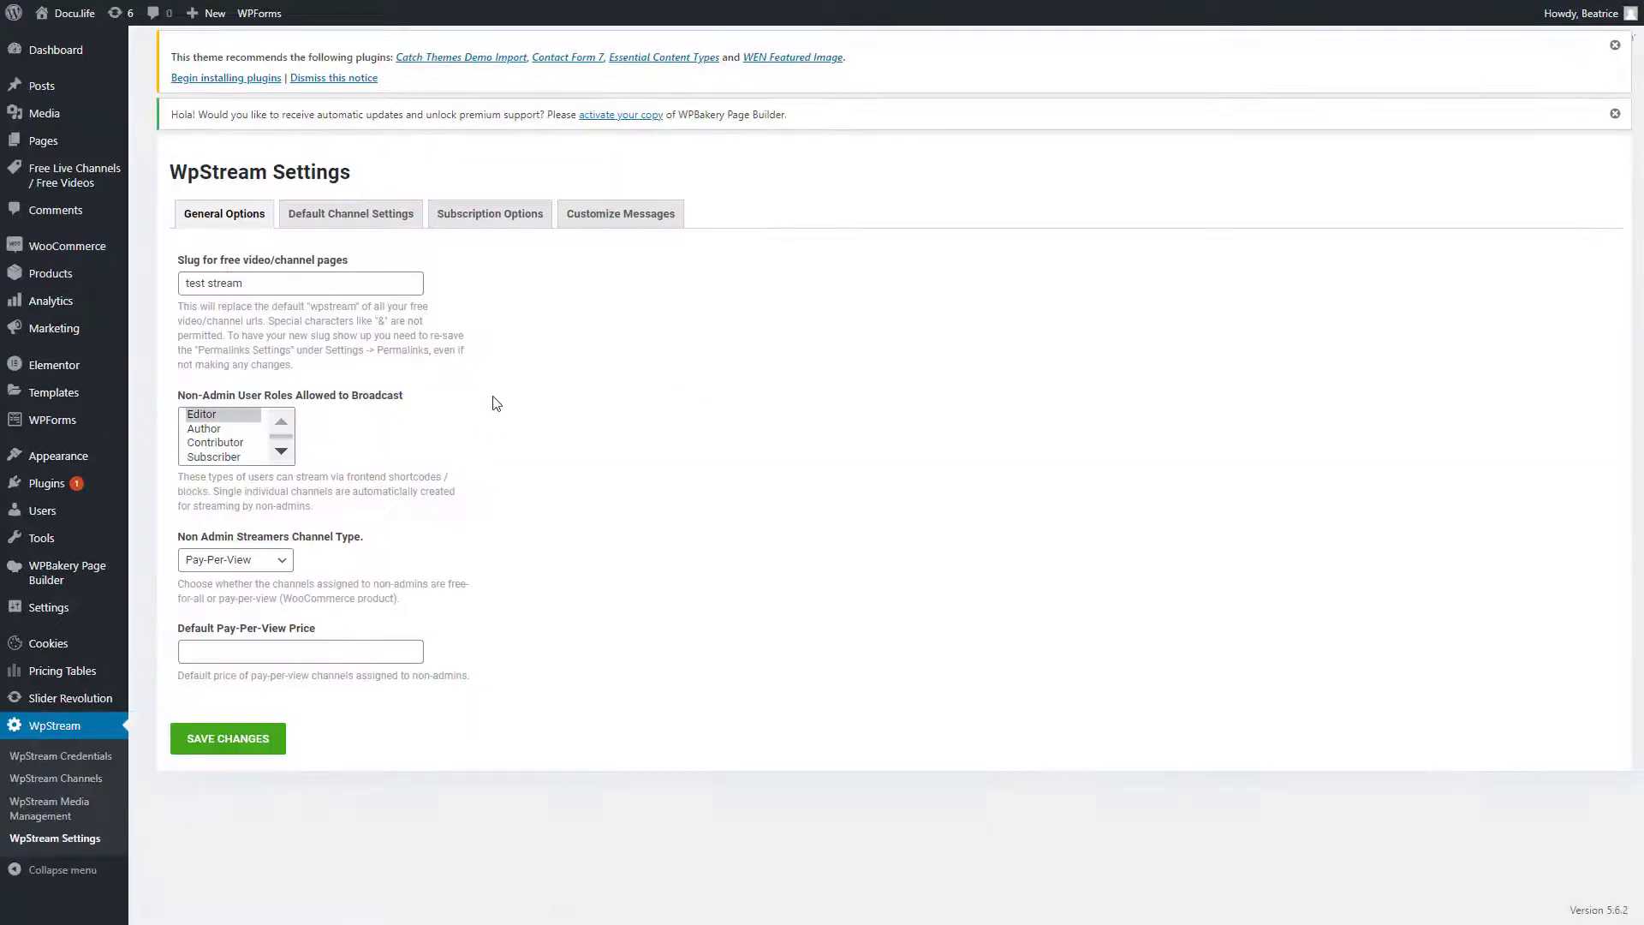
left_click(490, 213)
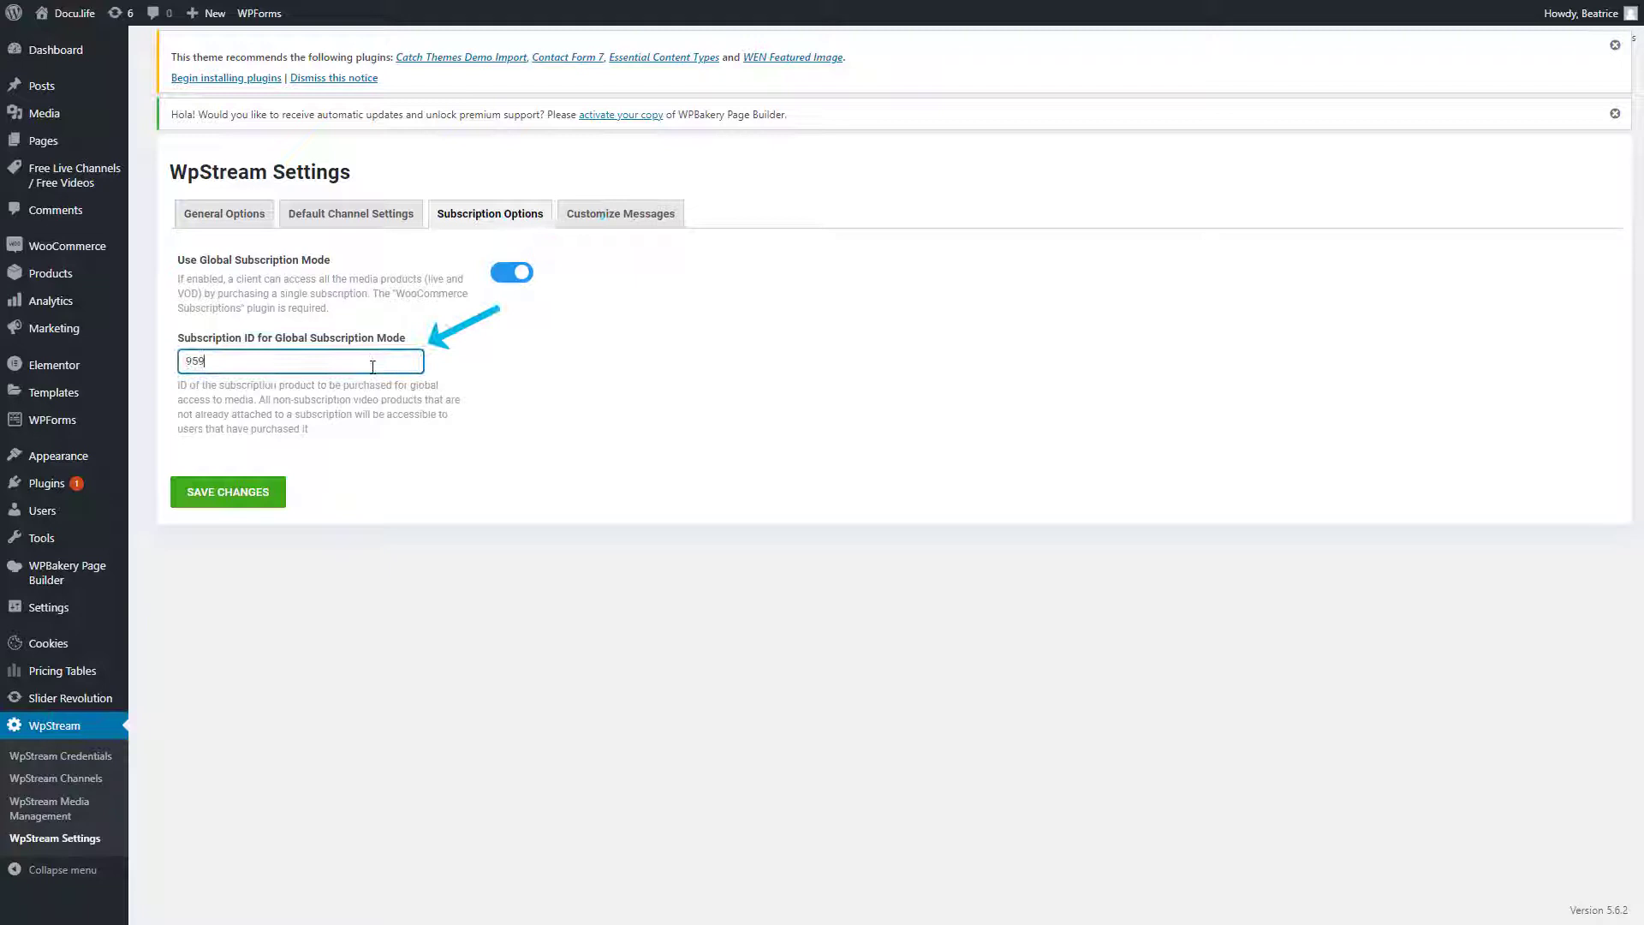
left_click(228, 492)
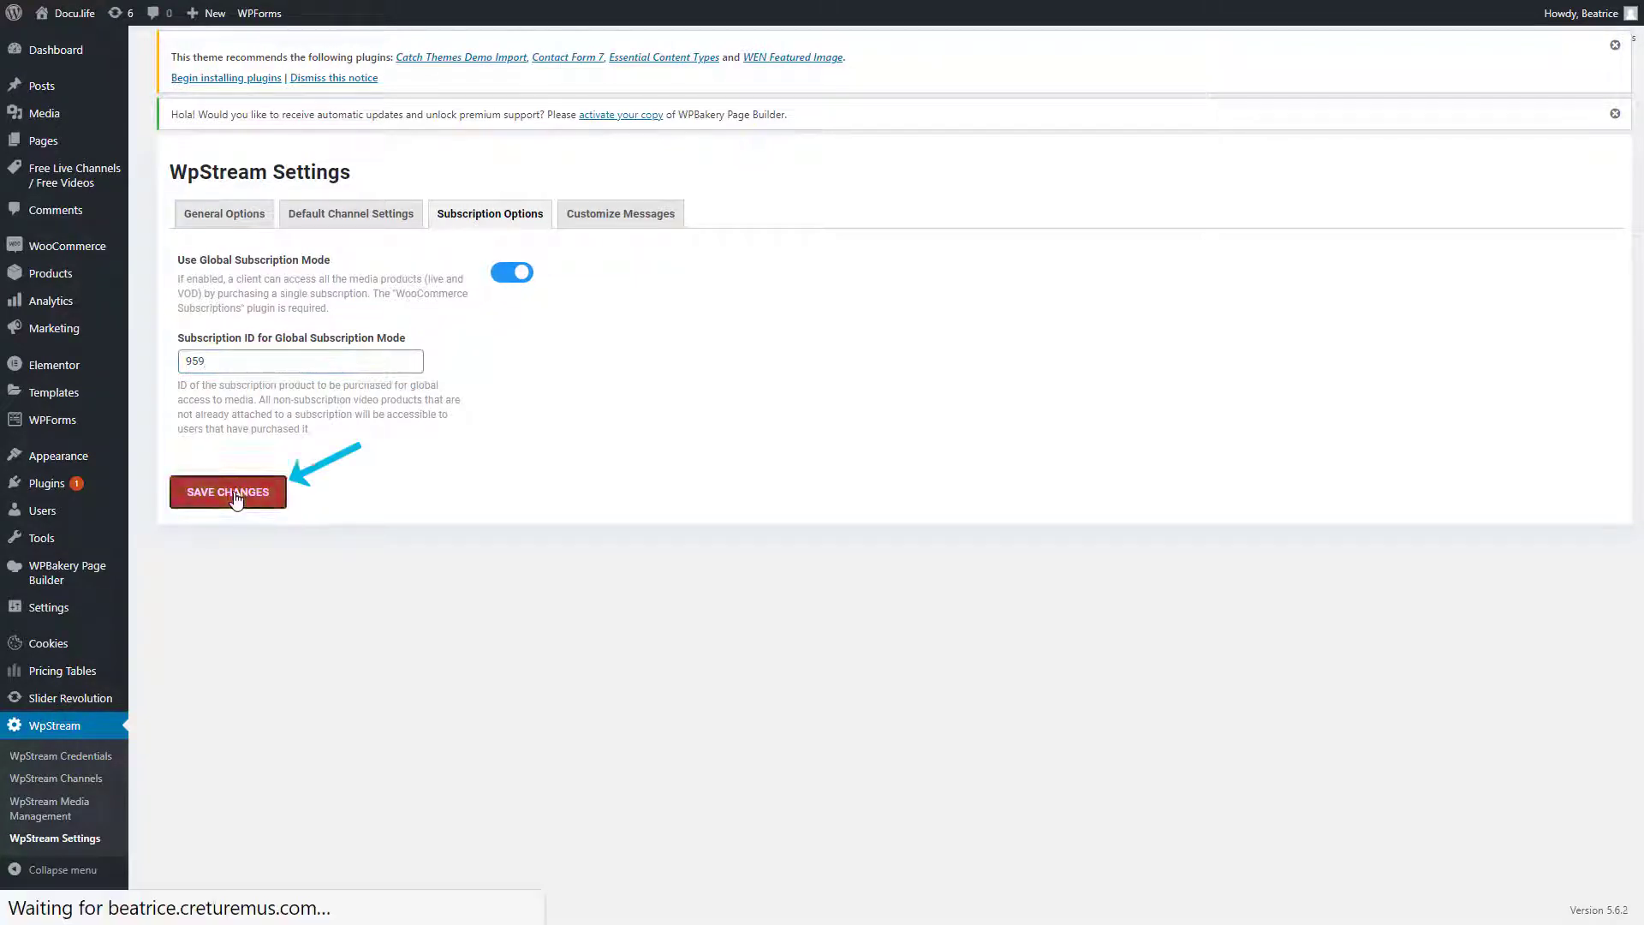
left_click(228, 492)
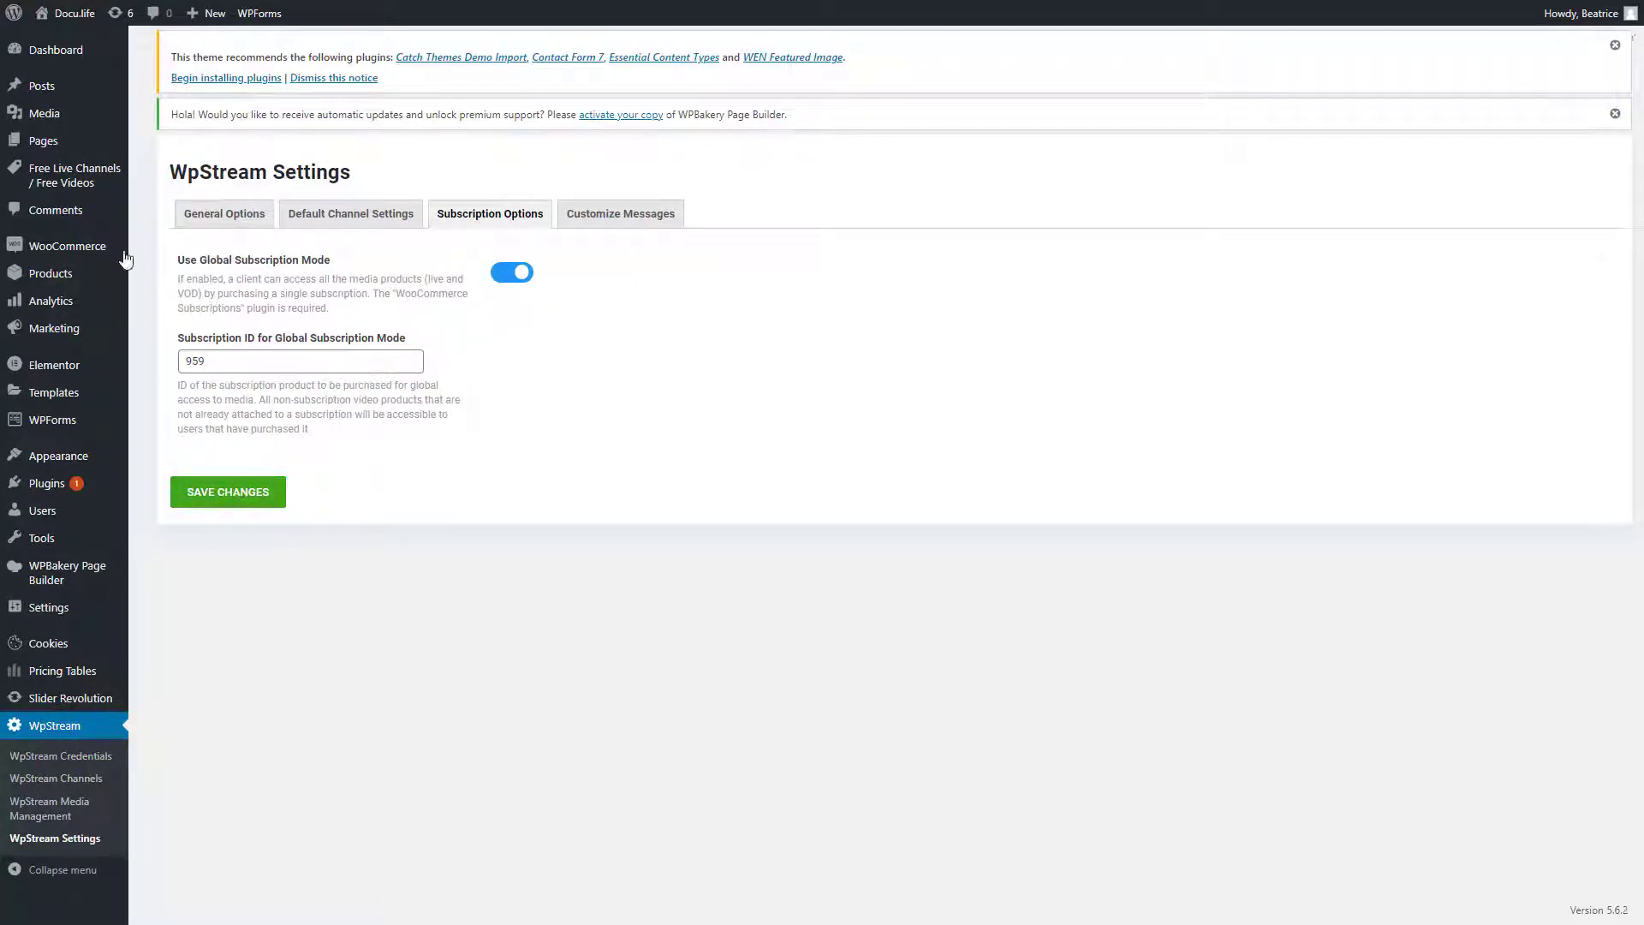
left_click(50, 273)
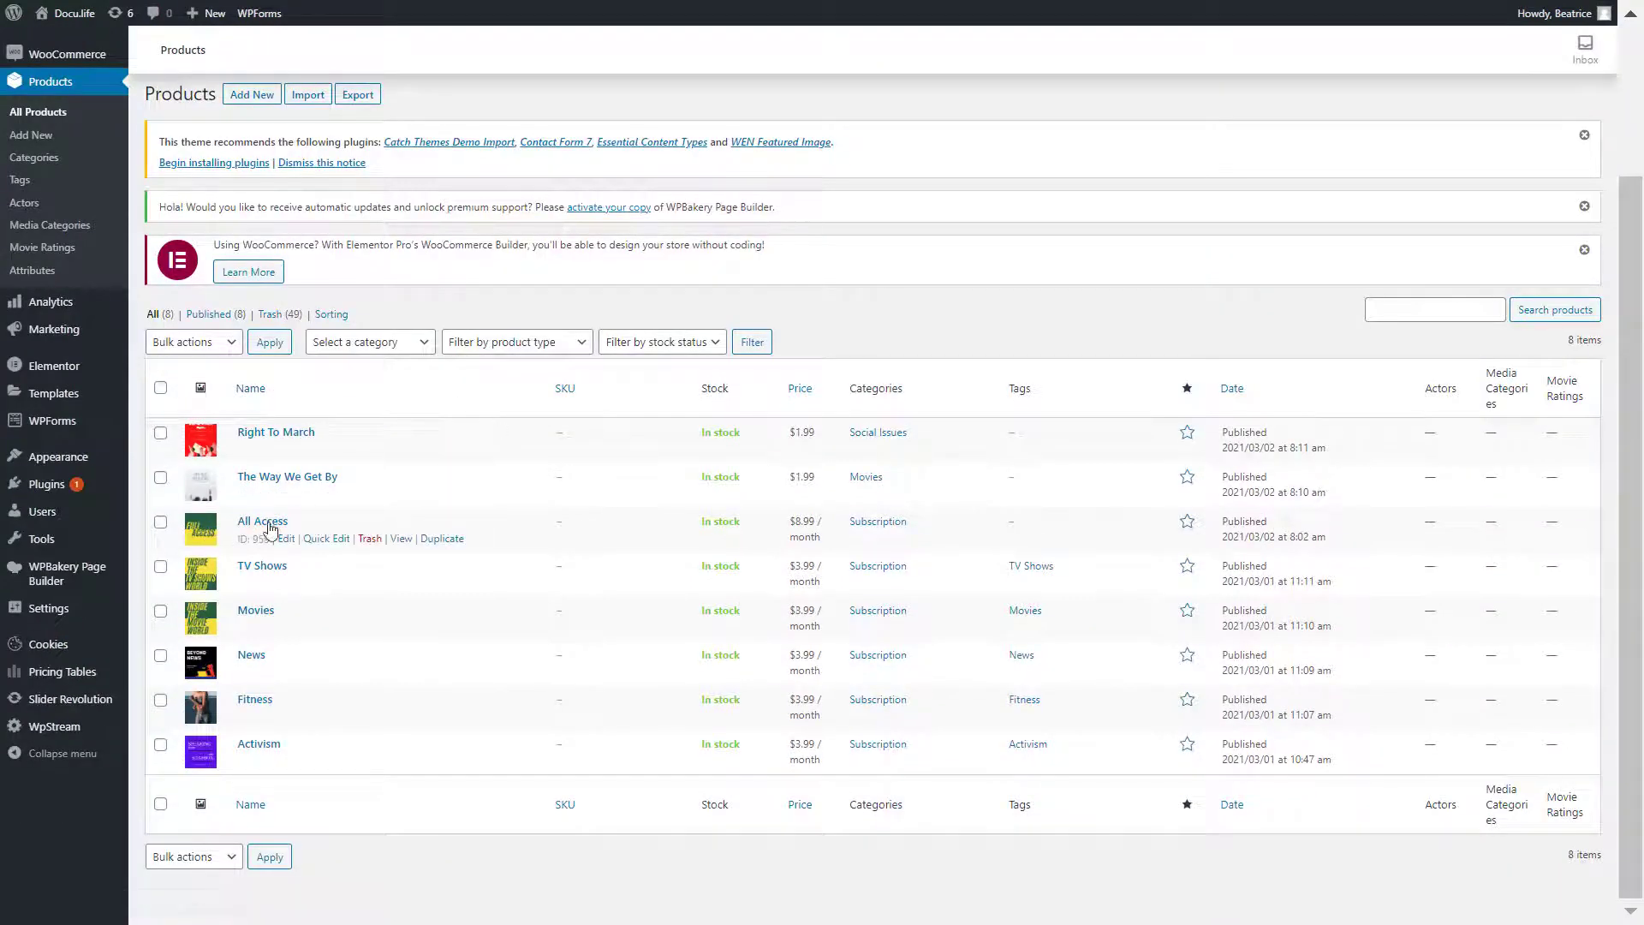
mouse_move(369, 312)
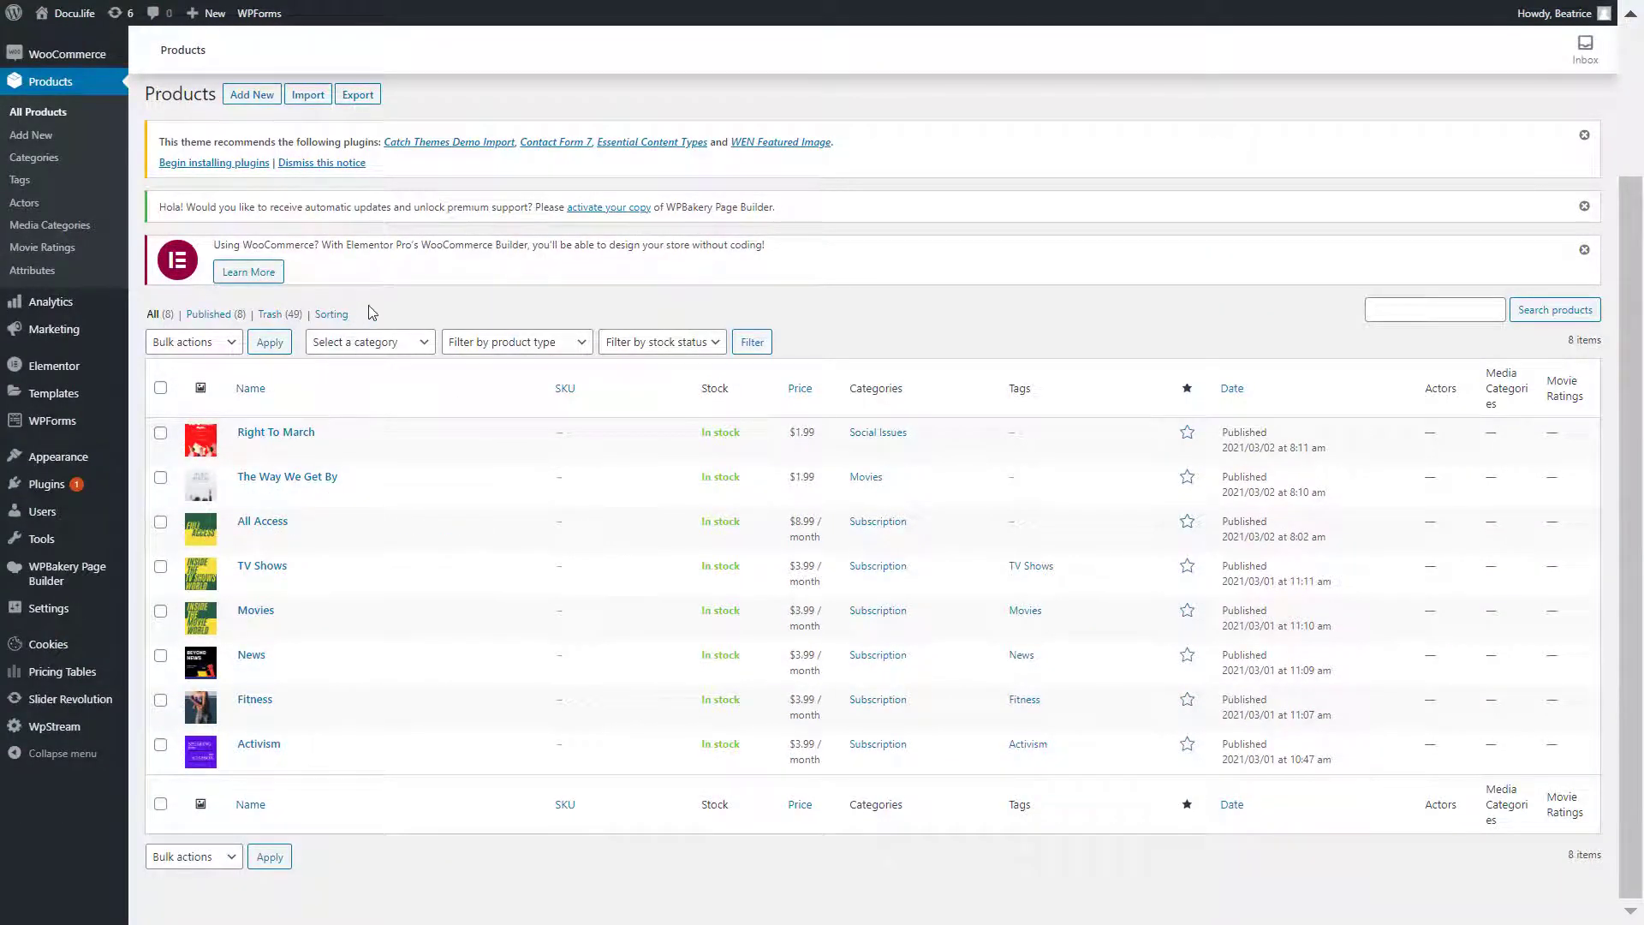
Title a new product 'All Eyes On Pru' and expand the product type list
left_click(251, 94)
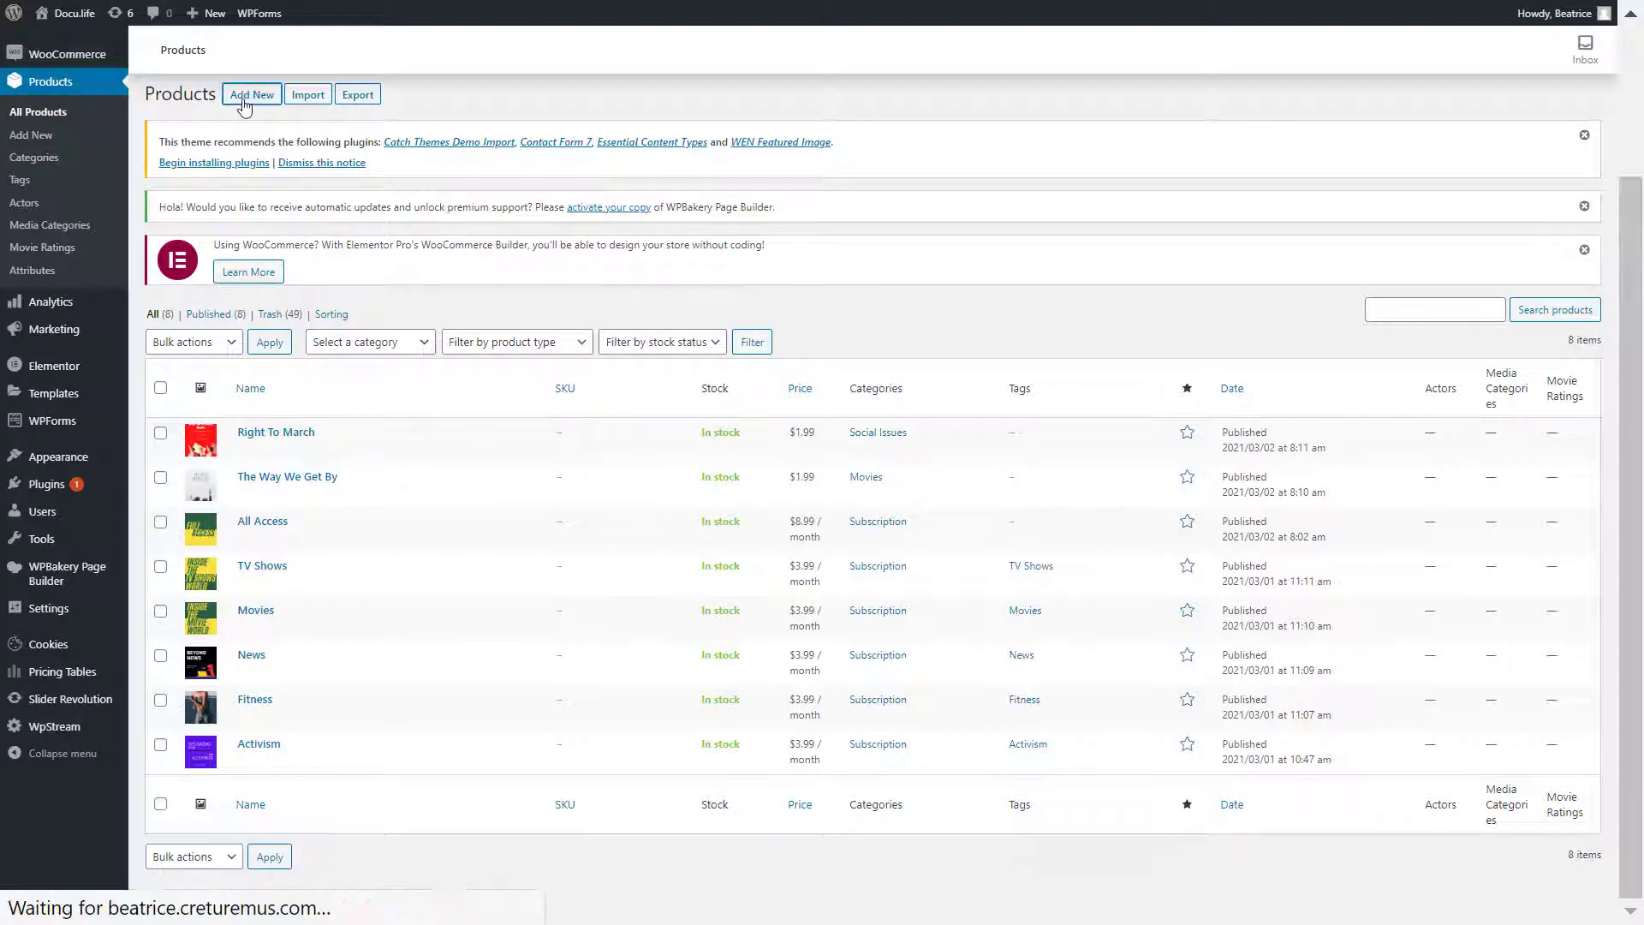
left_click(251, 94)
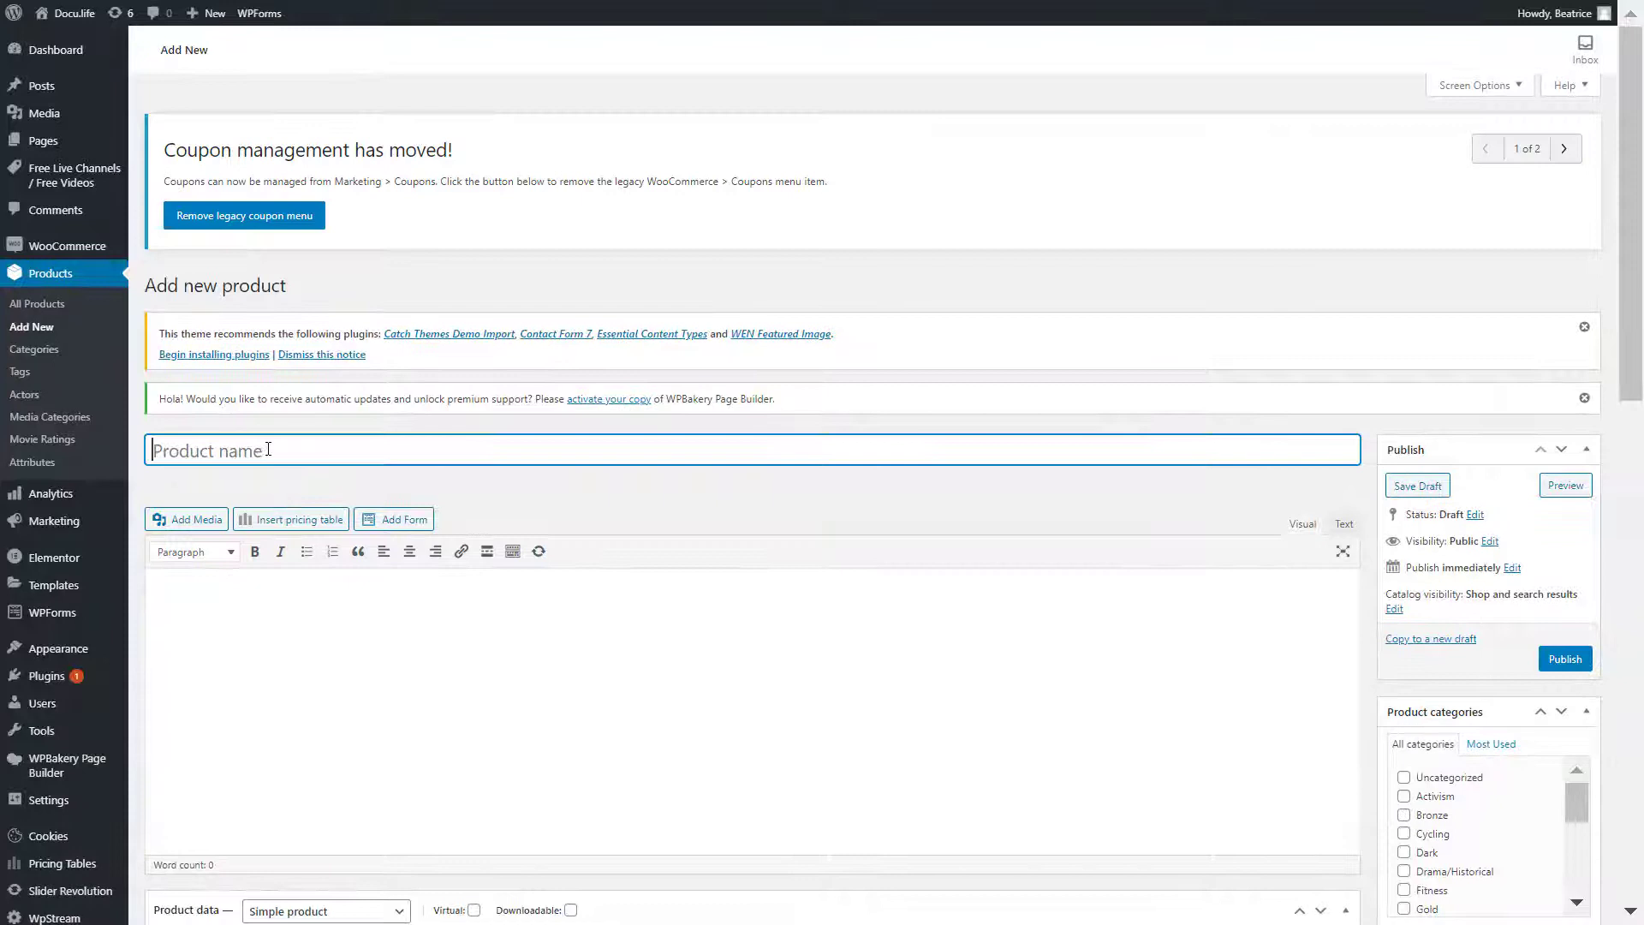
type("All Eyes On Pru")
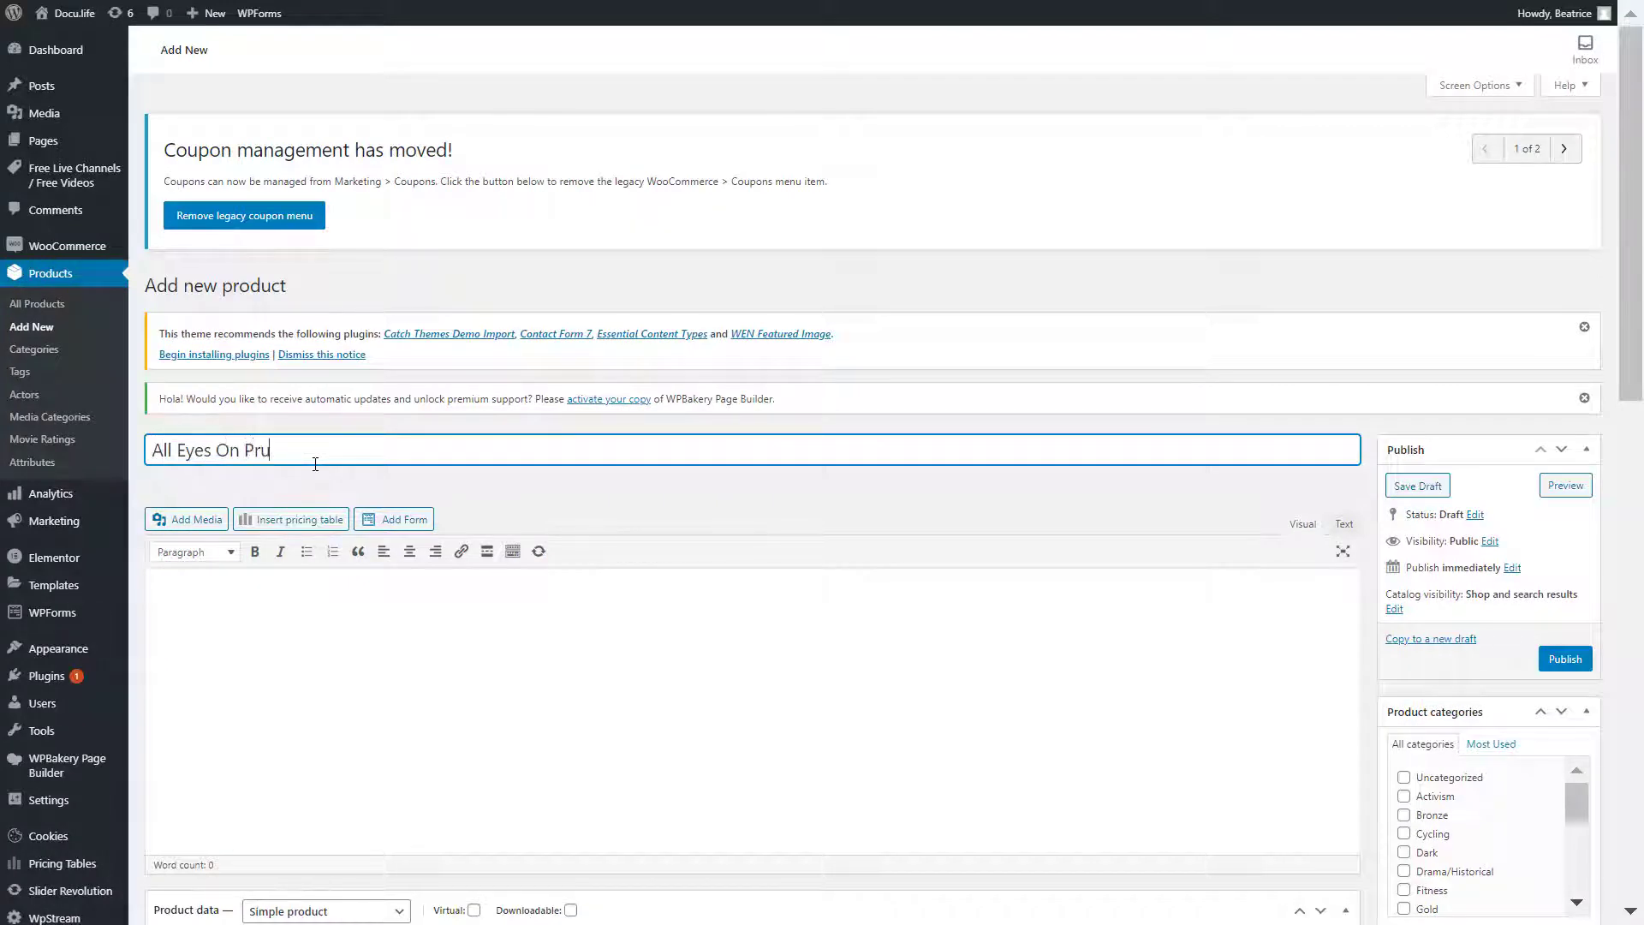
scroll("down", 3)
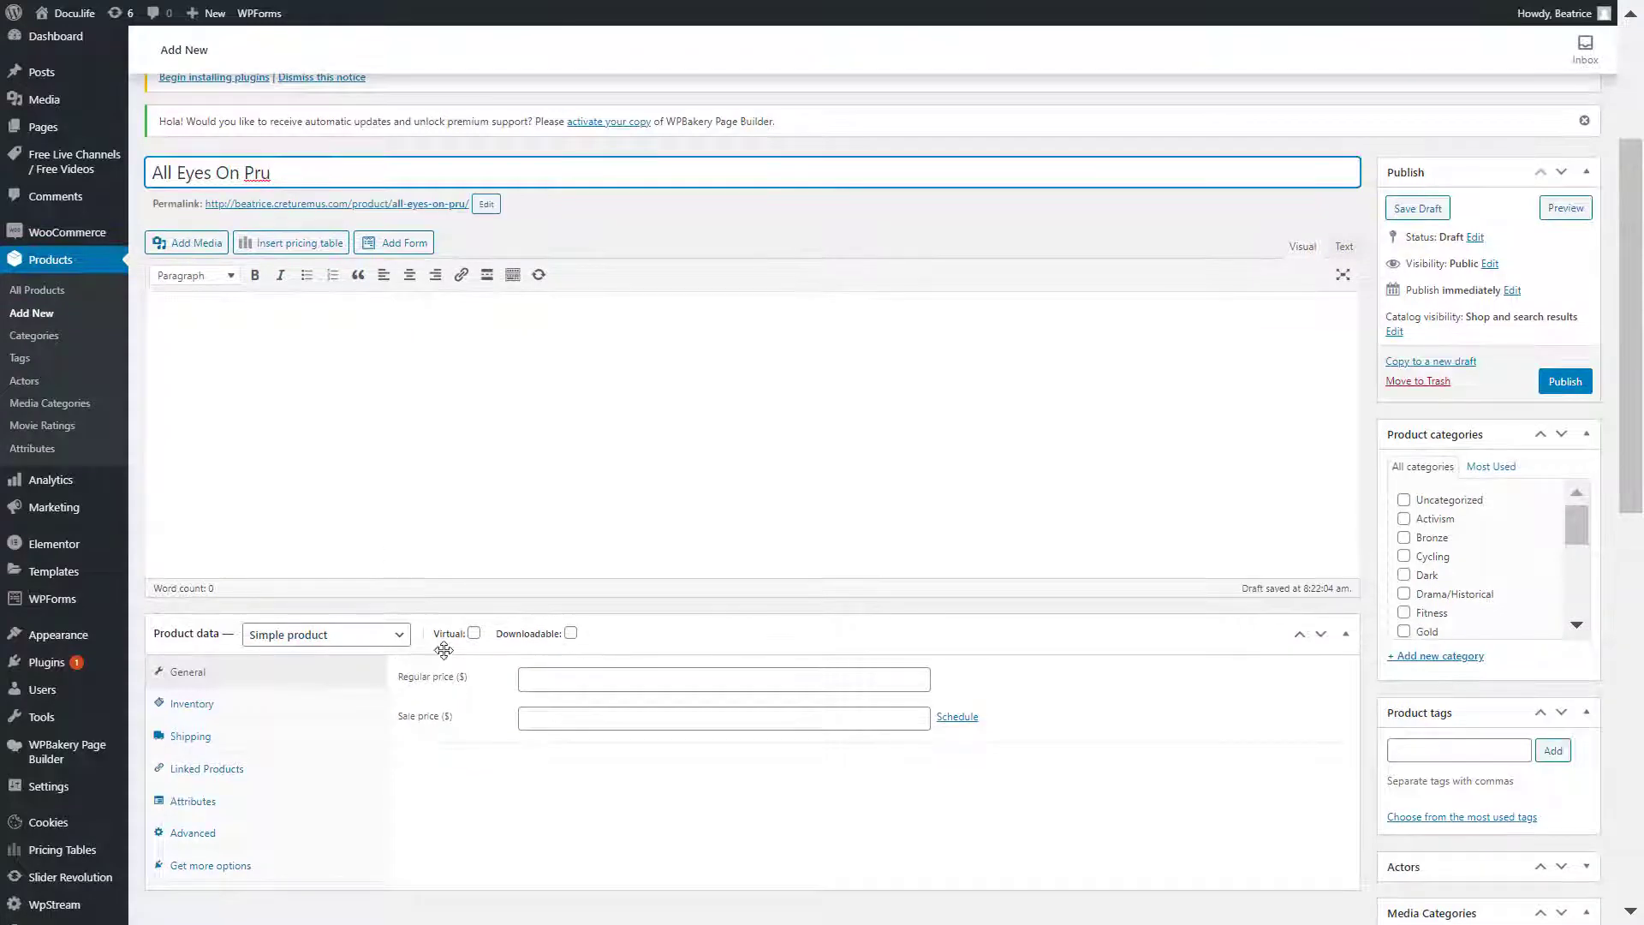
left_click(326, 634)
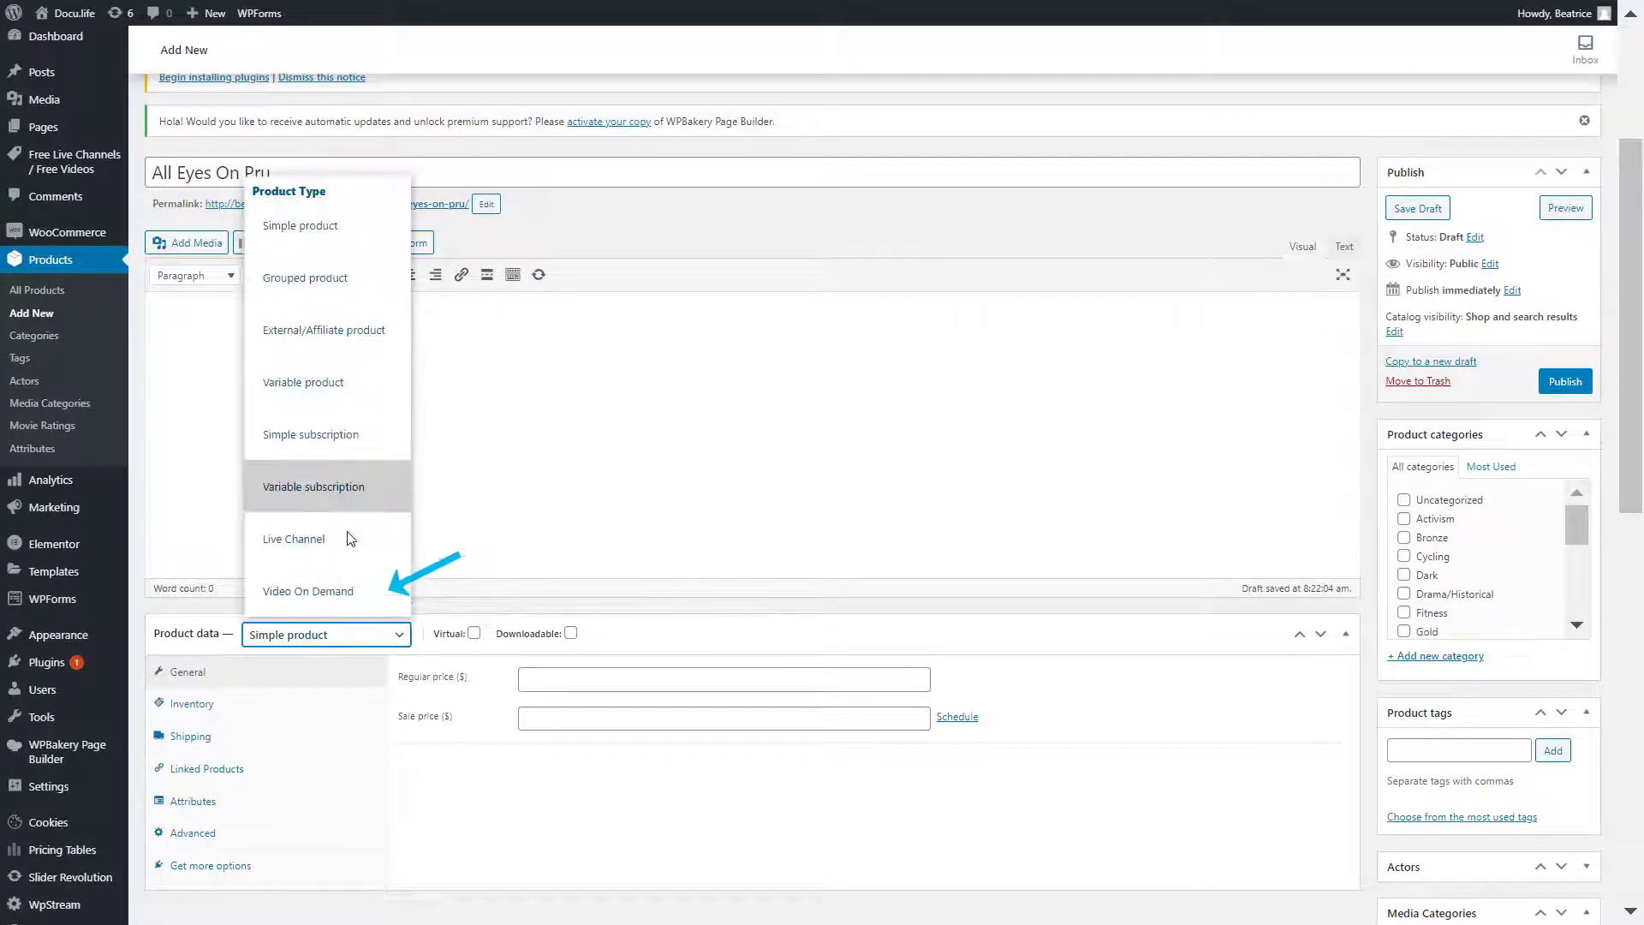
mouse_move(304, 543)
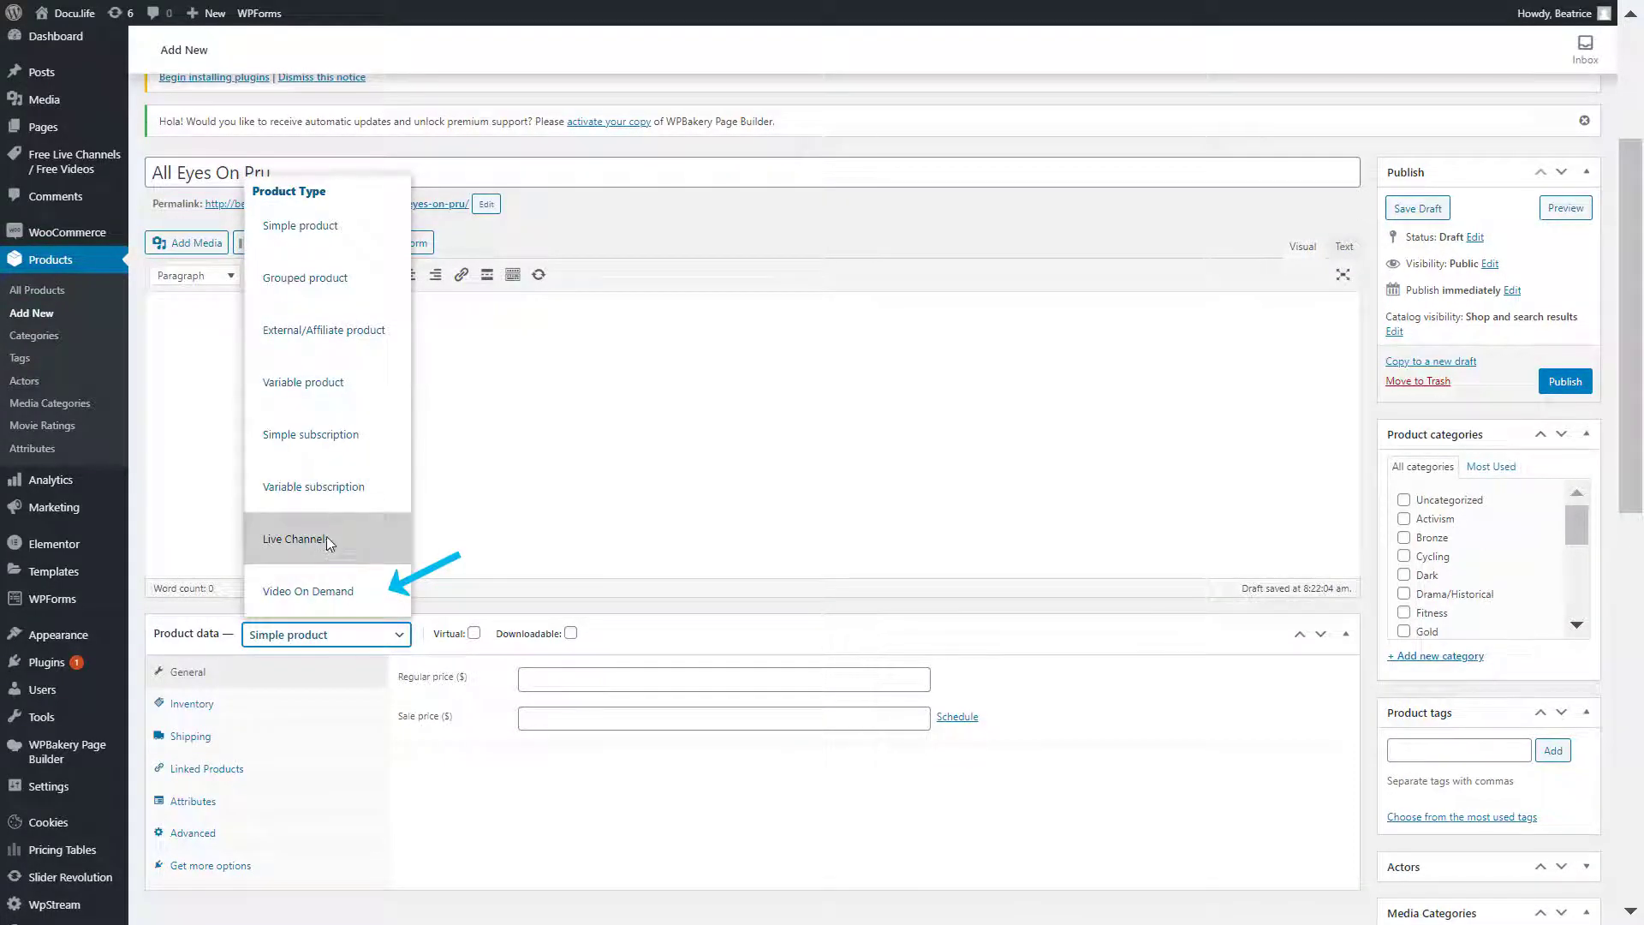
Make it a $1.99 Video On Demand product using moviescene.mp4, attached to no subscription
left_click(308, 591)
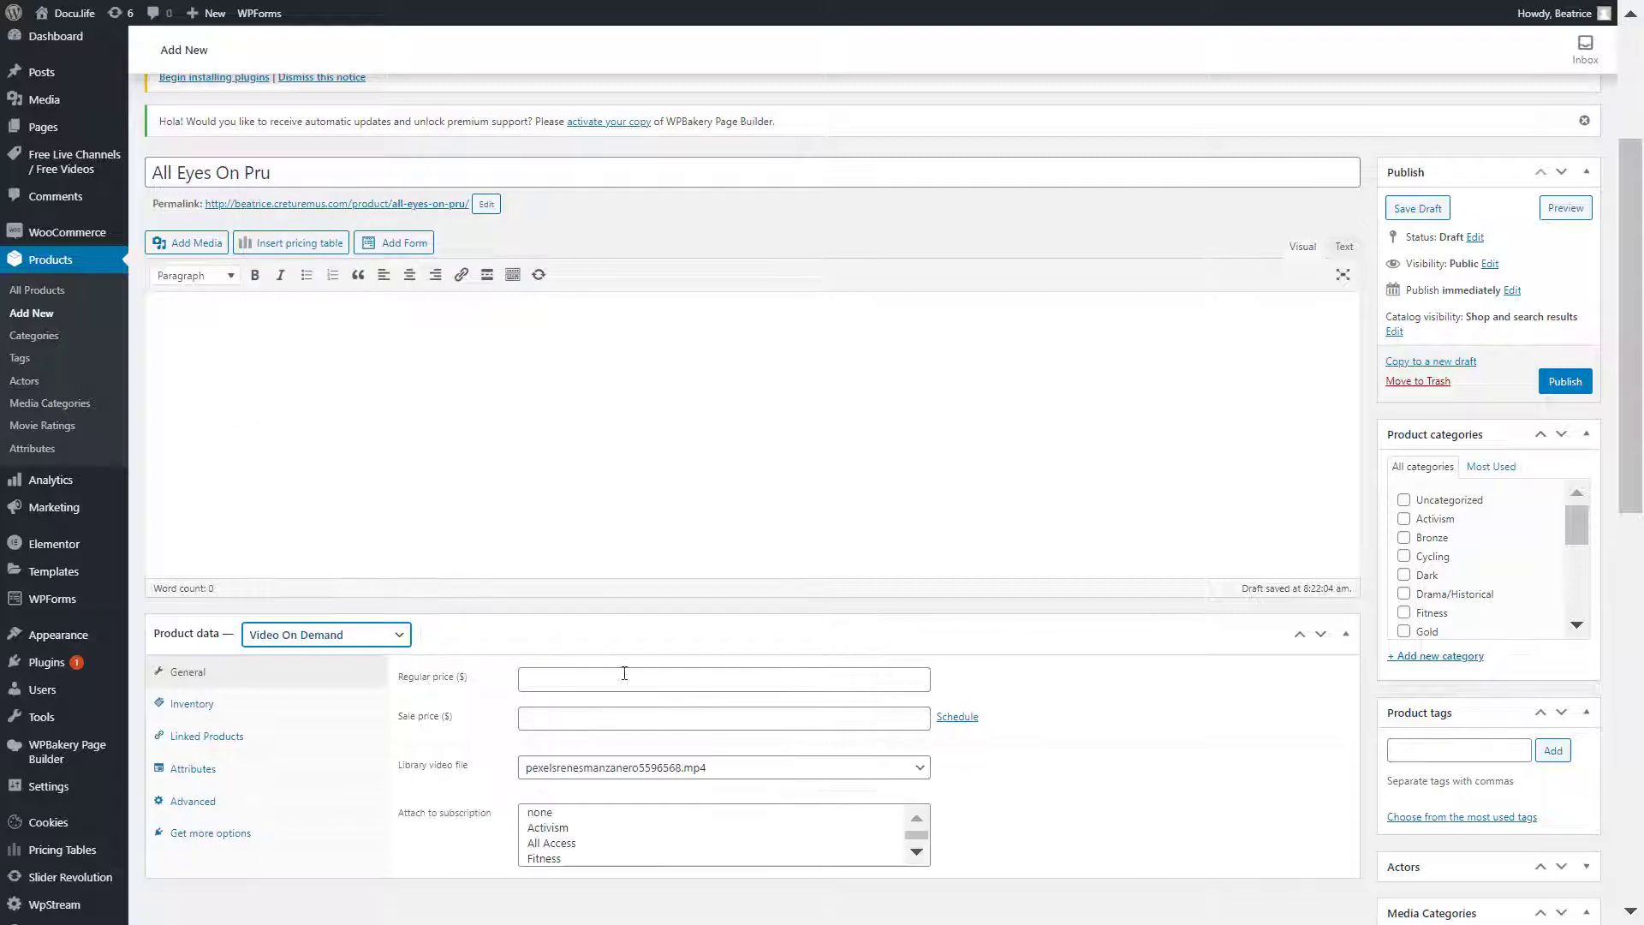
type("1.99")
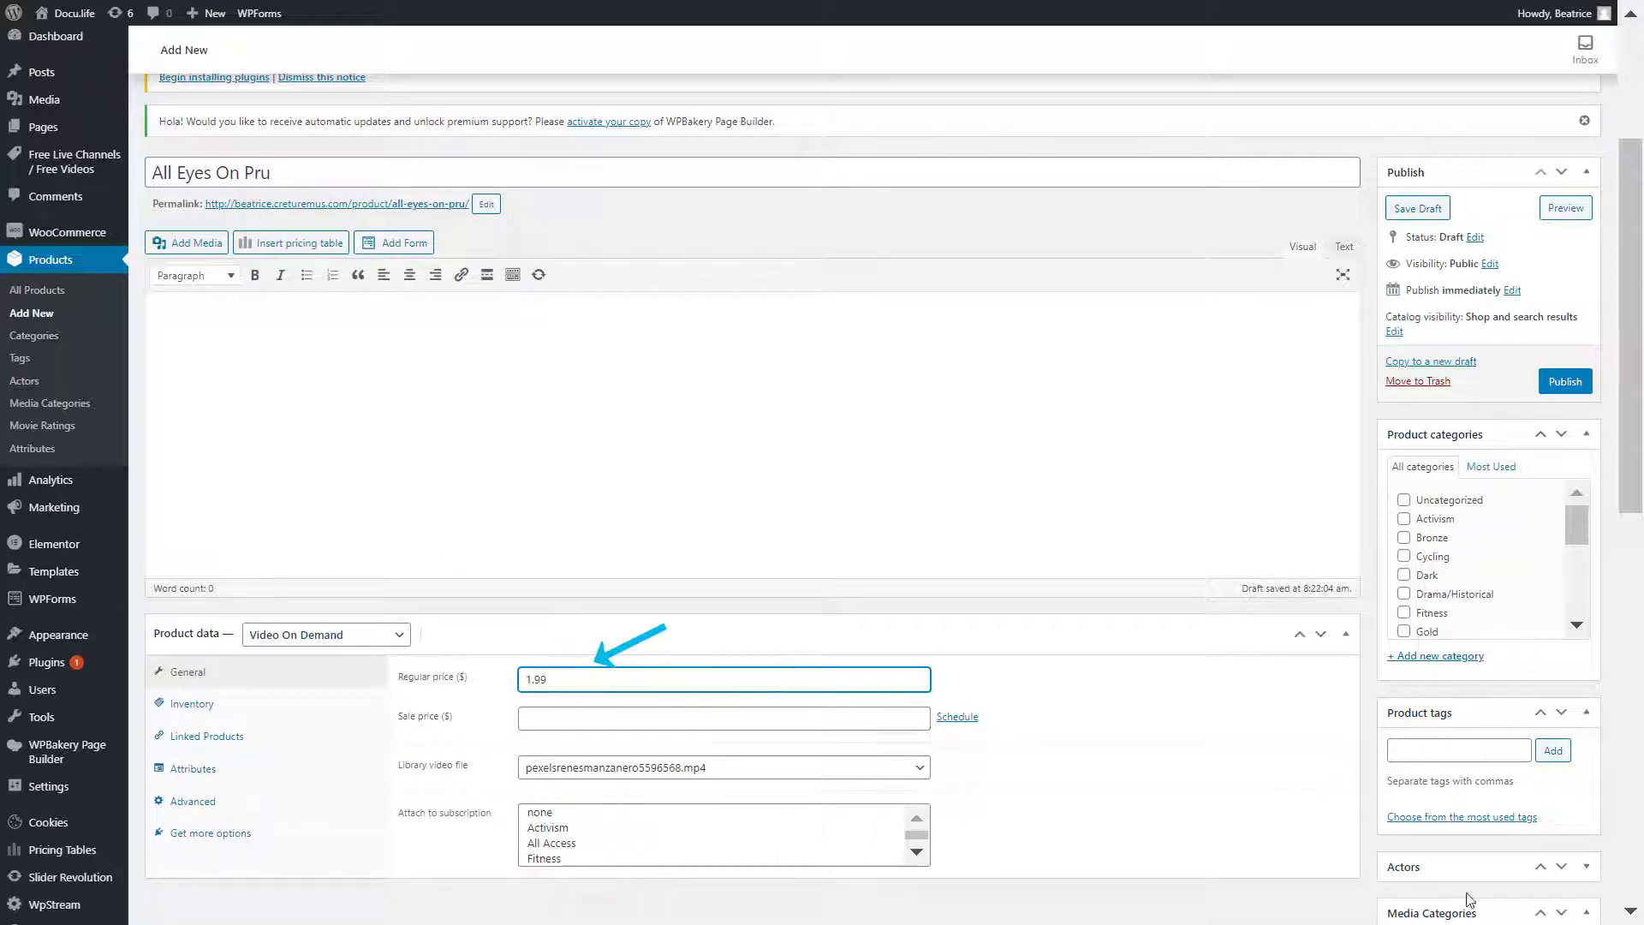
scroll("down", 3)
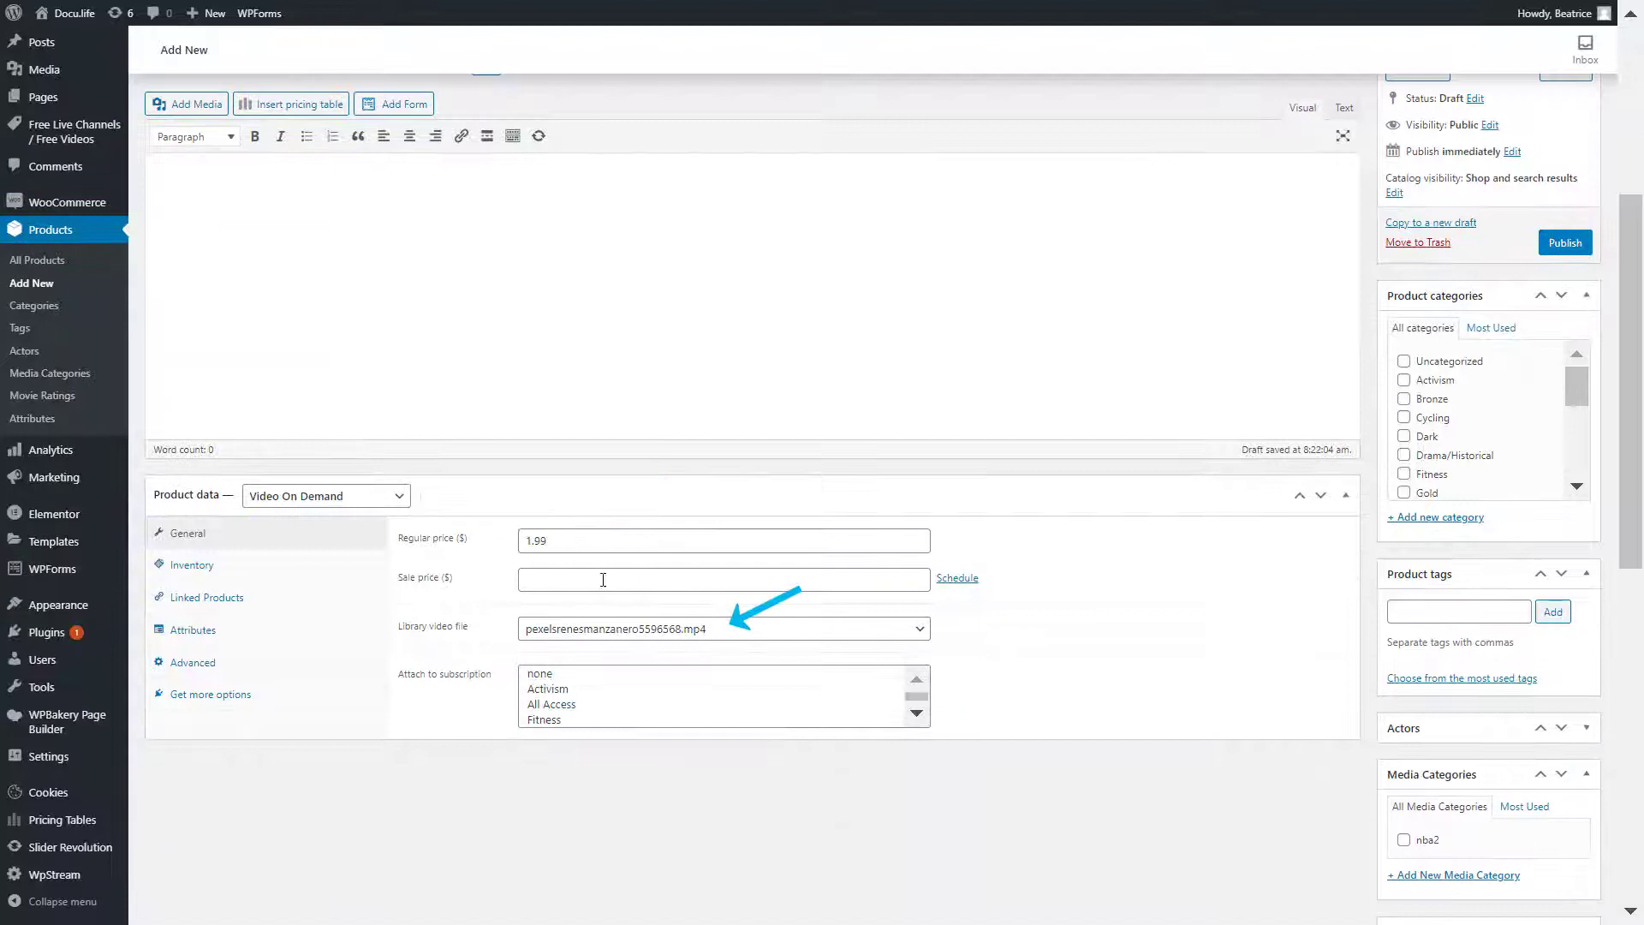
left_click(724, 628)
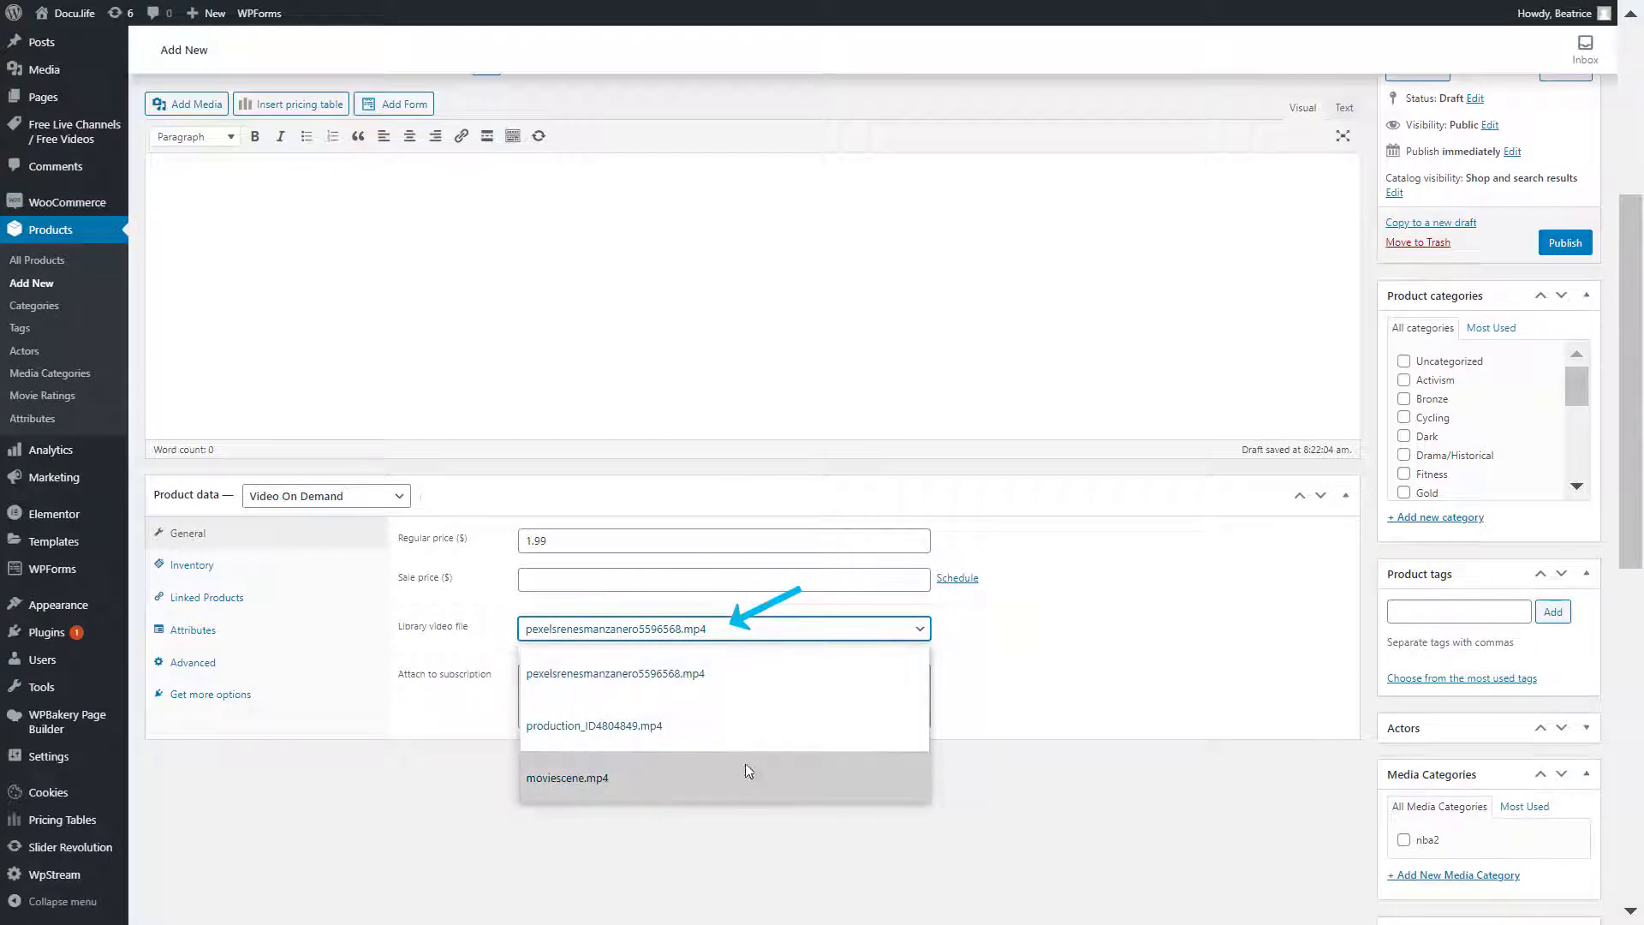
left_click(568, 778)
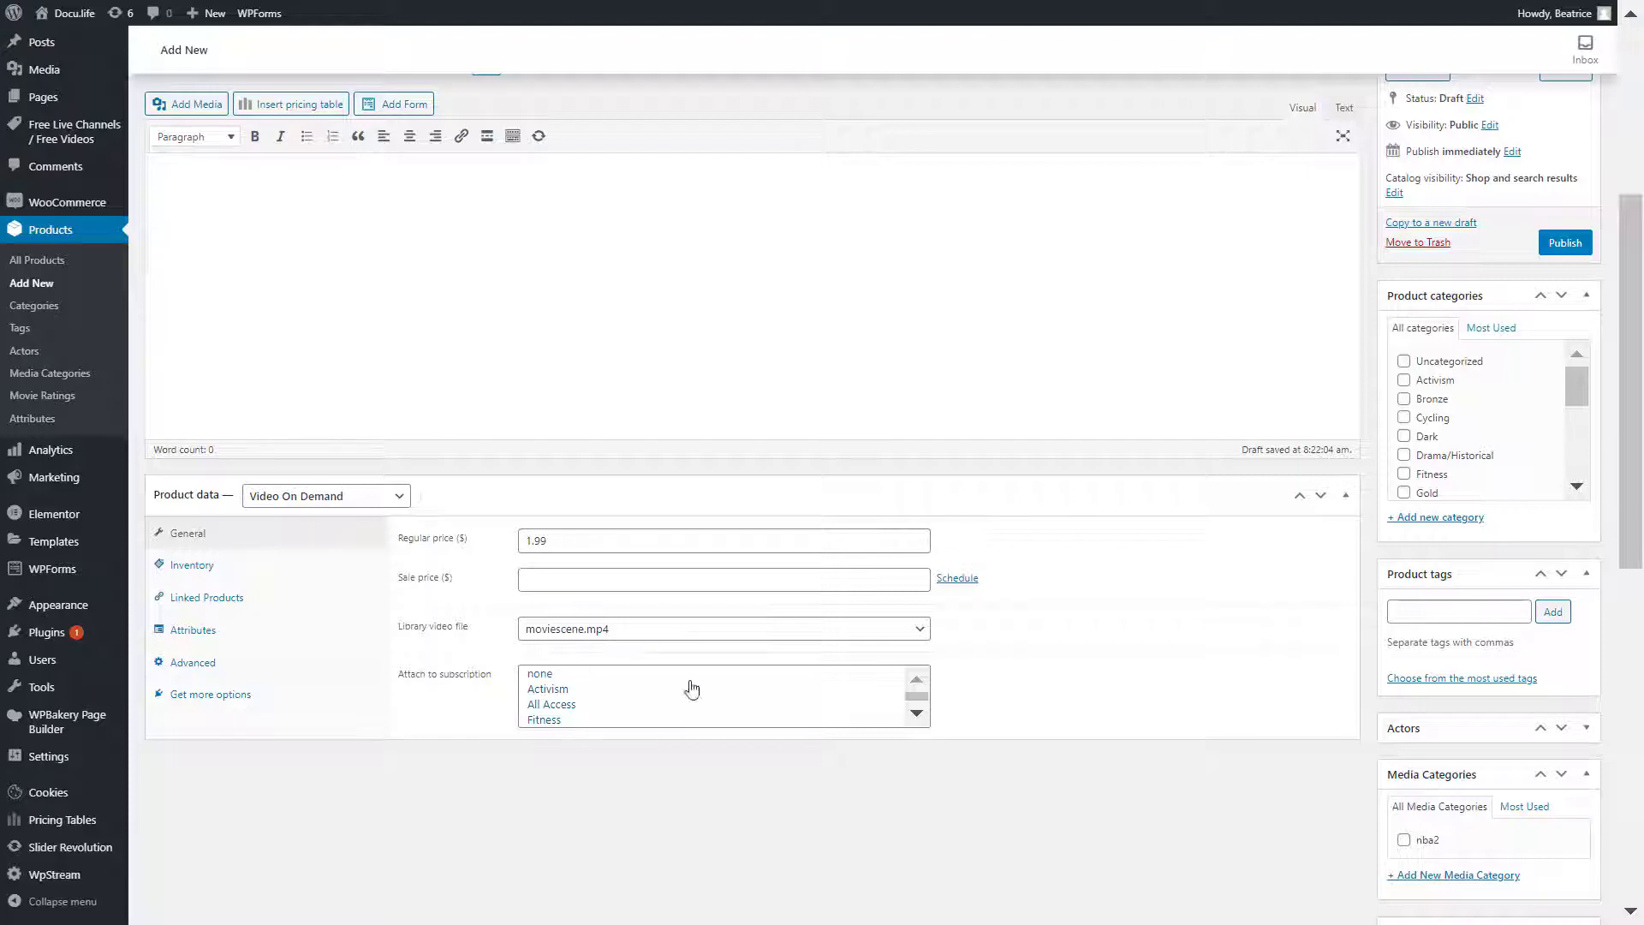
left_click(539, 673)
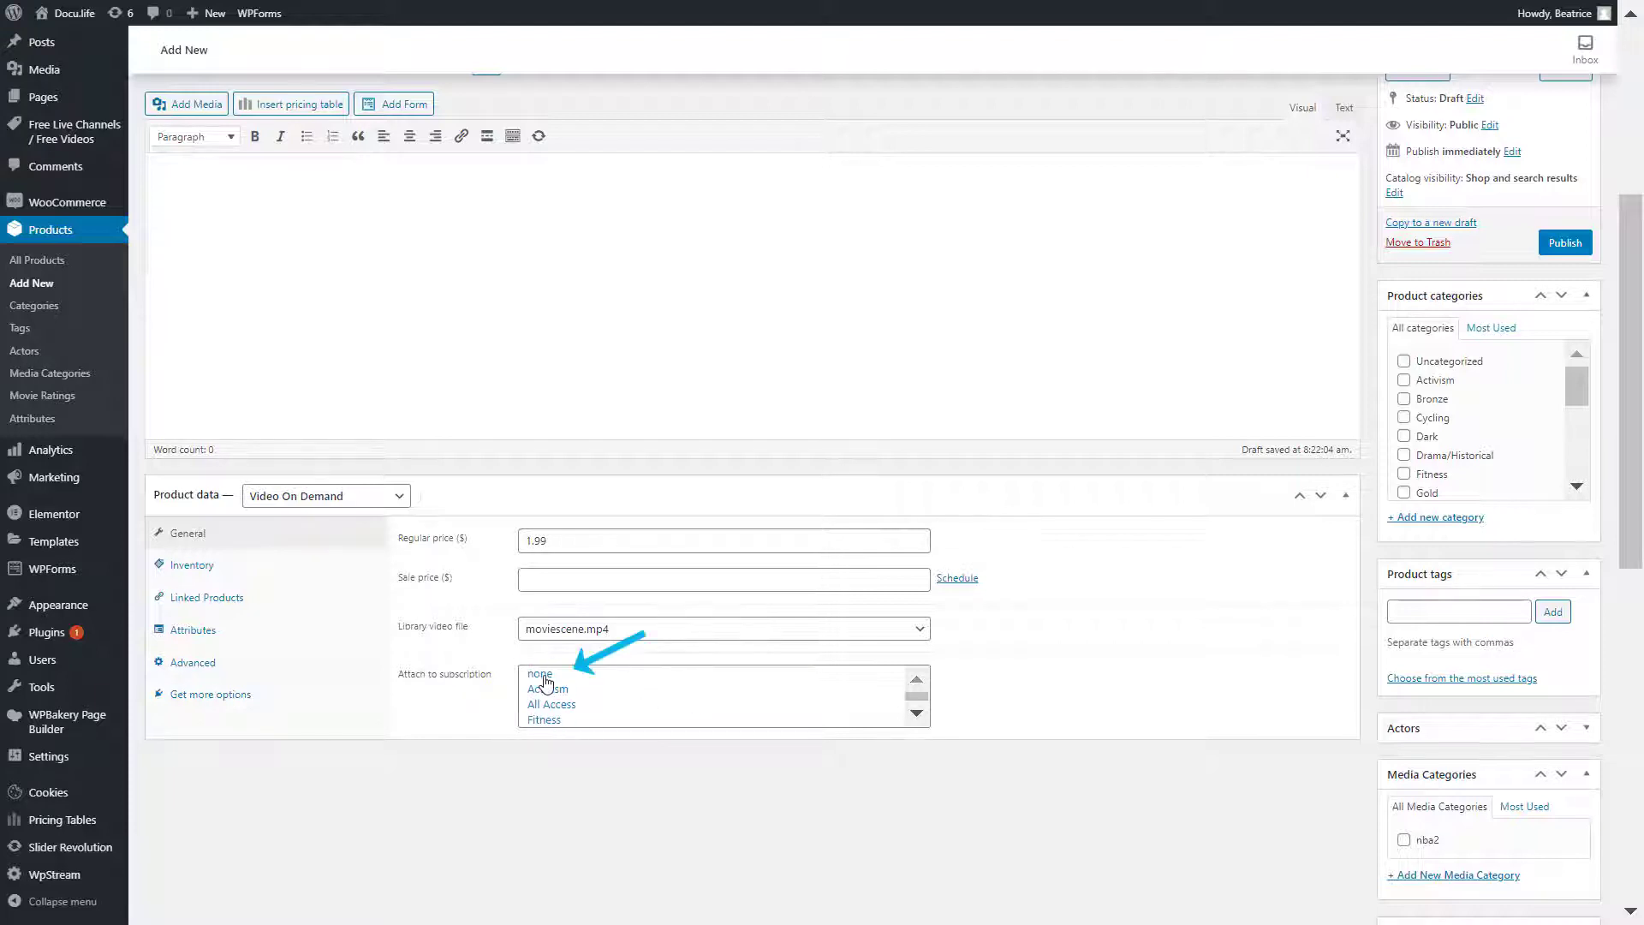
left_click(540, 673)
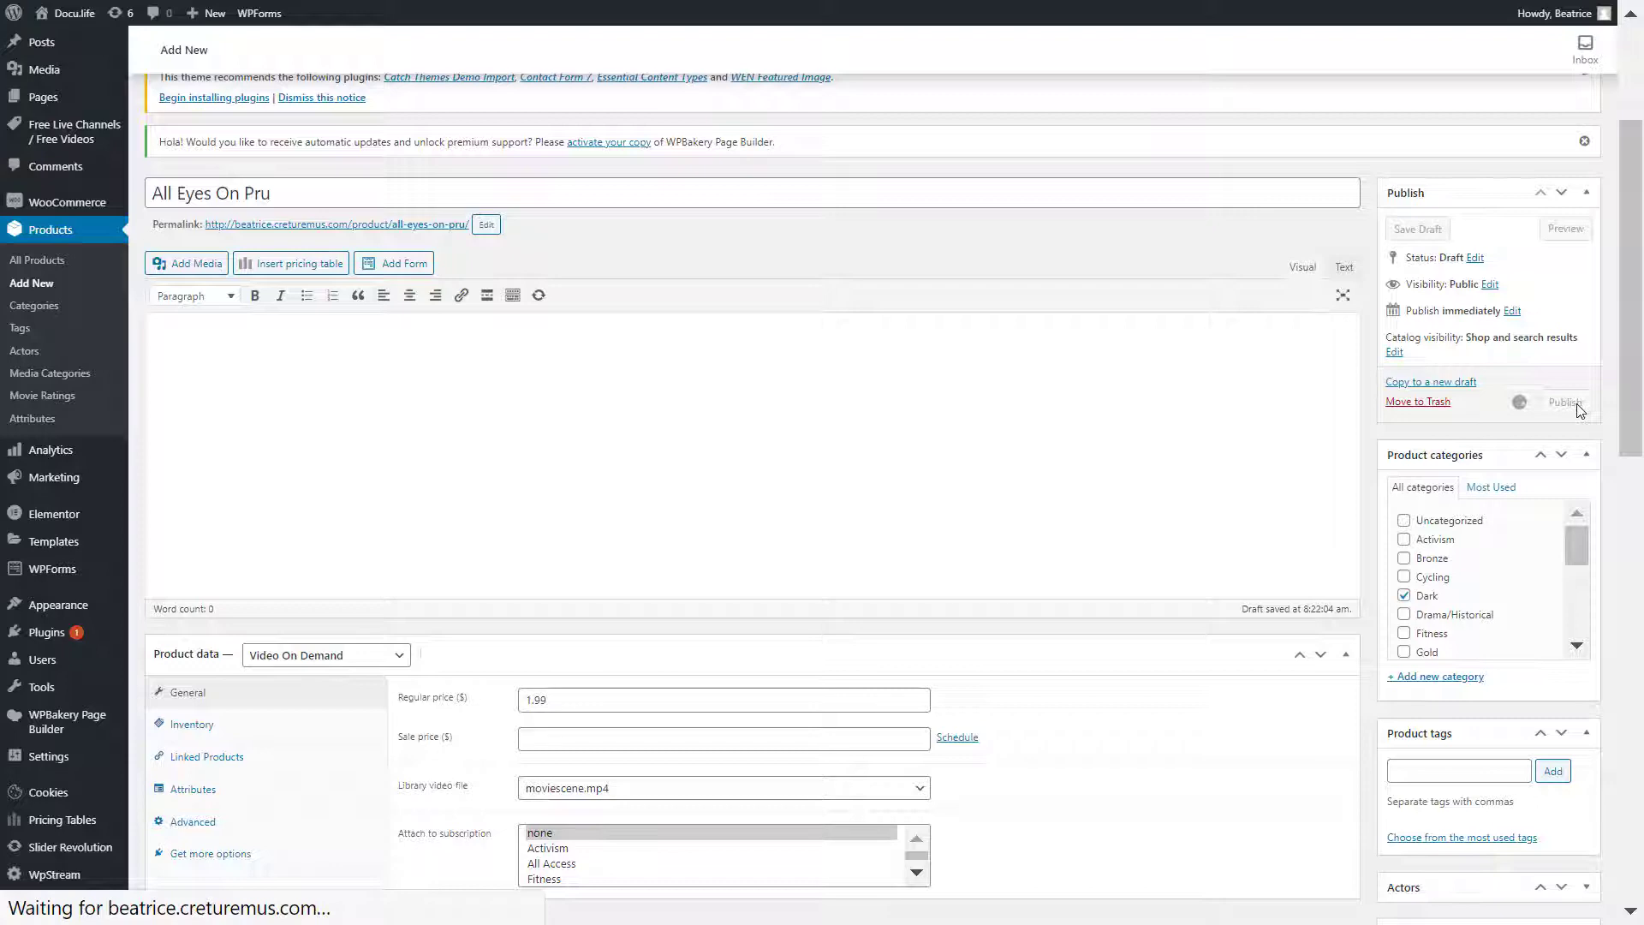
Publish All Eyes On Pru so it tops the products list at $1.99
left_click(1565, 401)
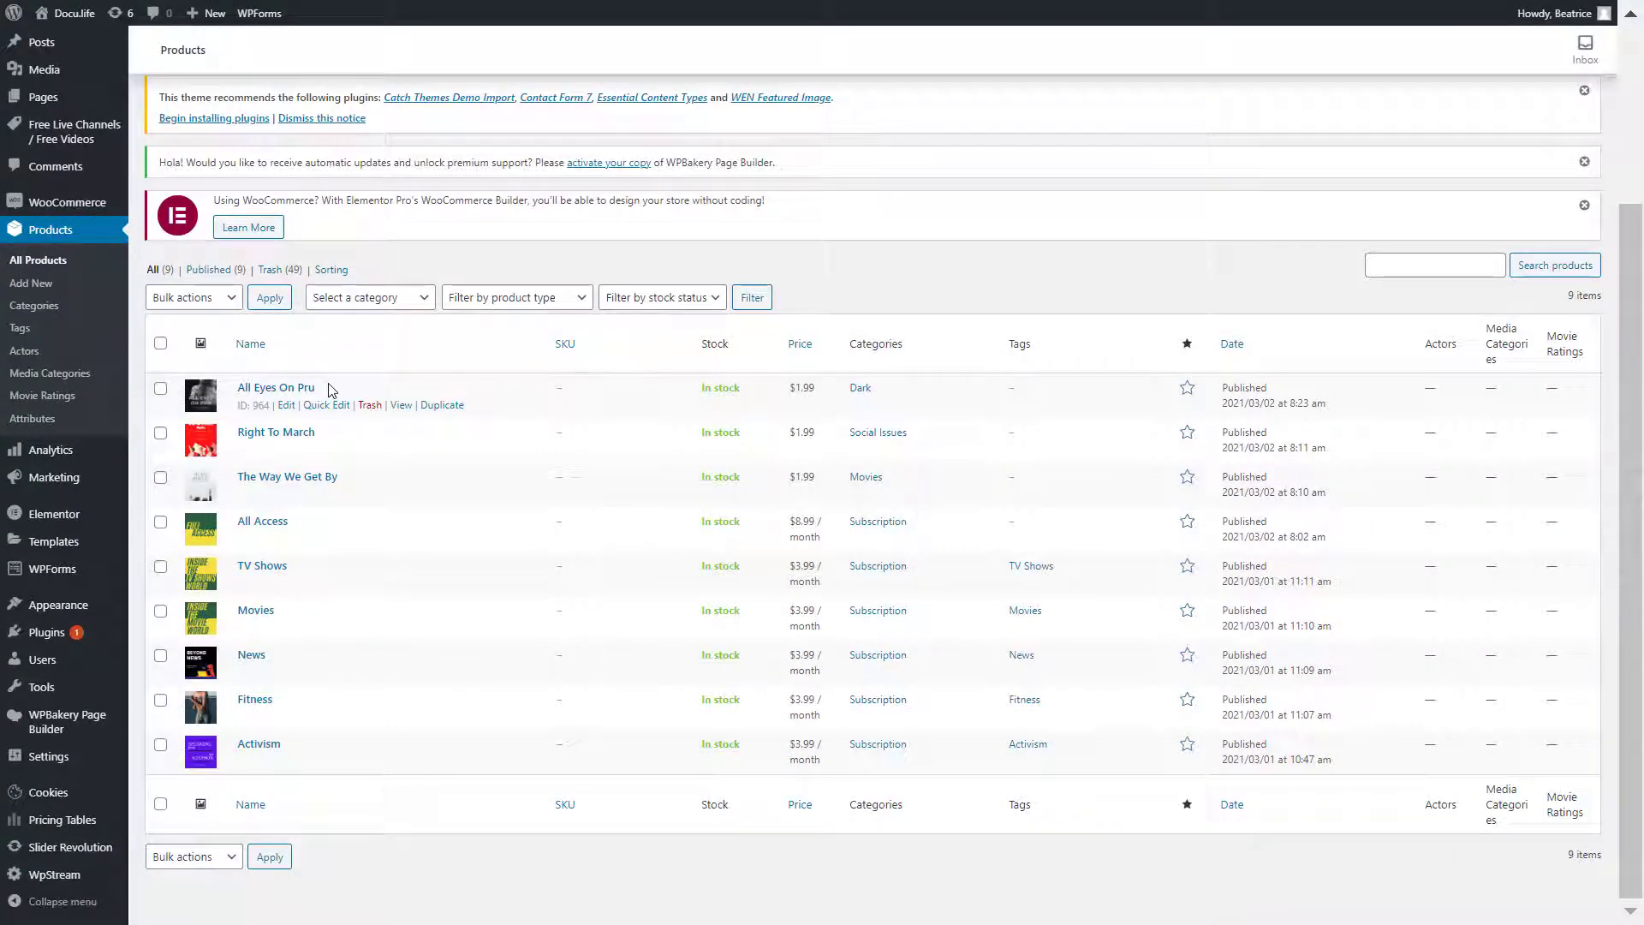
mouse_move(334, 469)
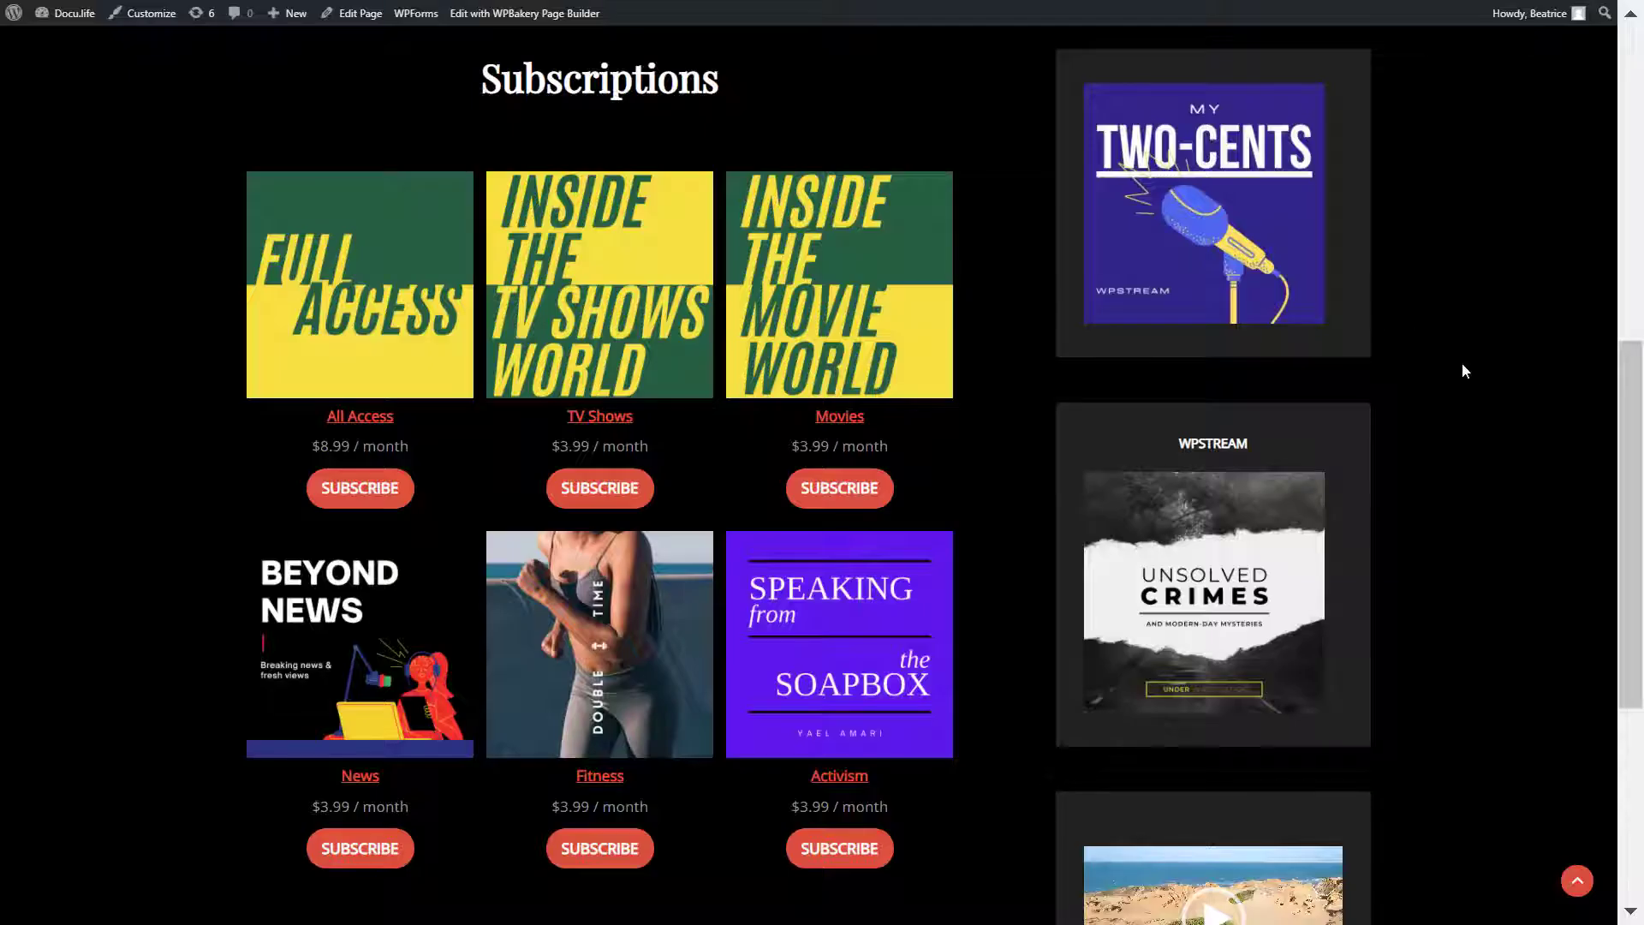
scroll("up", 3)
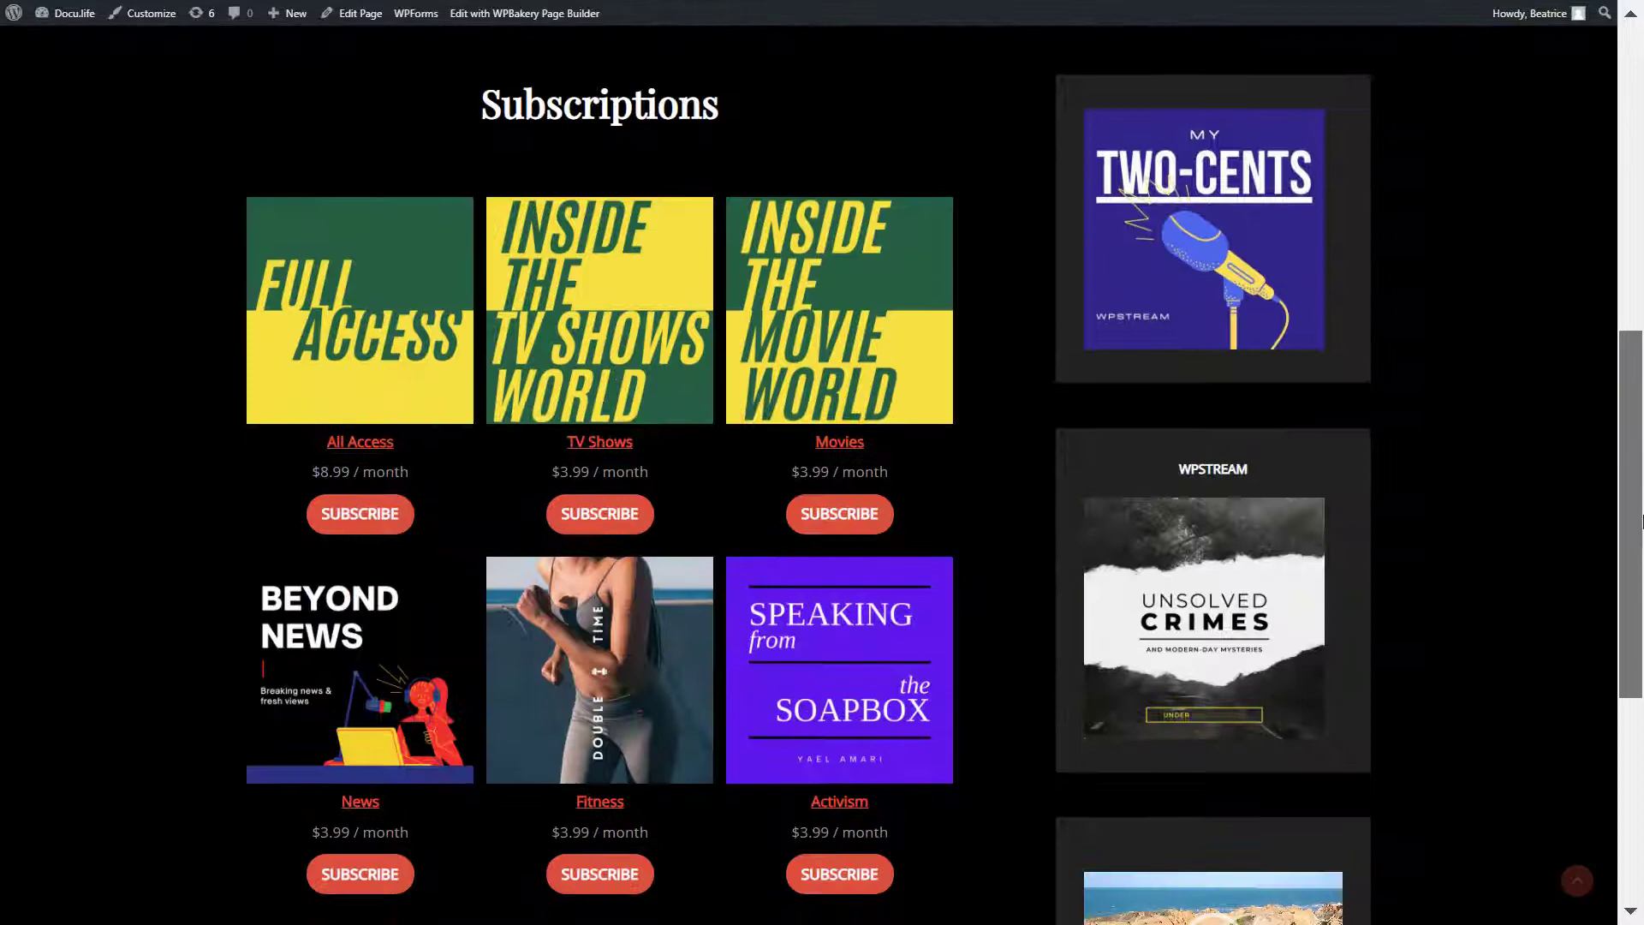
scroll("down", 3)
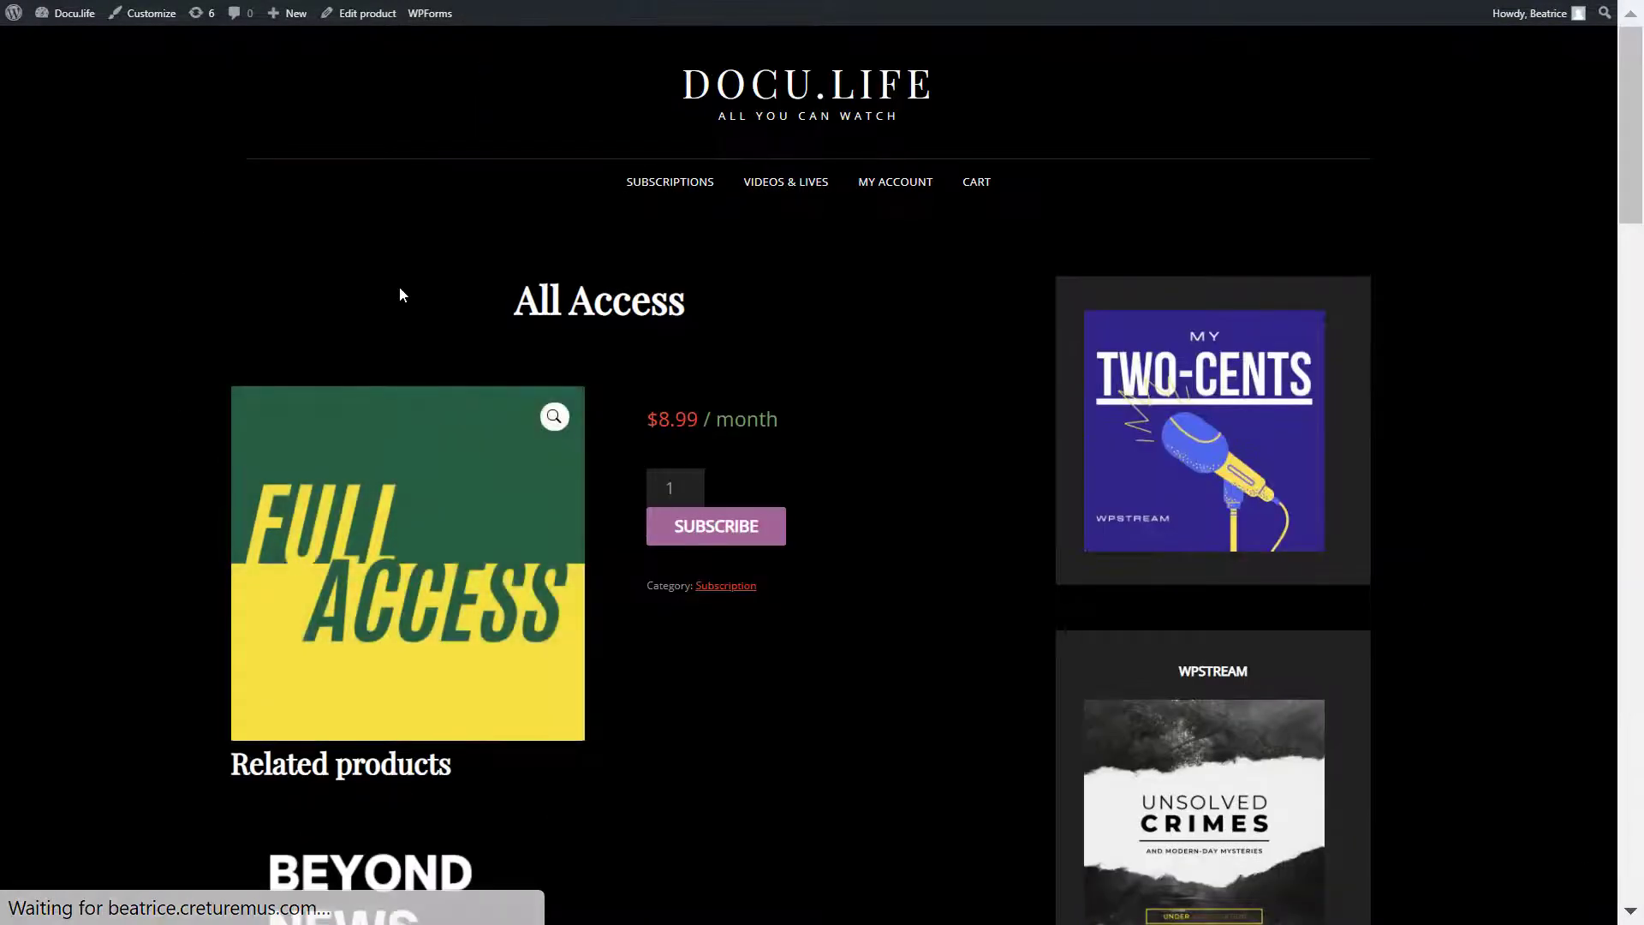
left_click(785, 182)
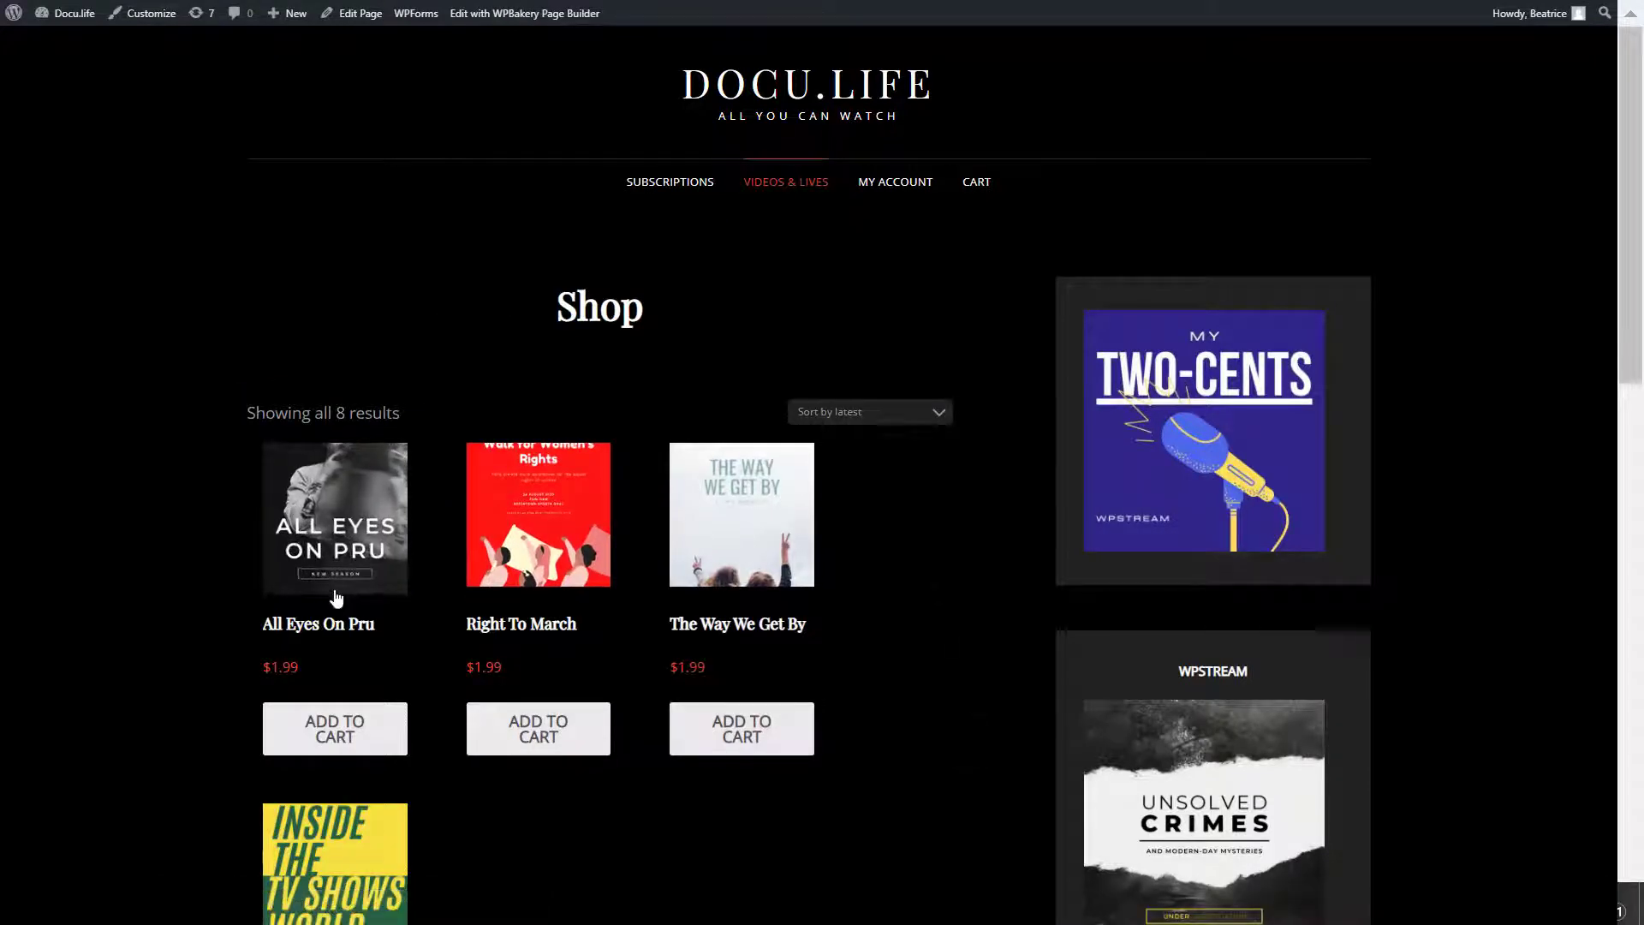
mouse_move(349, 506)
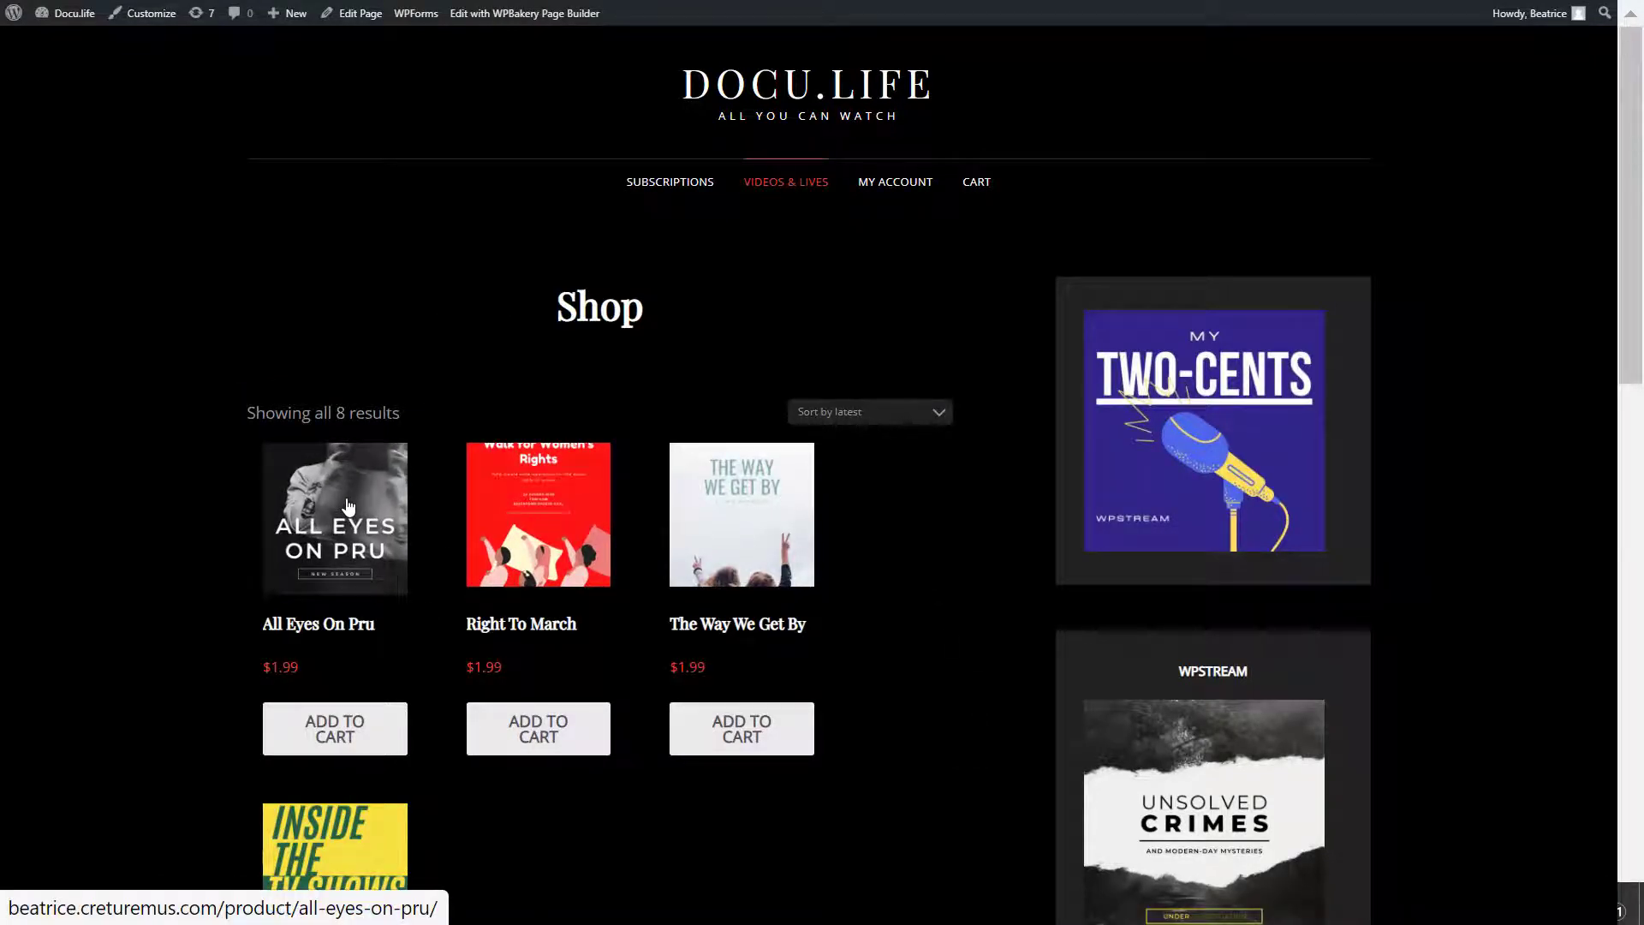
left_click(349, 507)
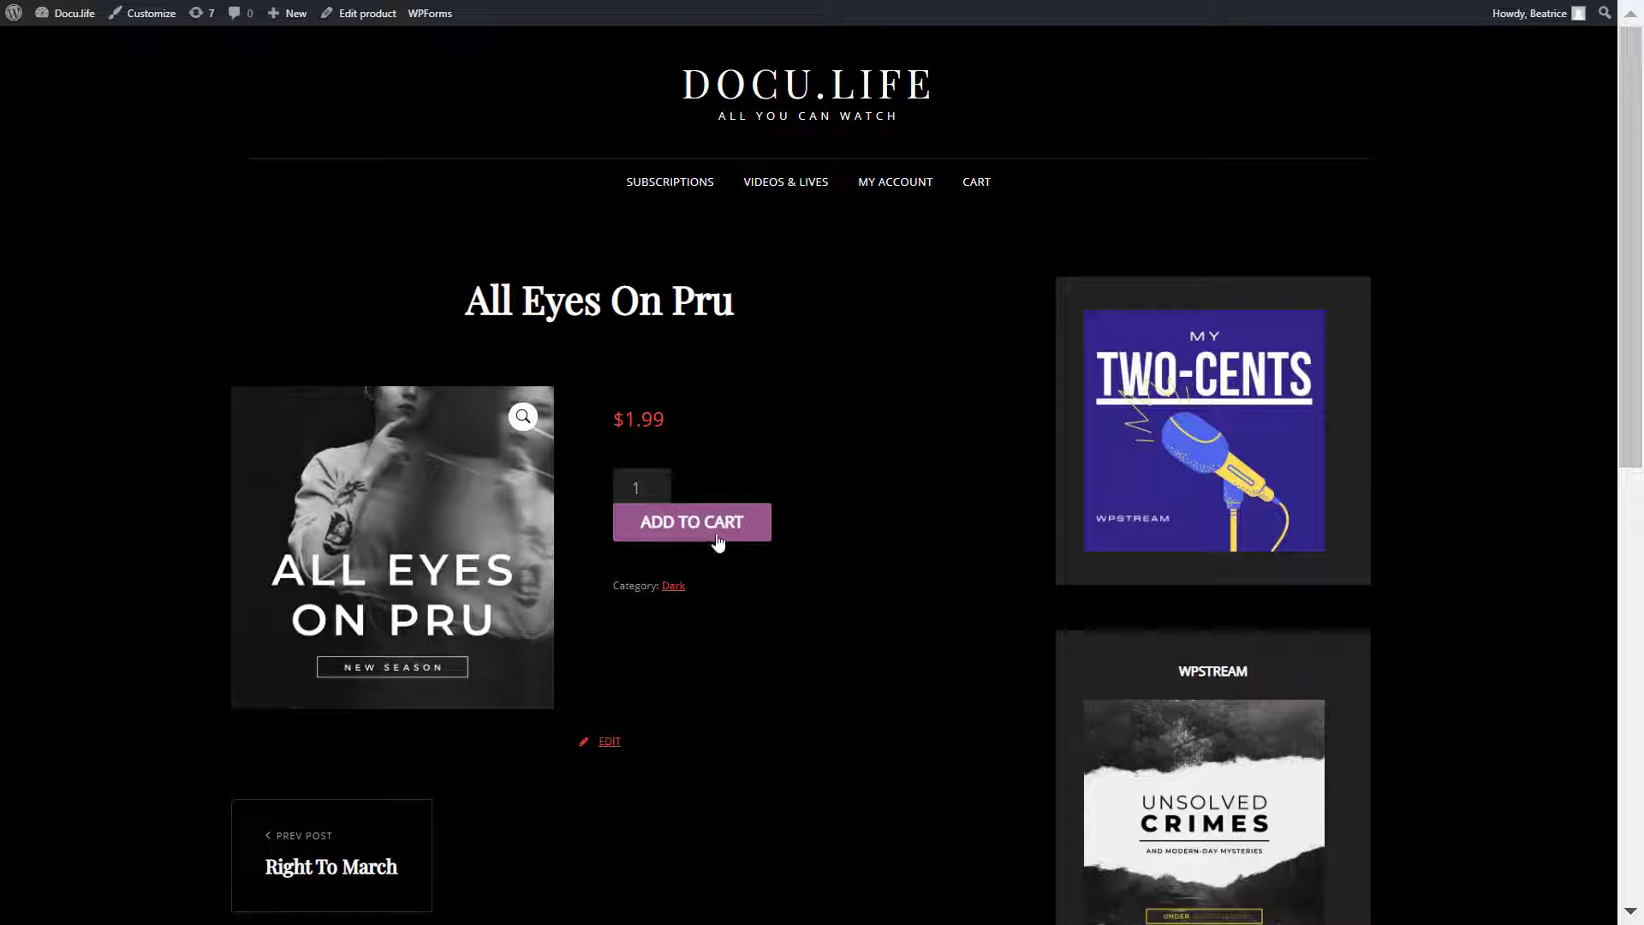
mouse_move(656, 197)
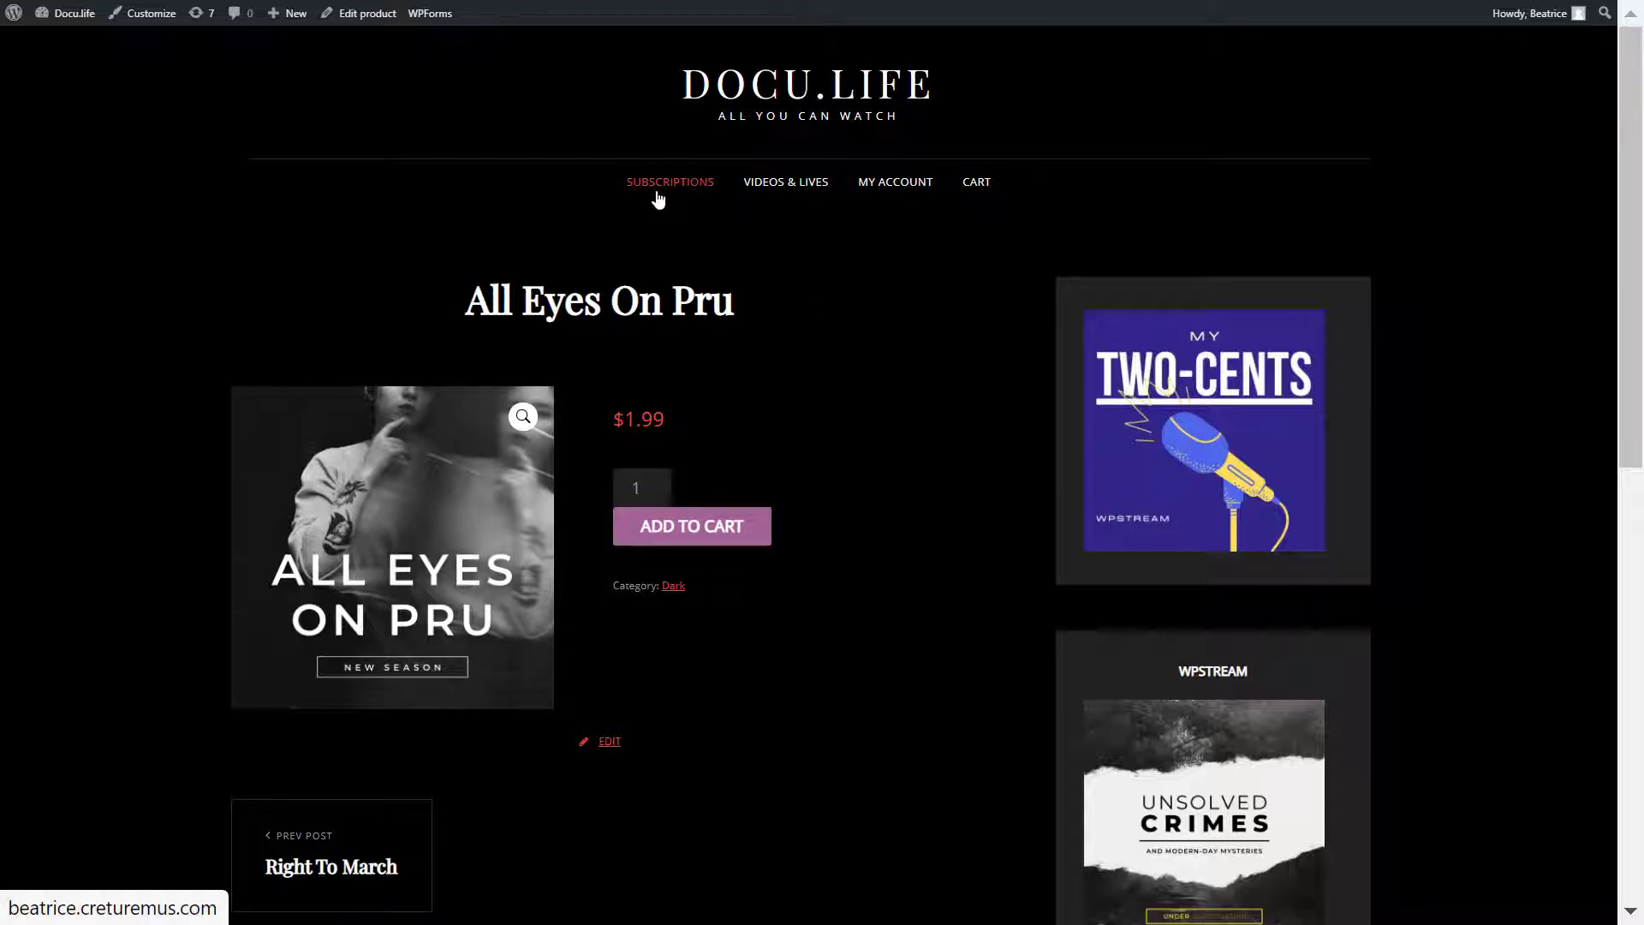
left_click(671, 180)
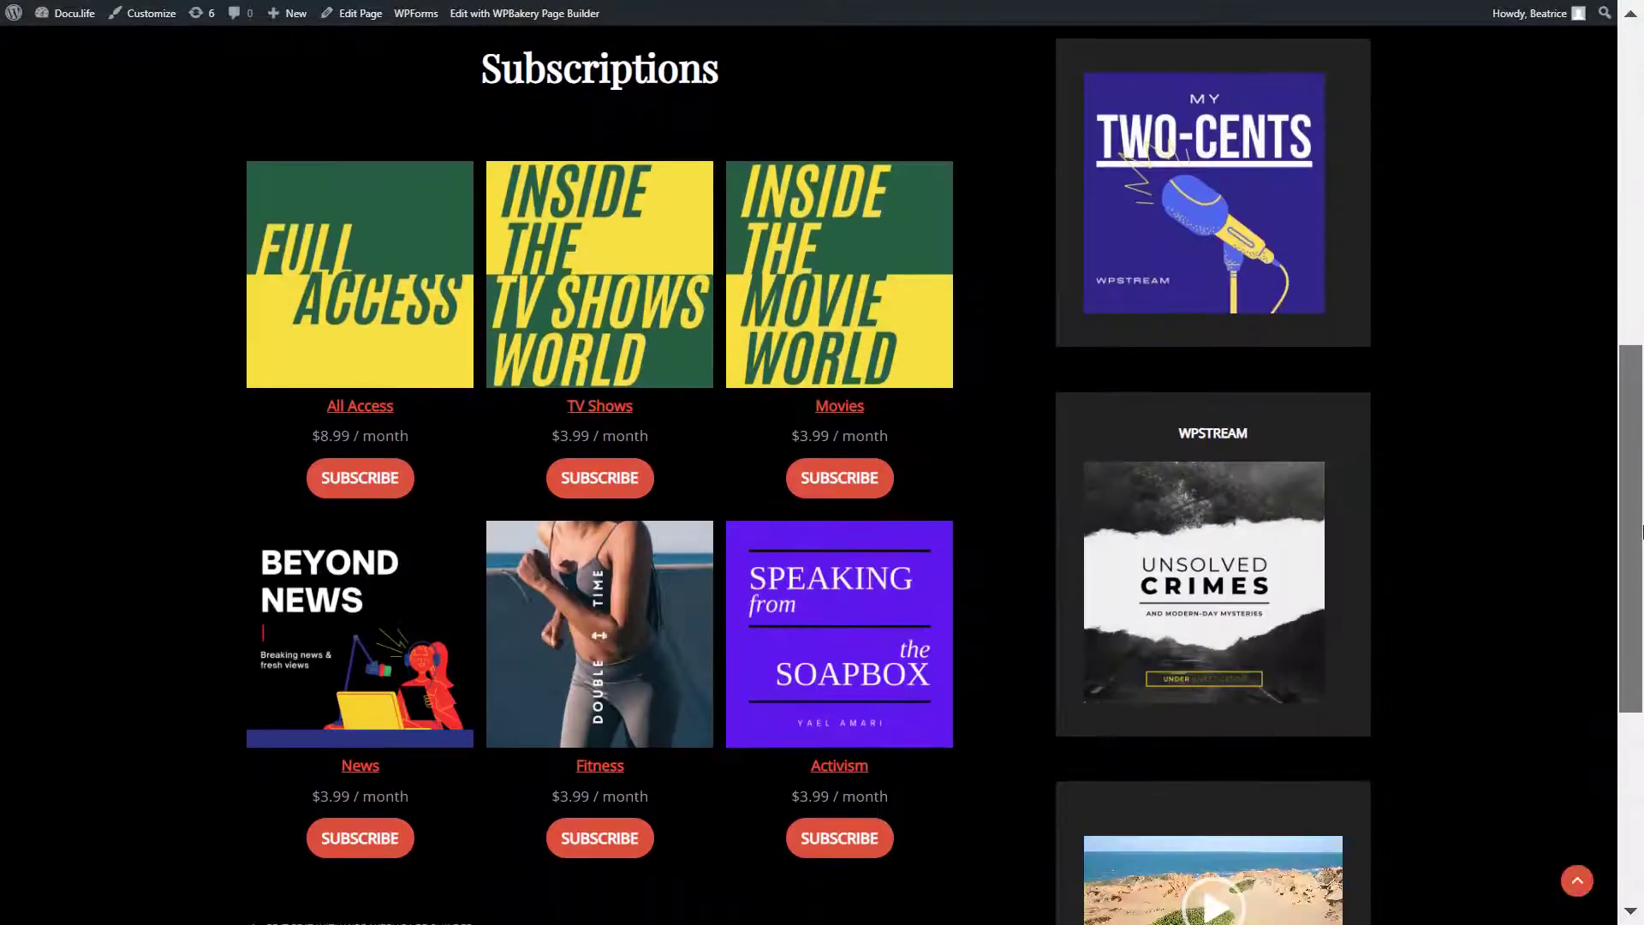
mouse_move(399, 298)
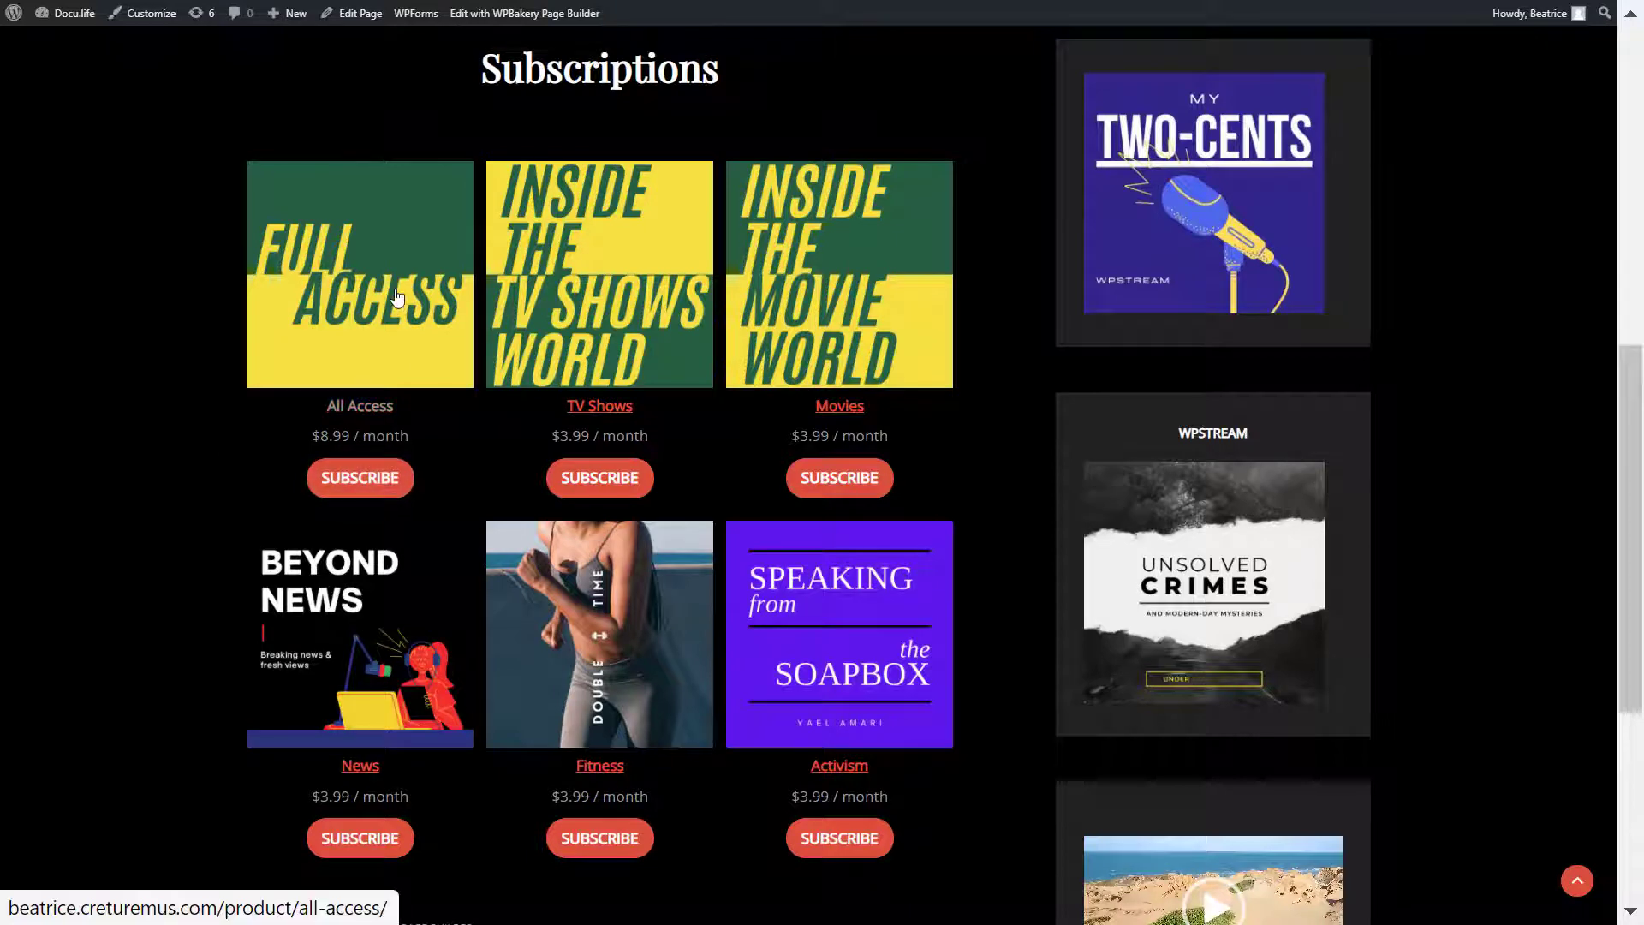
Subscribe to All Access at $8.99/month through cart and checkout
left_click(398, 298)
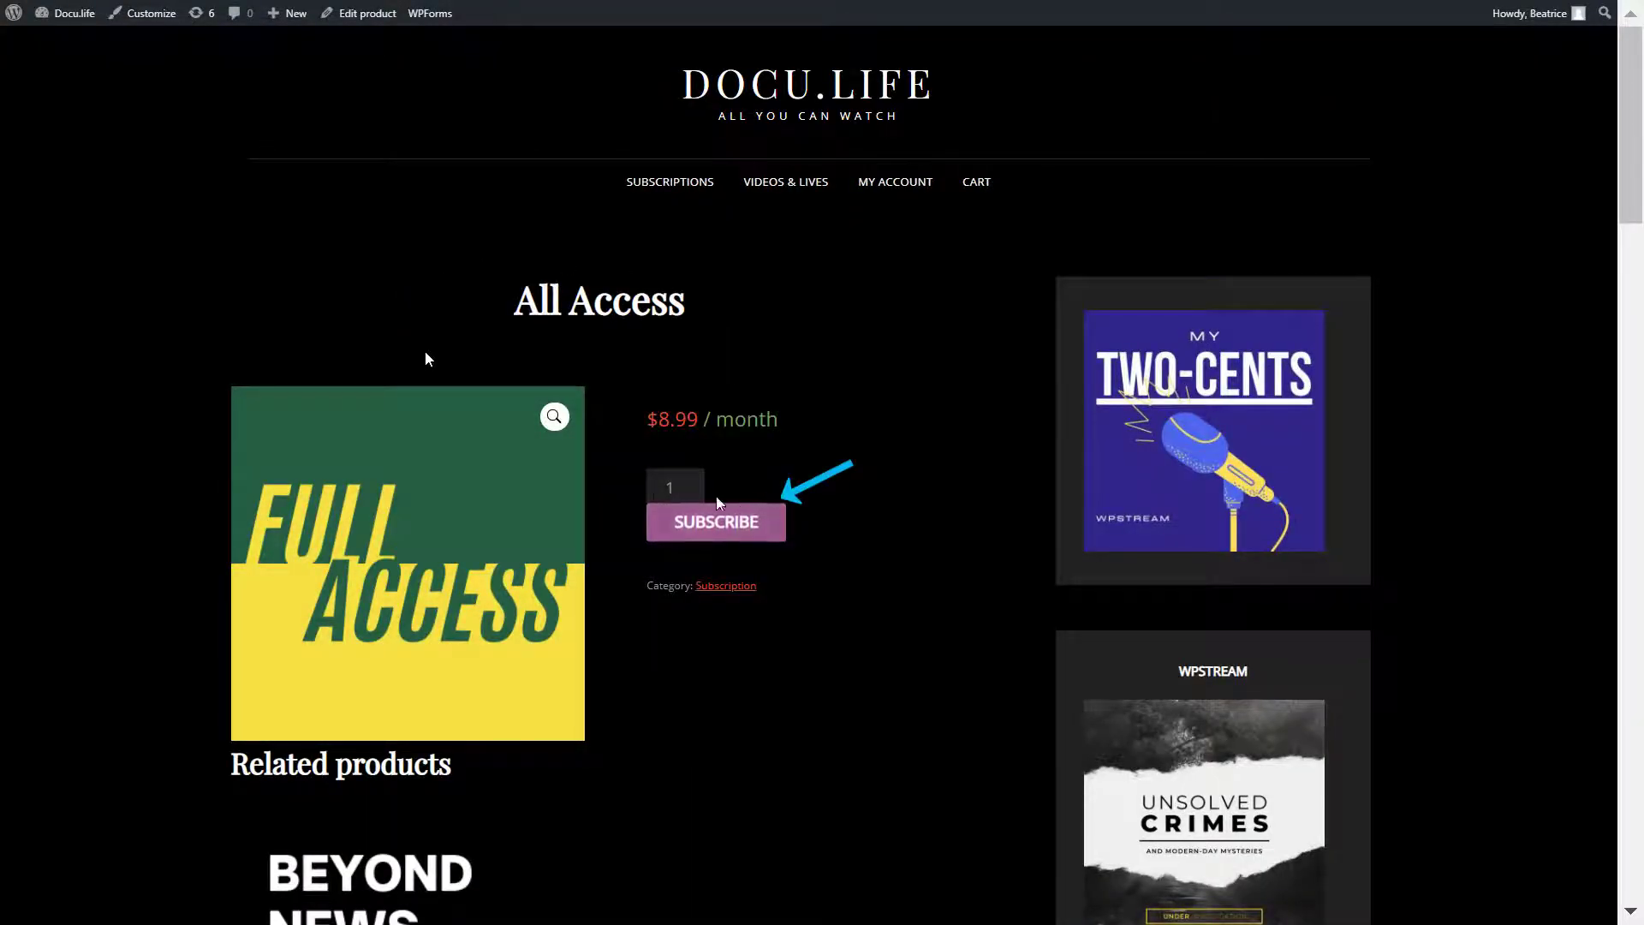
left_click(716, 522)
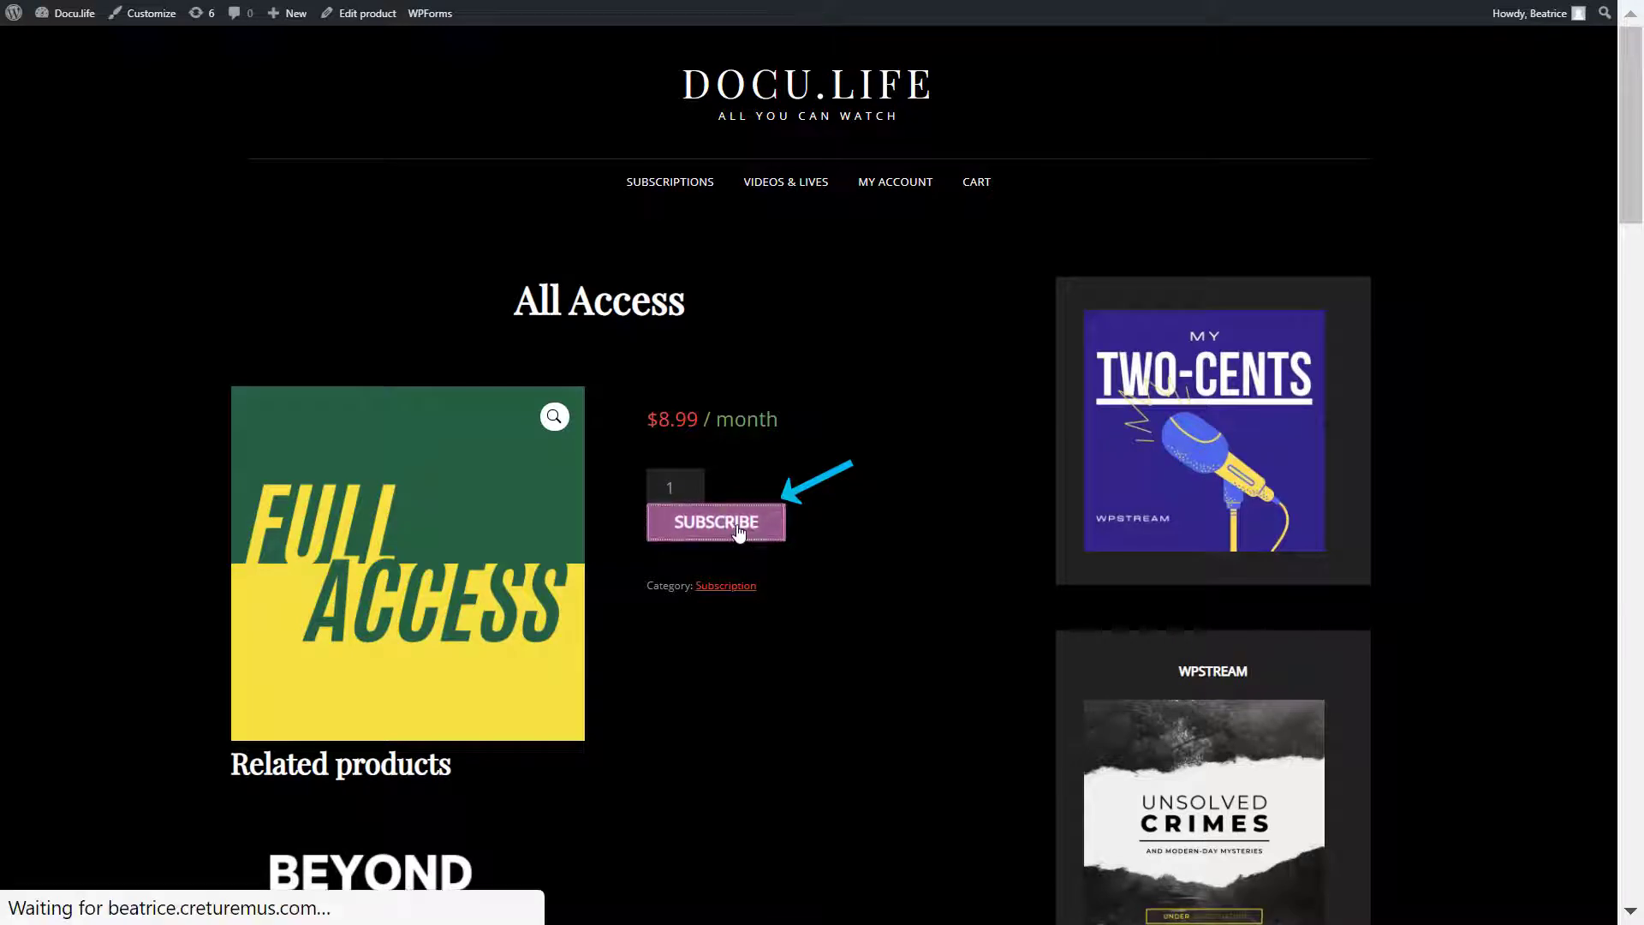
left_click(716, 521)
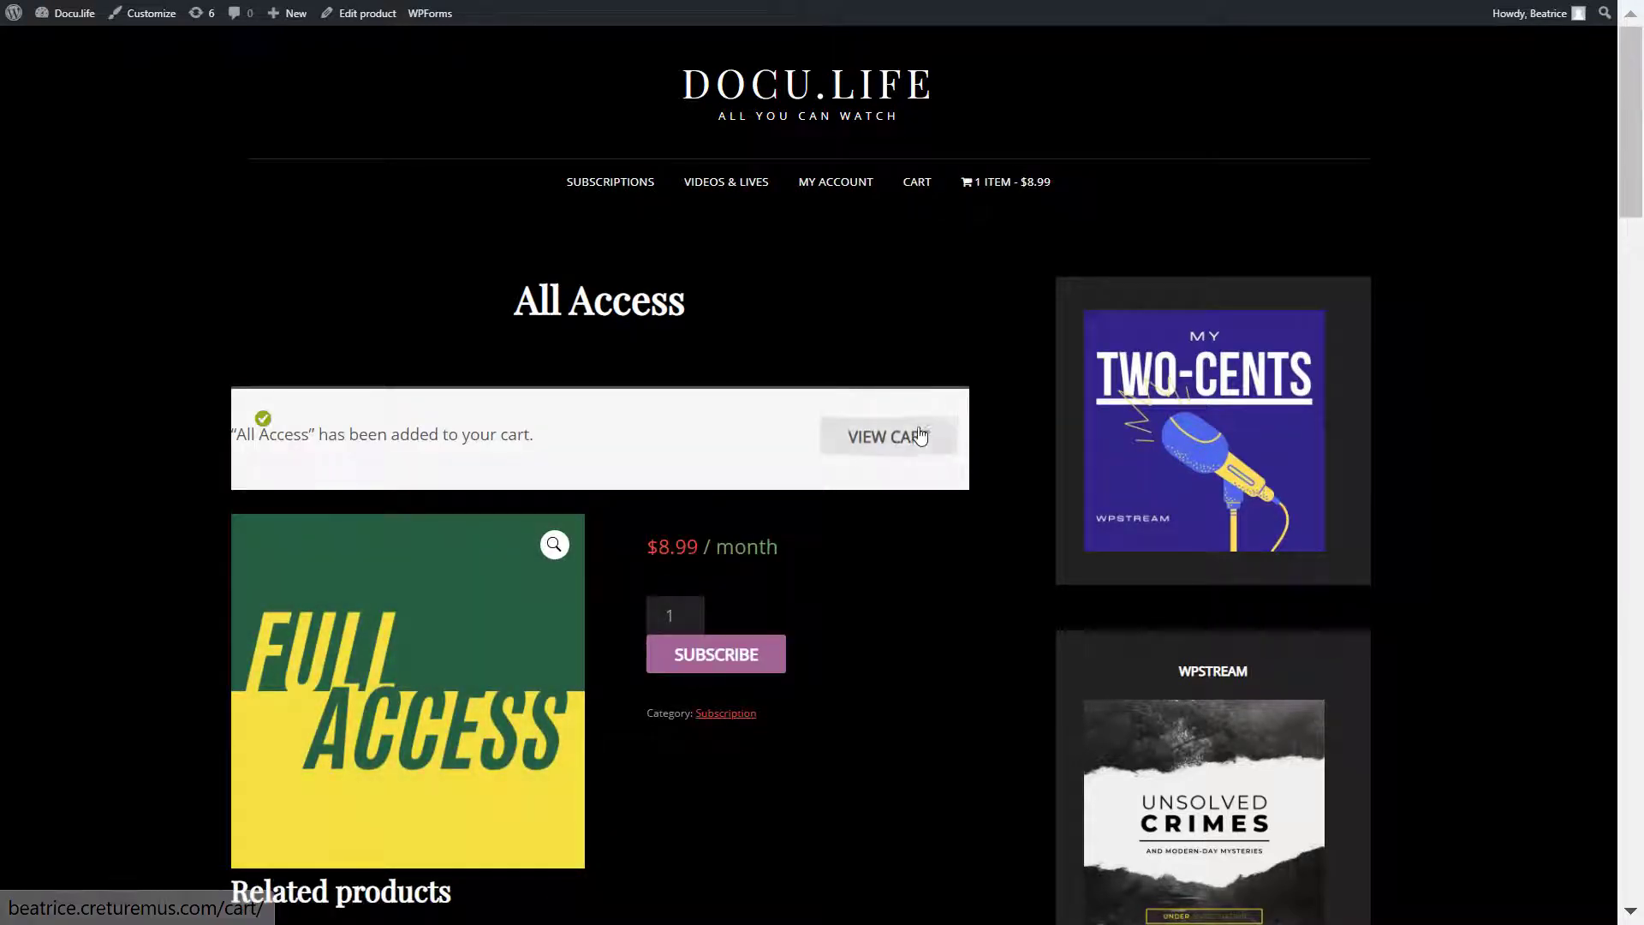
left_click(888, 436)
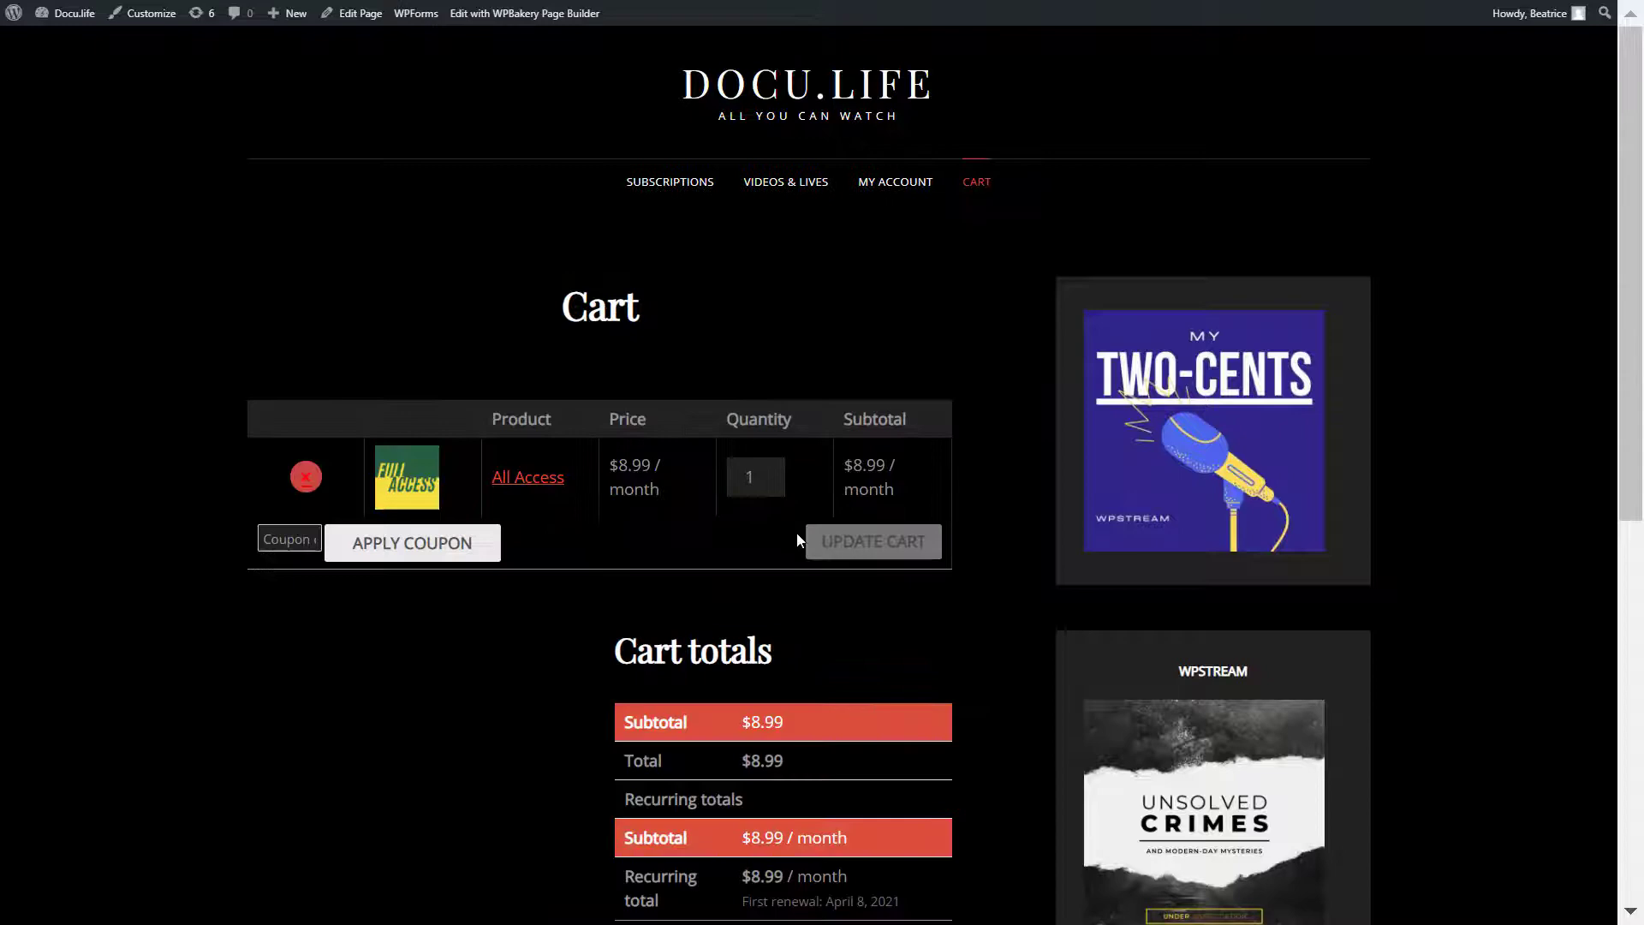
scroll("down", 3)
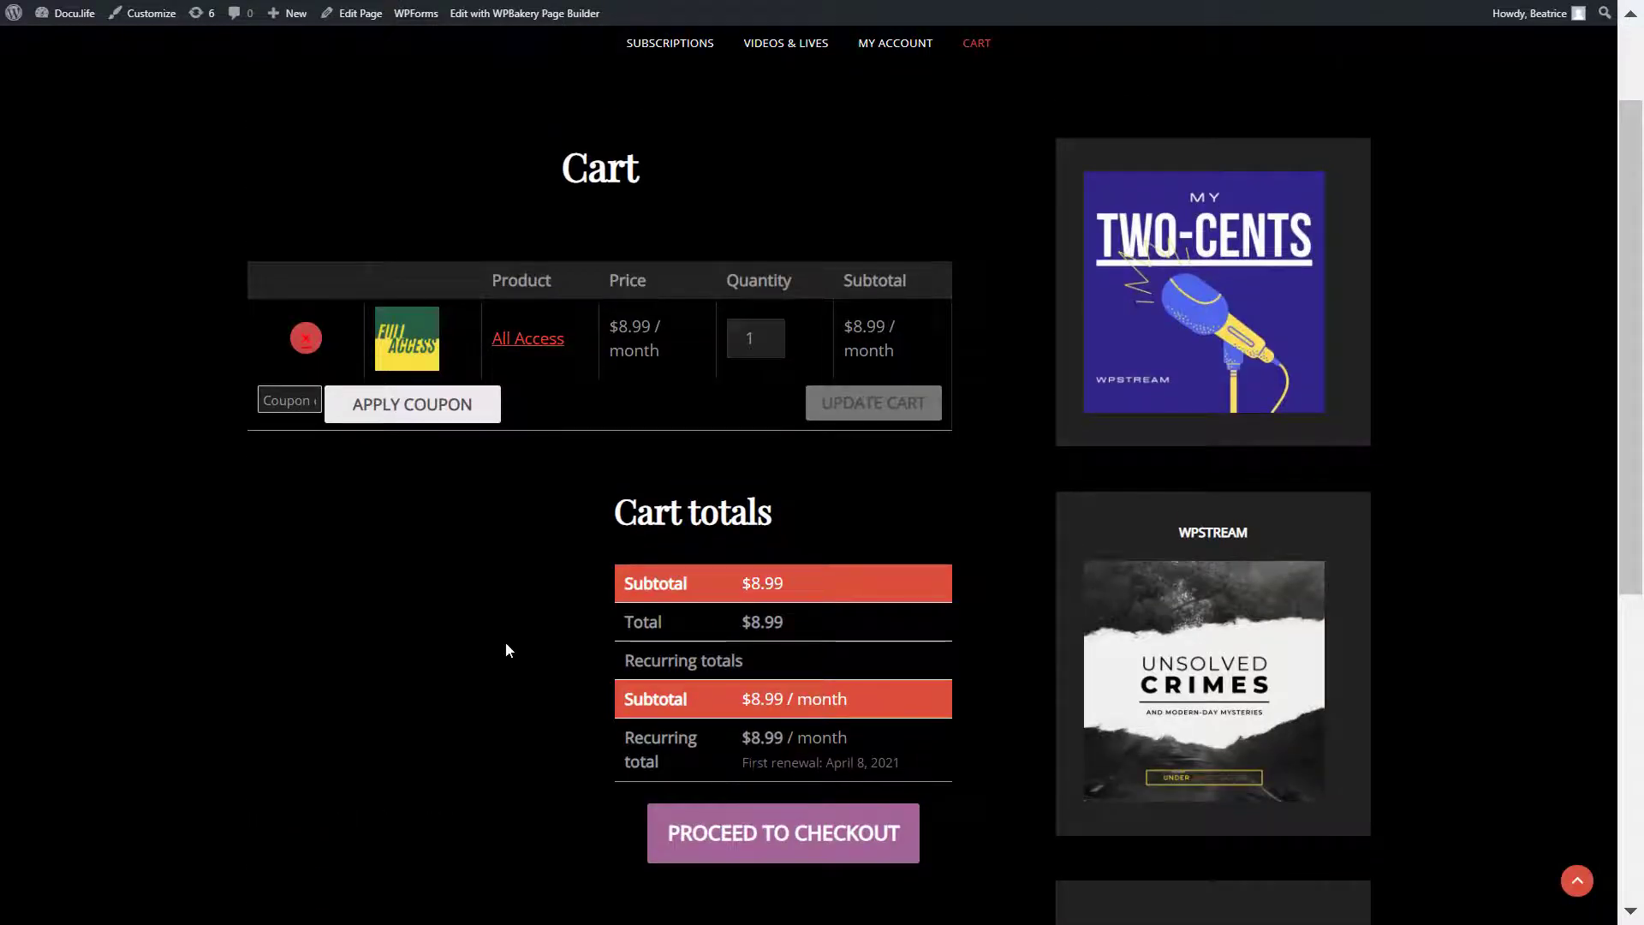
left_click(783, 832)
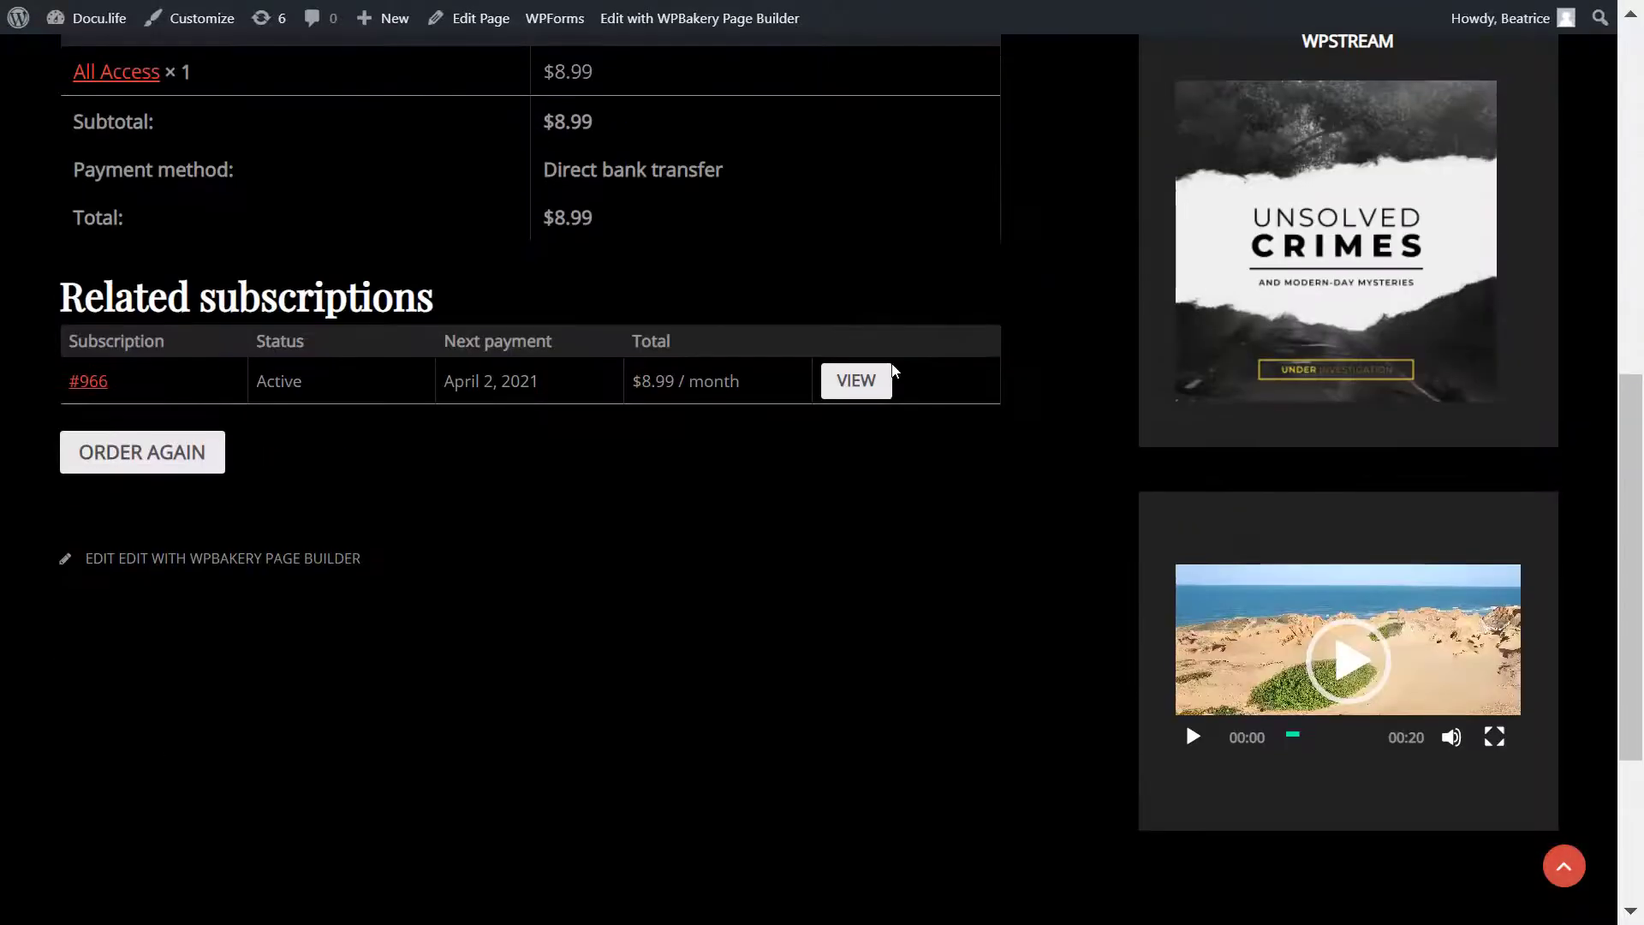
mouse_move(649, 420)
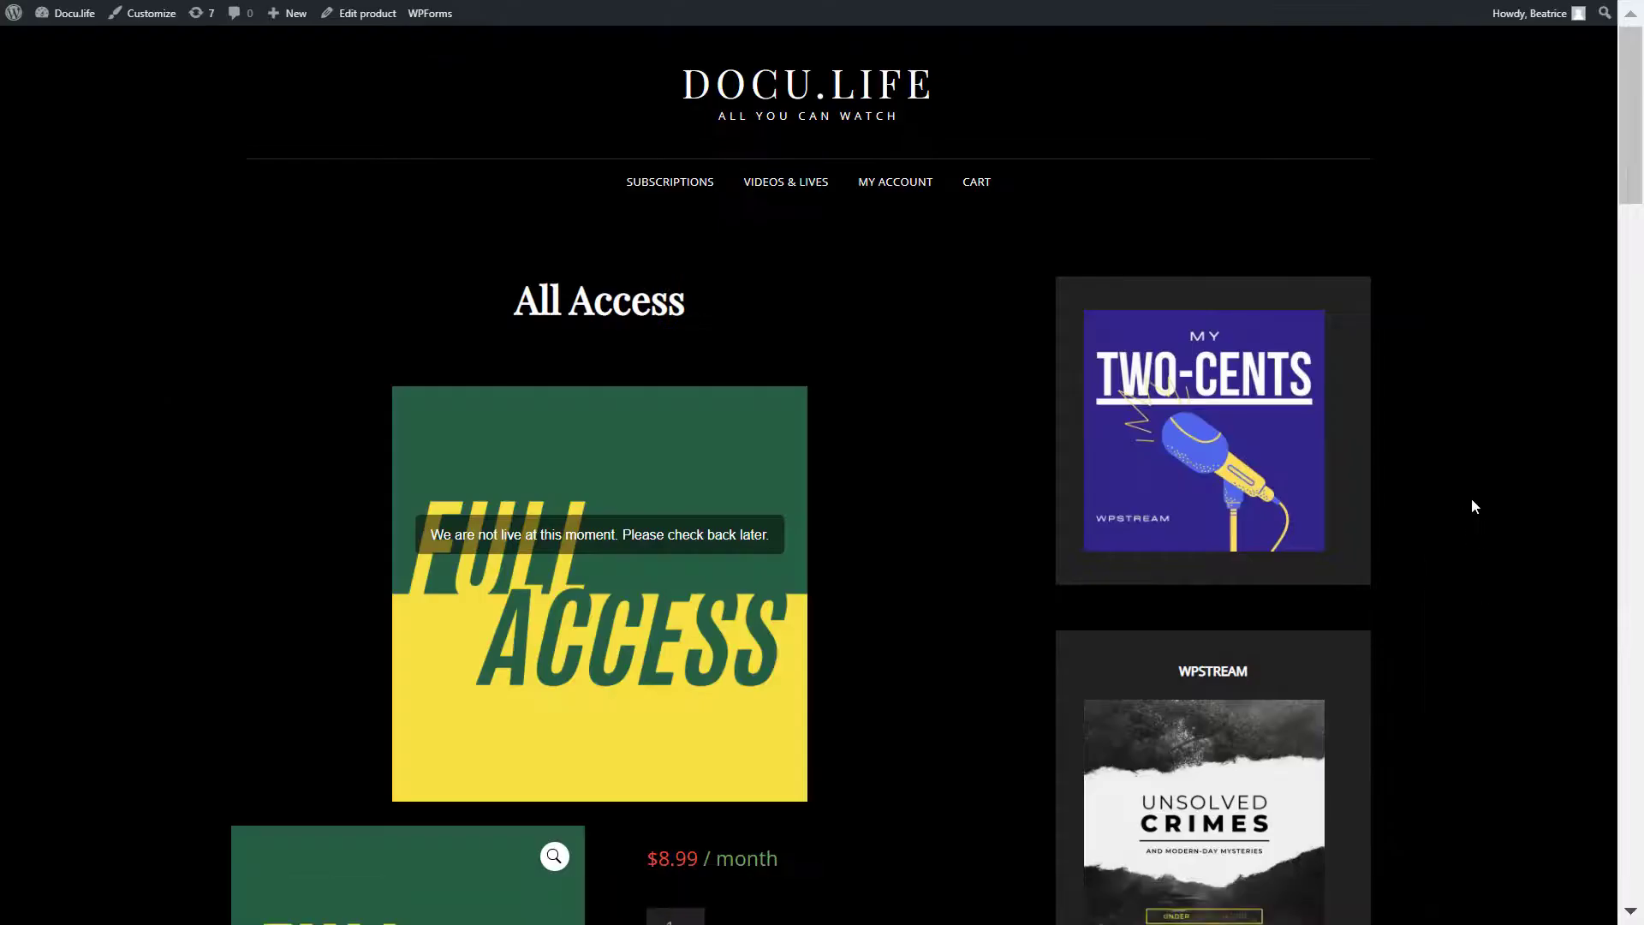
Play the All Eyes On Pru video full screen on its product page
scroll("down", 3)
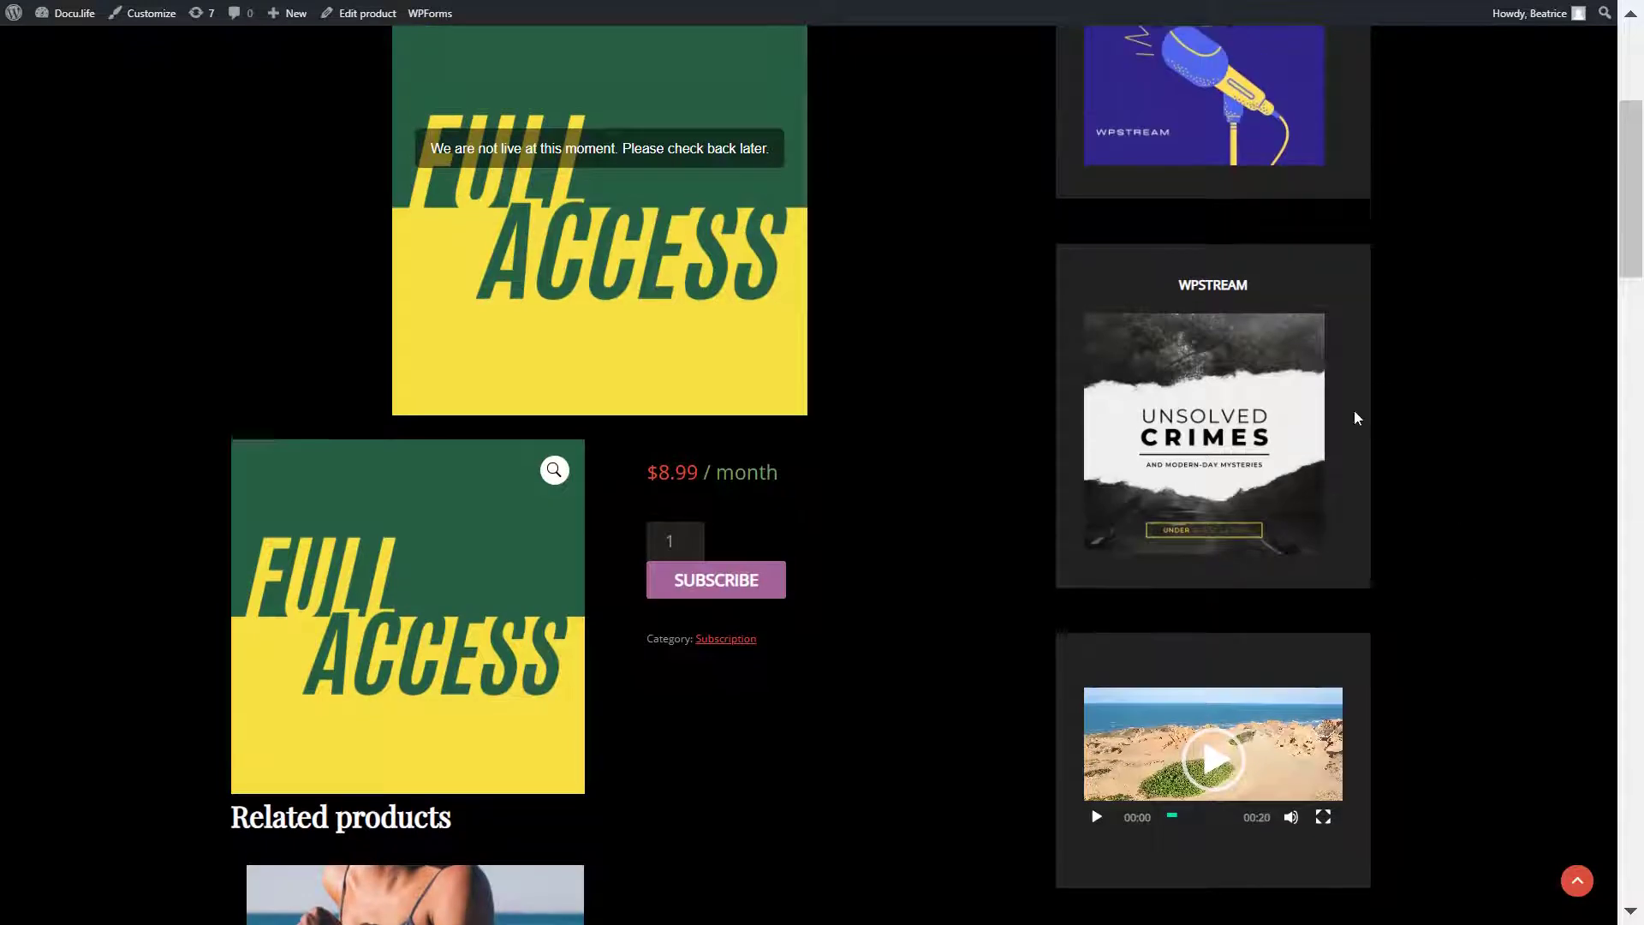
scroll("down", 3)
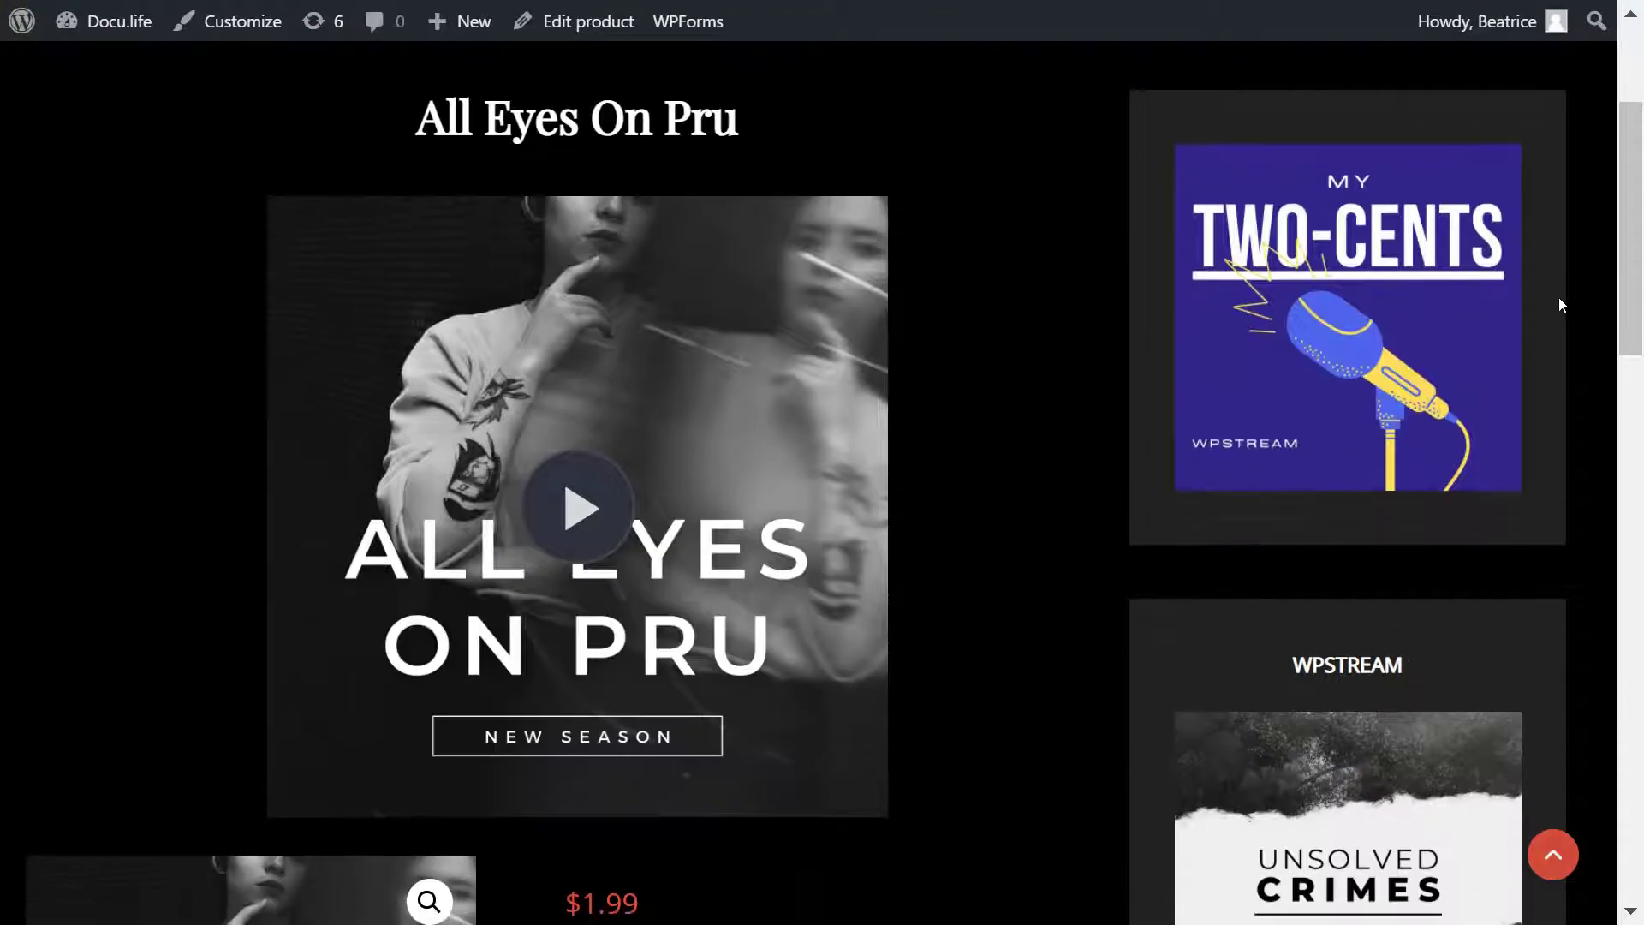
left_click(575, 507)
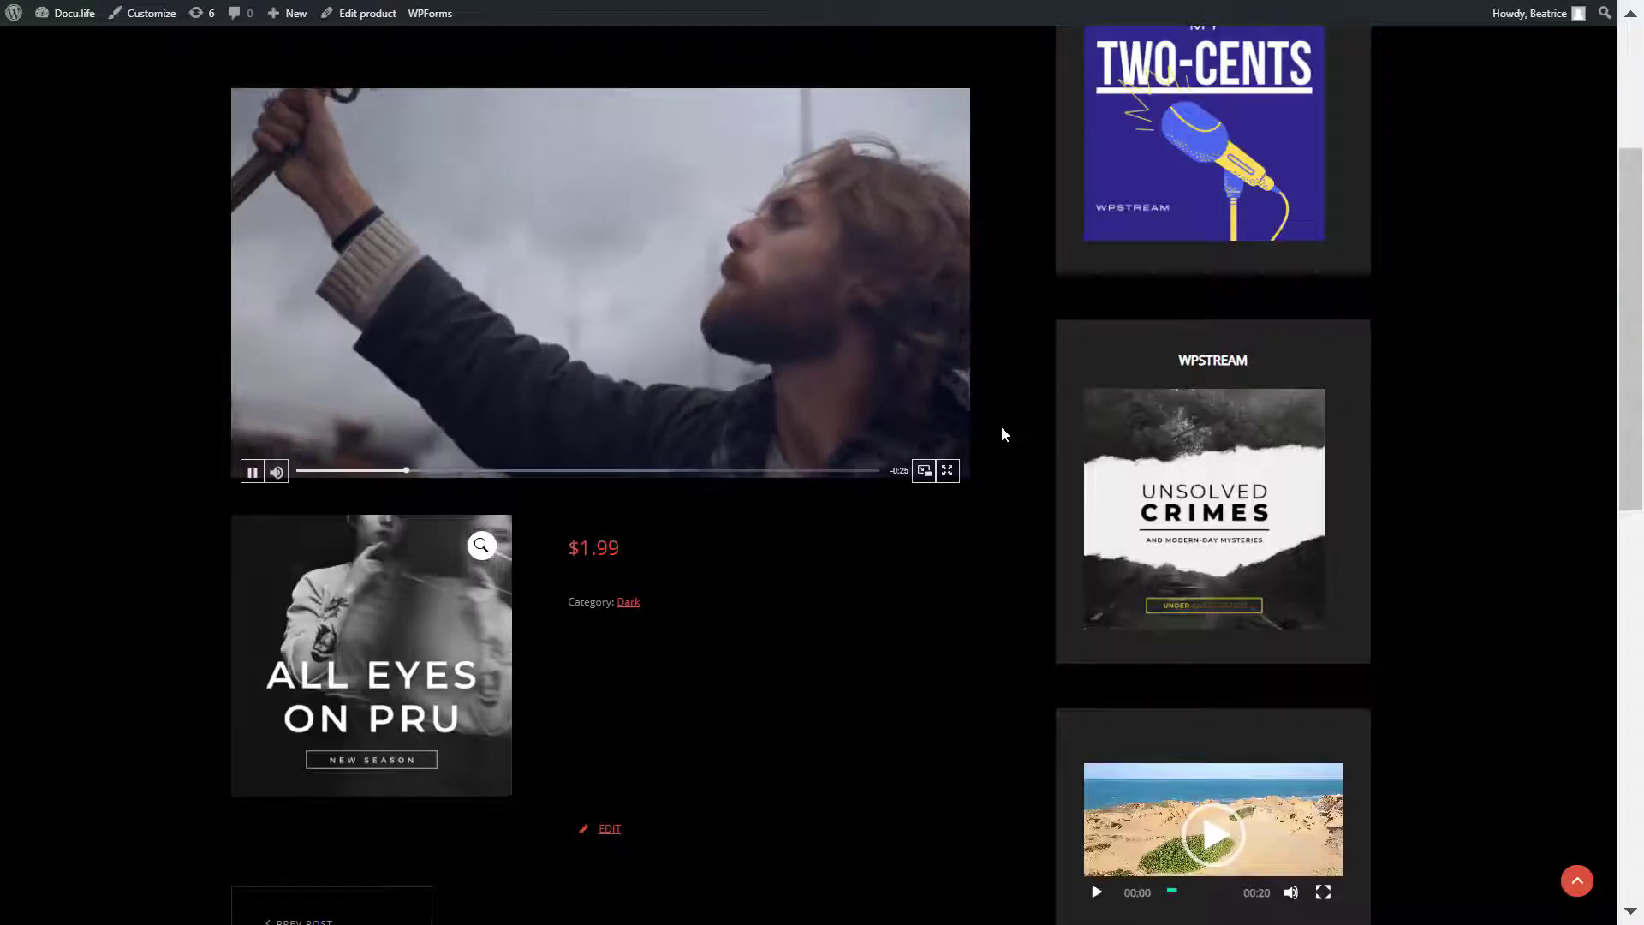
scroll("down", 3)
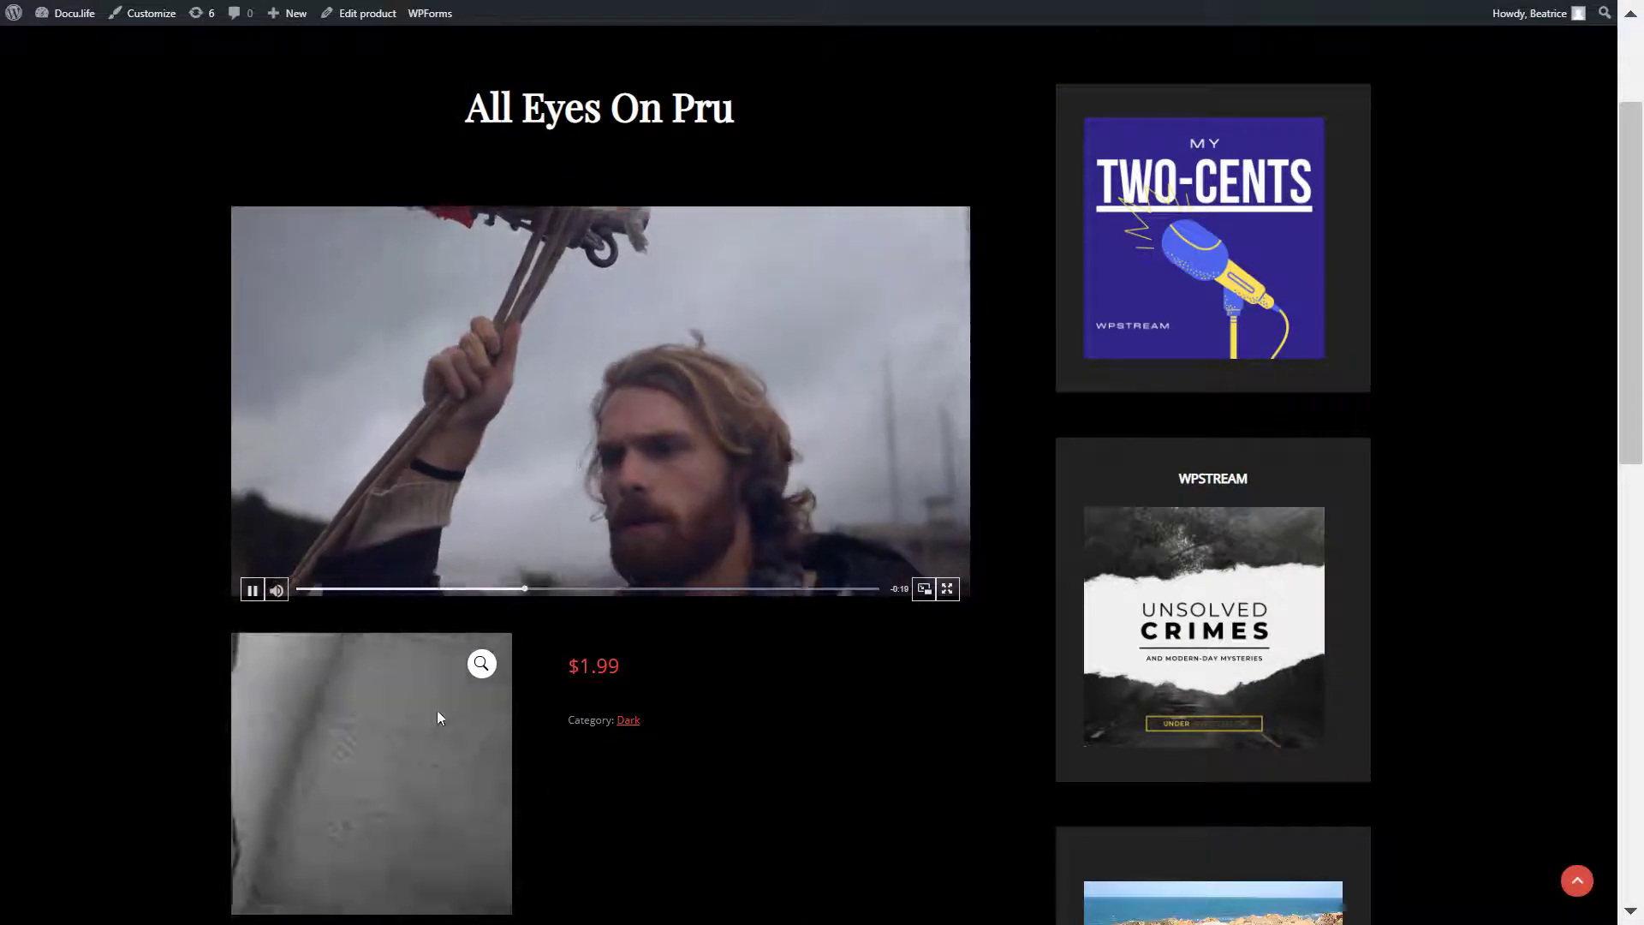
left_click(947, 589)
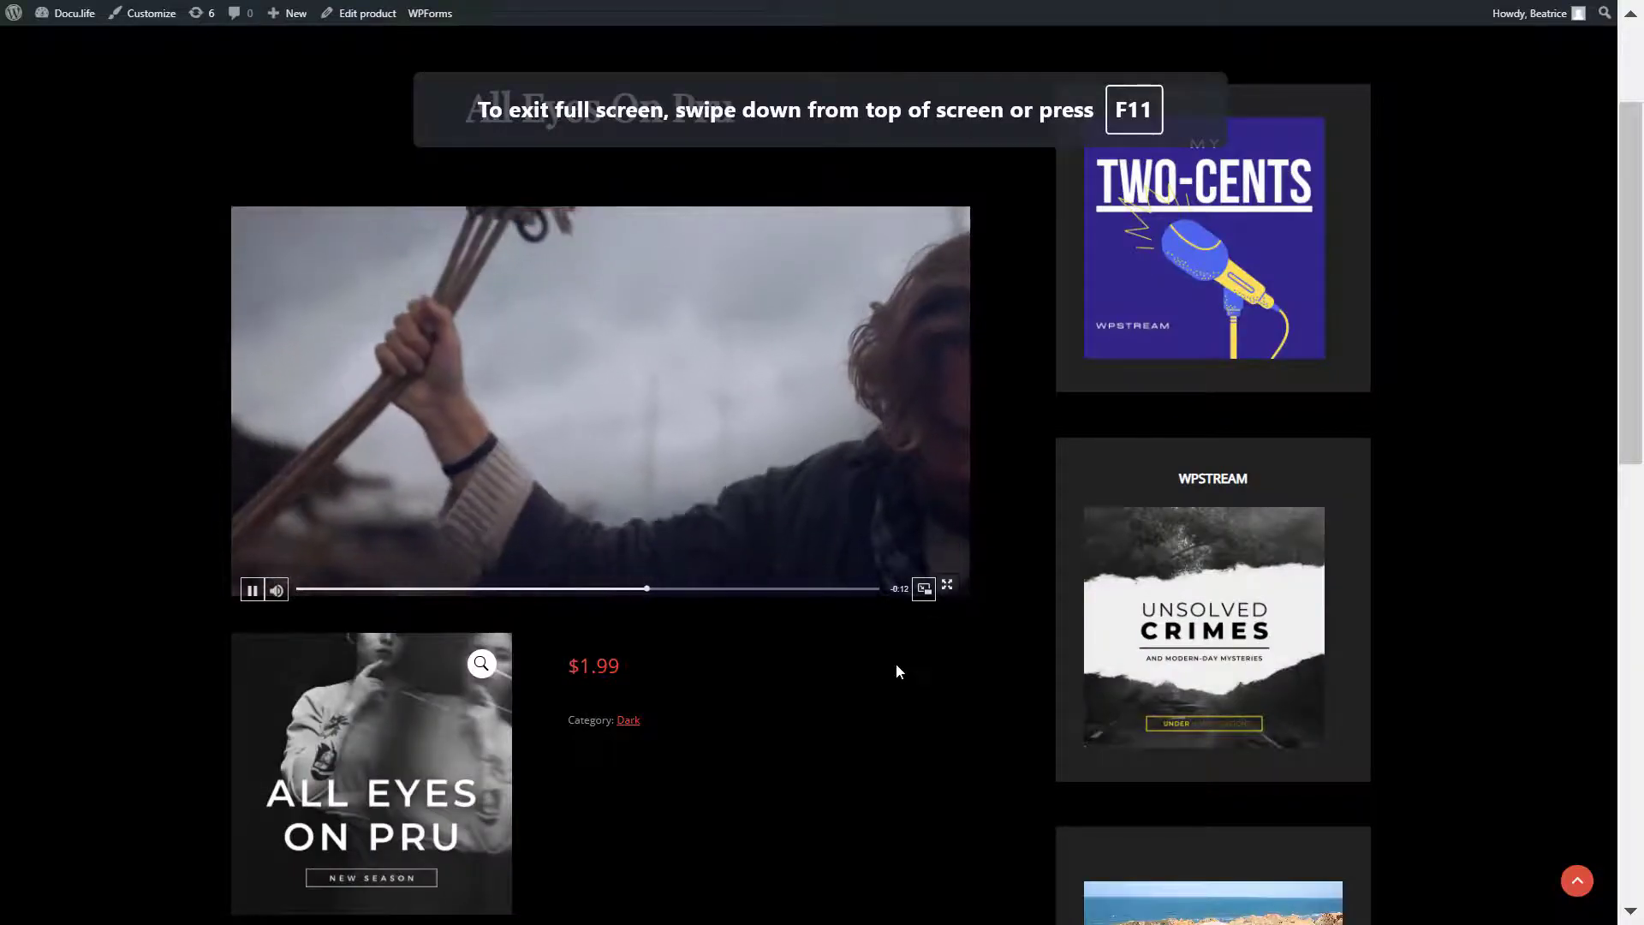
left_click(923, 589)
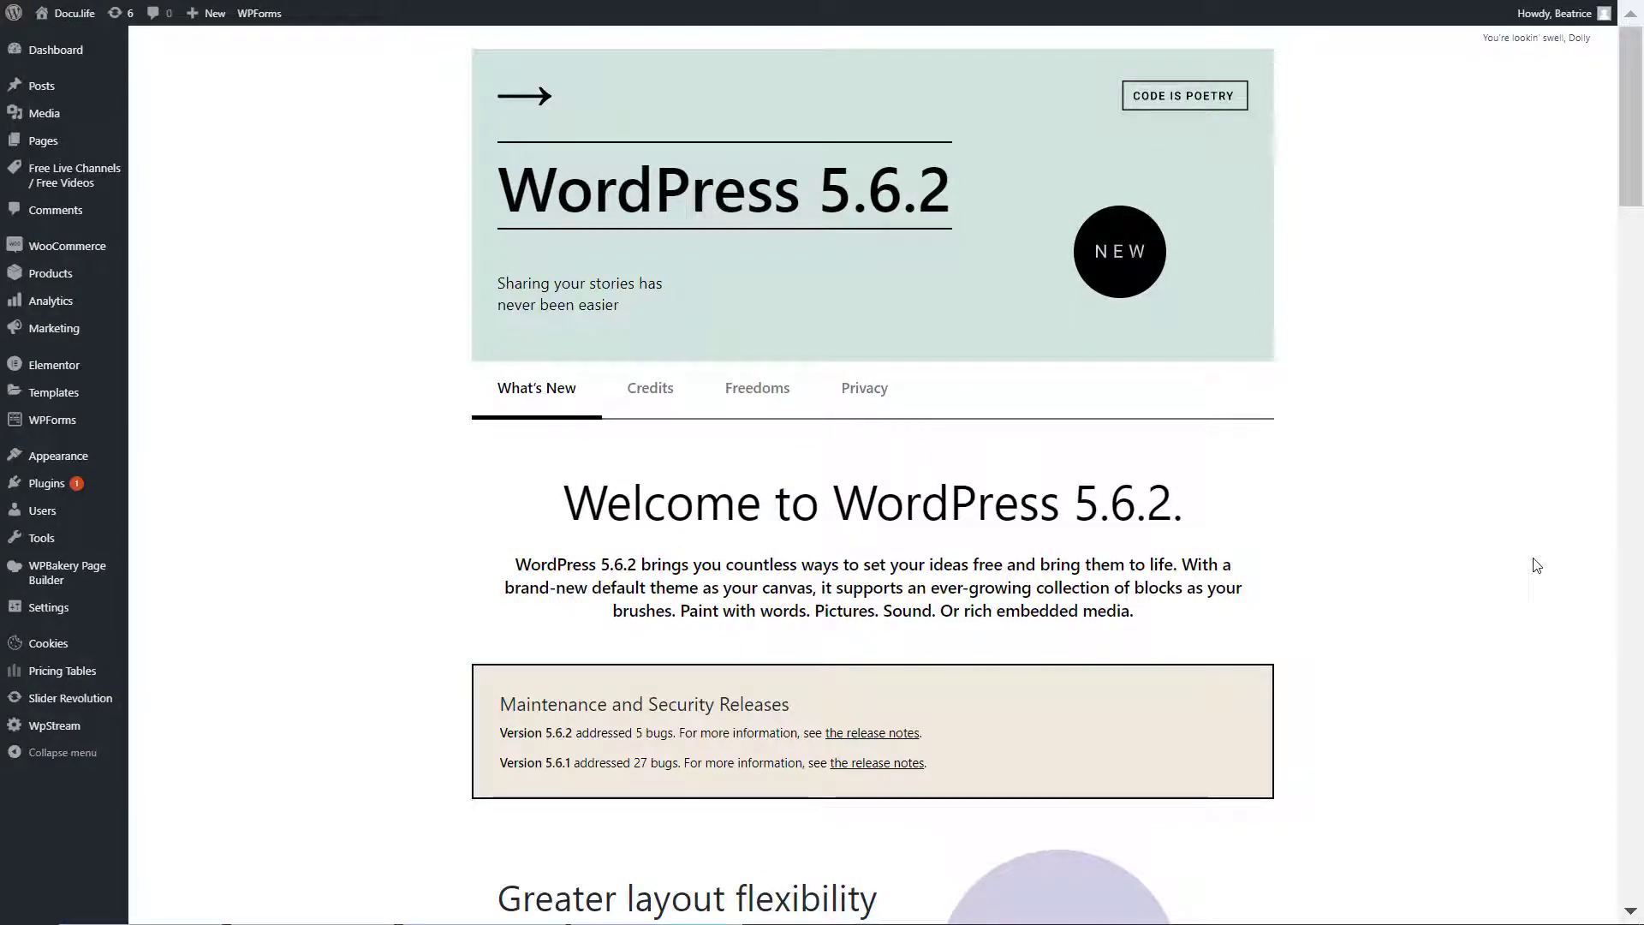
mouse_move(1546, 473)
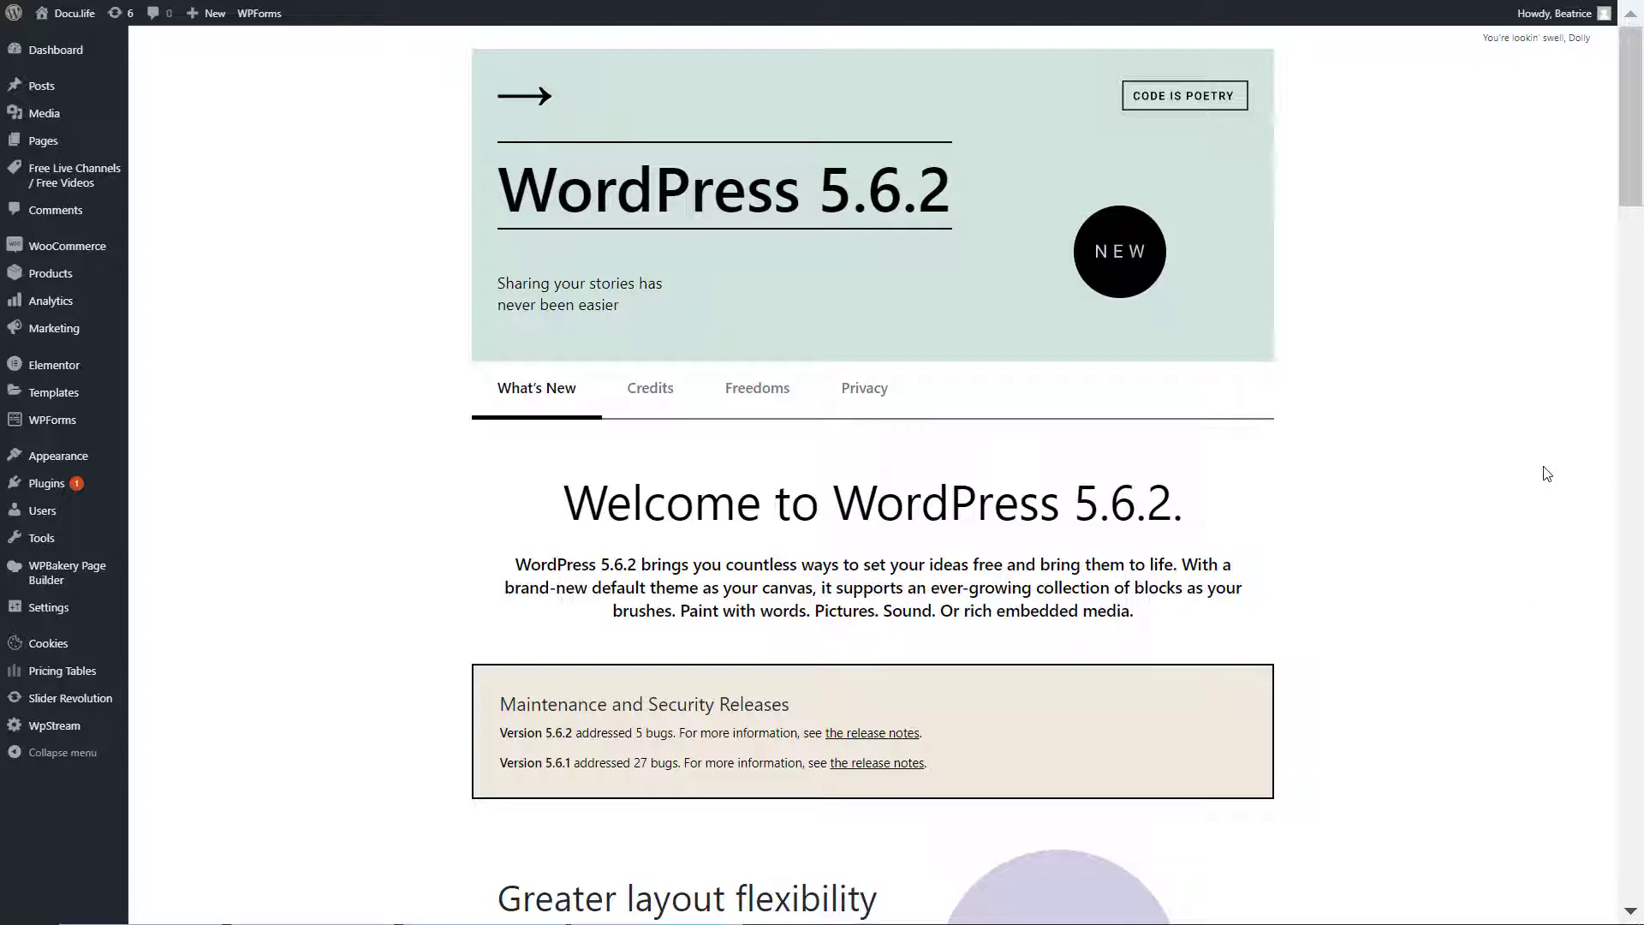
mouse_move(1320, 354)
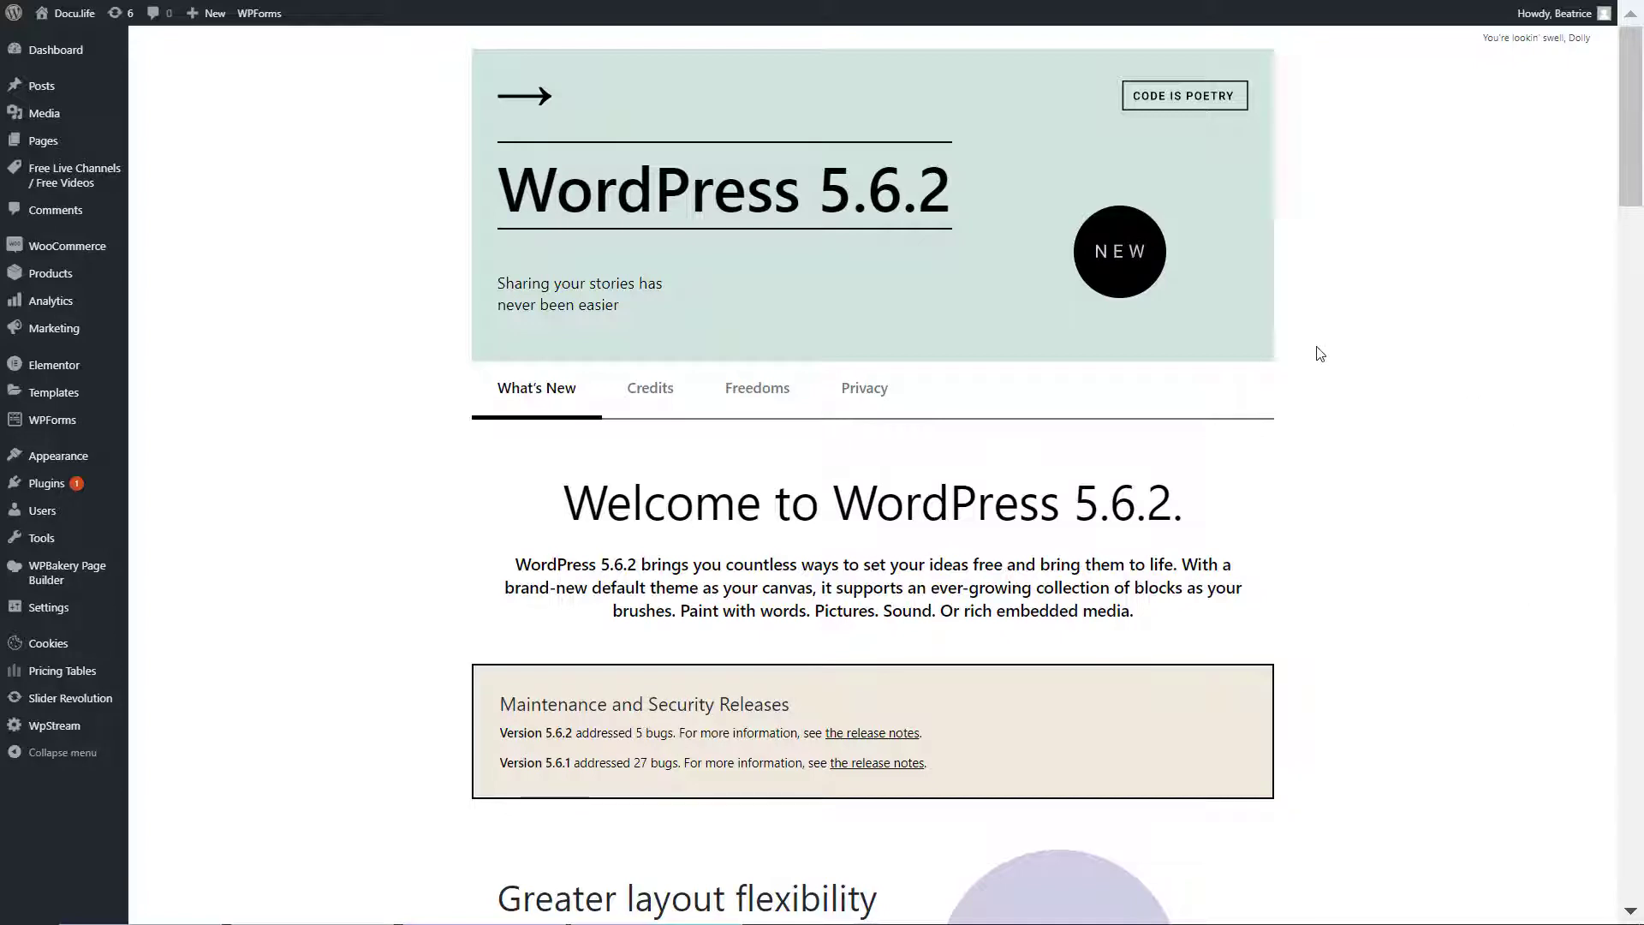
mouse_move(1088, 473)
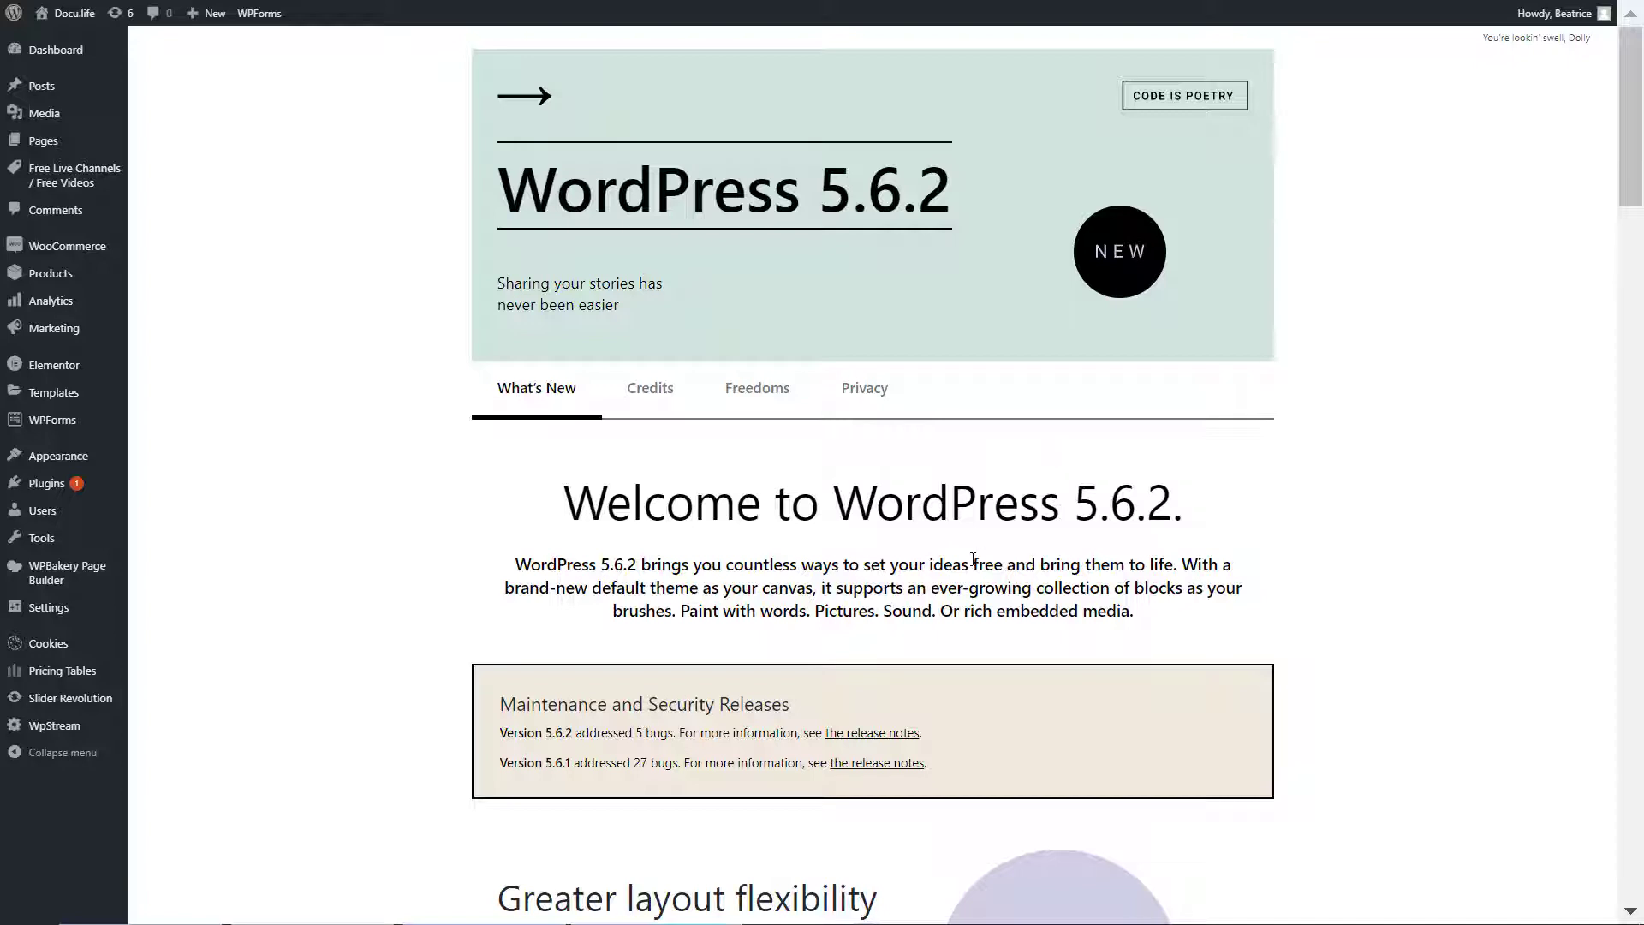
mouse_move(525, 451)
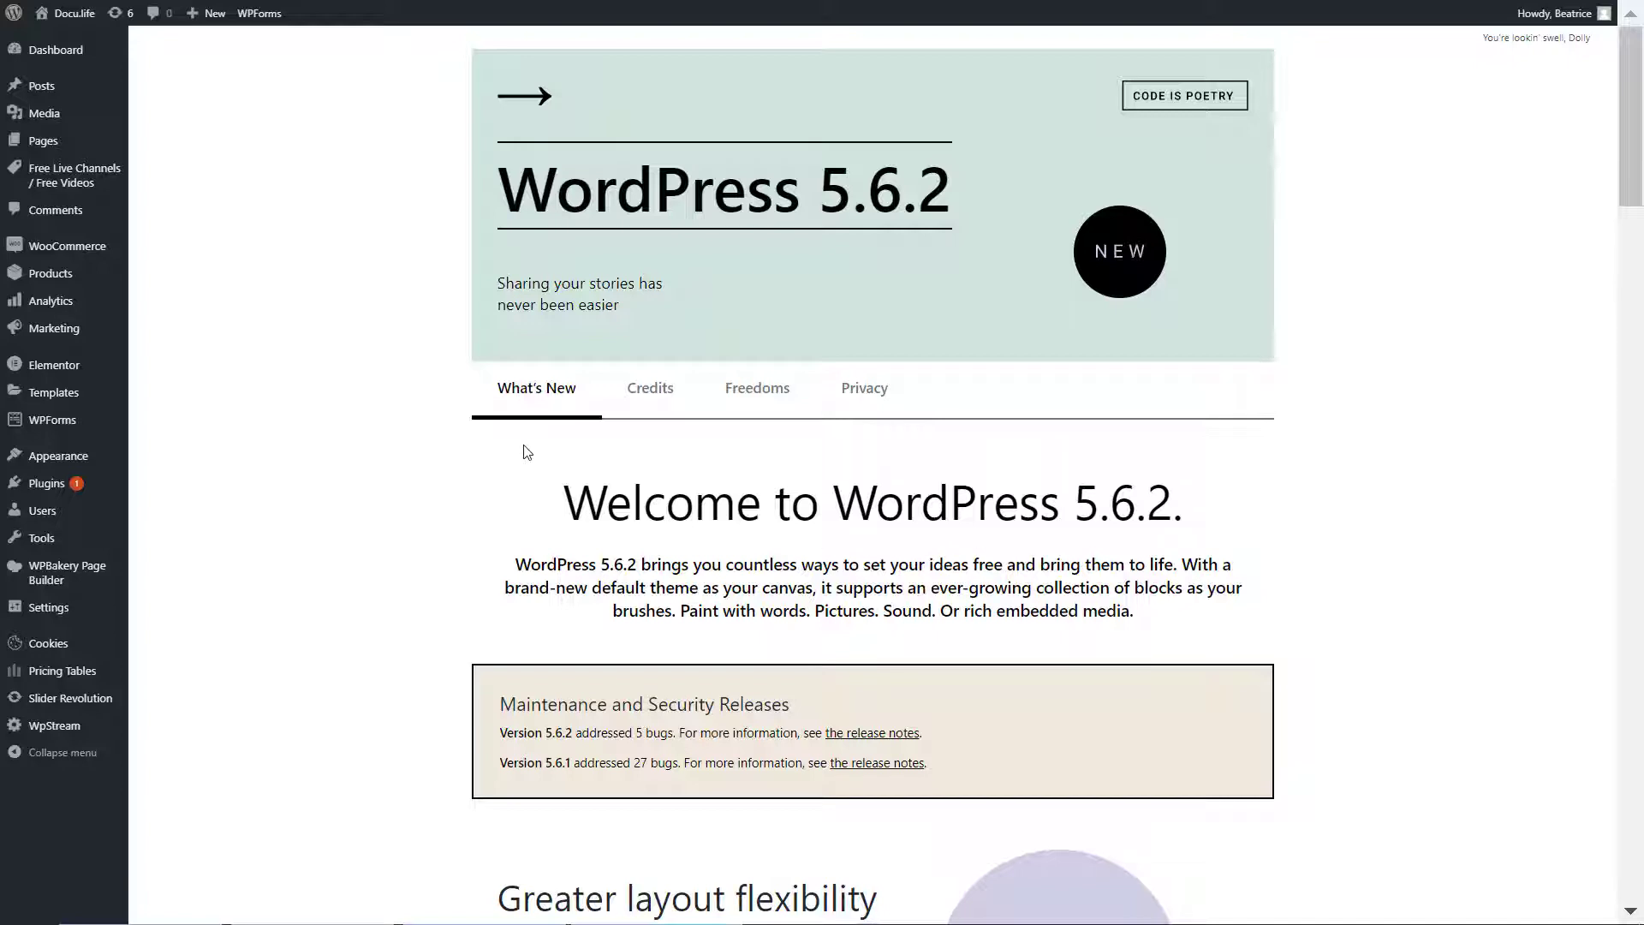
mouse_move(377, 339)
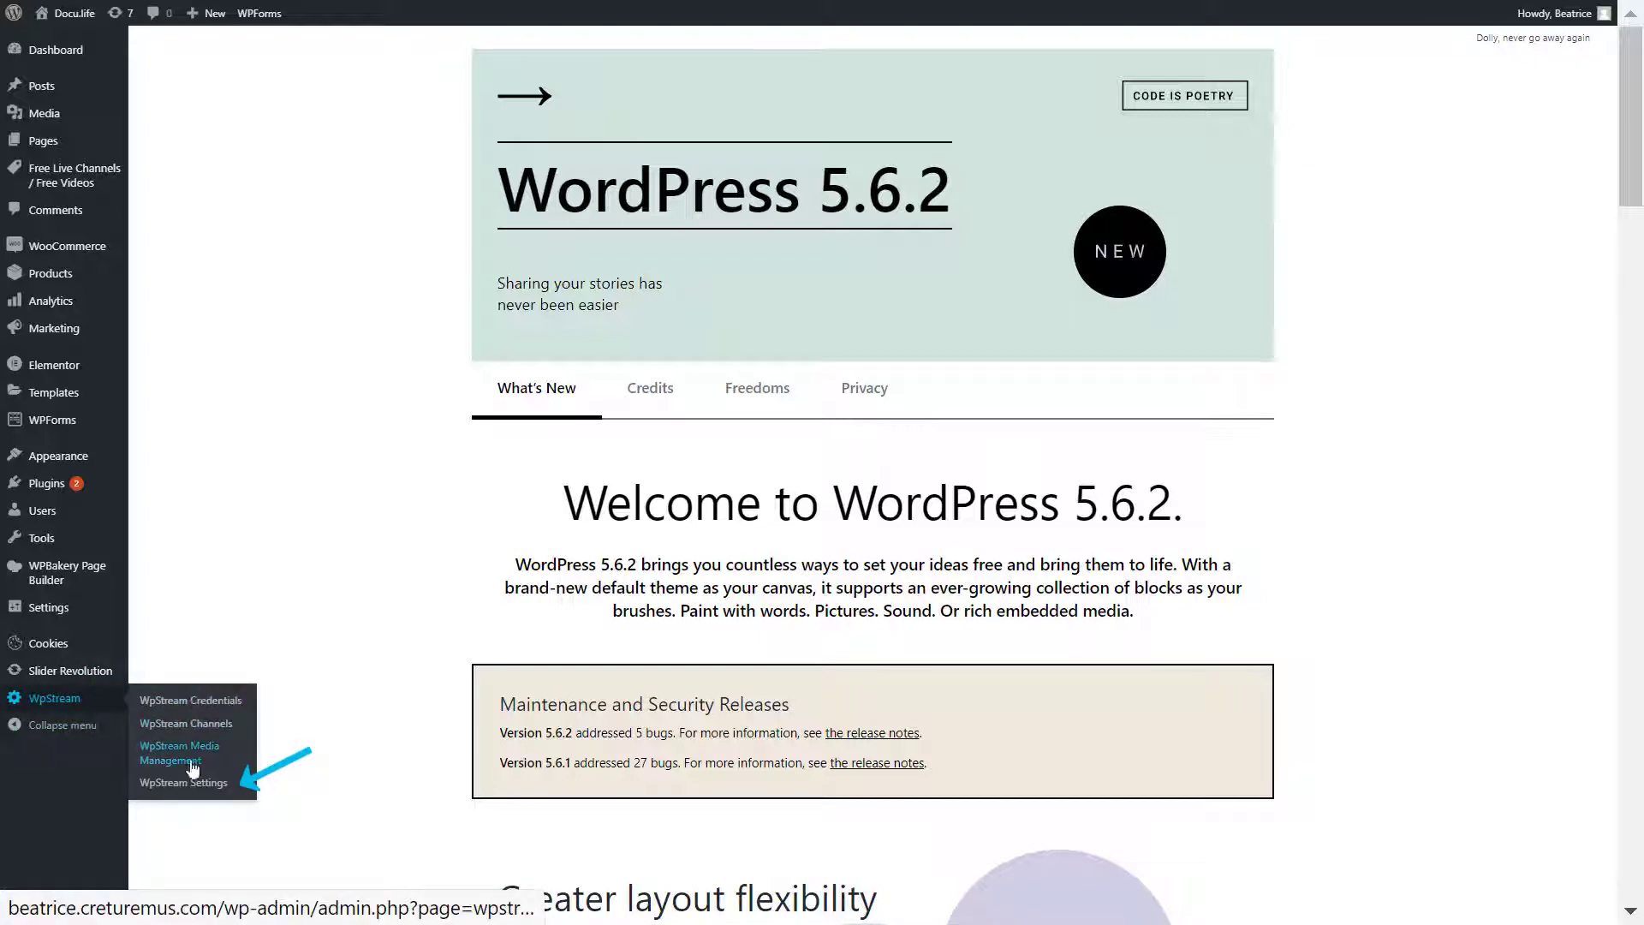
Open WpStream Settings' Subscription Options and confirm Use Global Subscription Mode is on
left_click(183, 783)
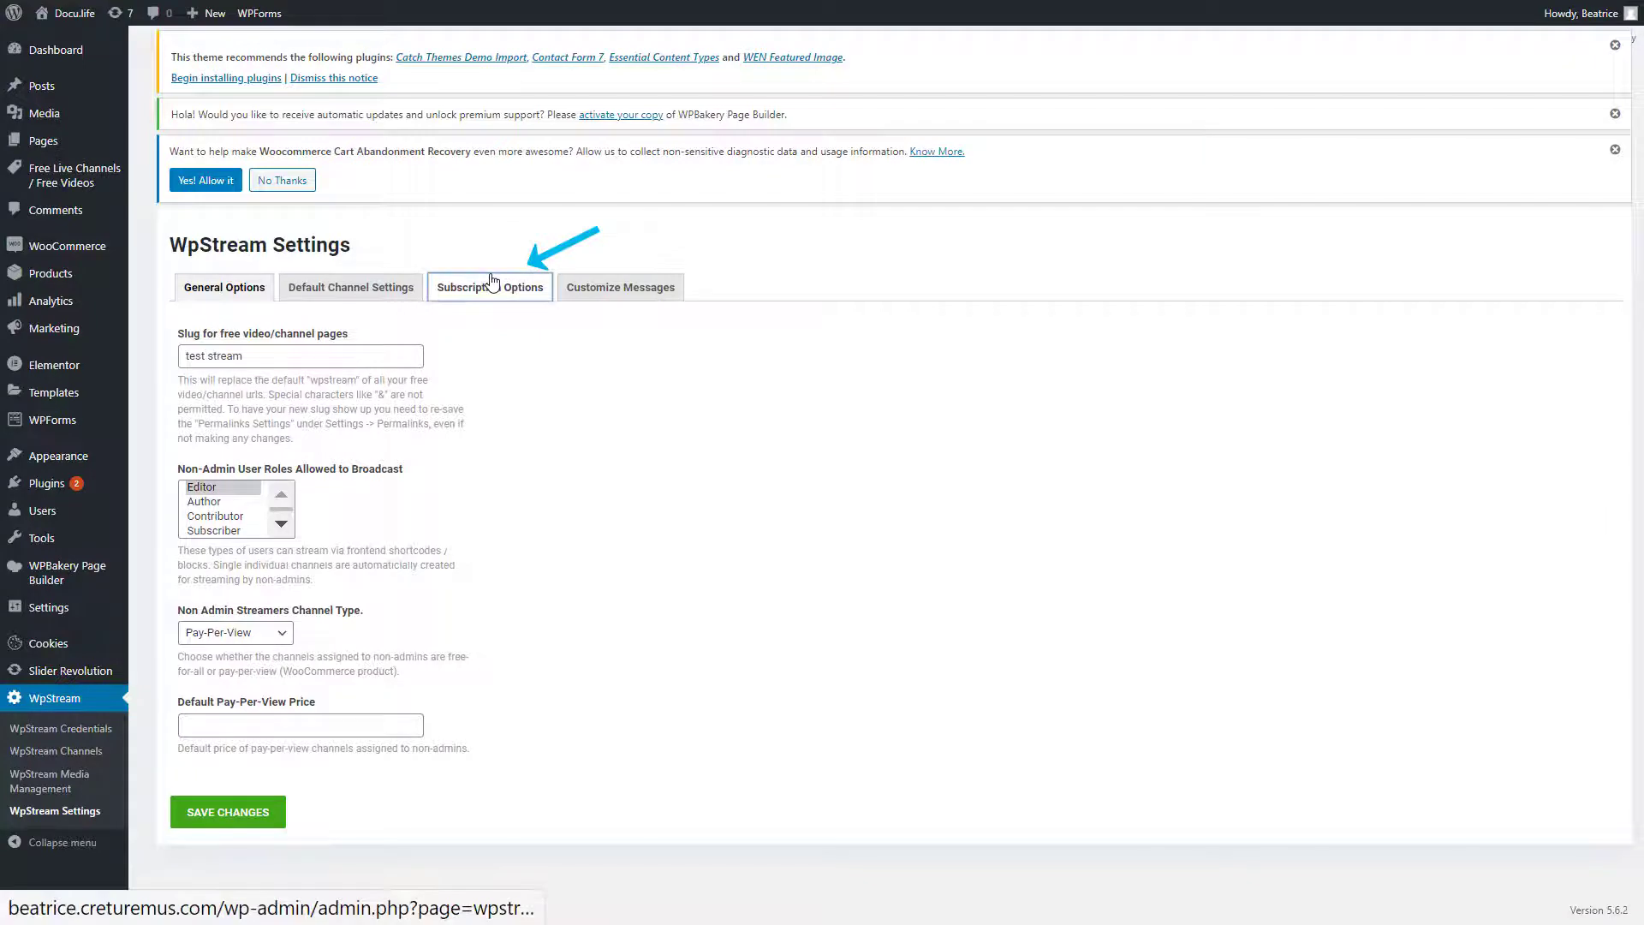
left_click(490, 287)
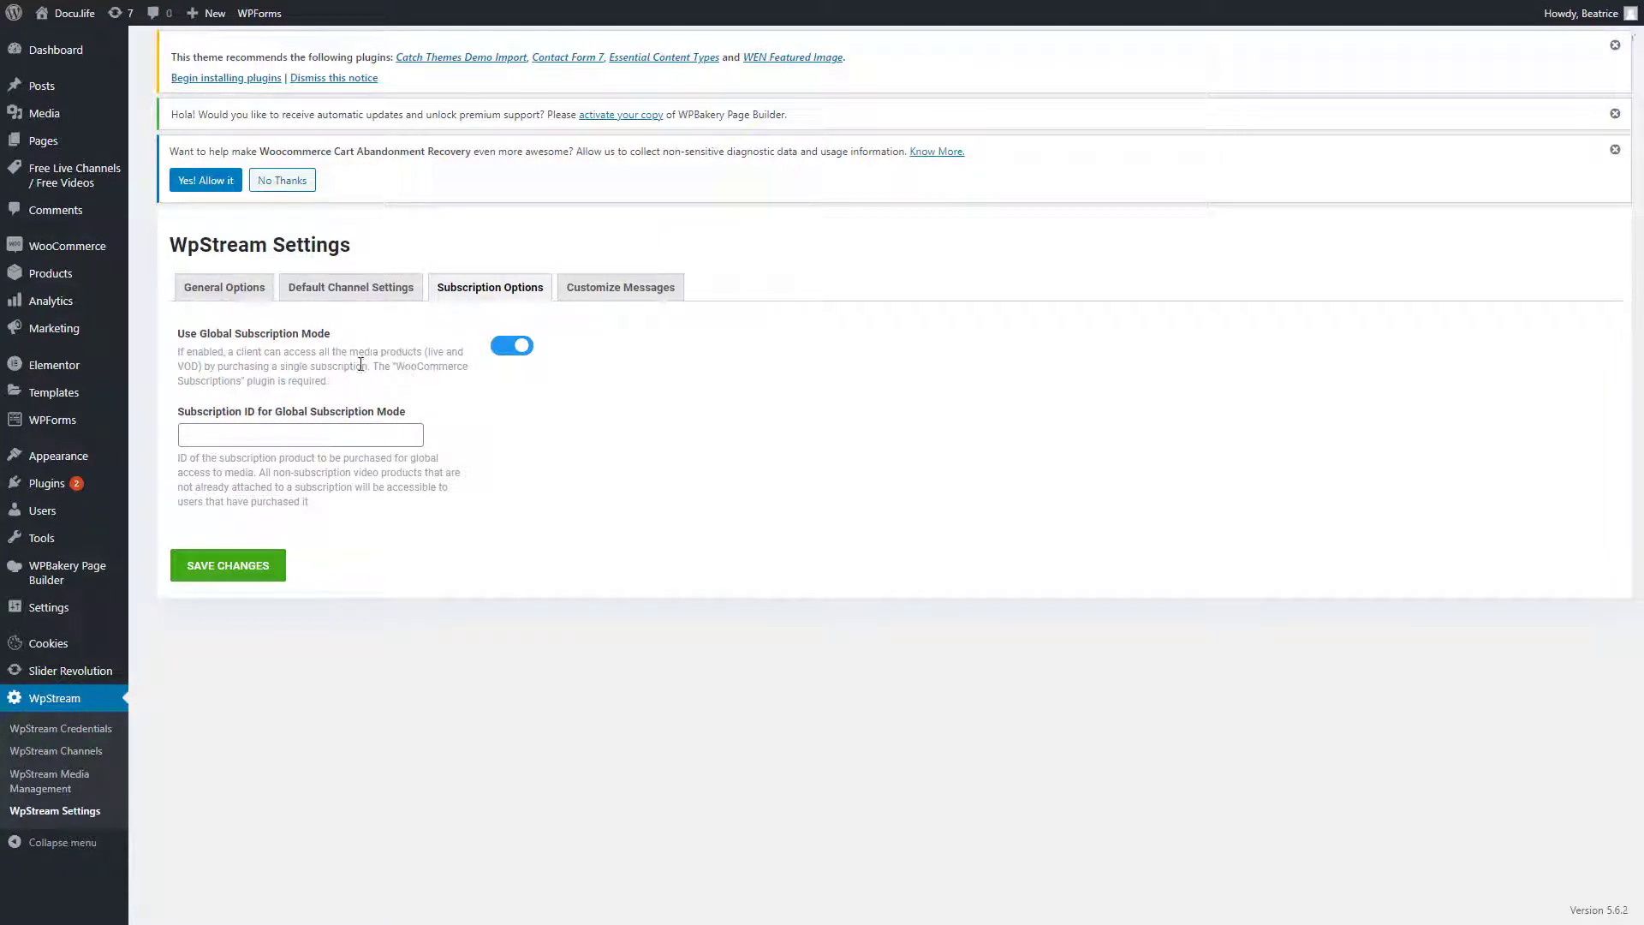
mouse_move(357, 579)
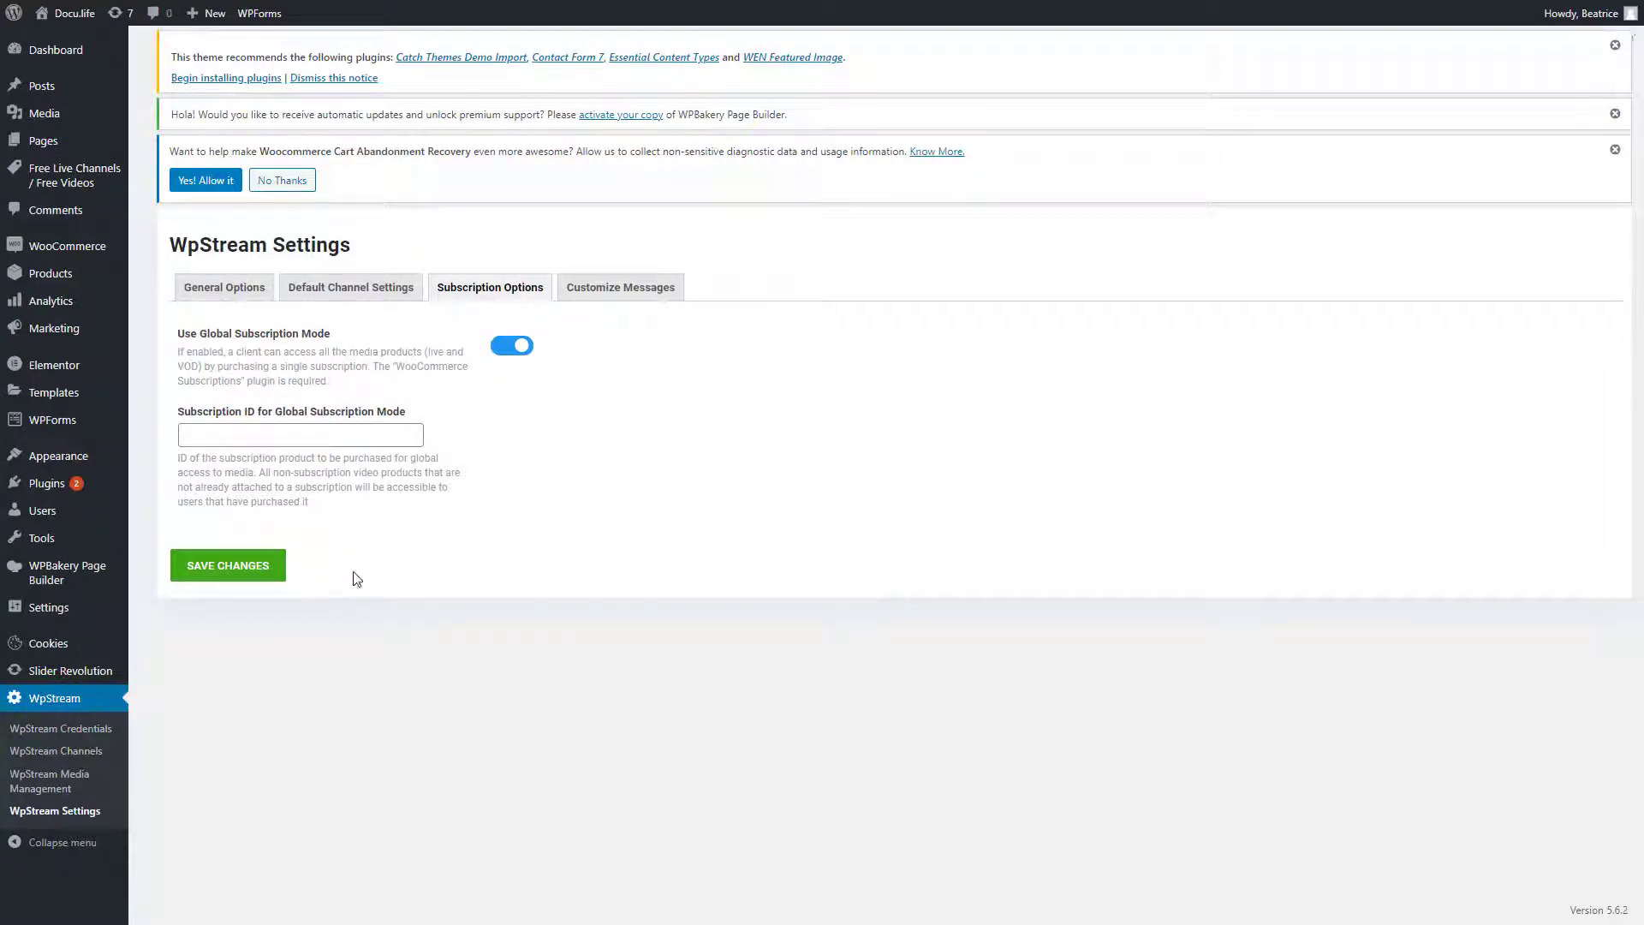
mouse_move(53, 365)
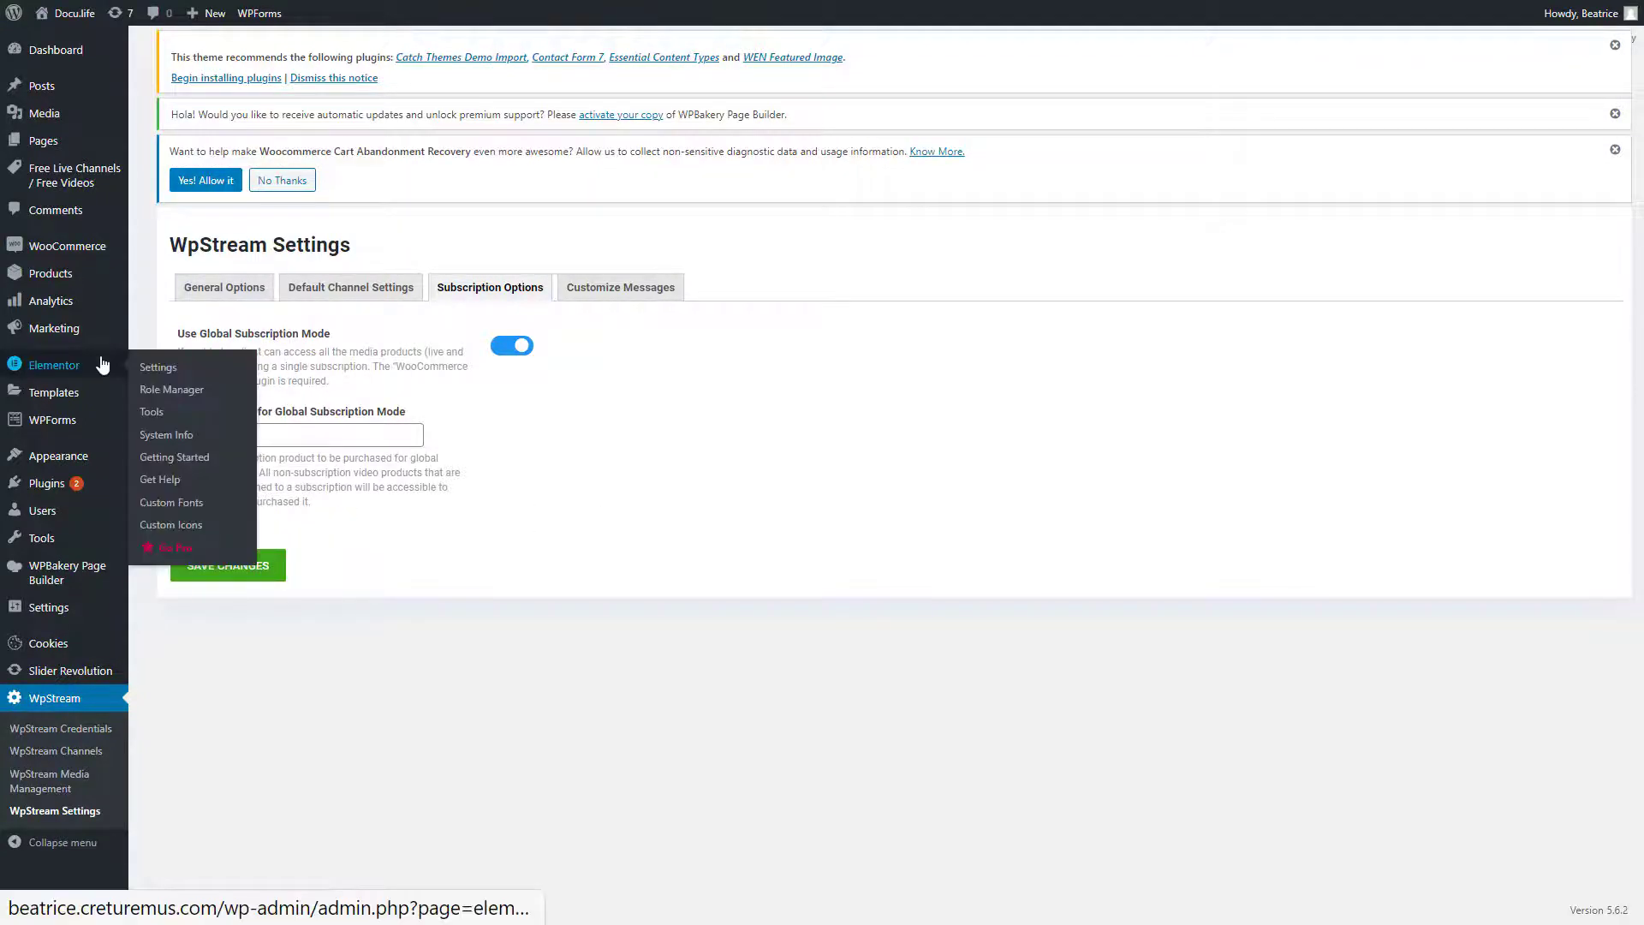
Browse the nine store products, including All Access and the $1.99 videos
left_click(51, 273)
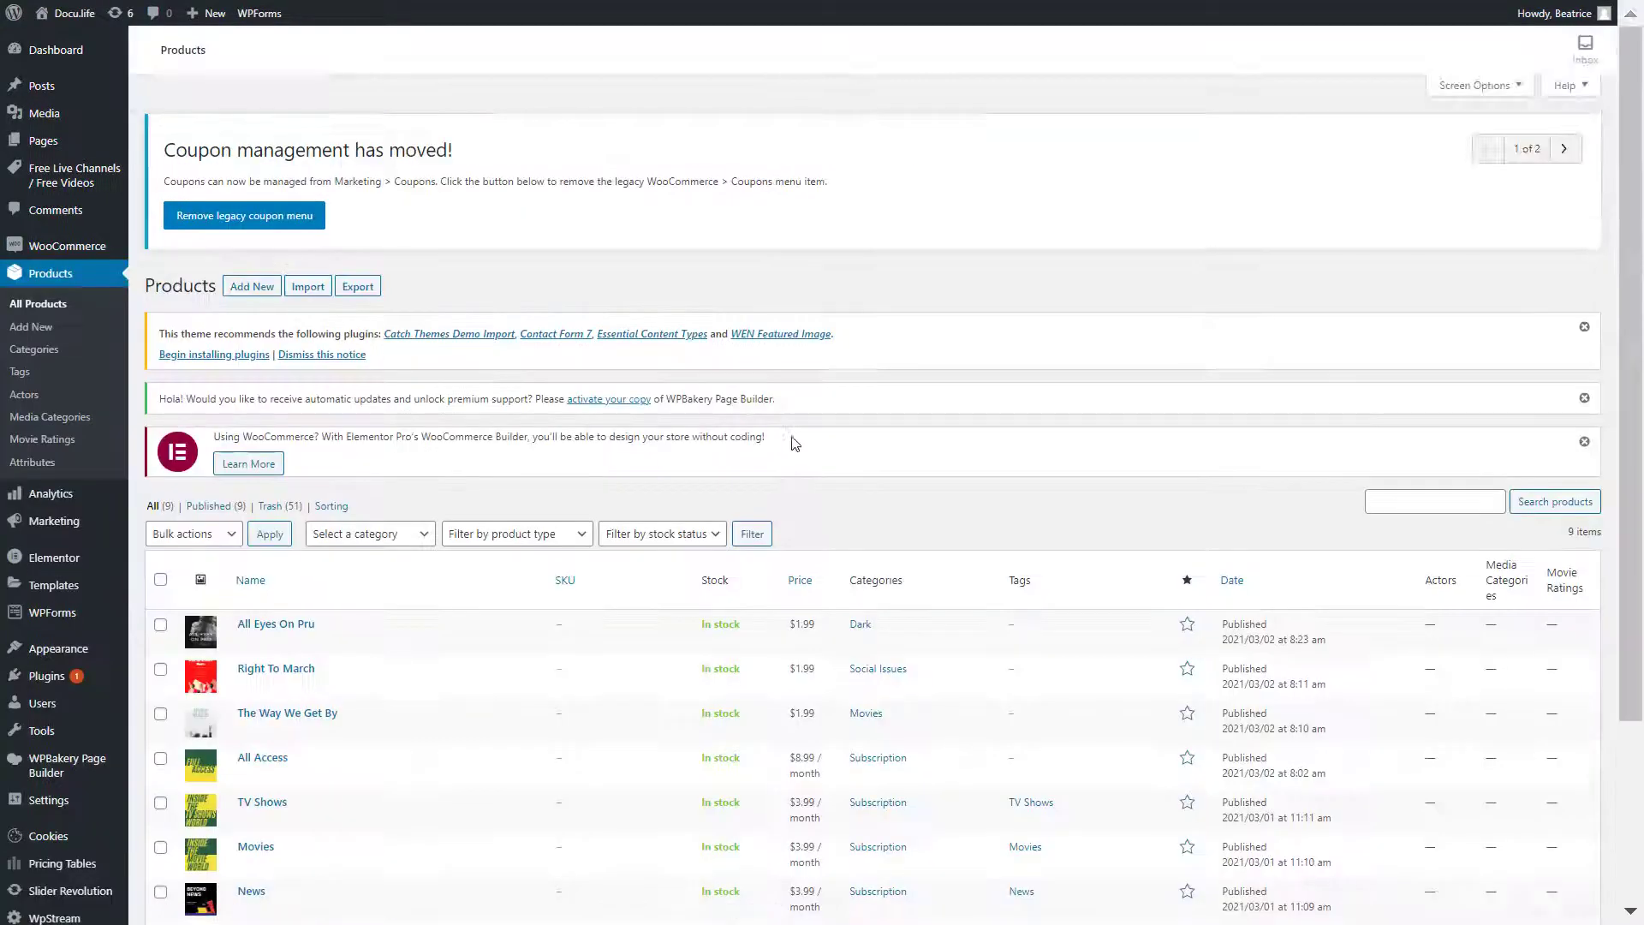
scroll("down", 3)
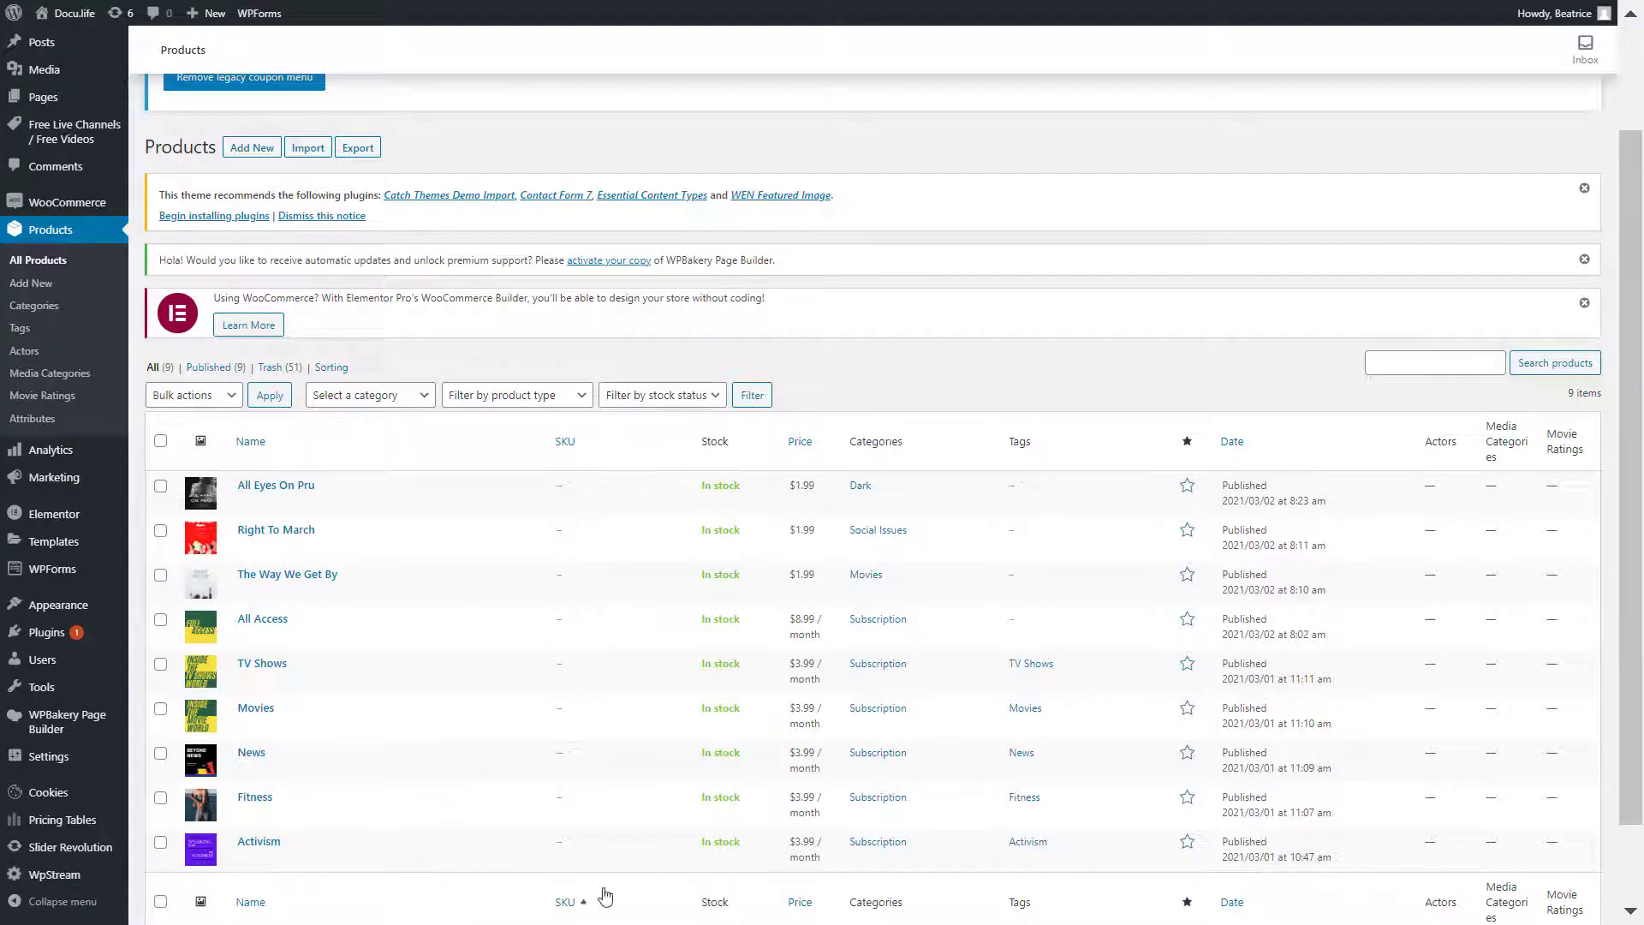
mouse_move(255, 707)
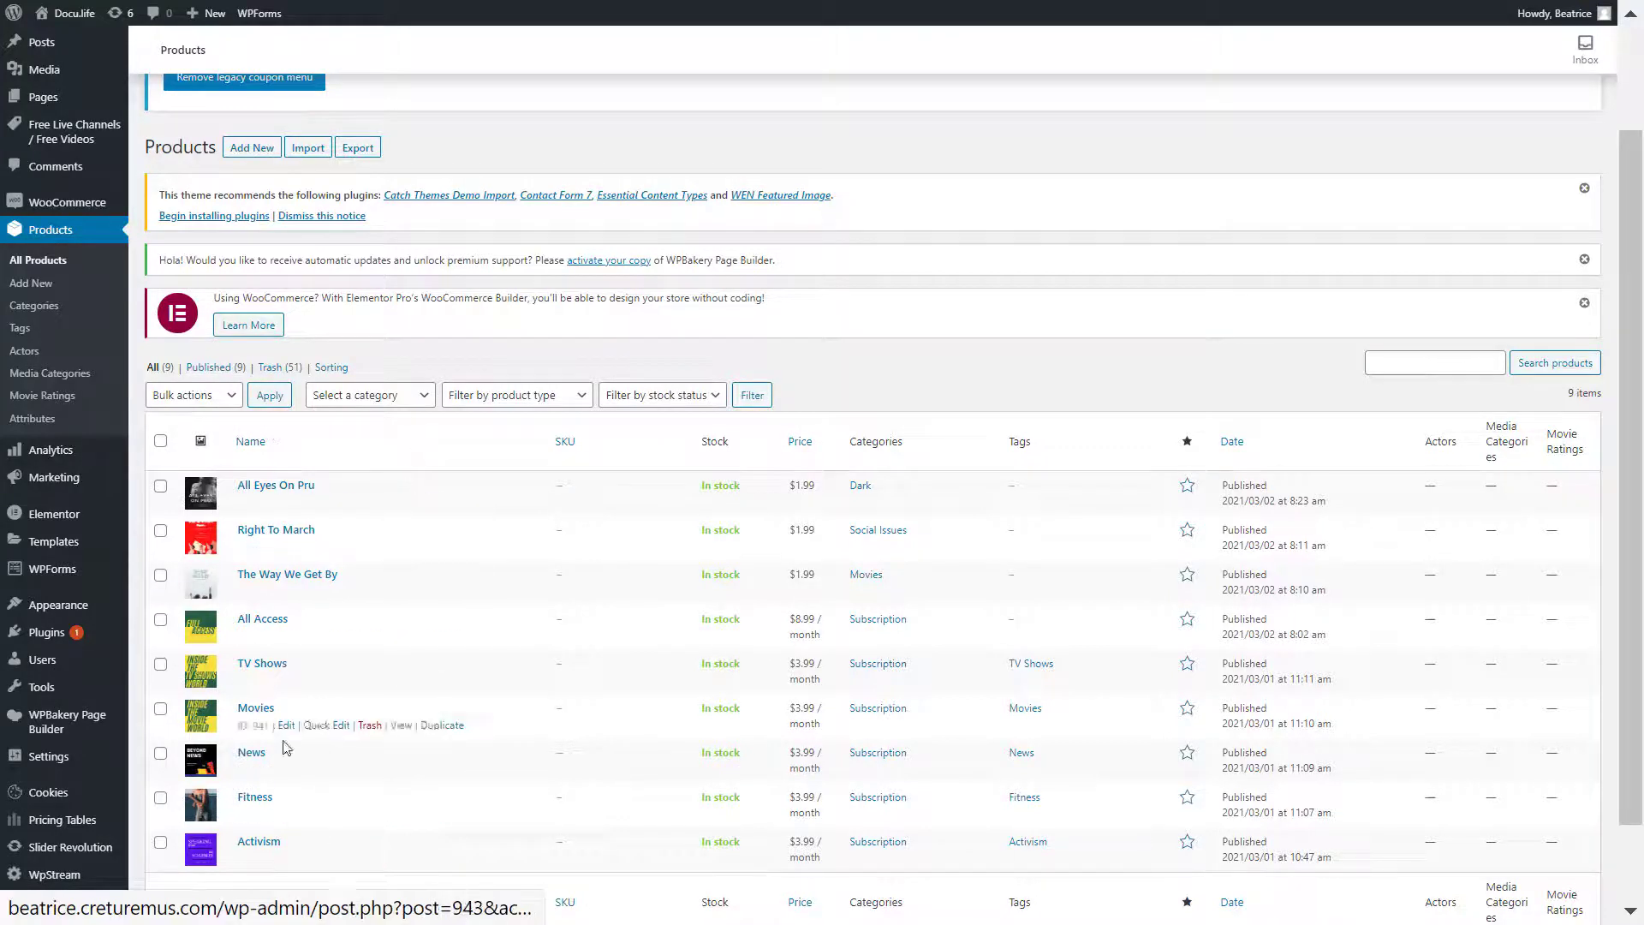
mouse_move(584, 811)
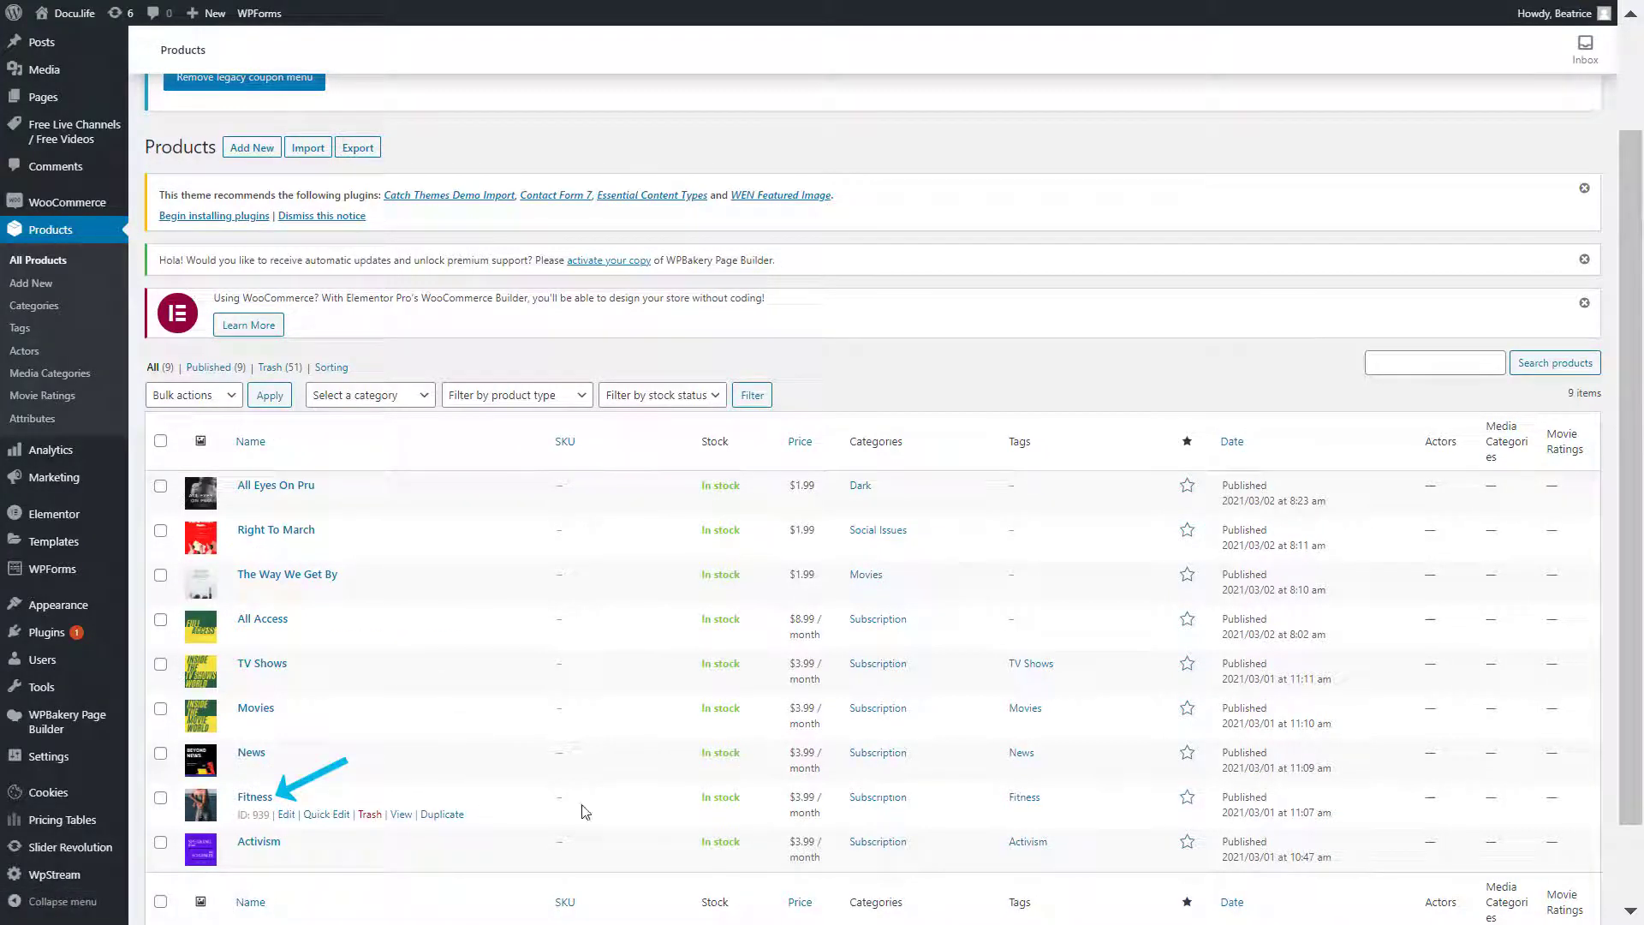
mouse_move(267, 797)
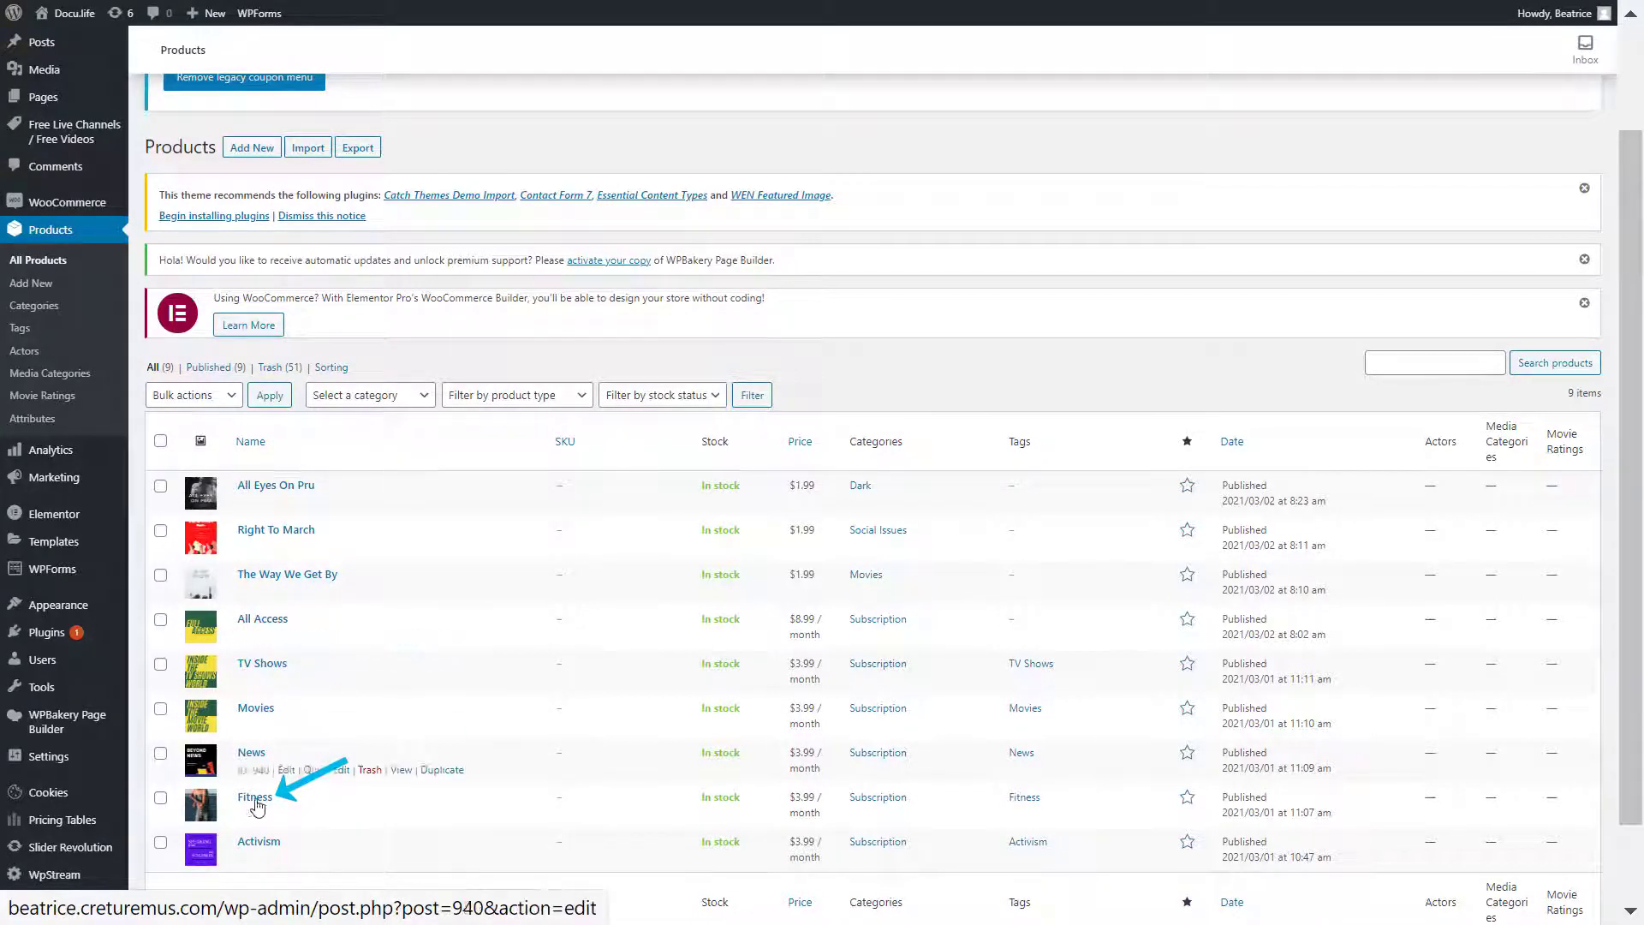
mouse_move(436, 790)
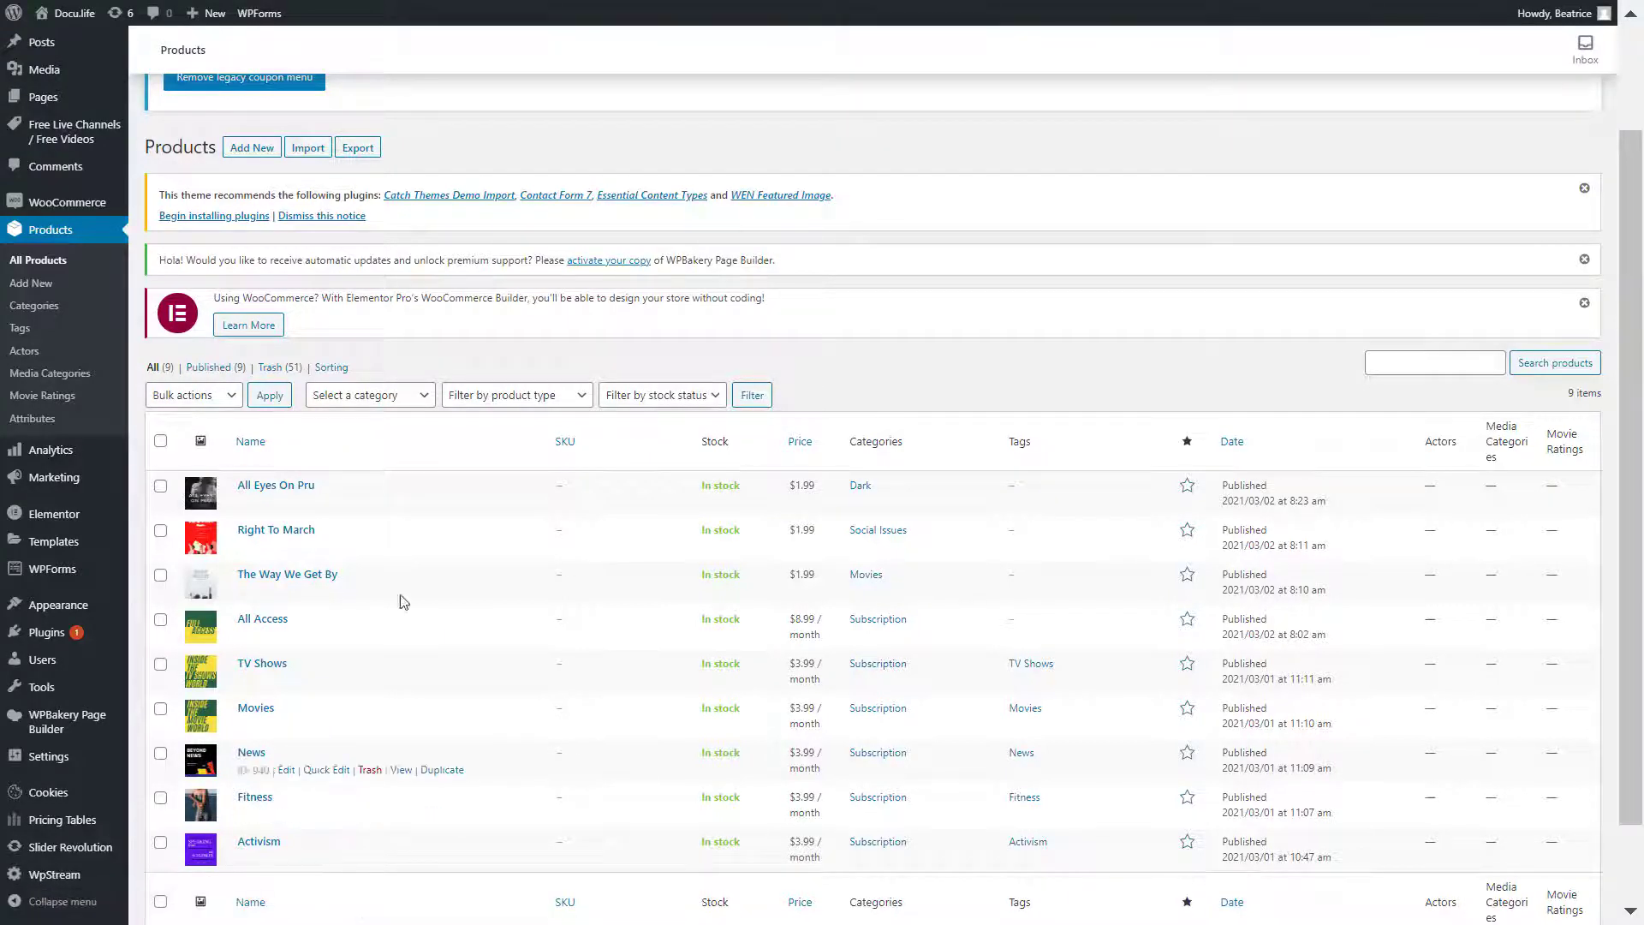
mouse_move(251, 153)
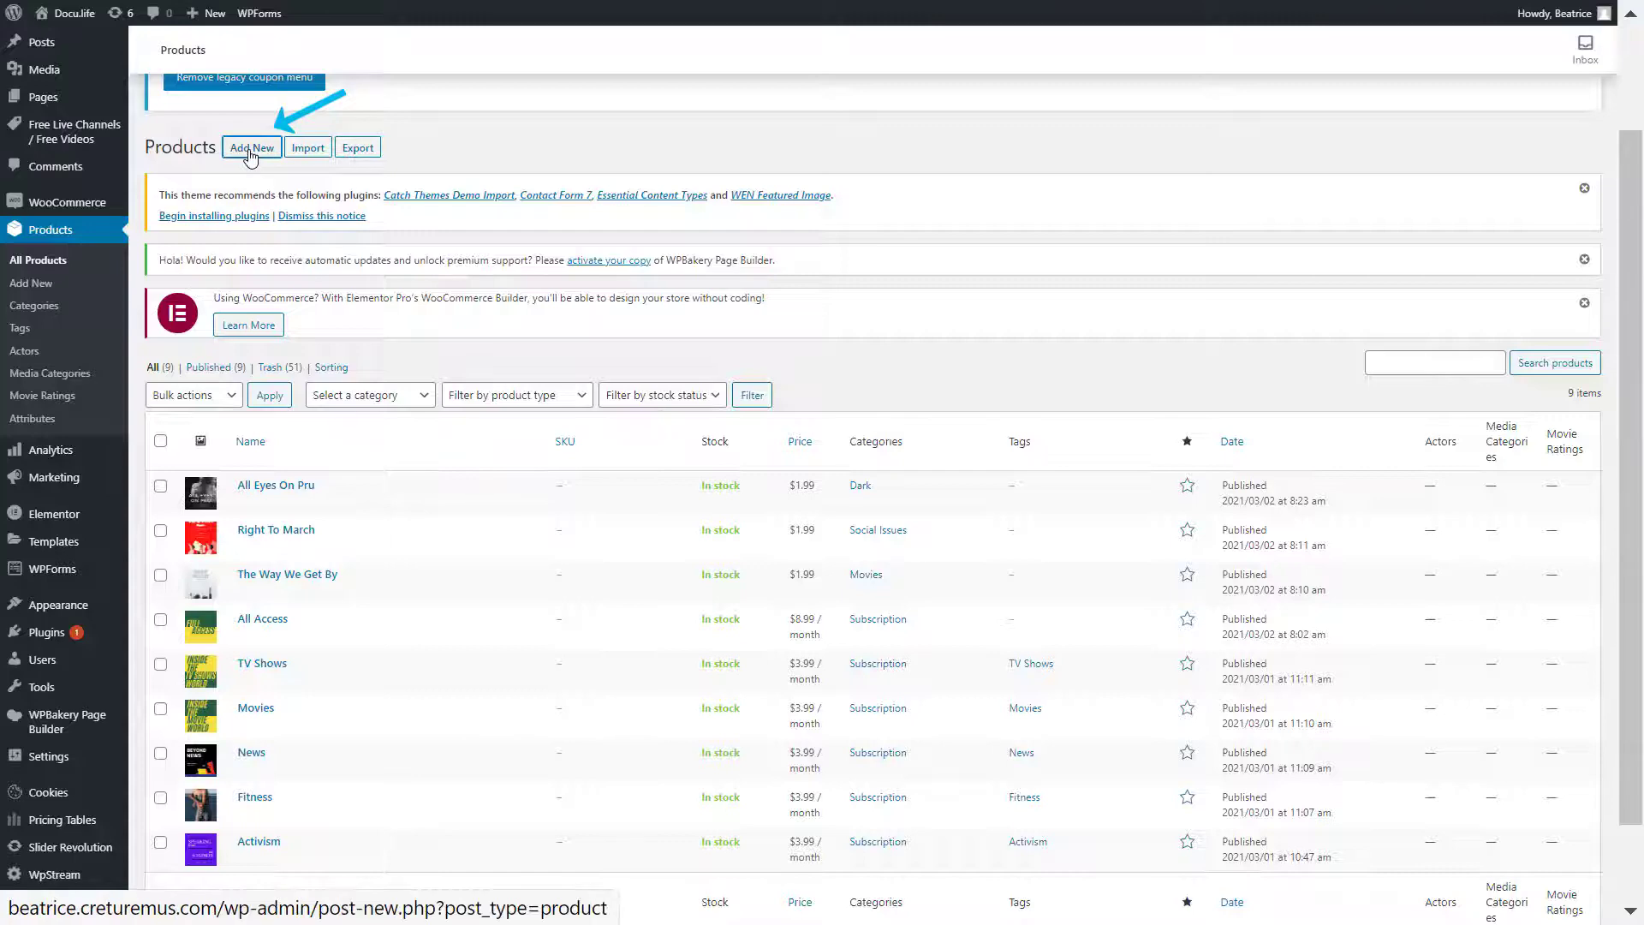
Publish 'Gym With James' as a $1.99 Video On Demand product attached to Fitness
left_click(250, 147)
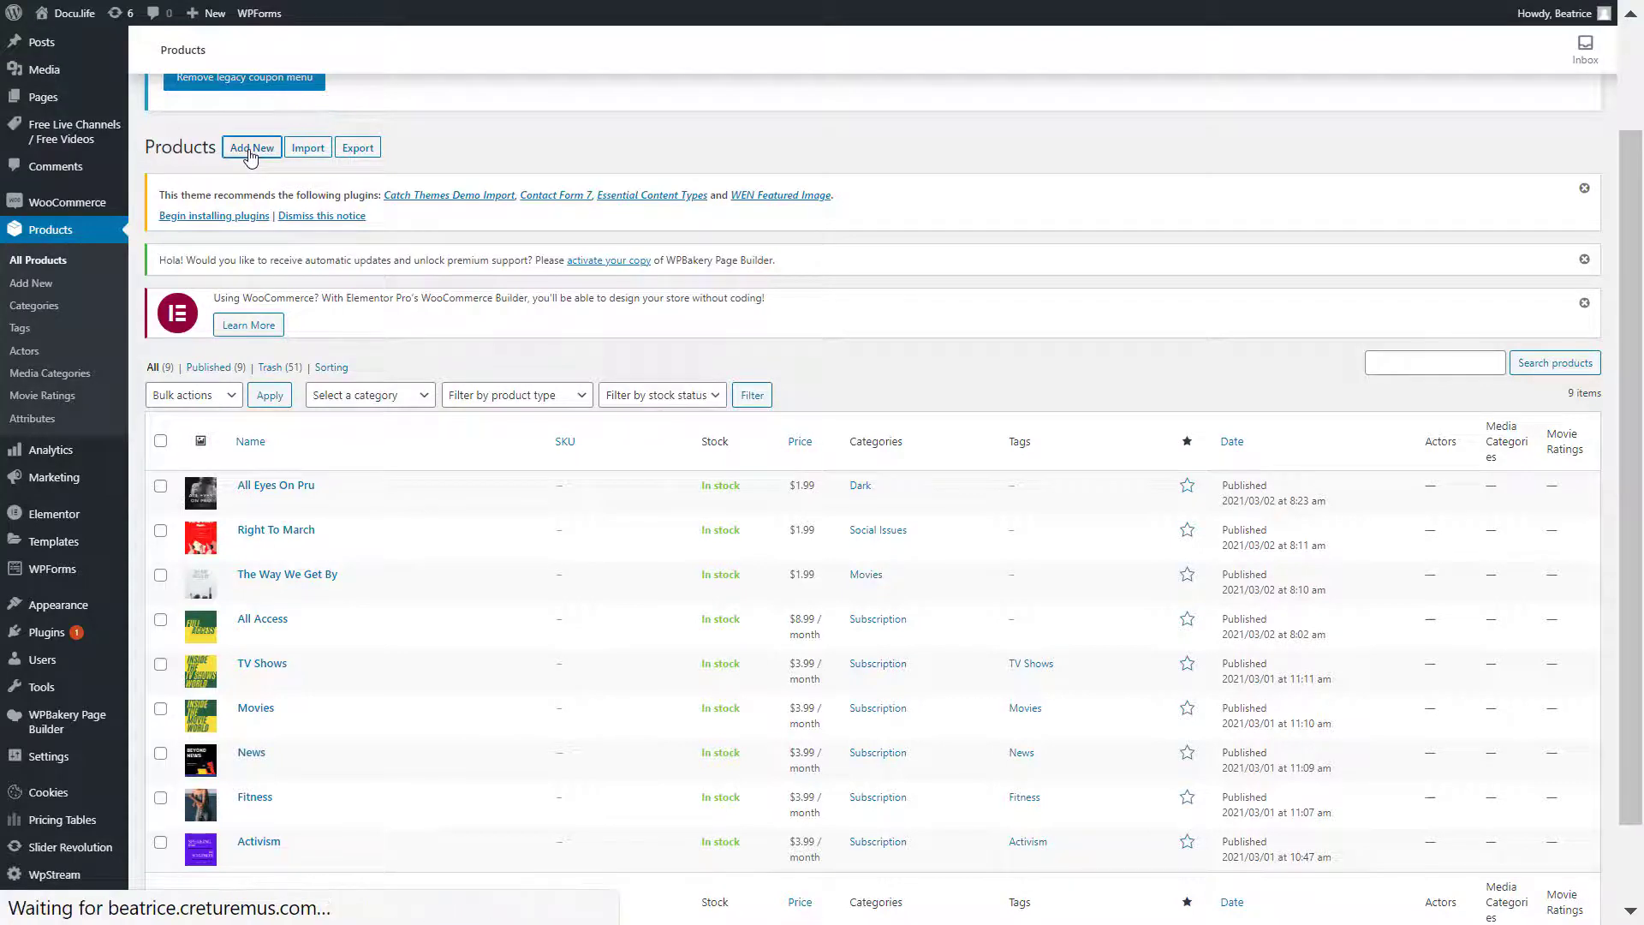
left_click(251, 148)
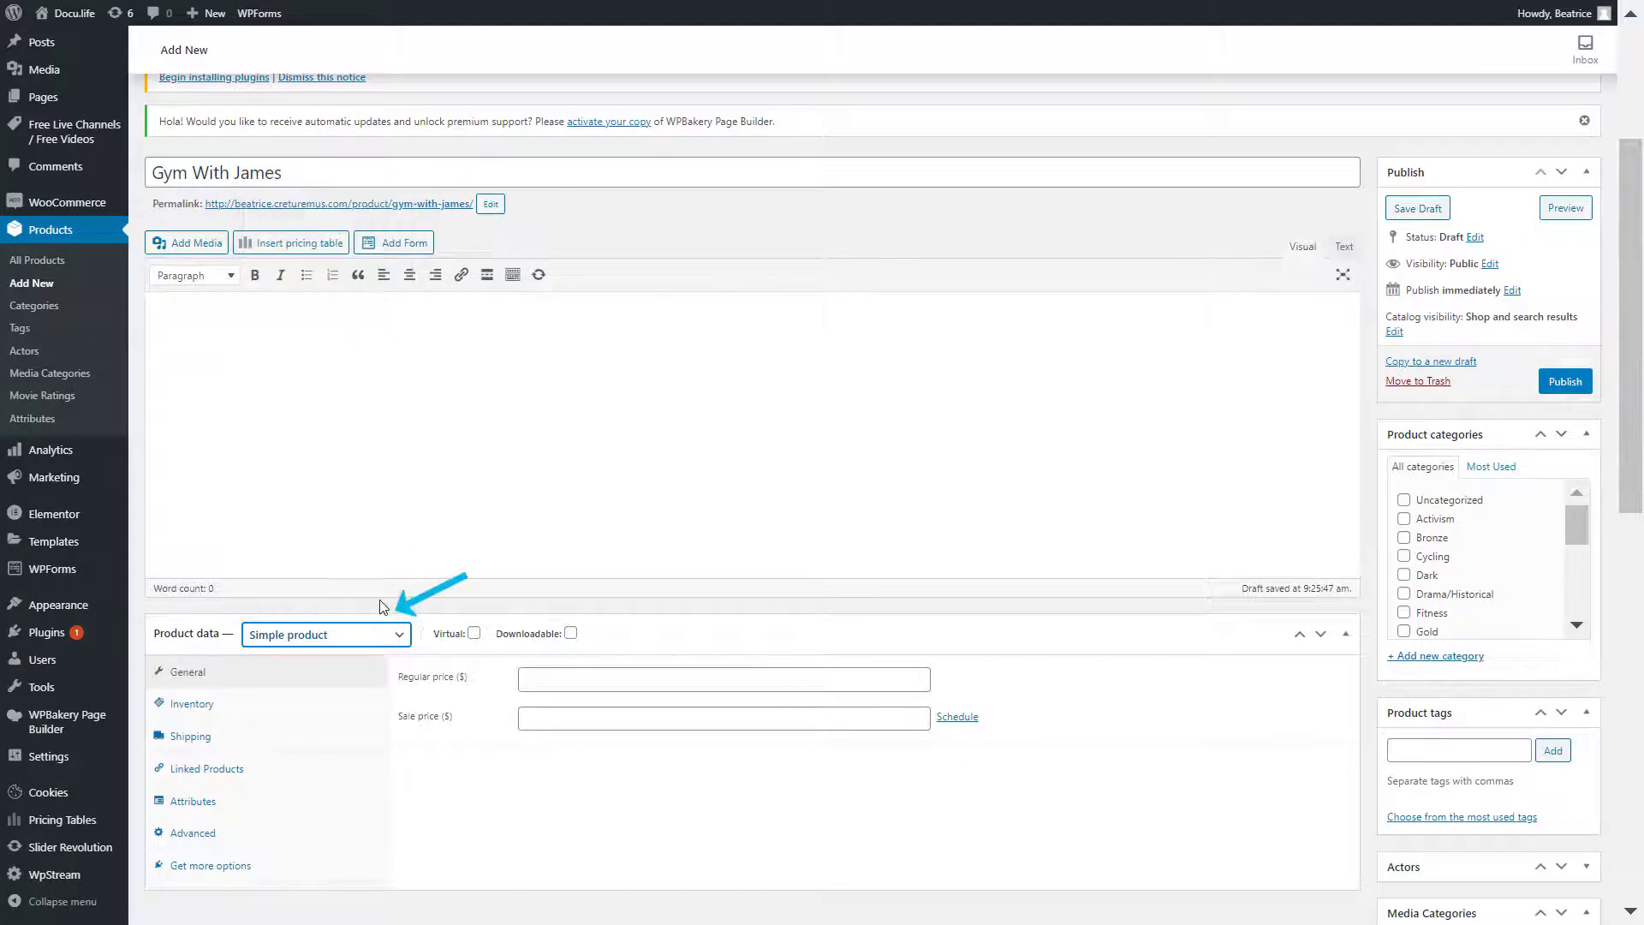
type("1.99")
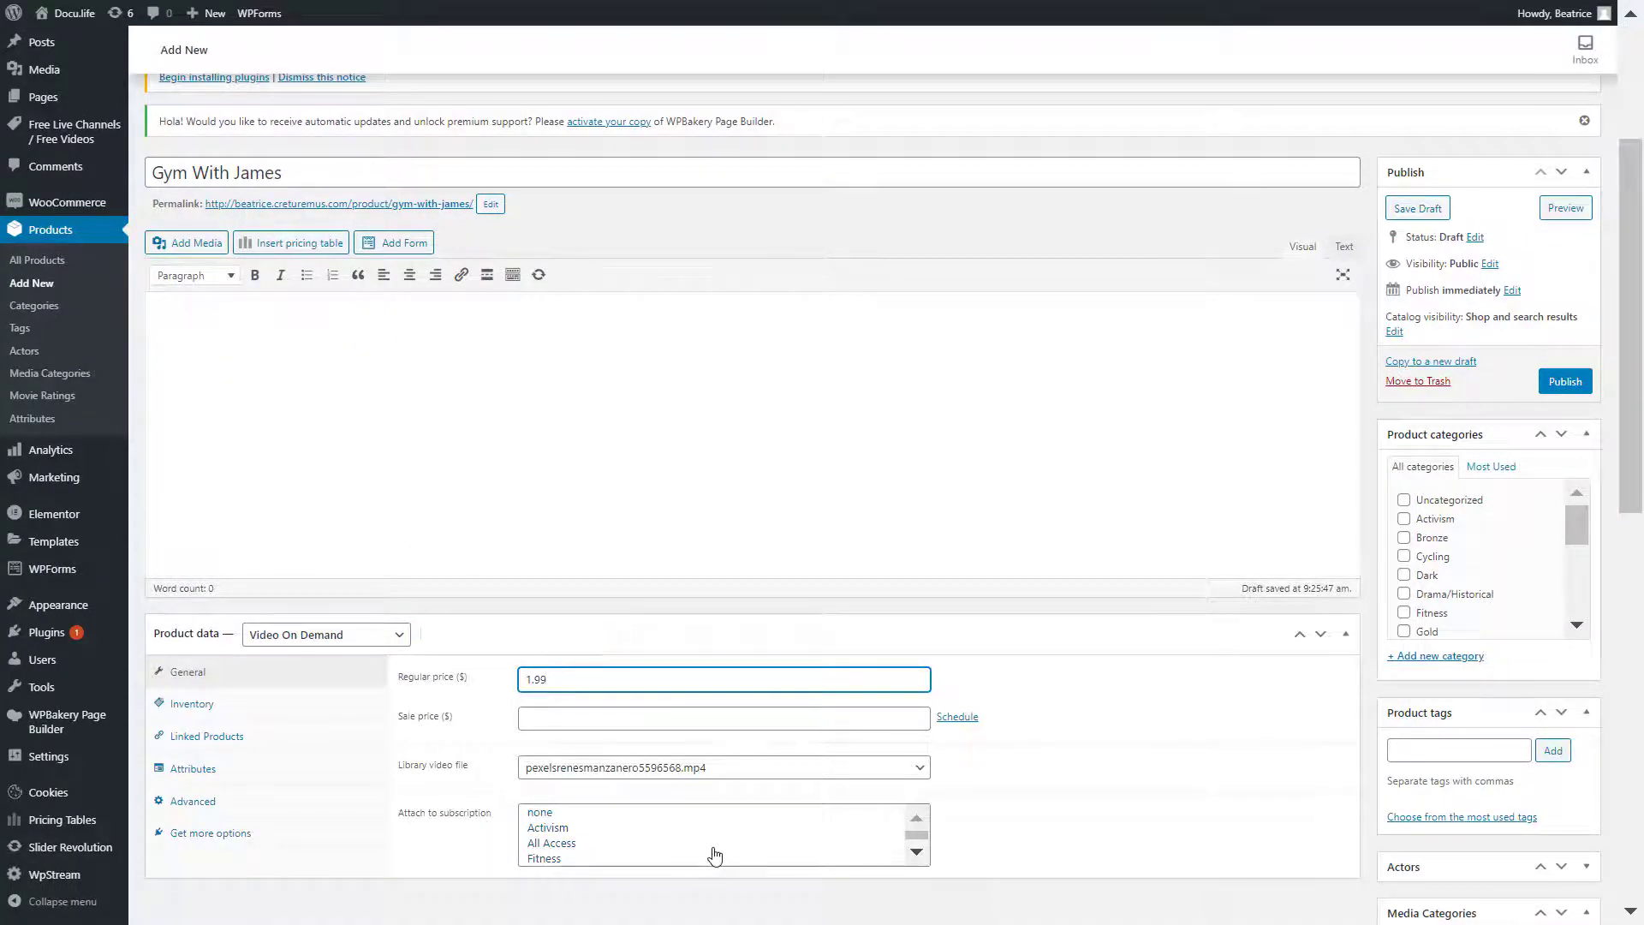
scroll("down", 3)
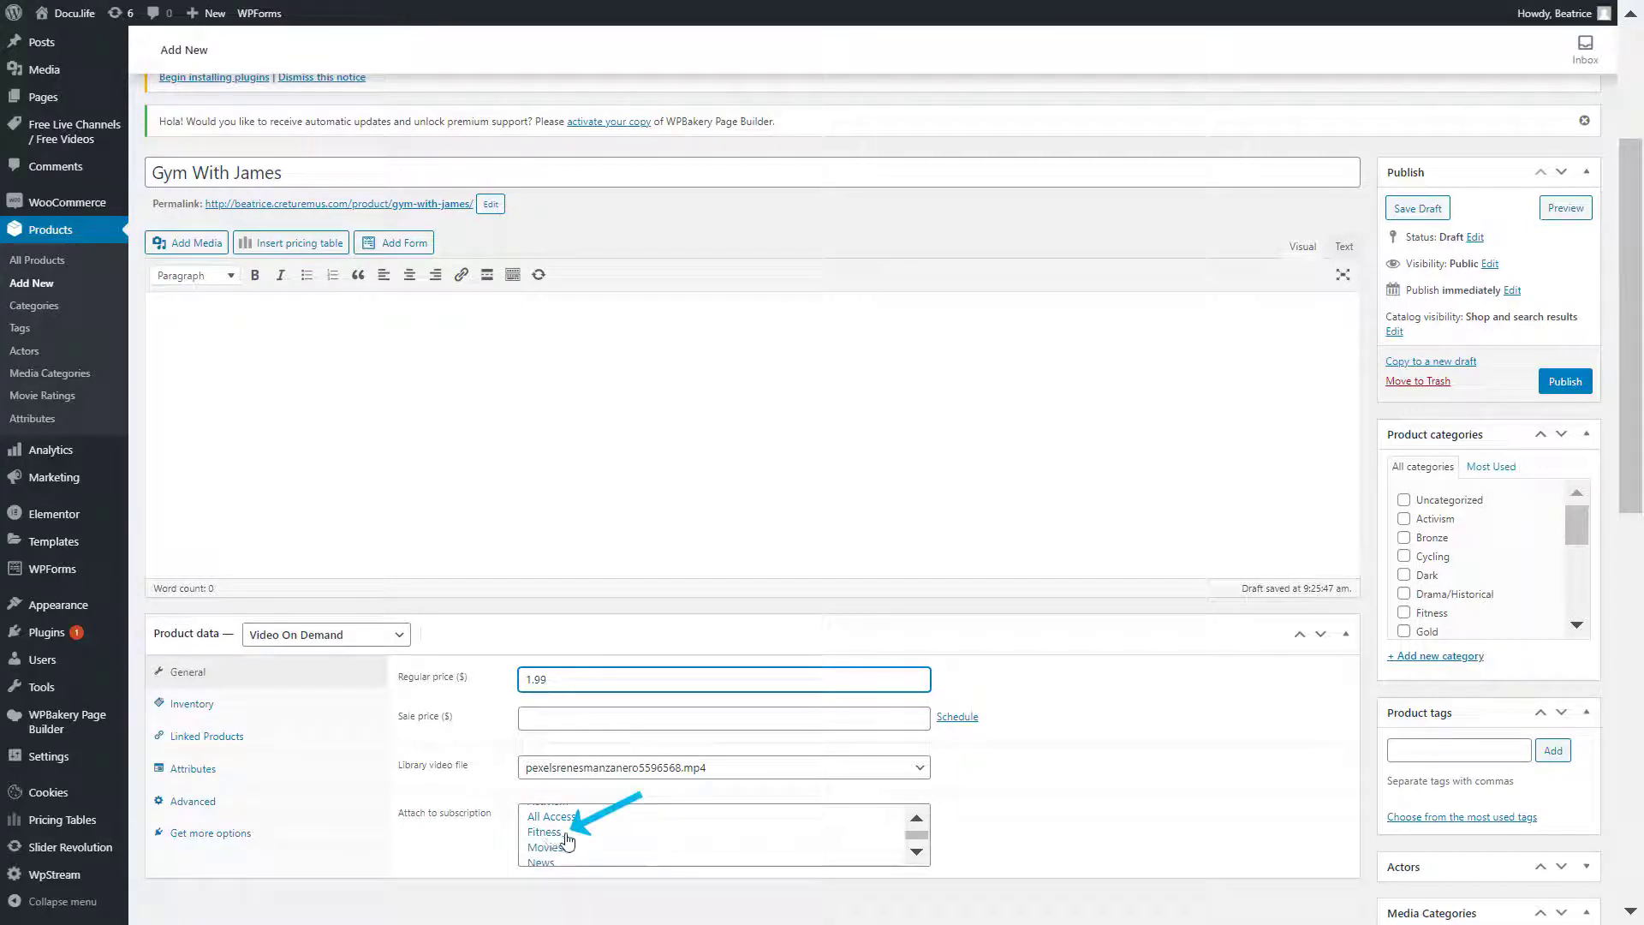
left_click(544, 832)
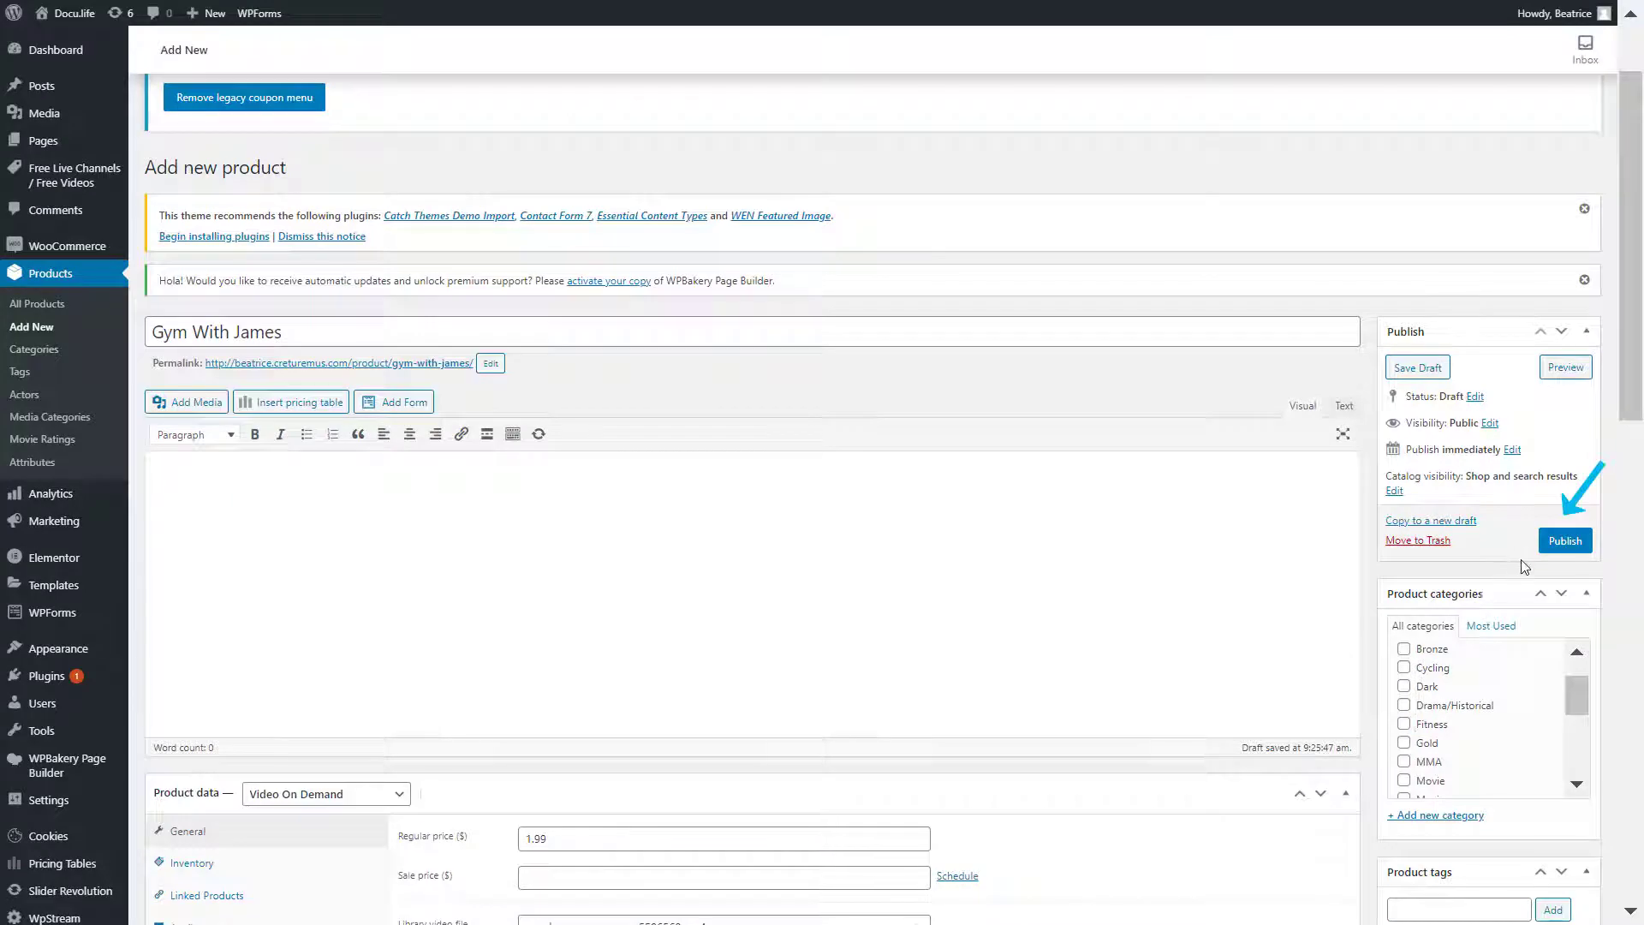
left_click(1564, 540)
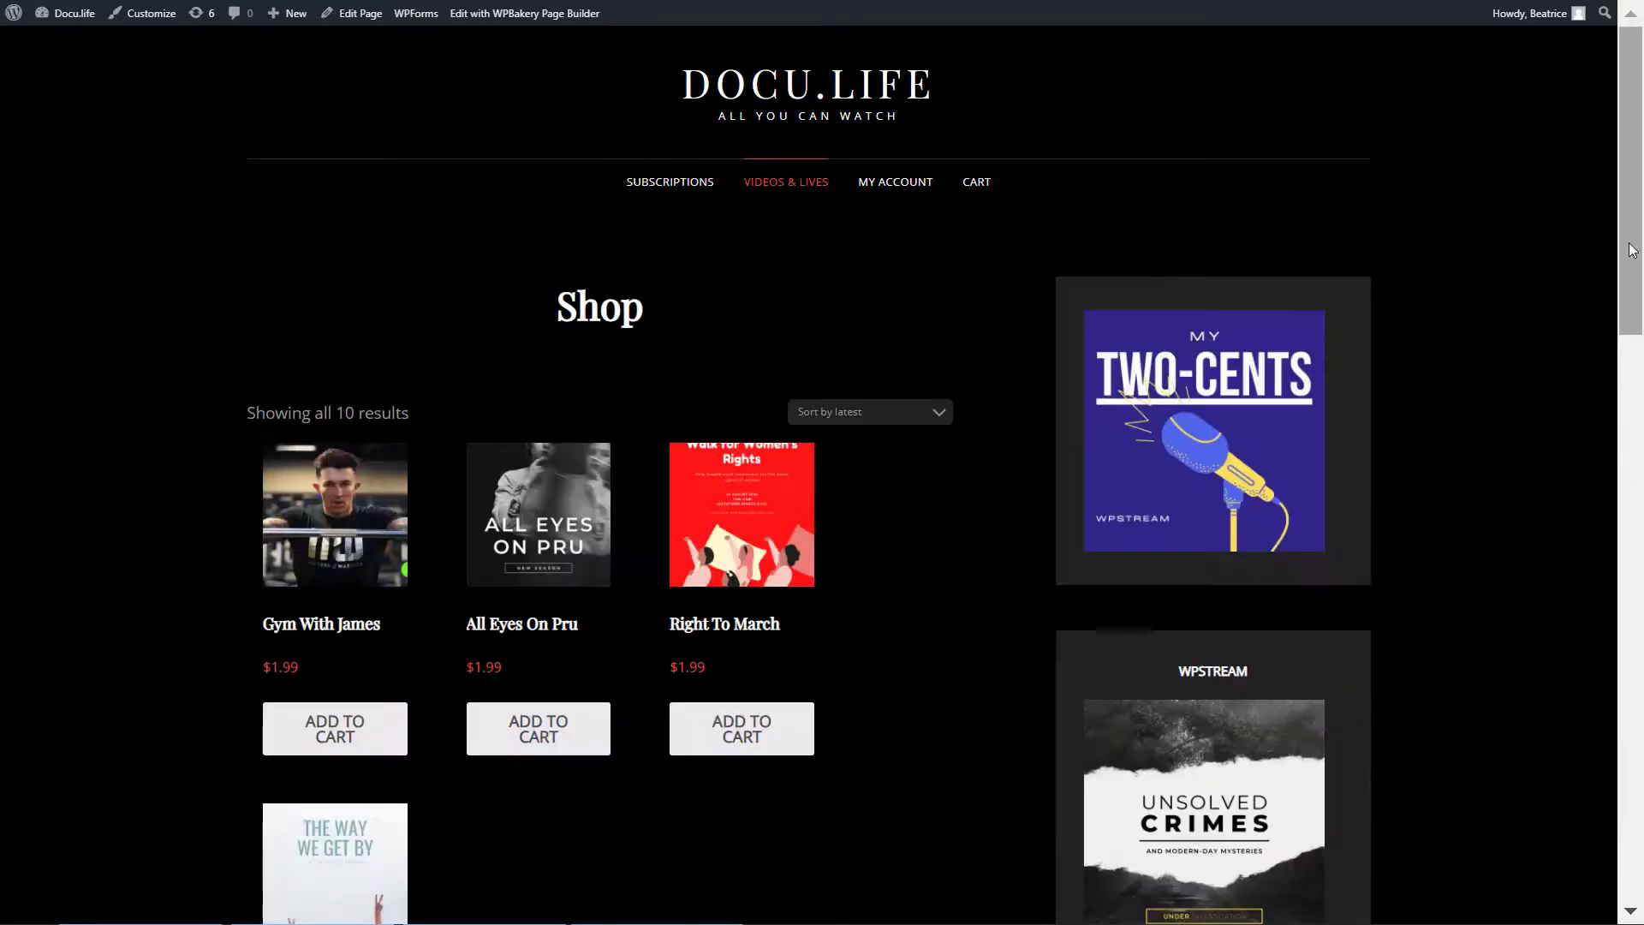
Check the Gym With James $1.99 product page on the storefront, then go to Subscriptions
scroll("down", 3)
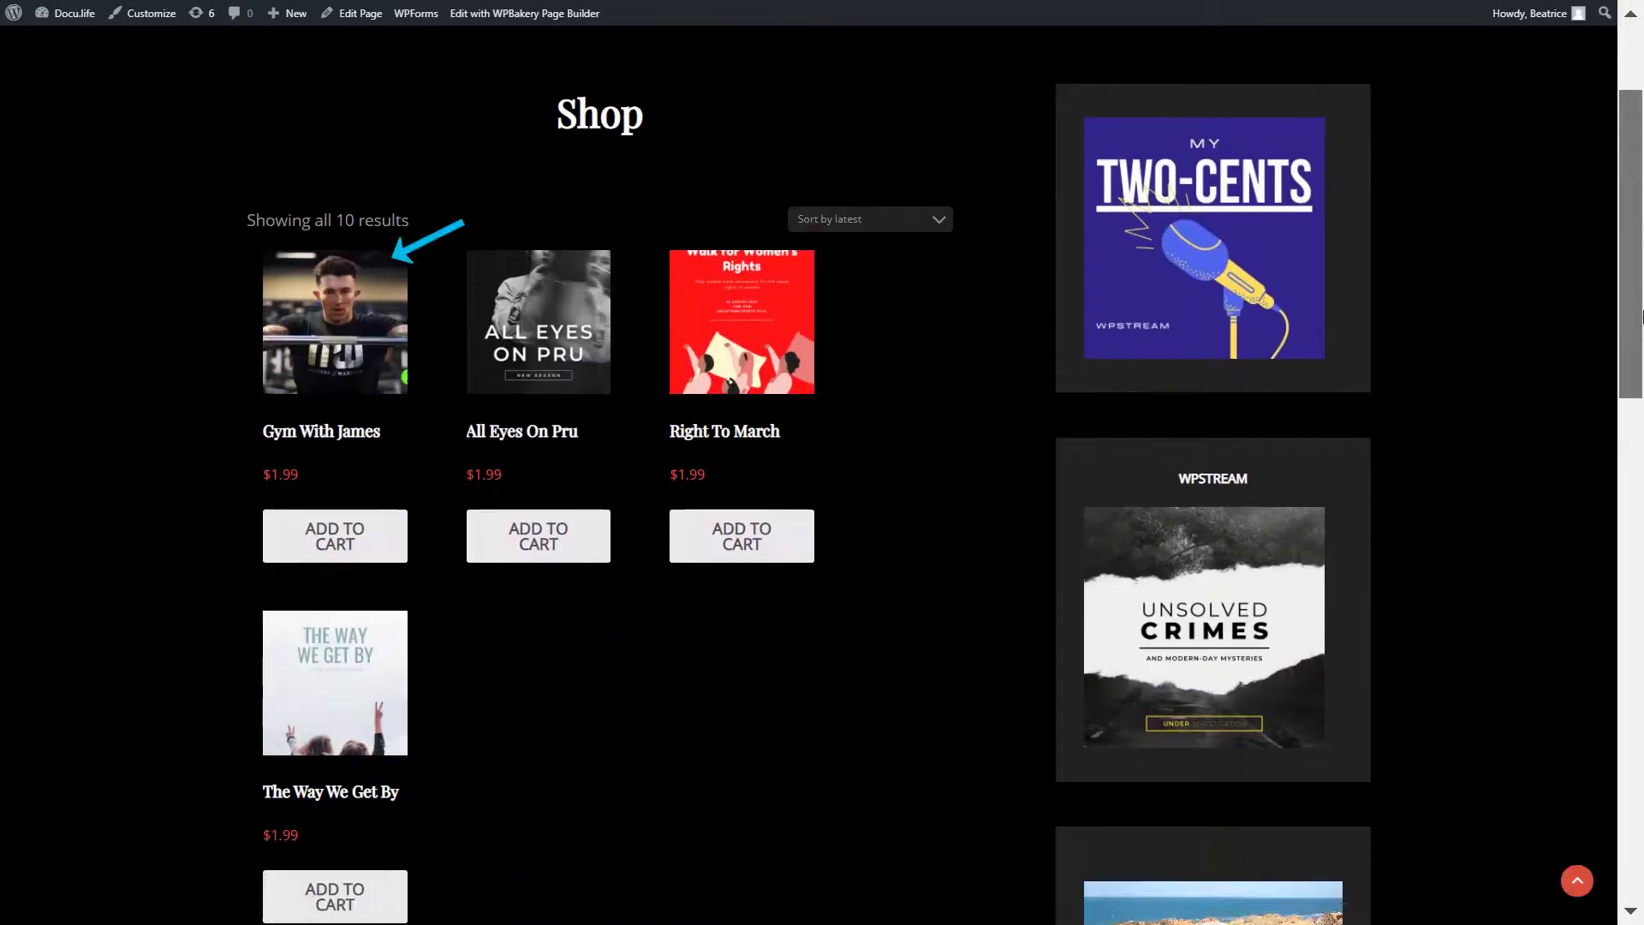
left_click(335, 322)
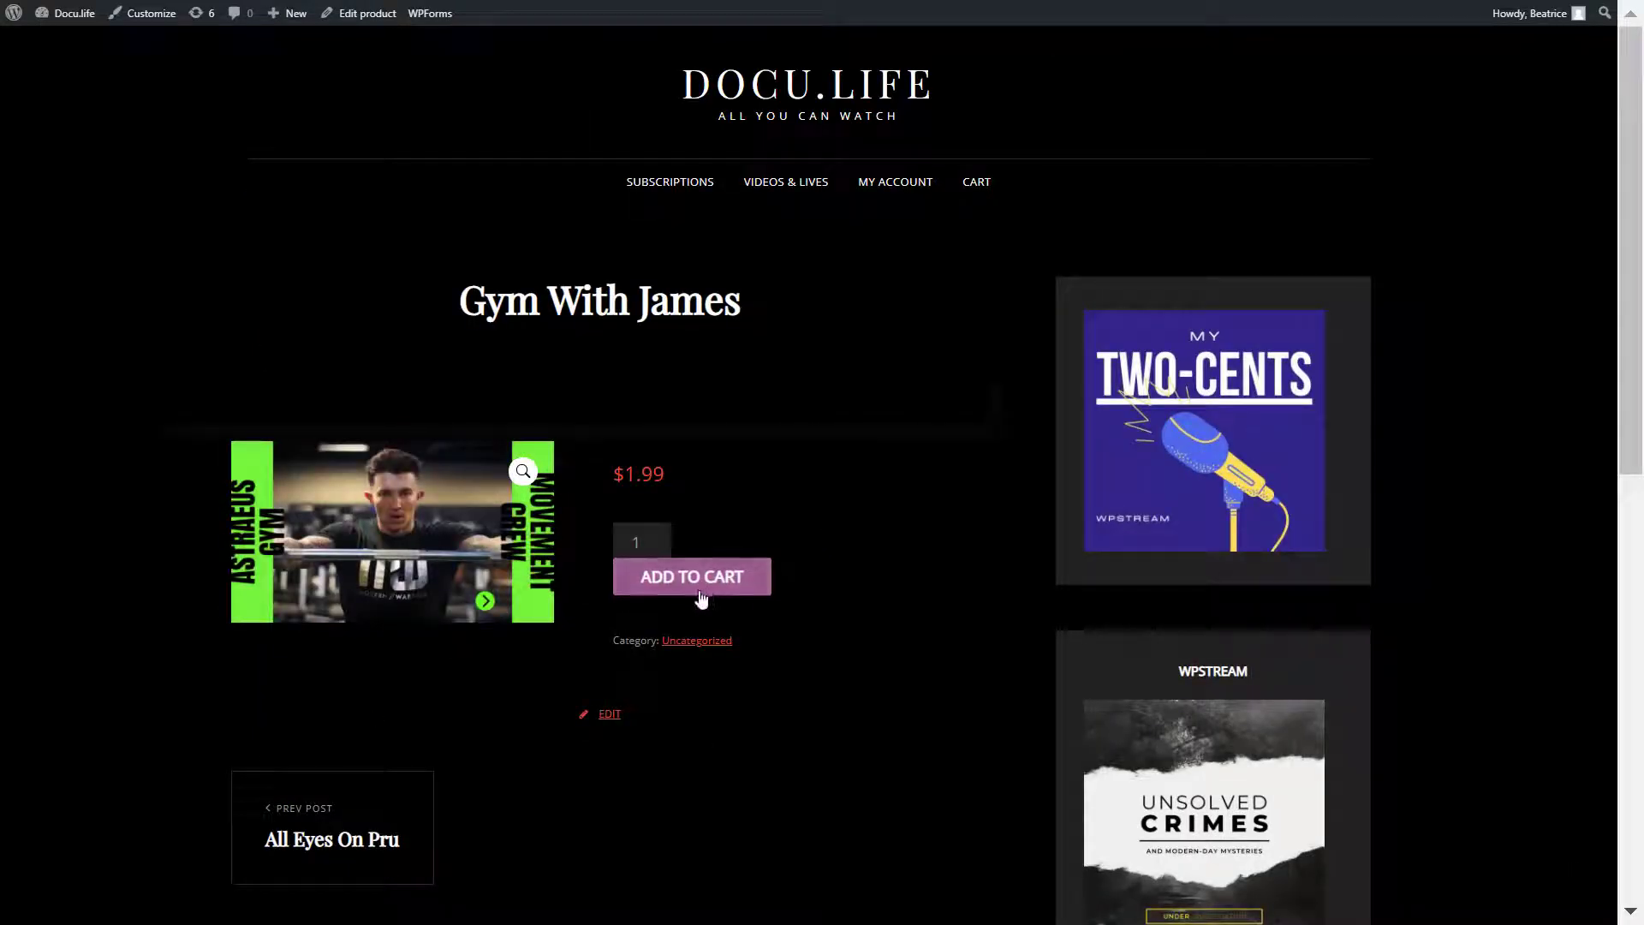
mouse_move(925, 543)
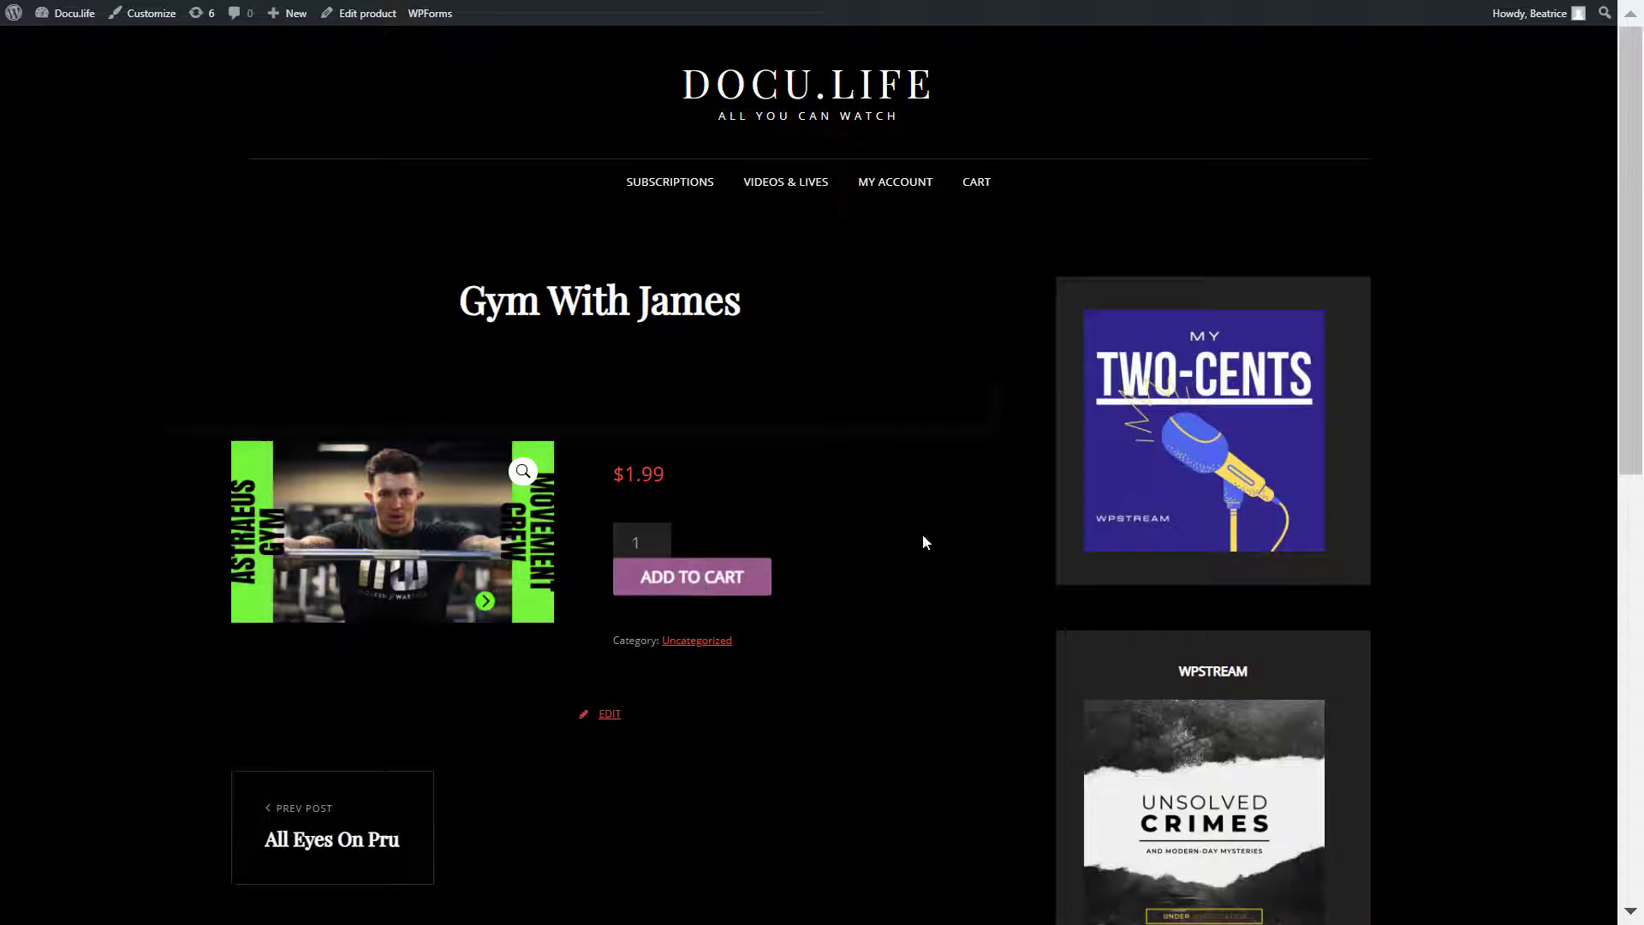
left_click(669, 181)
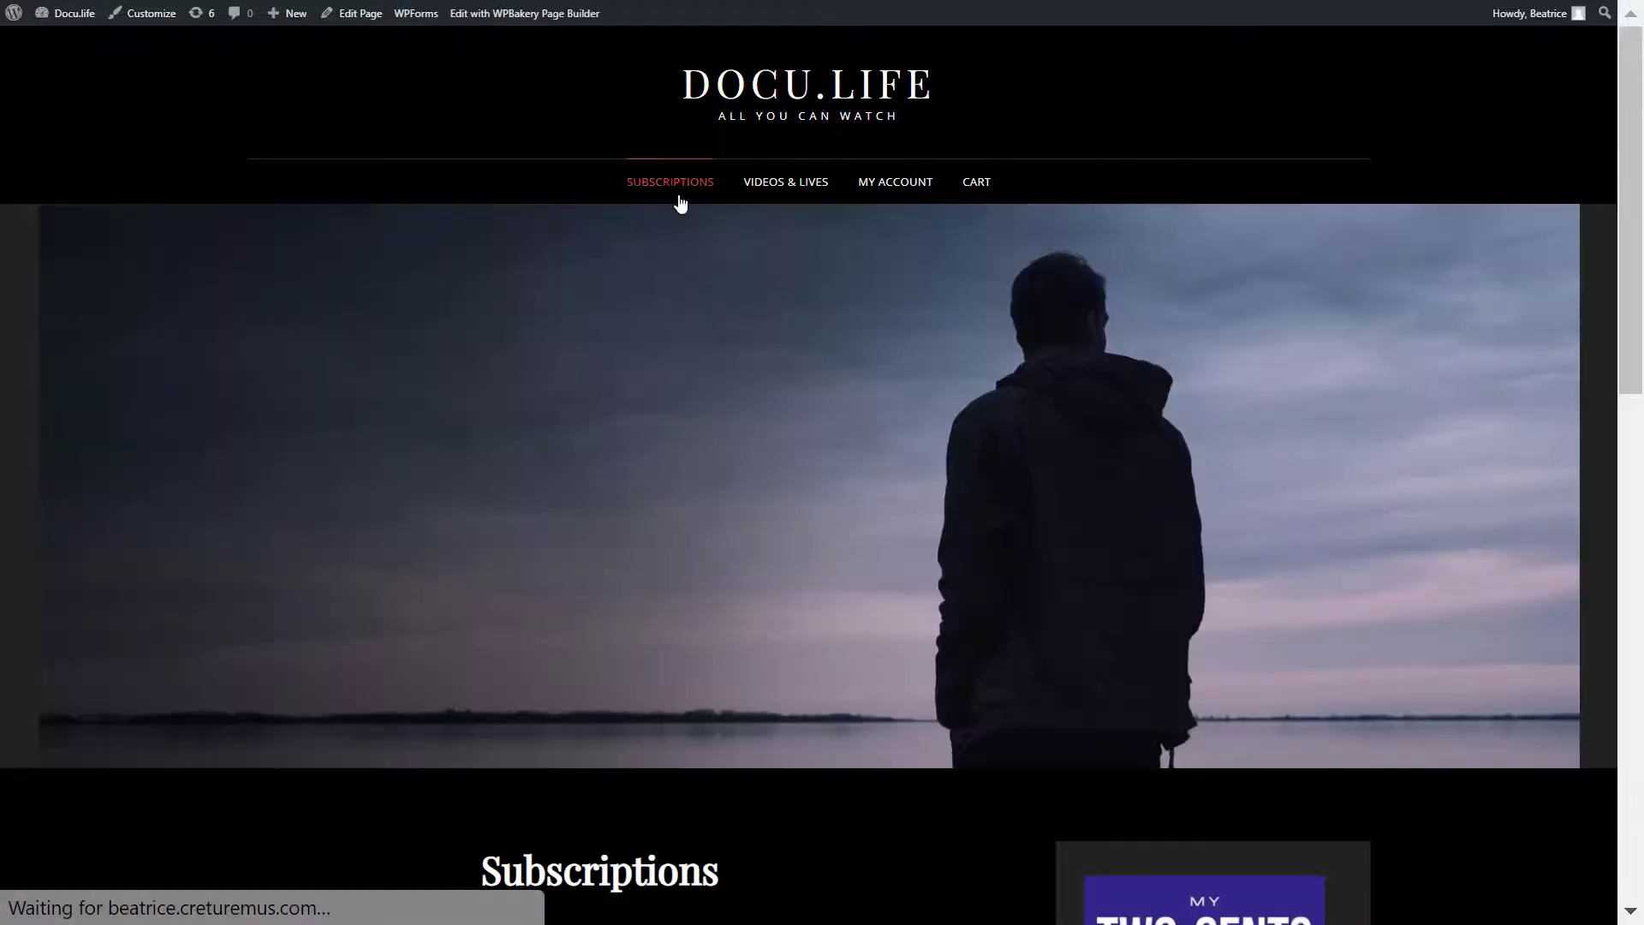
Add the $3.99/month Fitness subscription to the cart and return to the Videos & Lives shop
scroll("down", 3)
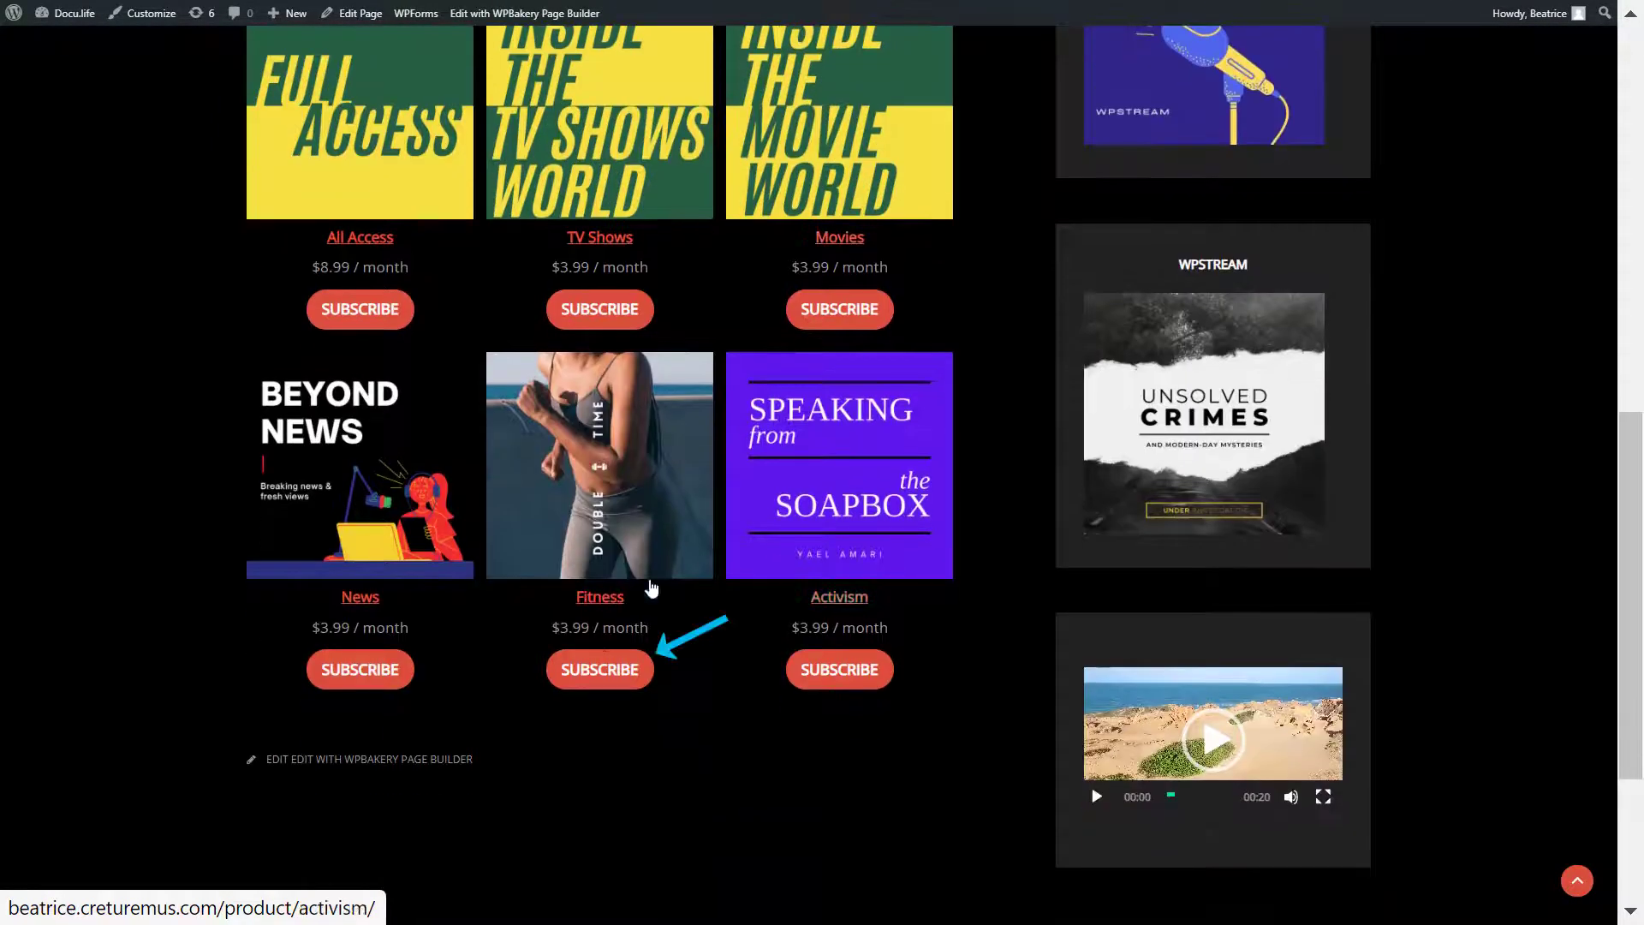
left_click(599, 669)
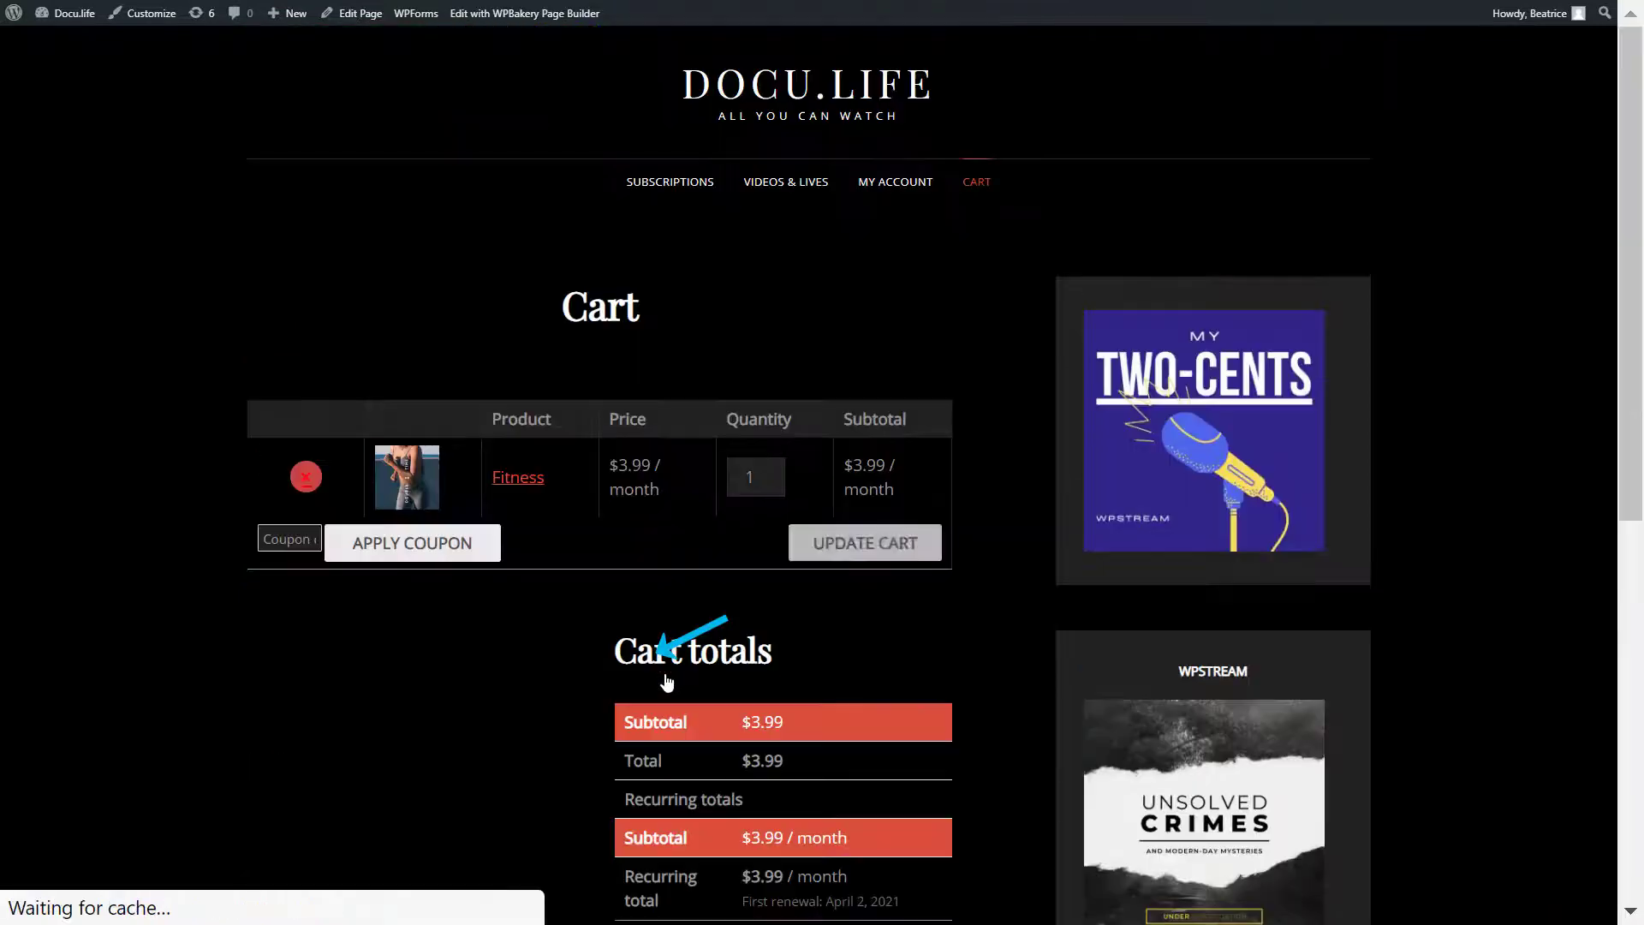
left_click(785, 181)
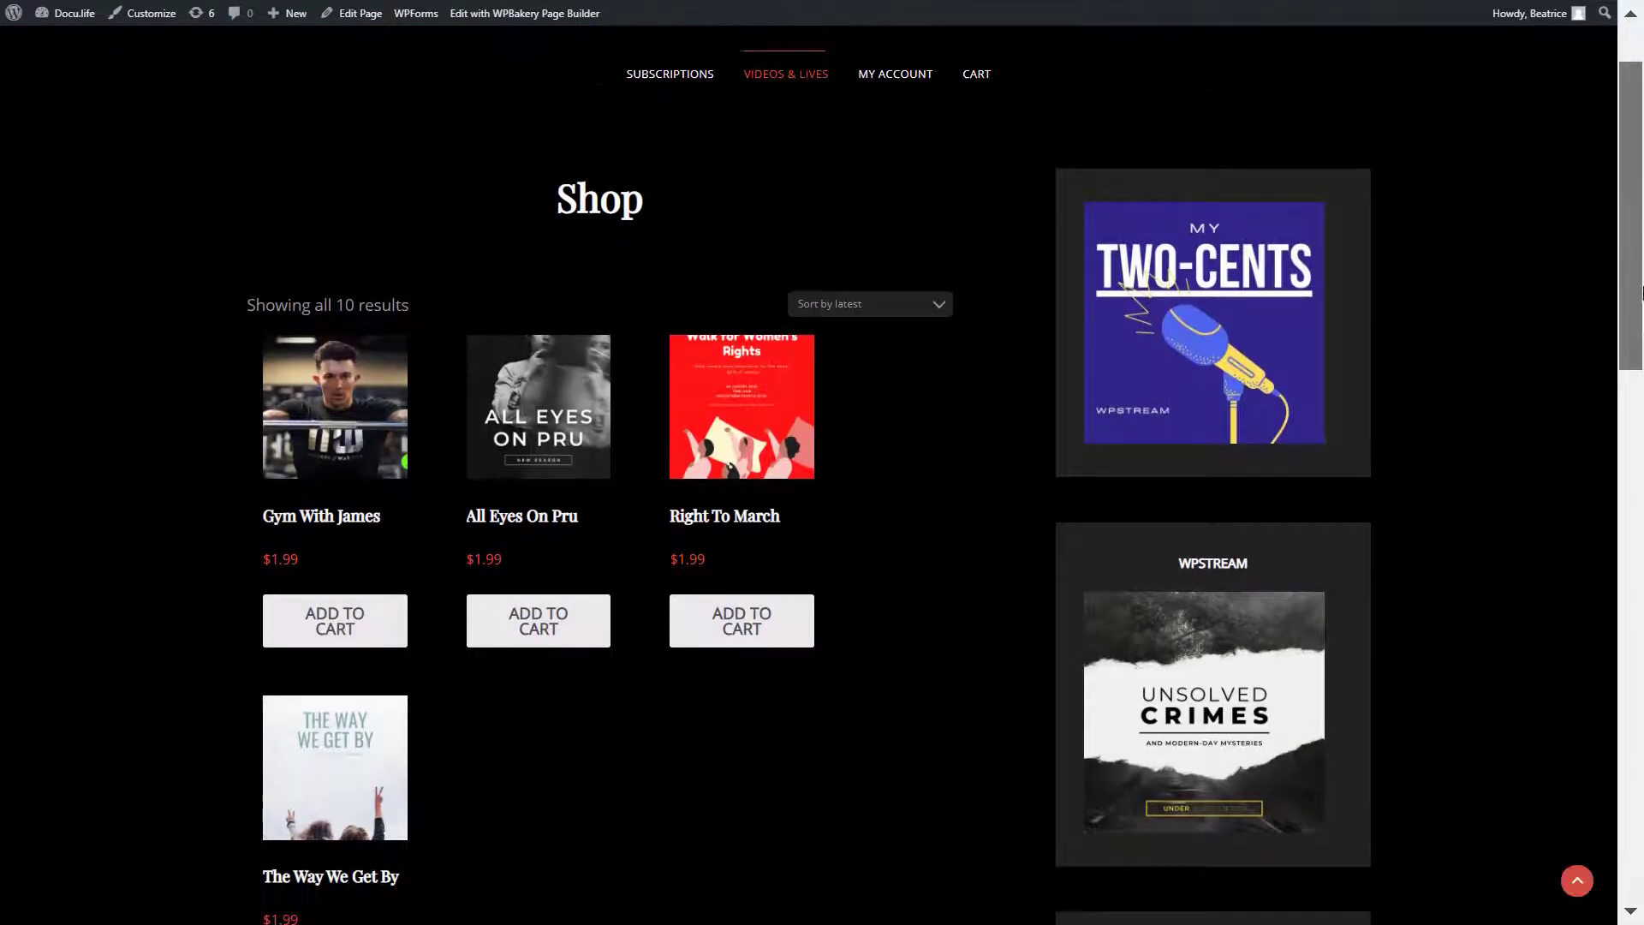
scroll("down", 3)
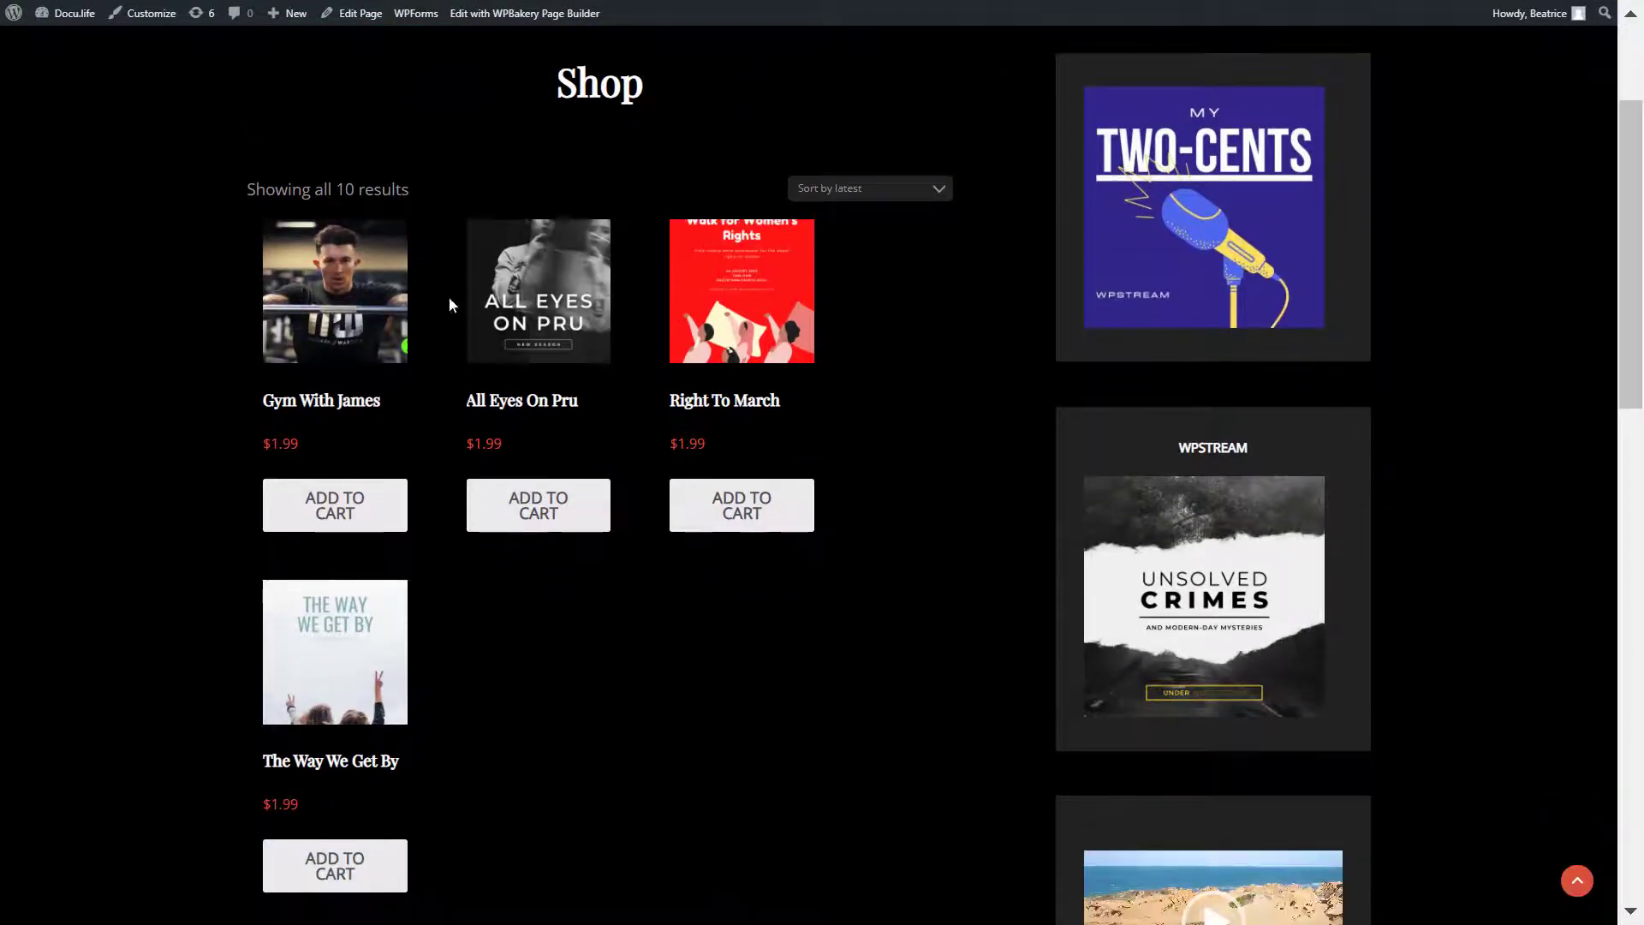
Play the Gym With James workout video on its product page, then pause it
left_click(335, 289)
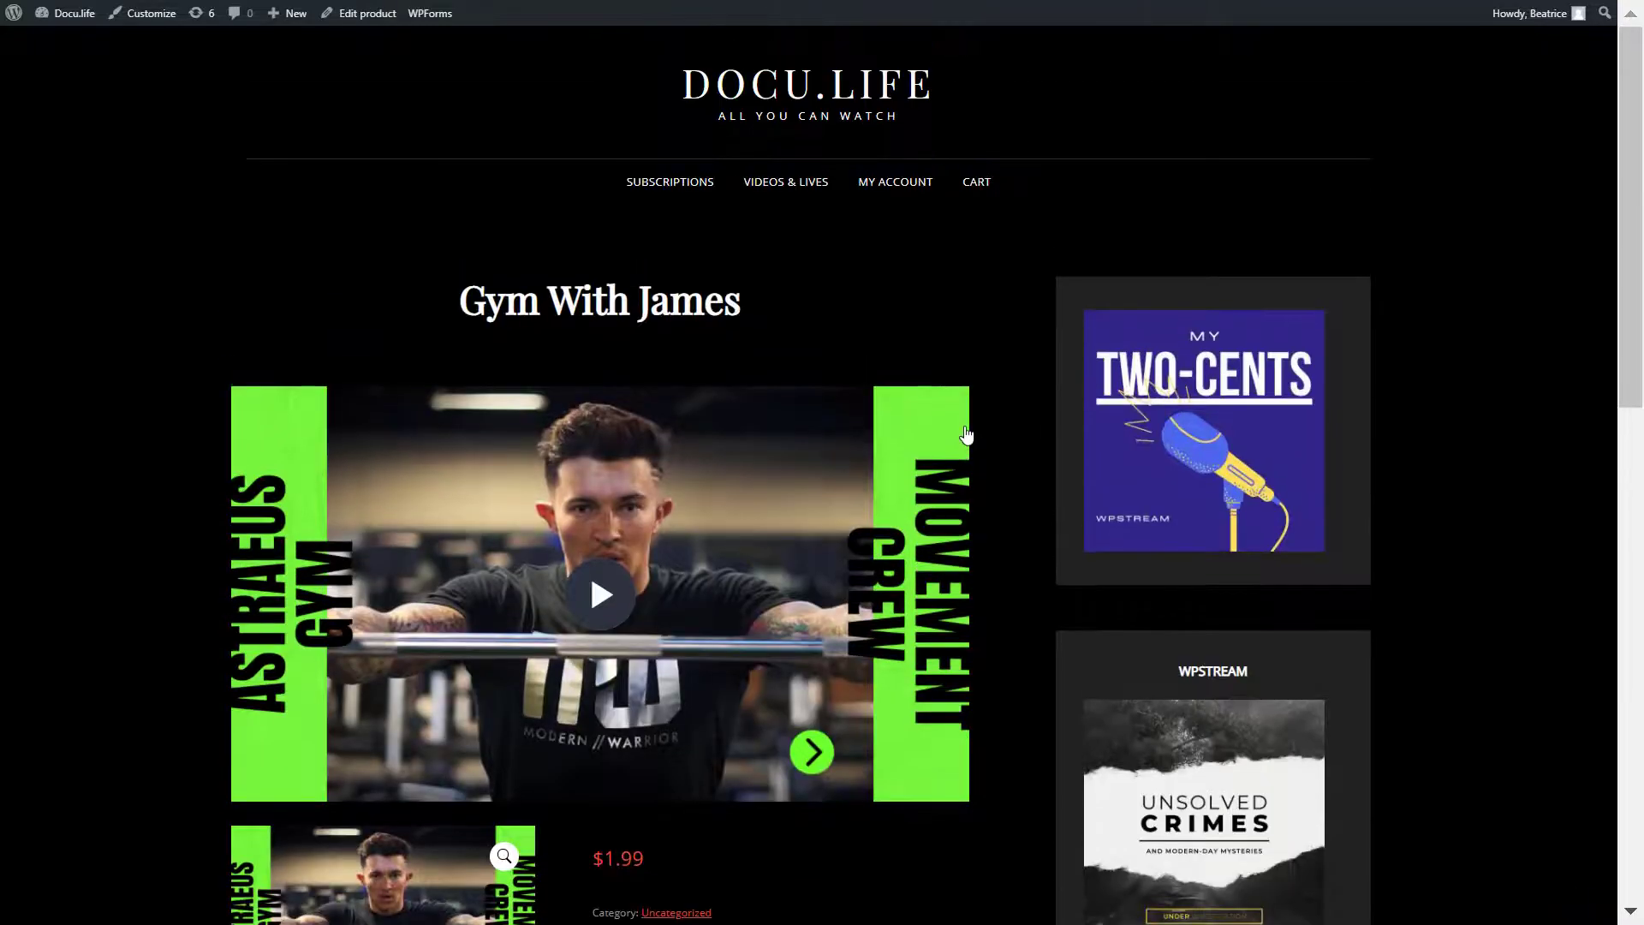
scroll("down", 3)
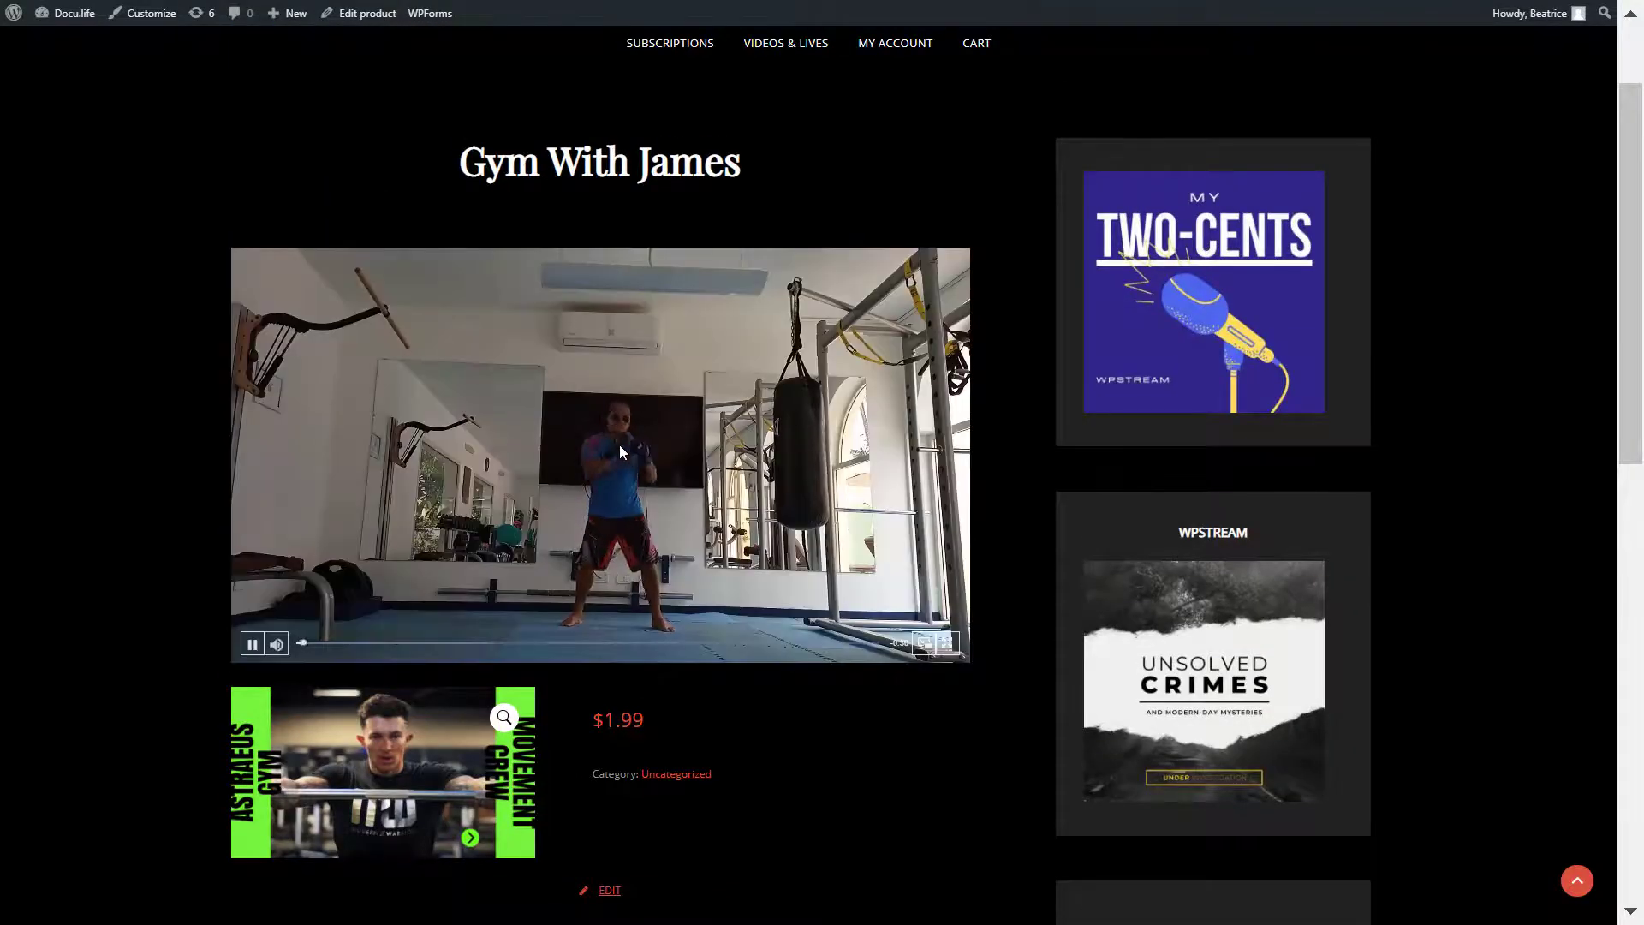
mouse_move(811, 524)
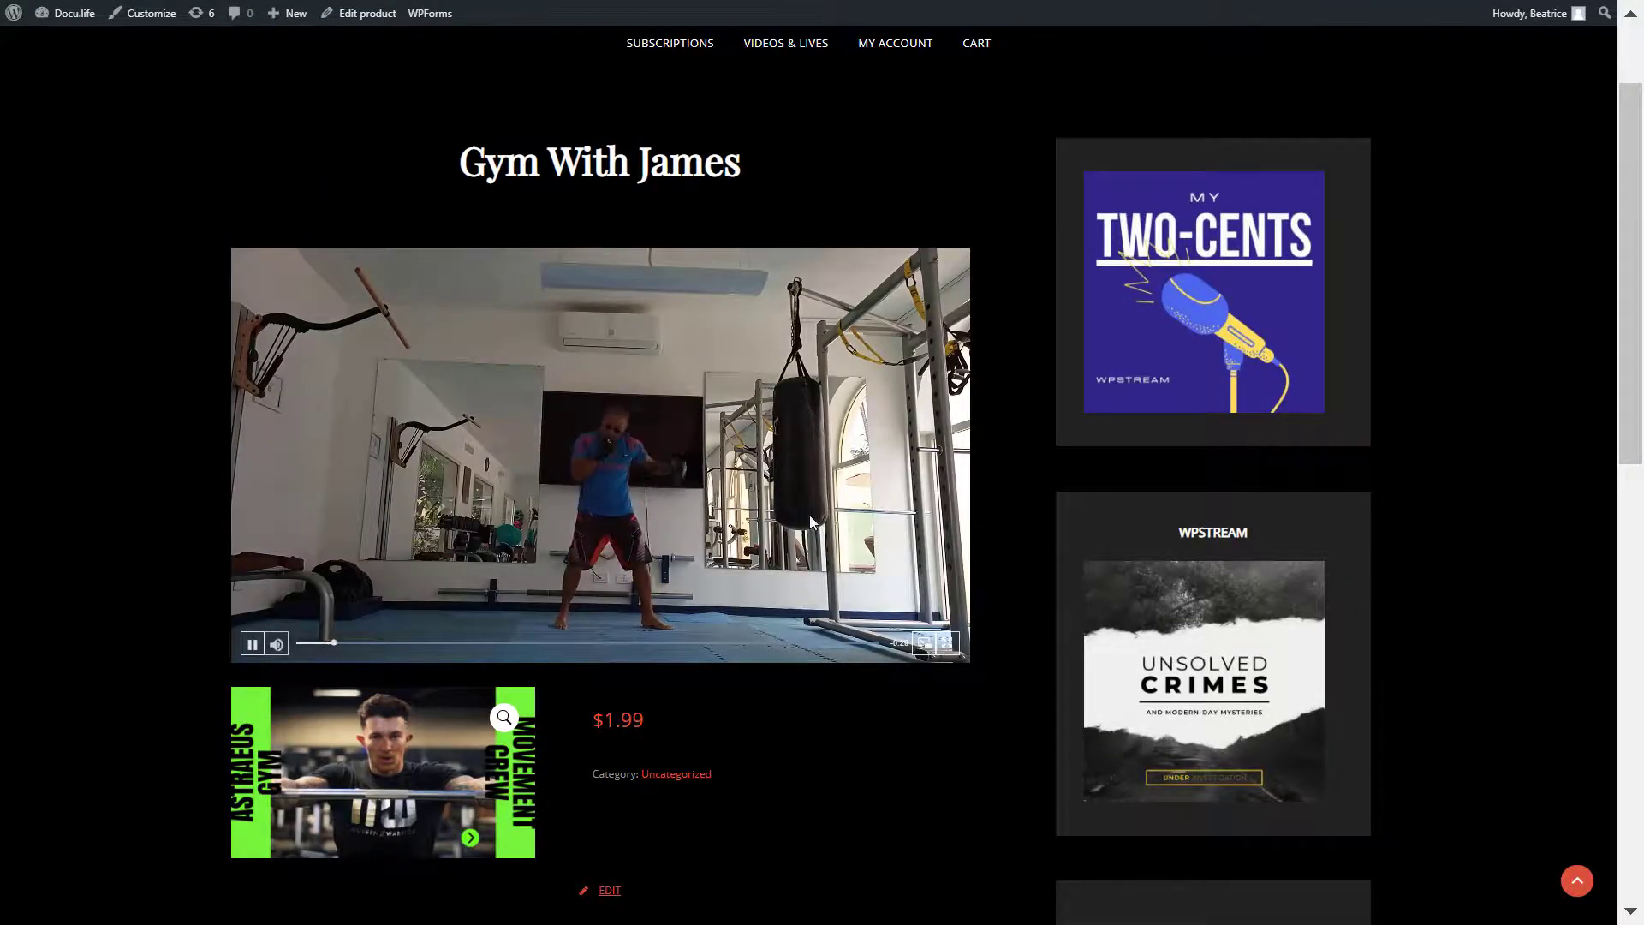
left_click(253, 644)
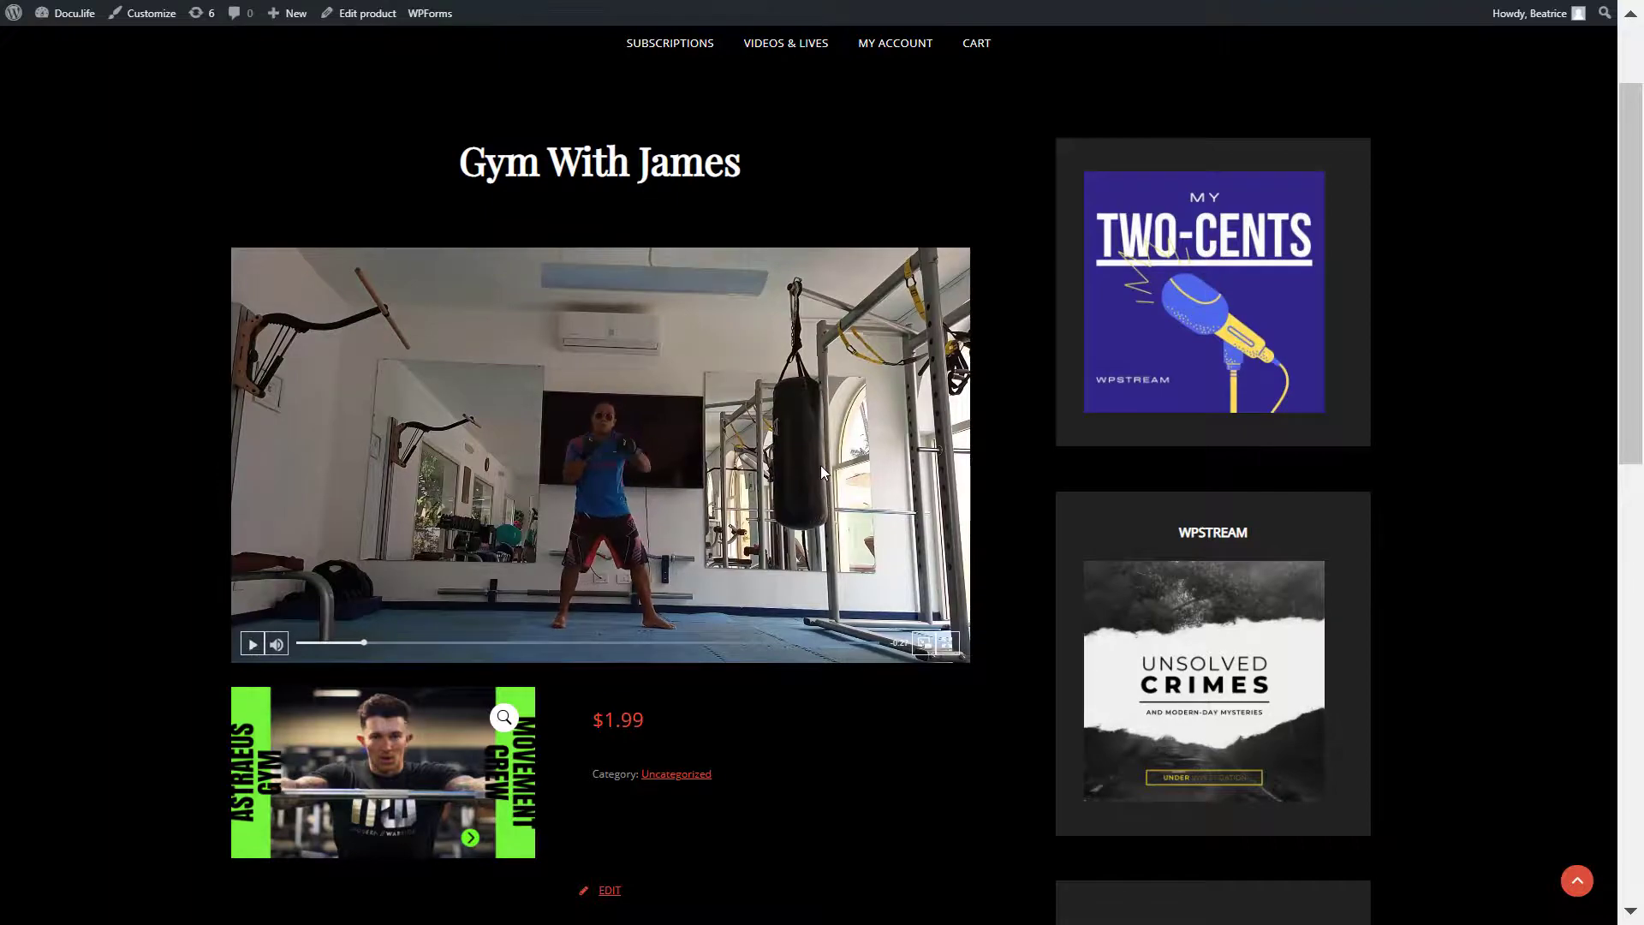